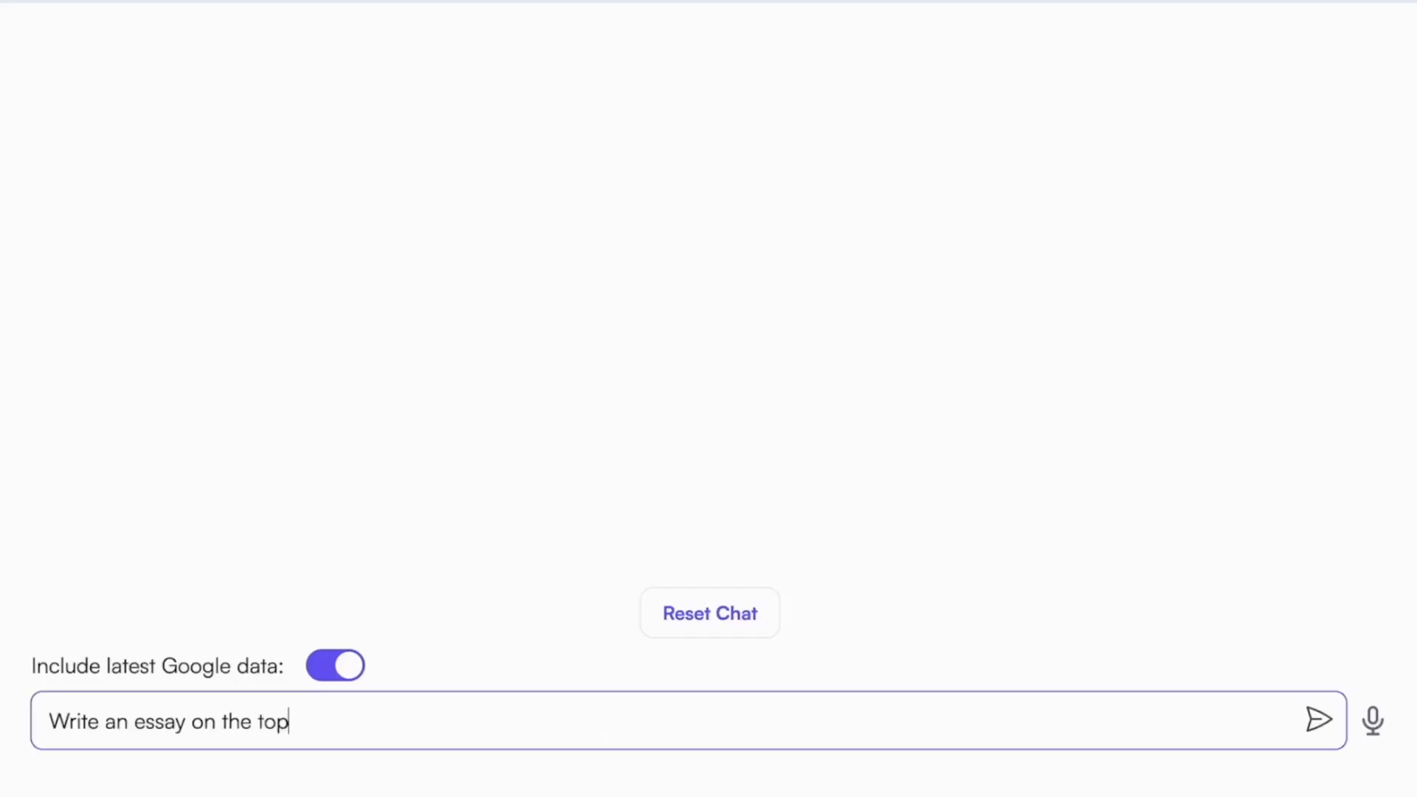
Request an essay on 'Content Marketing Trends for 2023' and let Chatsonic generate it.
type("ic \"Content Marketing Trends for 202")
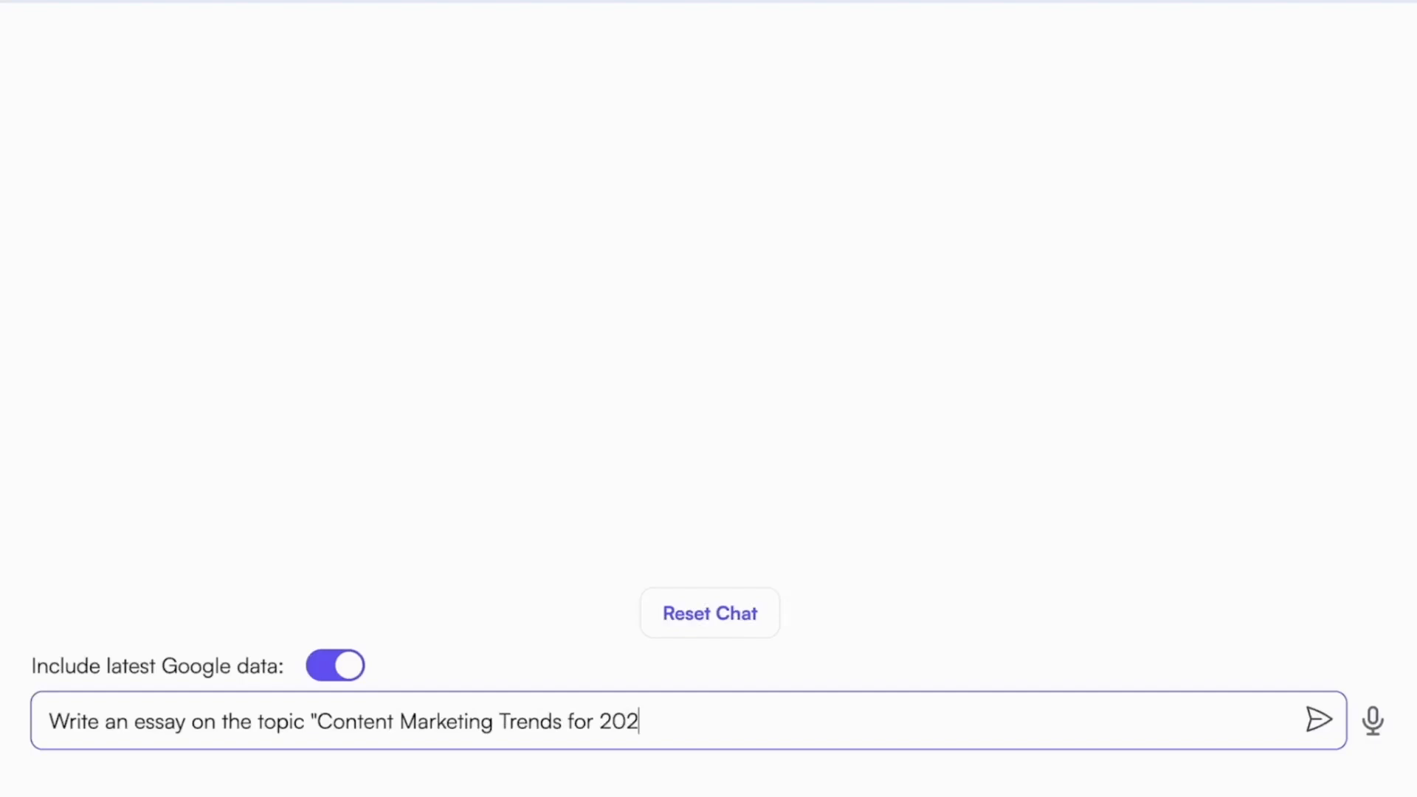
left_click(1316, 720)
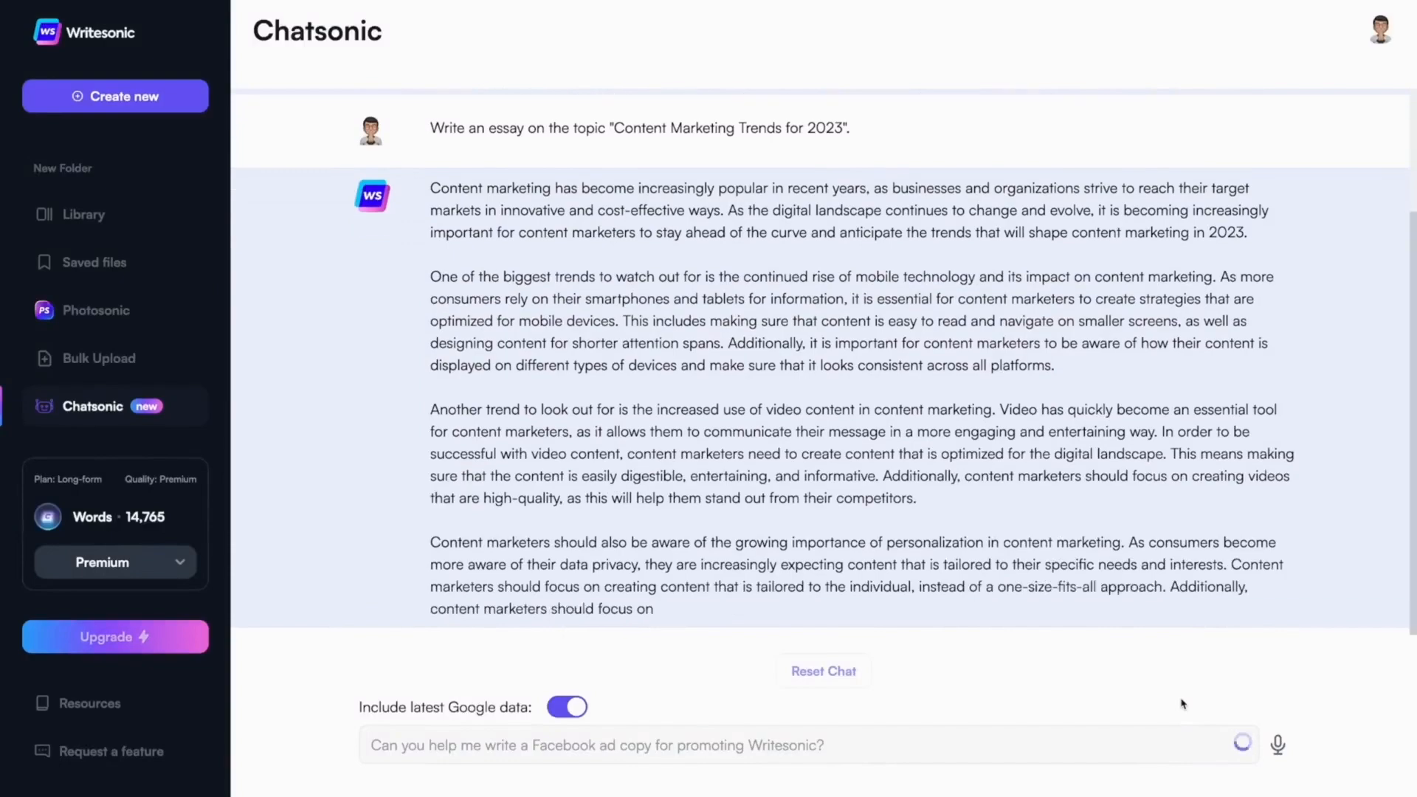
left_click(823, 670)
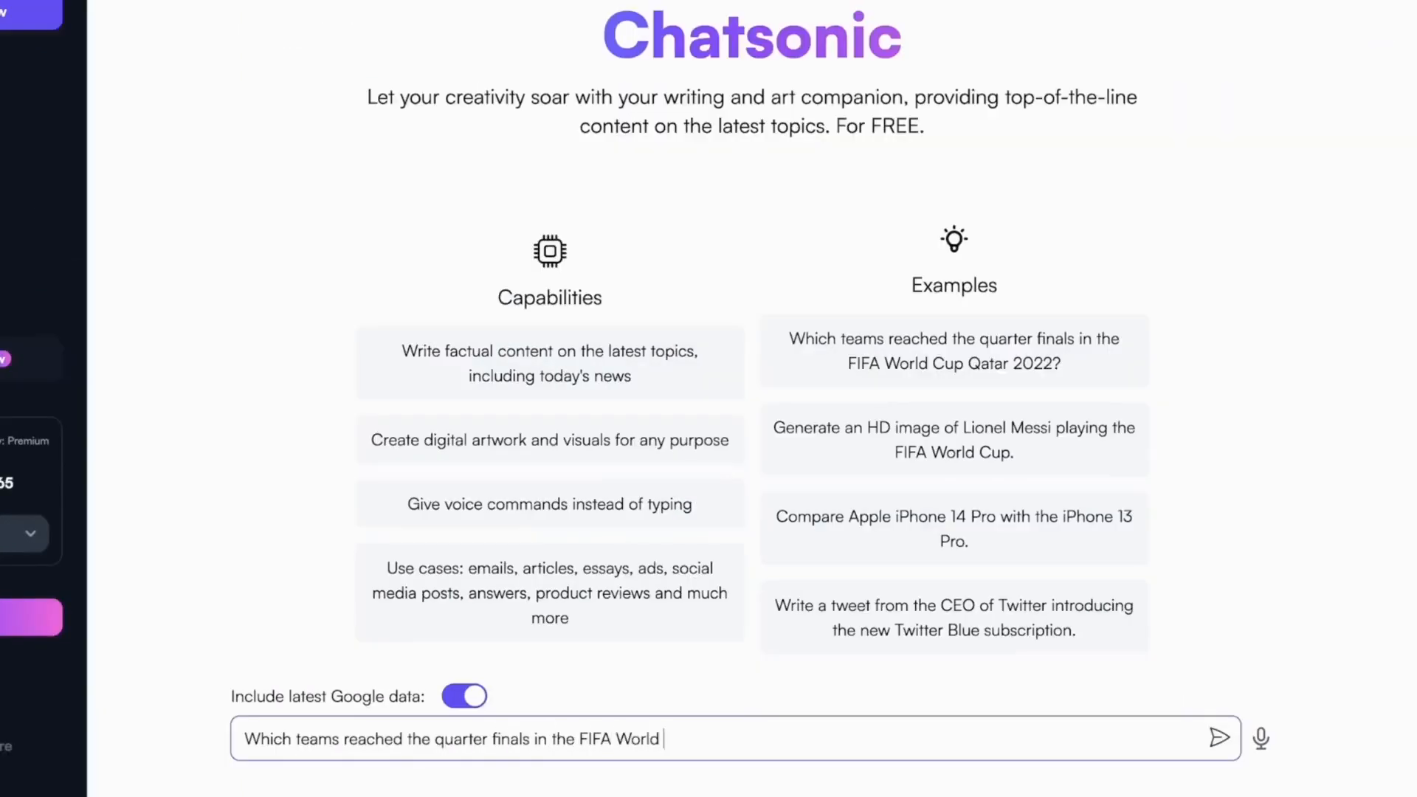
left_click(1216, 737)
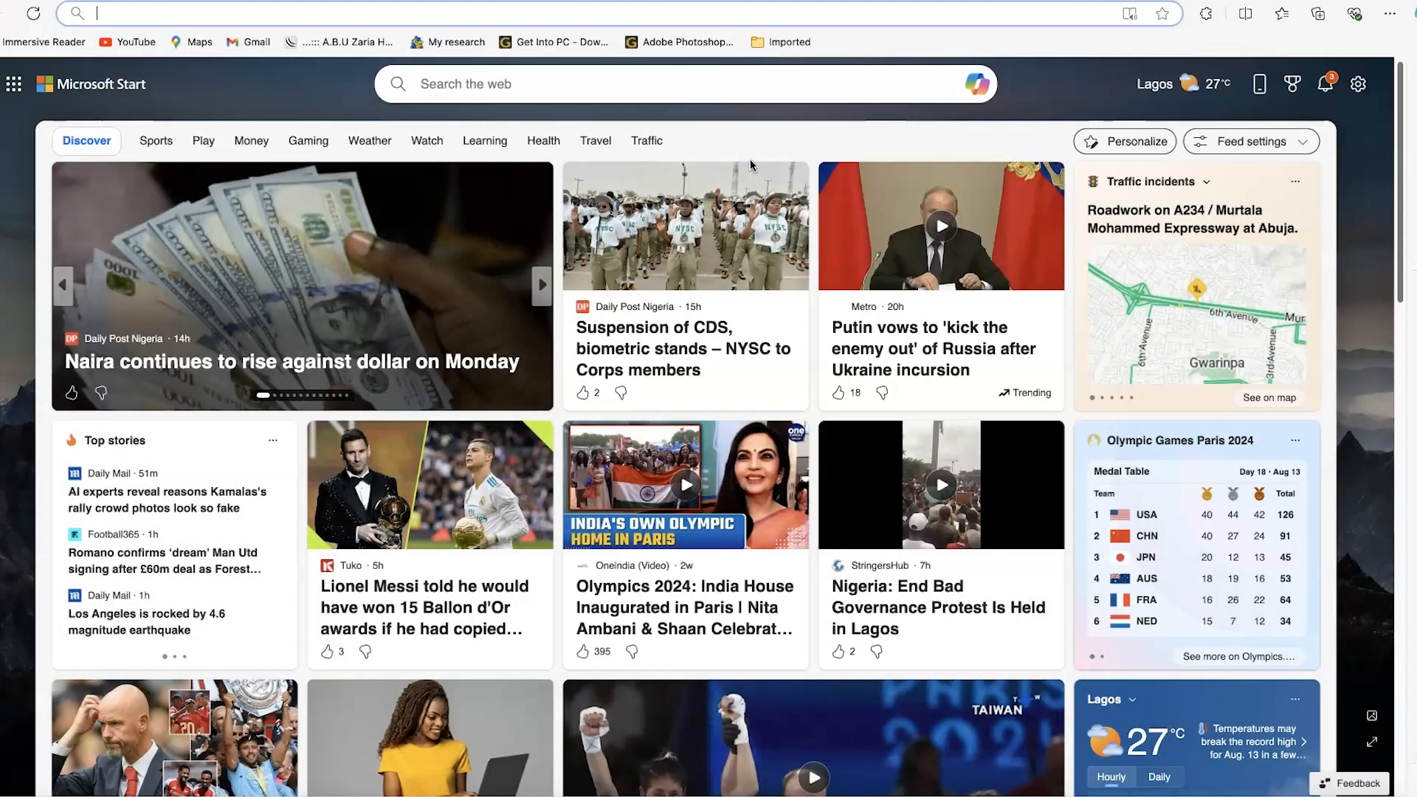
Go to google.com and search for 'chatsonic'.
type("google.com")
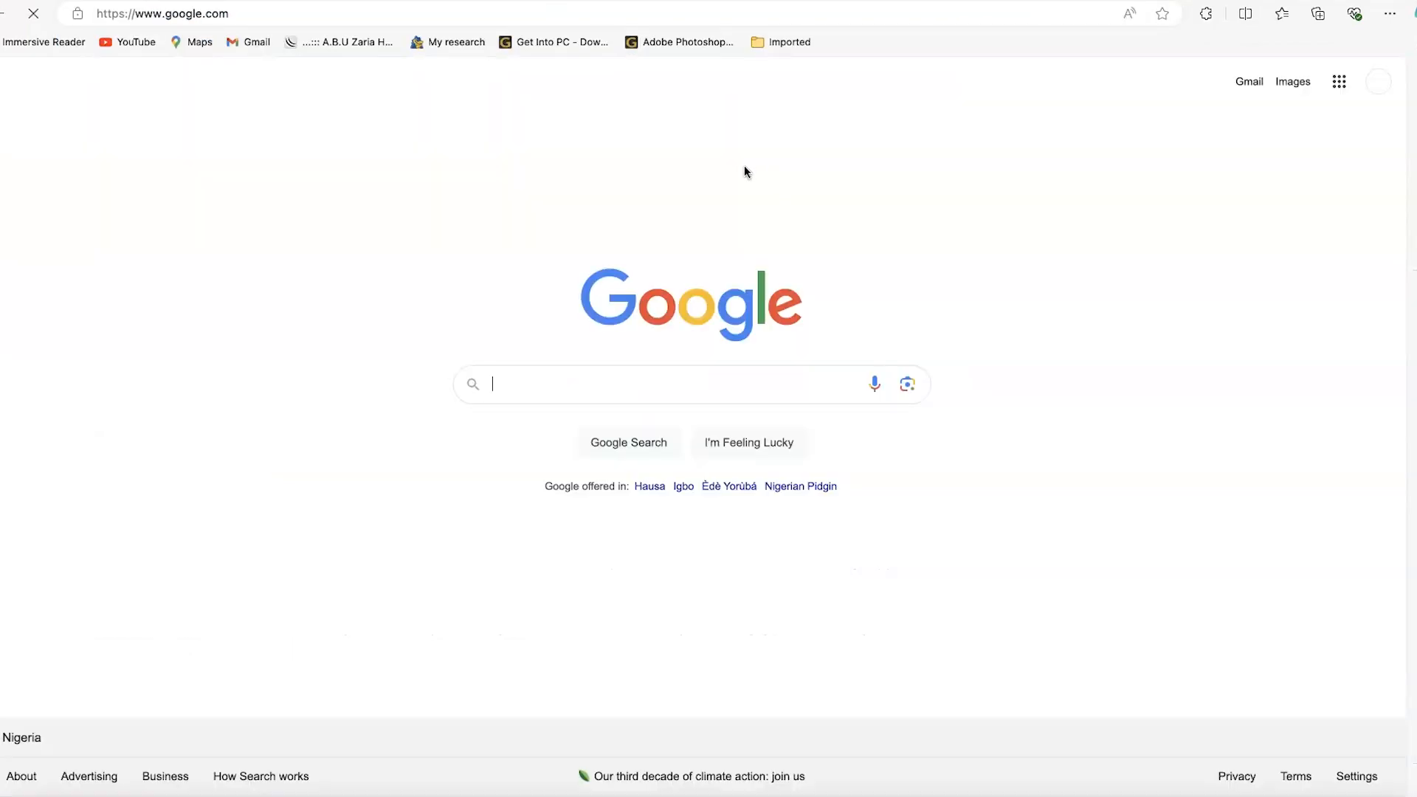
type("chatsonic")
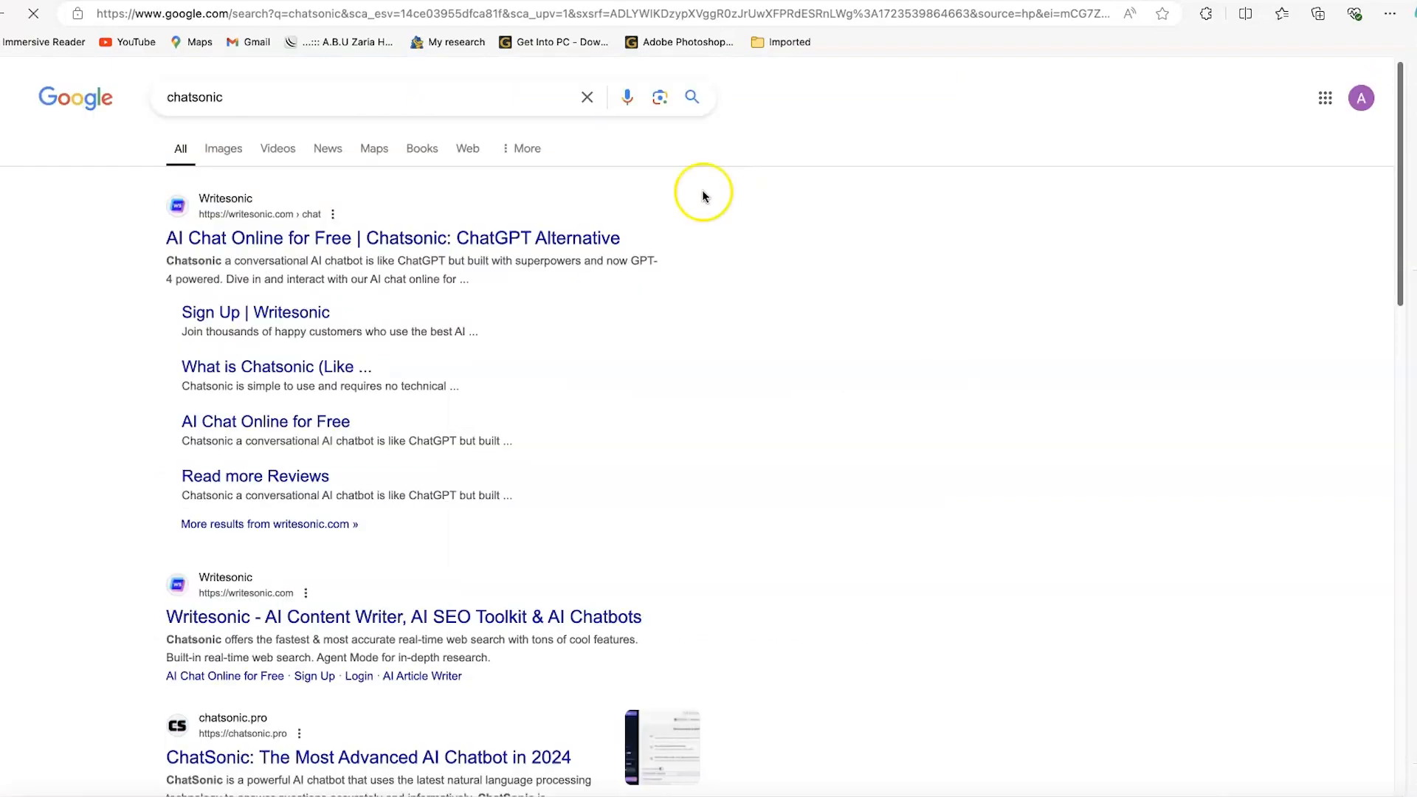
mouse_move(382, 555)
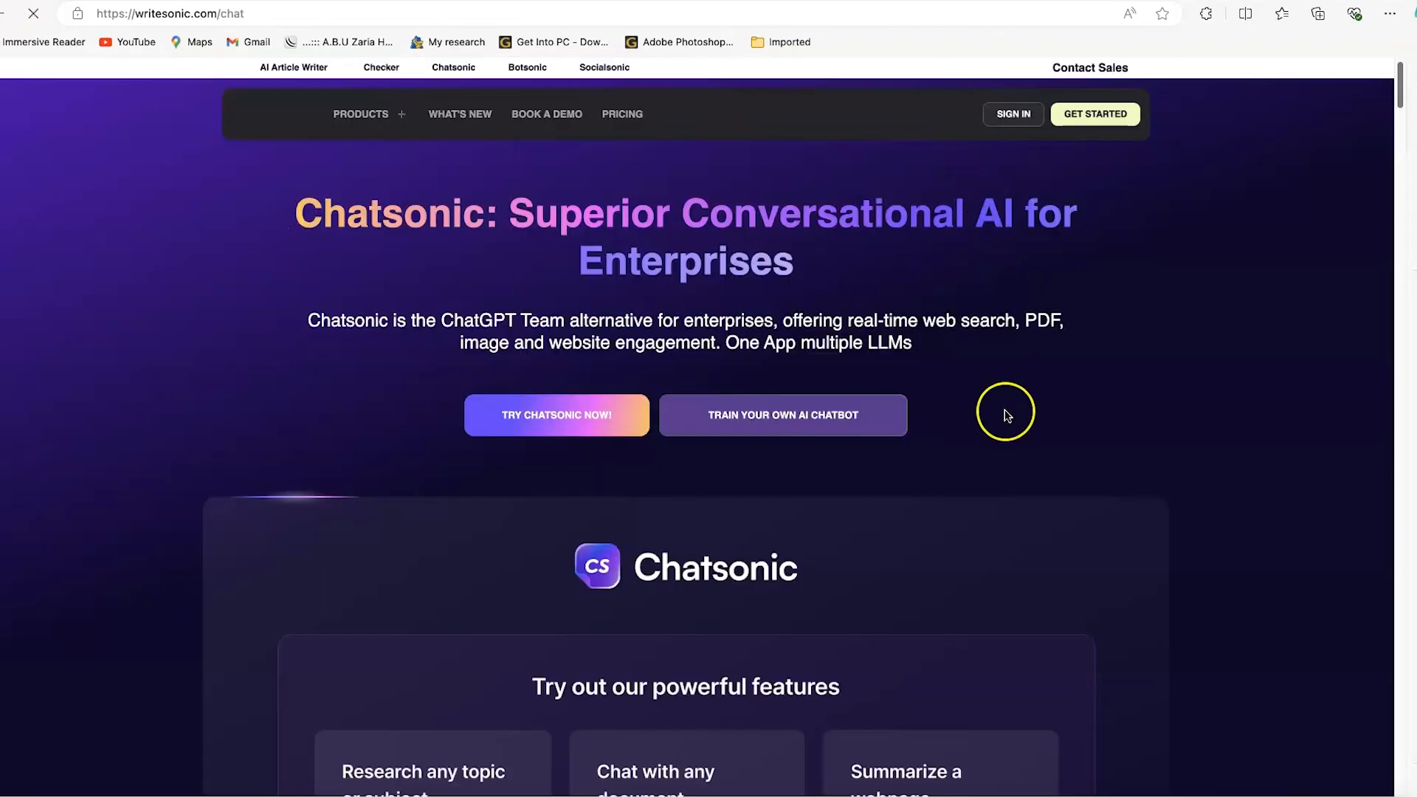
mouse_move(669, 363)
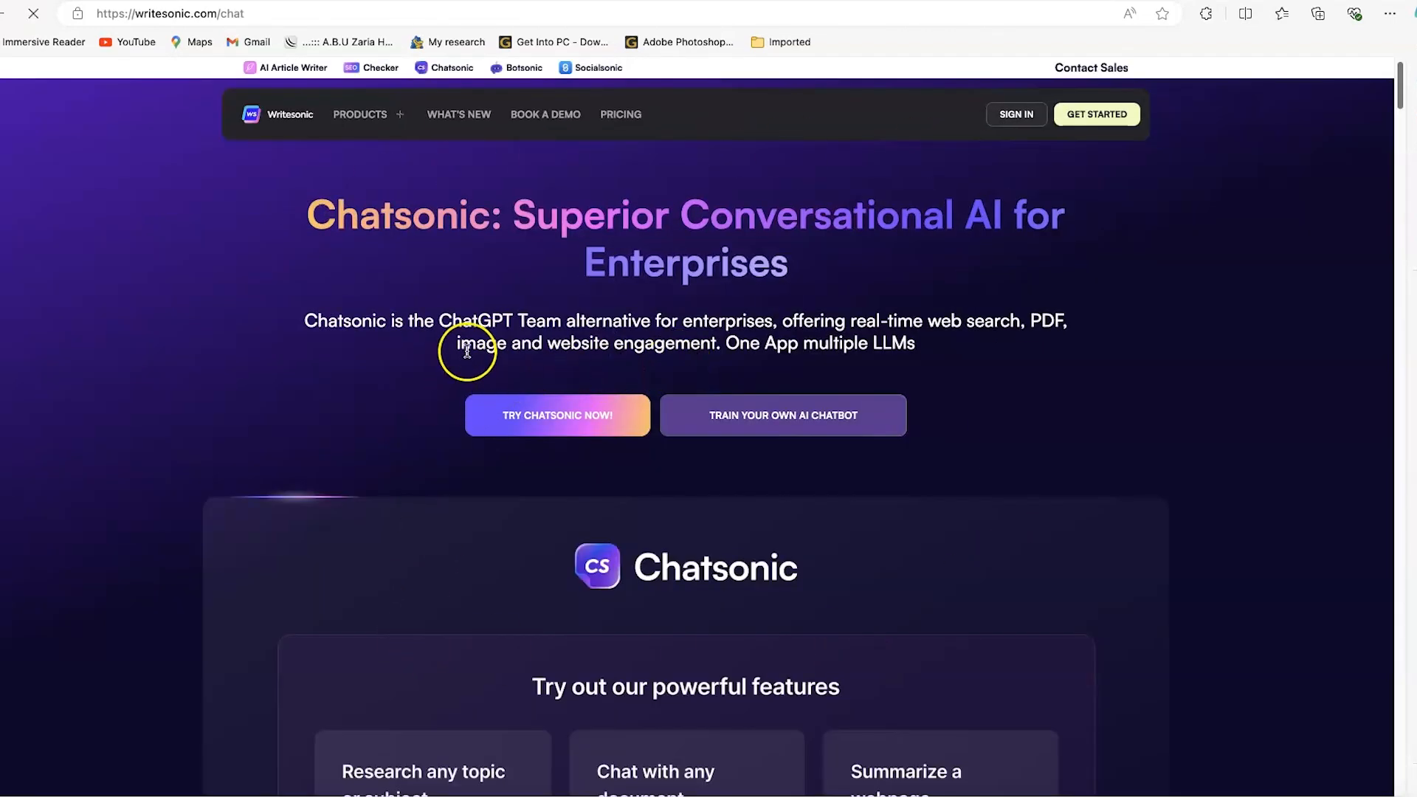
mouse_move(605, 342)
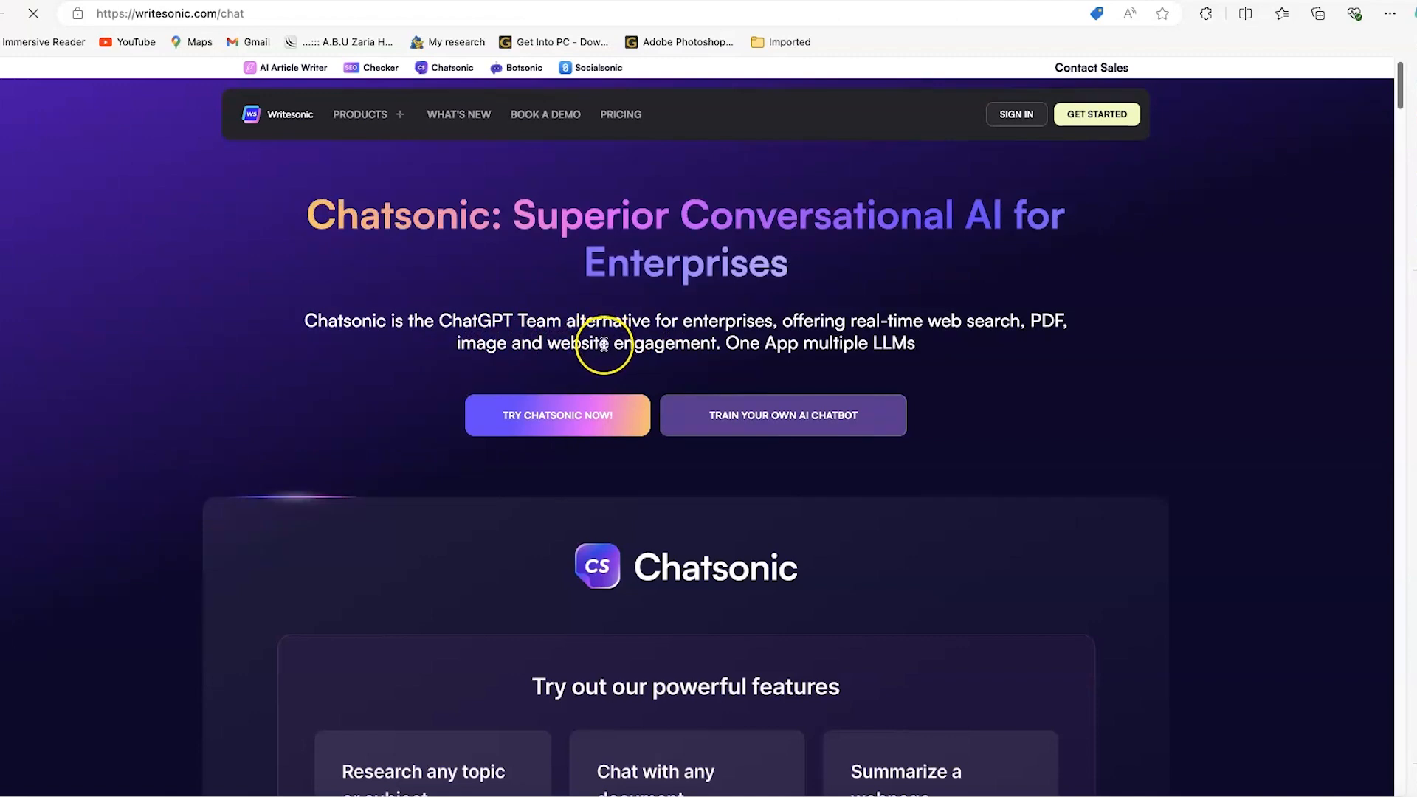
mouse_move(974, 319)
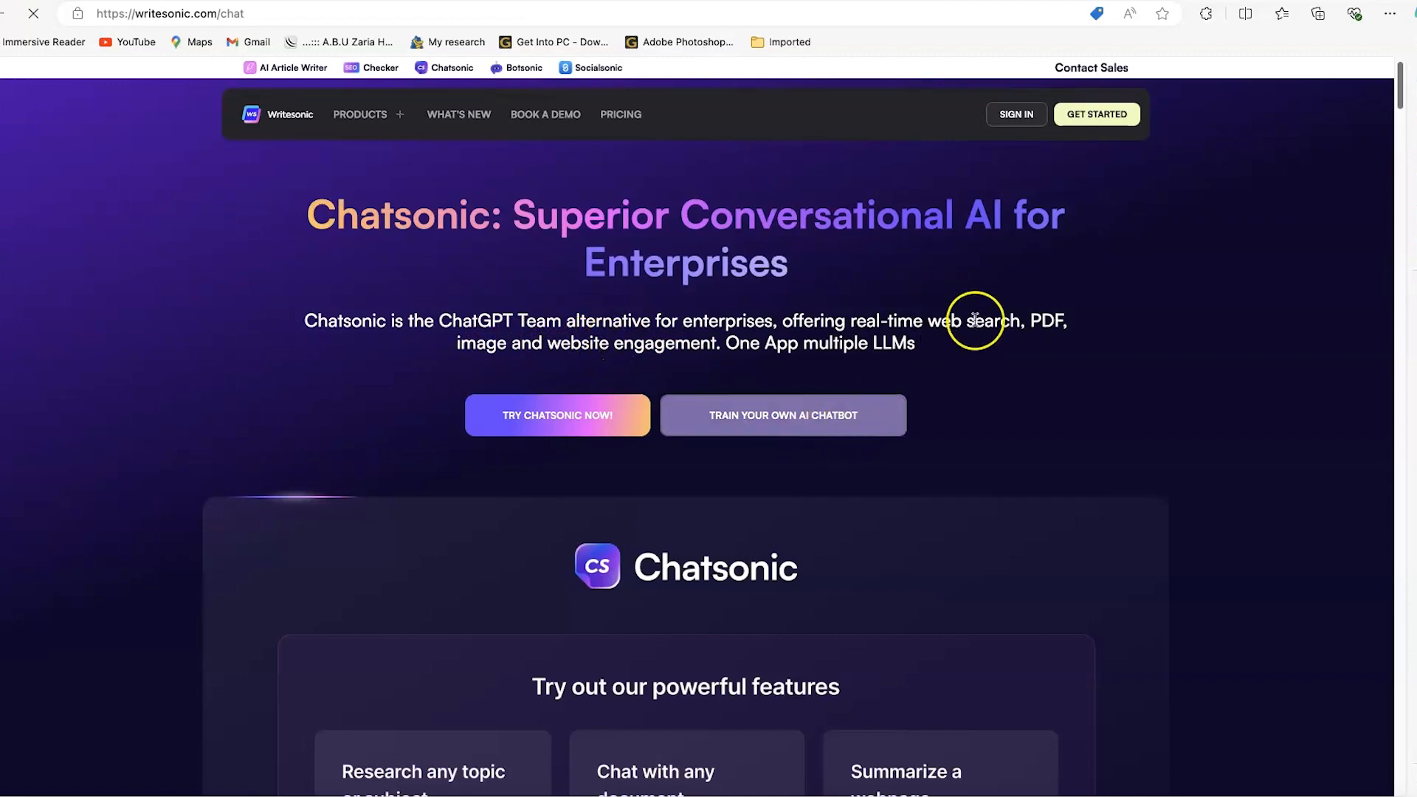
mouse_move(469, 366)
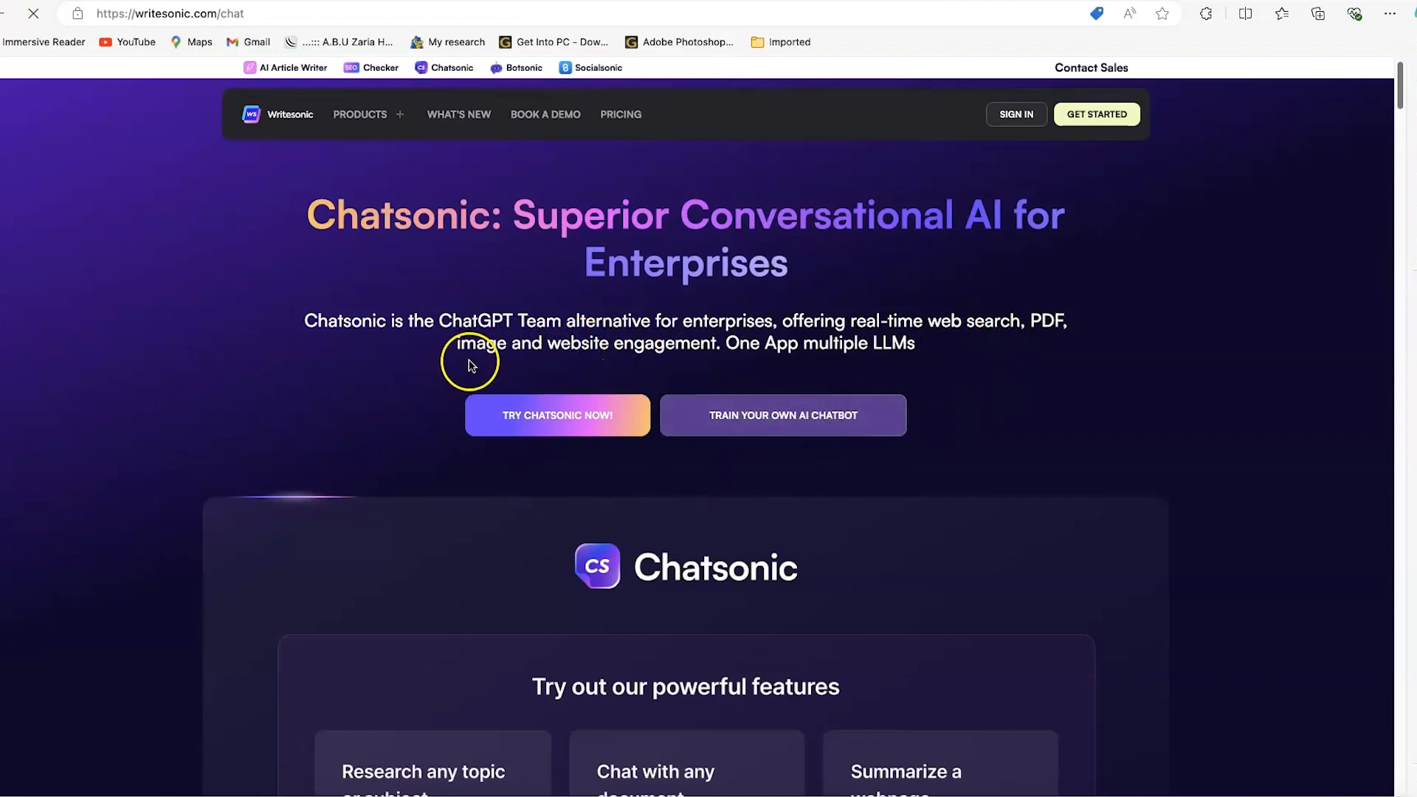
mouse_move(591, 363)
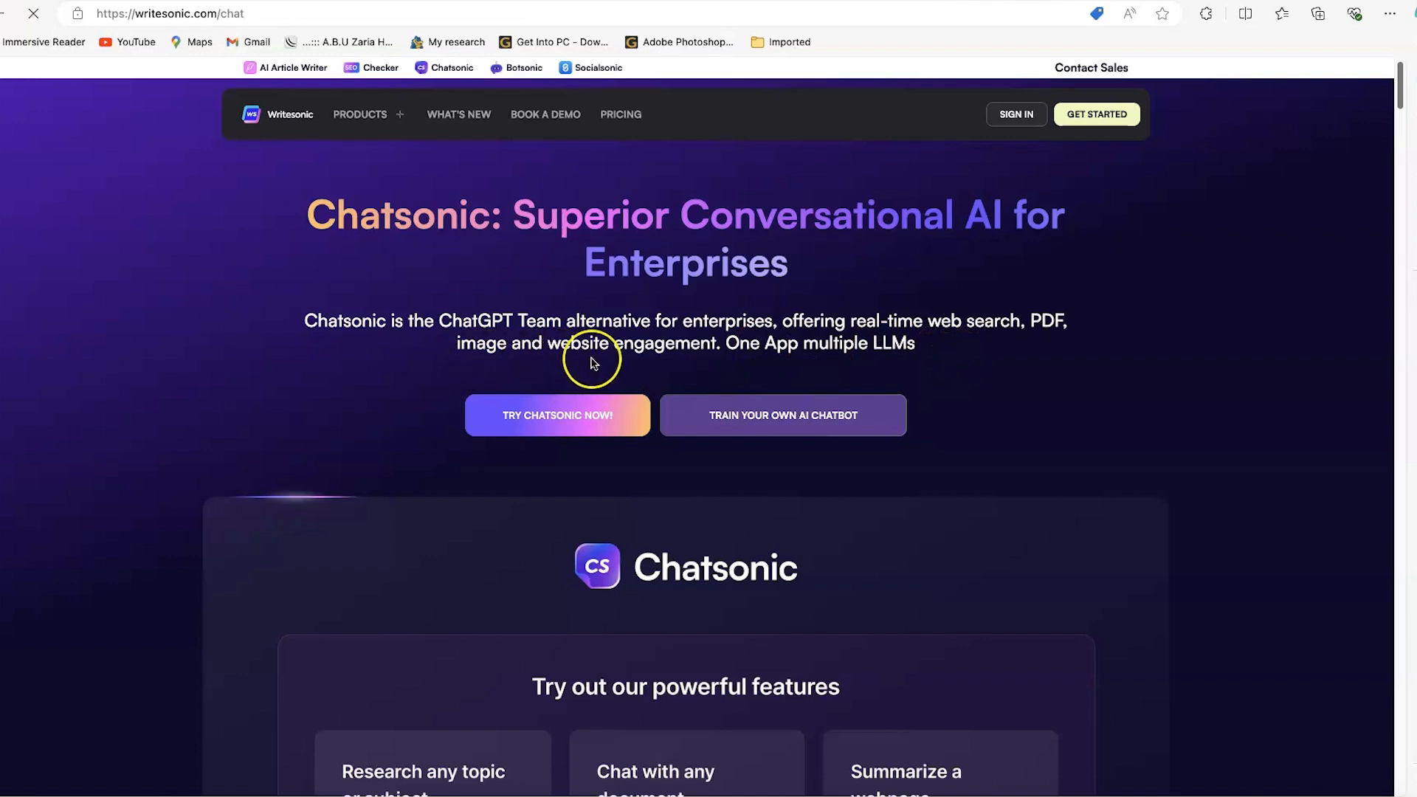
mouse_move(555, 378)
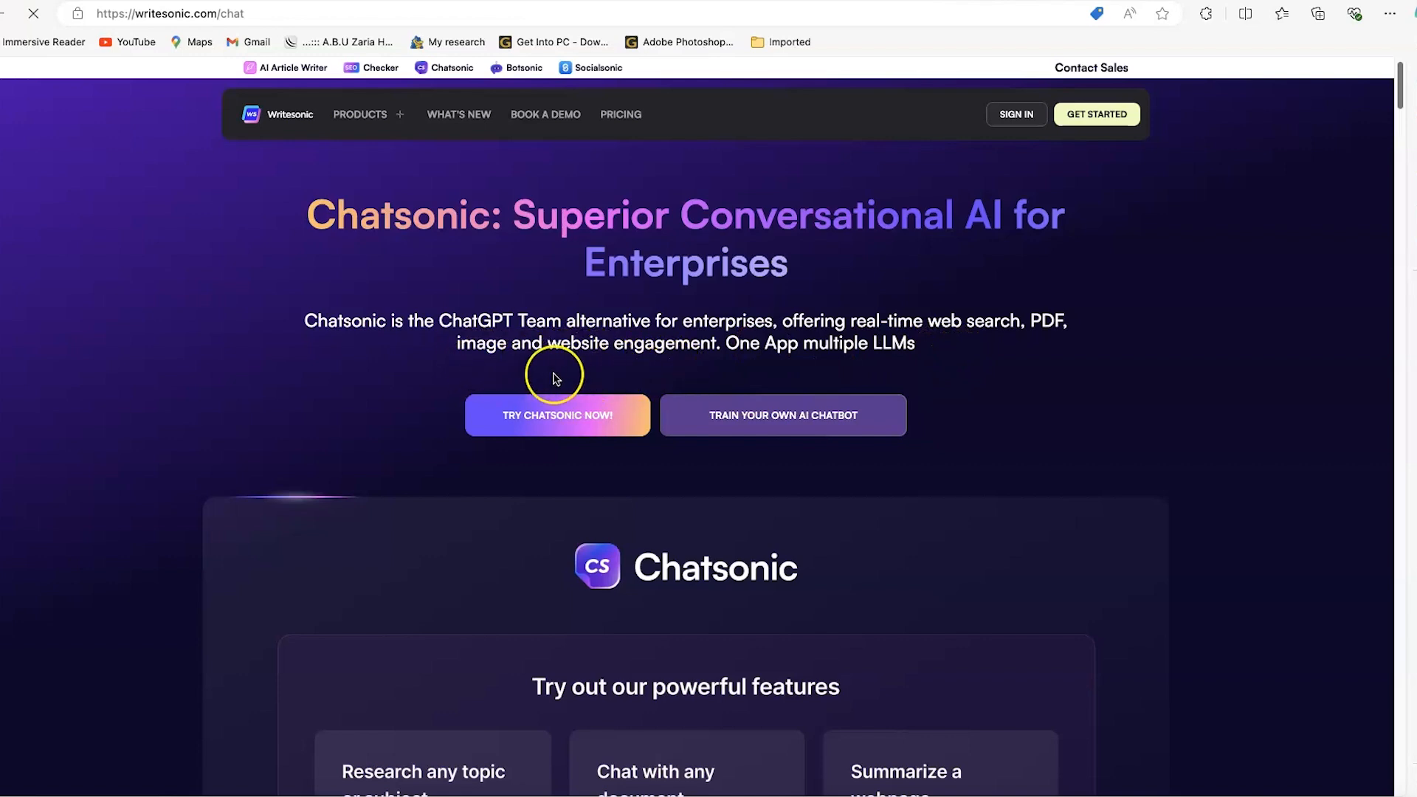
mouse_move(847, 366)
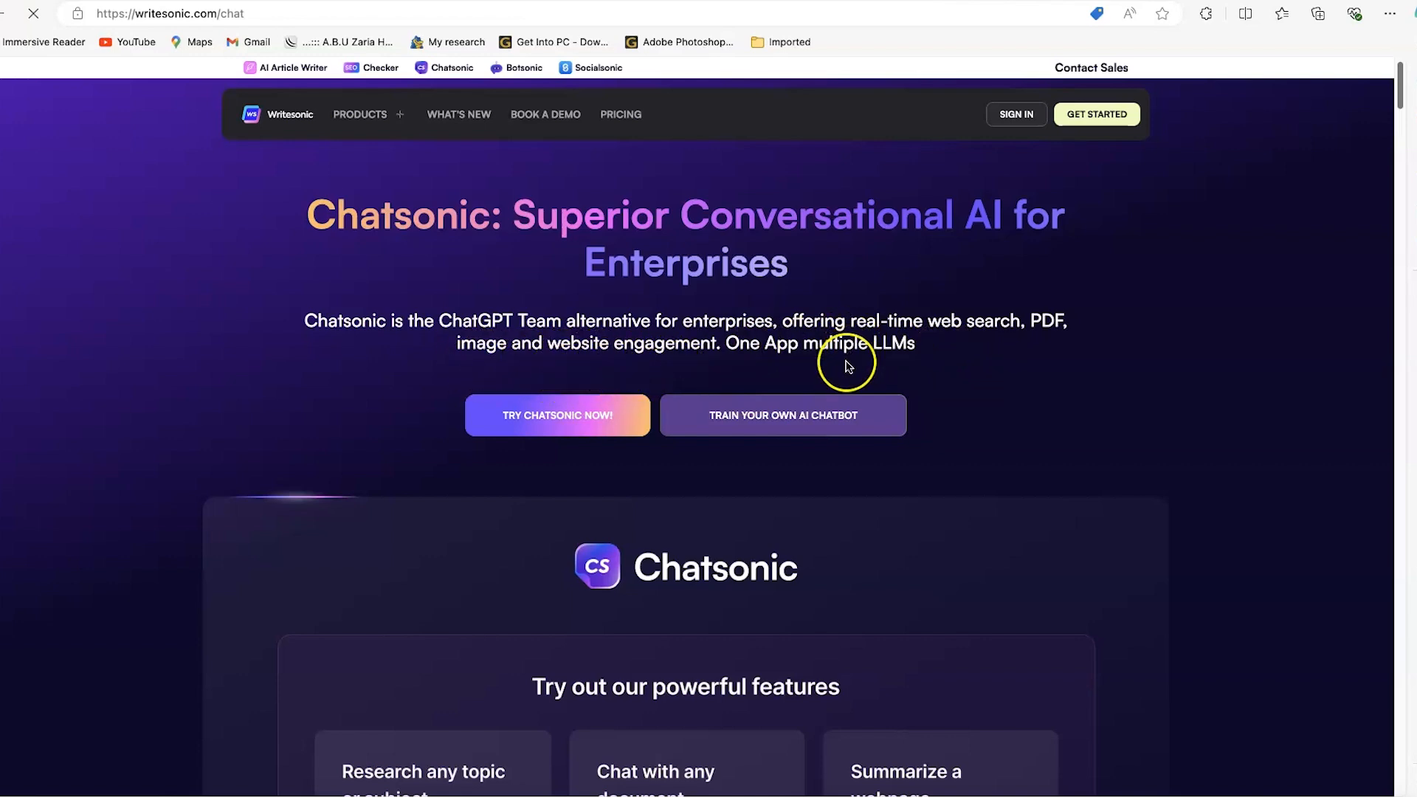
scroll("down", 3)
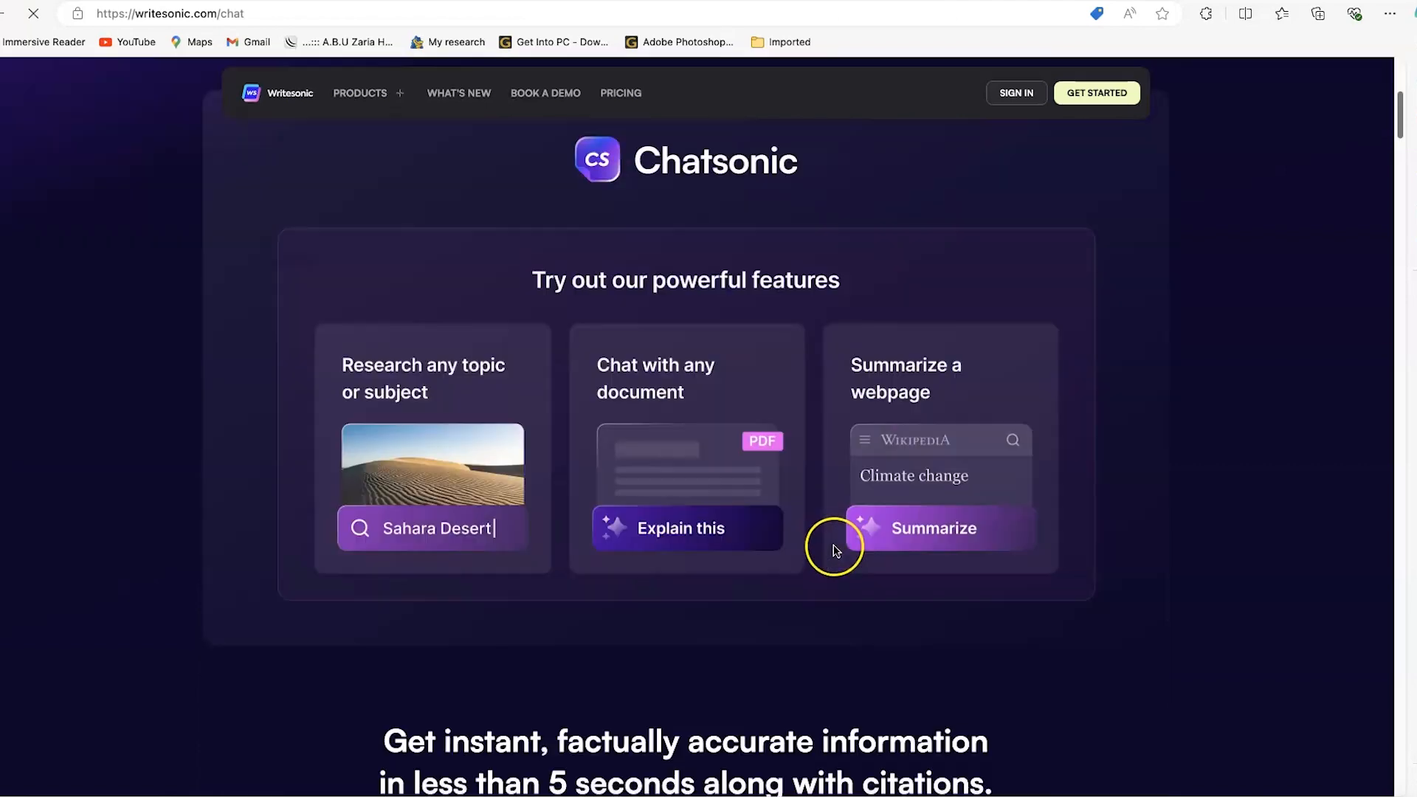
scroll("down", 3)
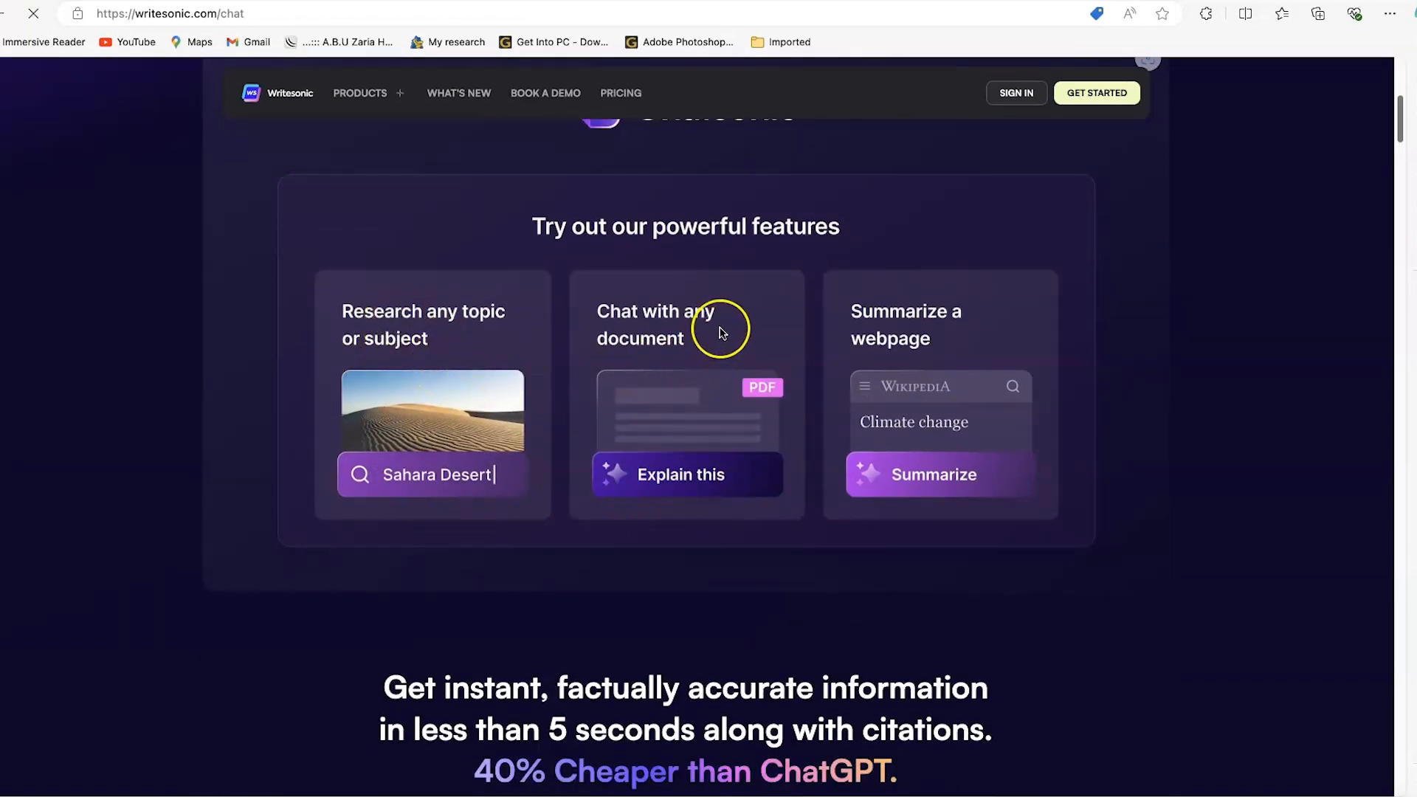
mouse_move(908, 351)
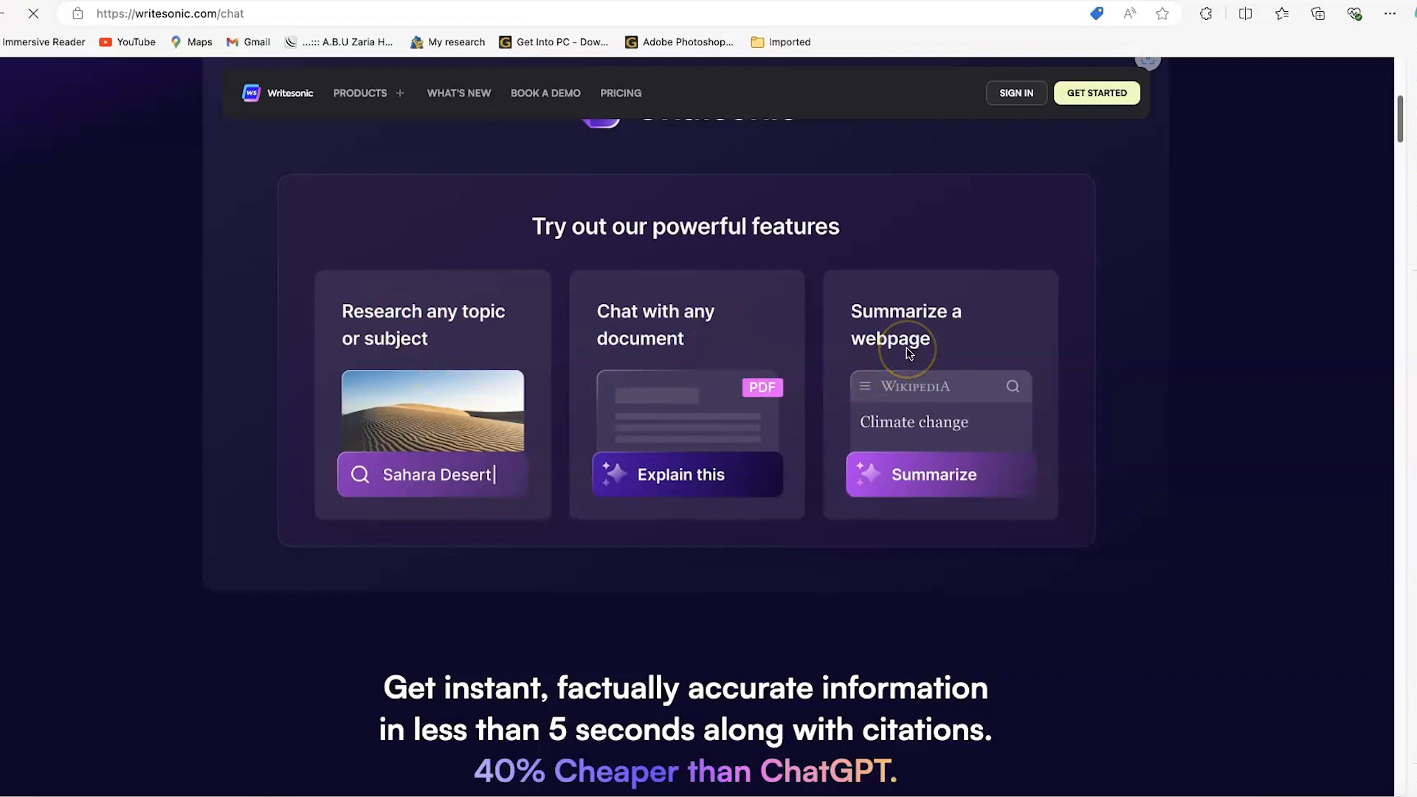
mouse_move(887, 369)
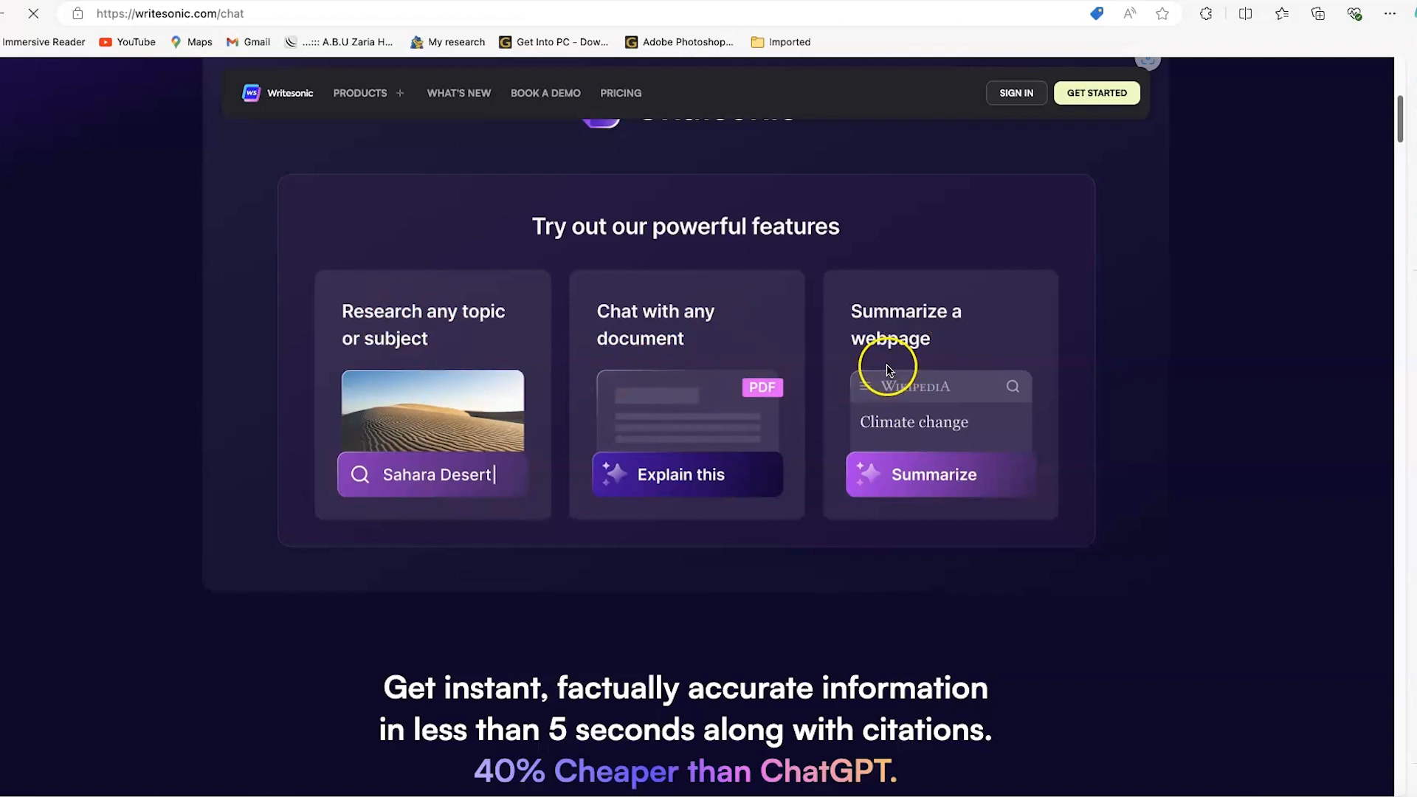
scroll("down", 3)
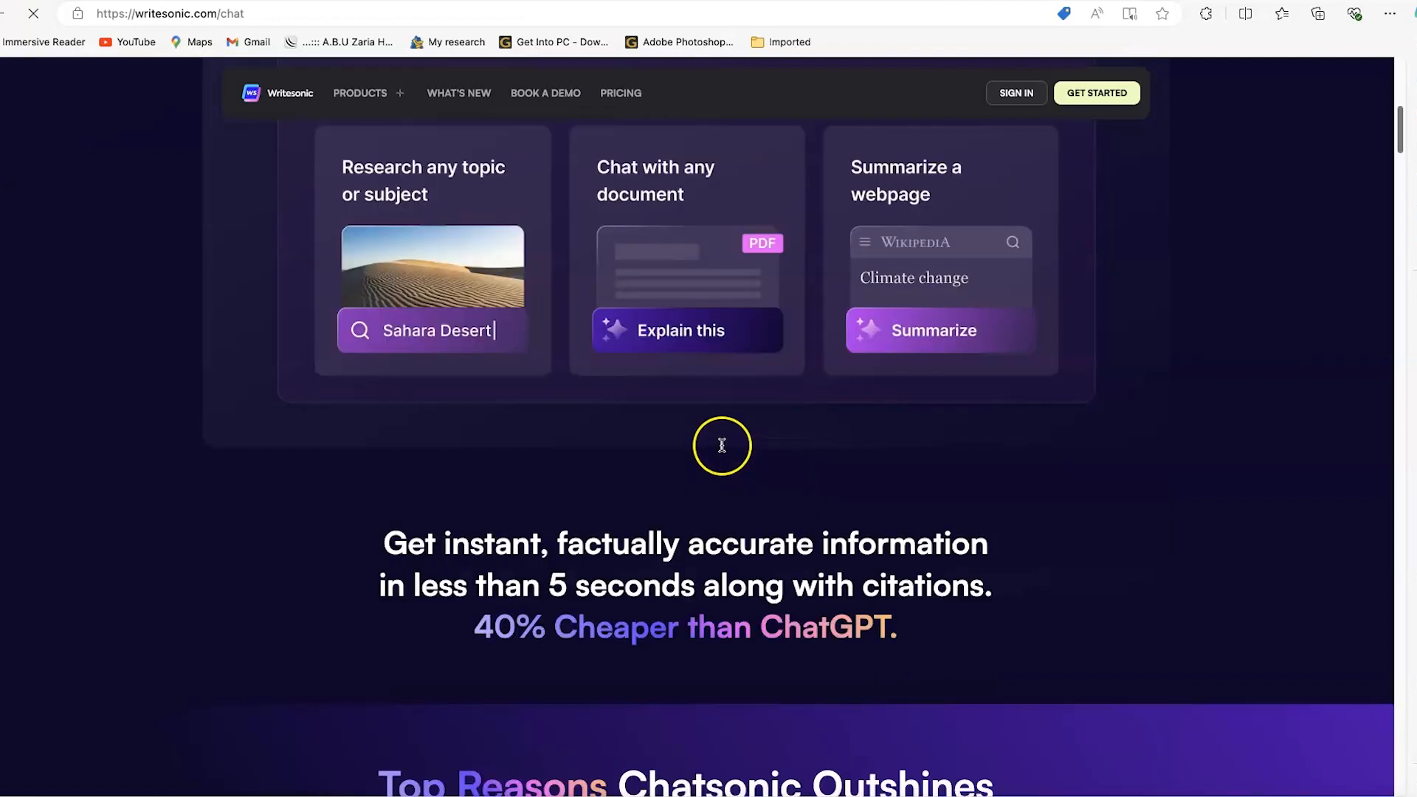
scroll("down", 3)
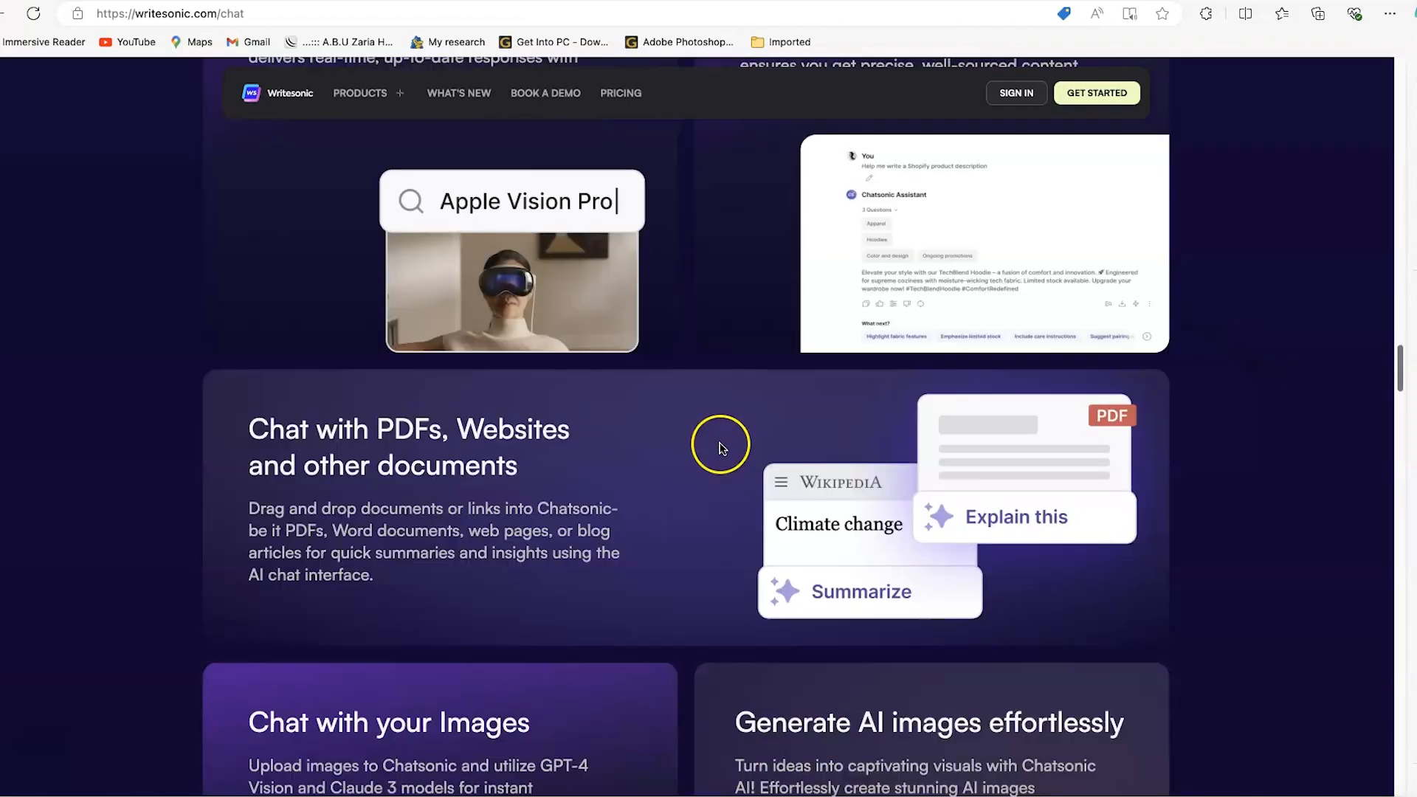
scroll("down", 3)
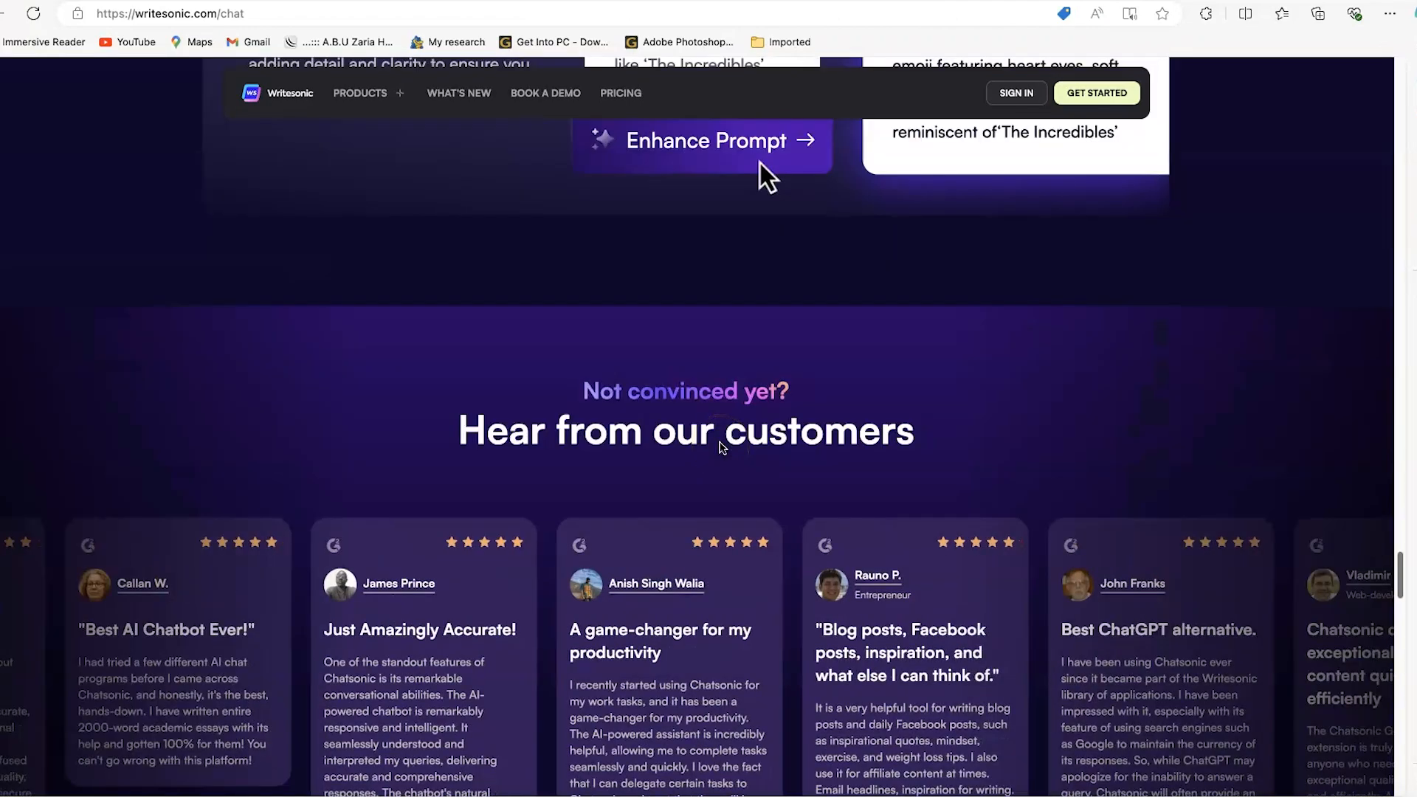
scroll("down", 3)
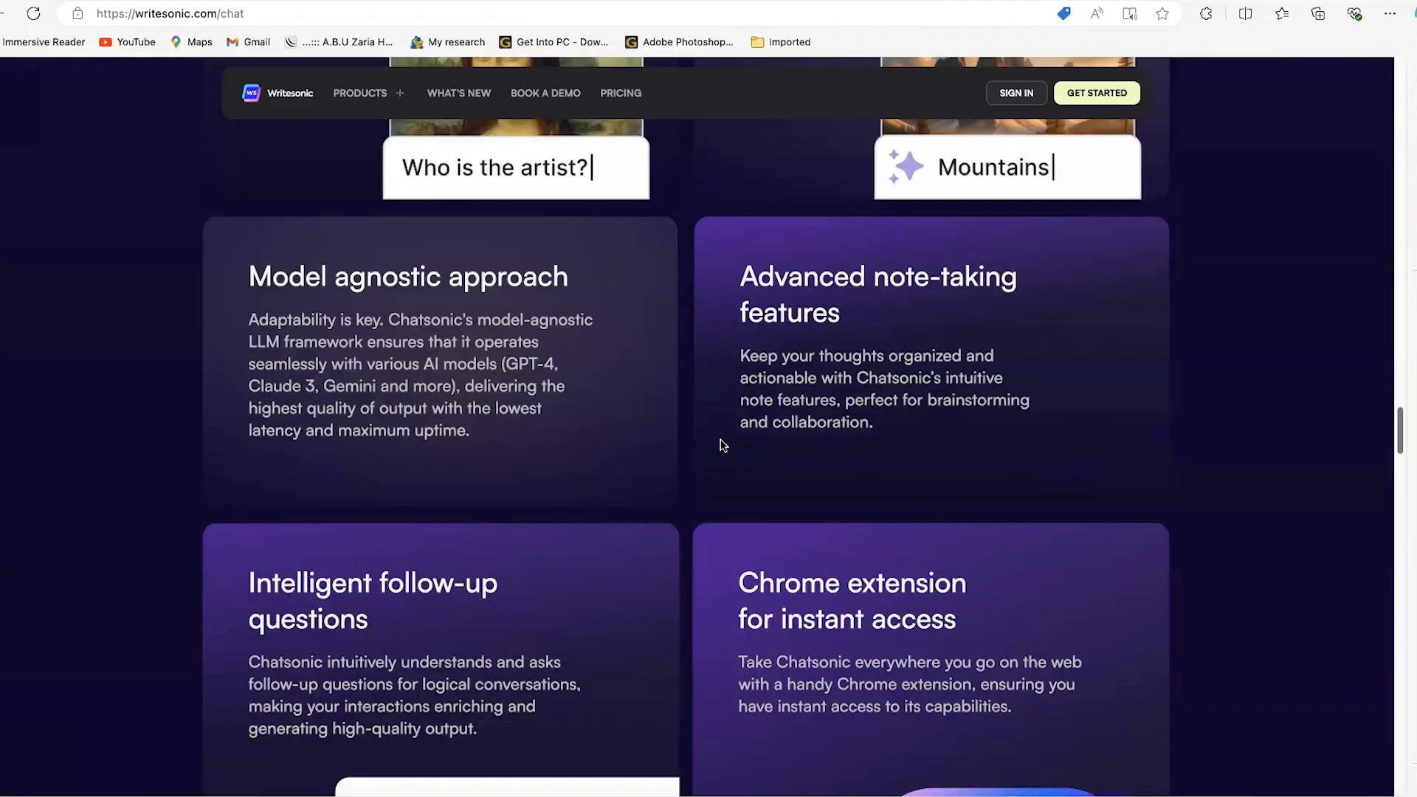
scroll("up", 3)
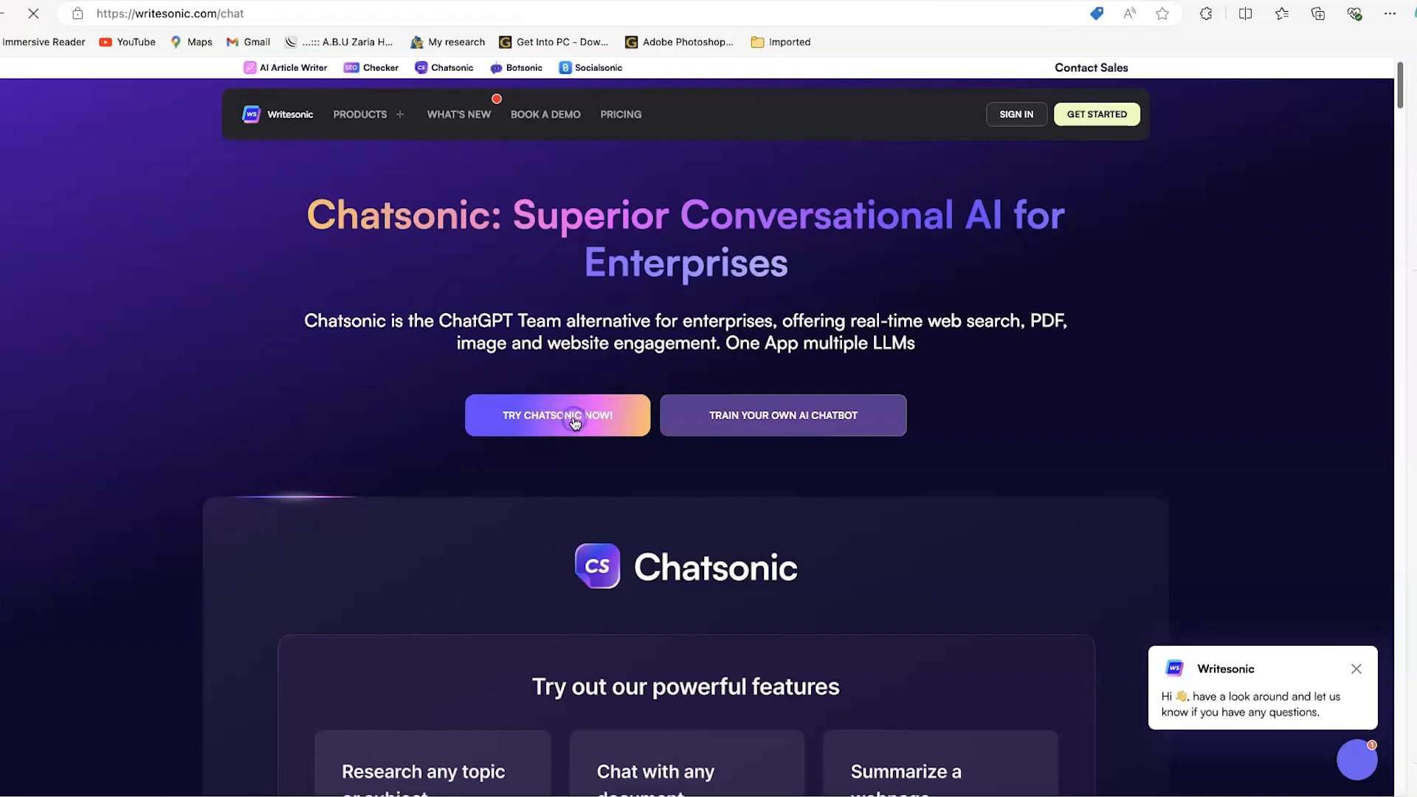
Start trying Chatsonic, reaching the Writesonic free account sign-up page.
left_click(558, 416)
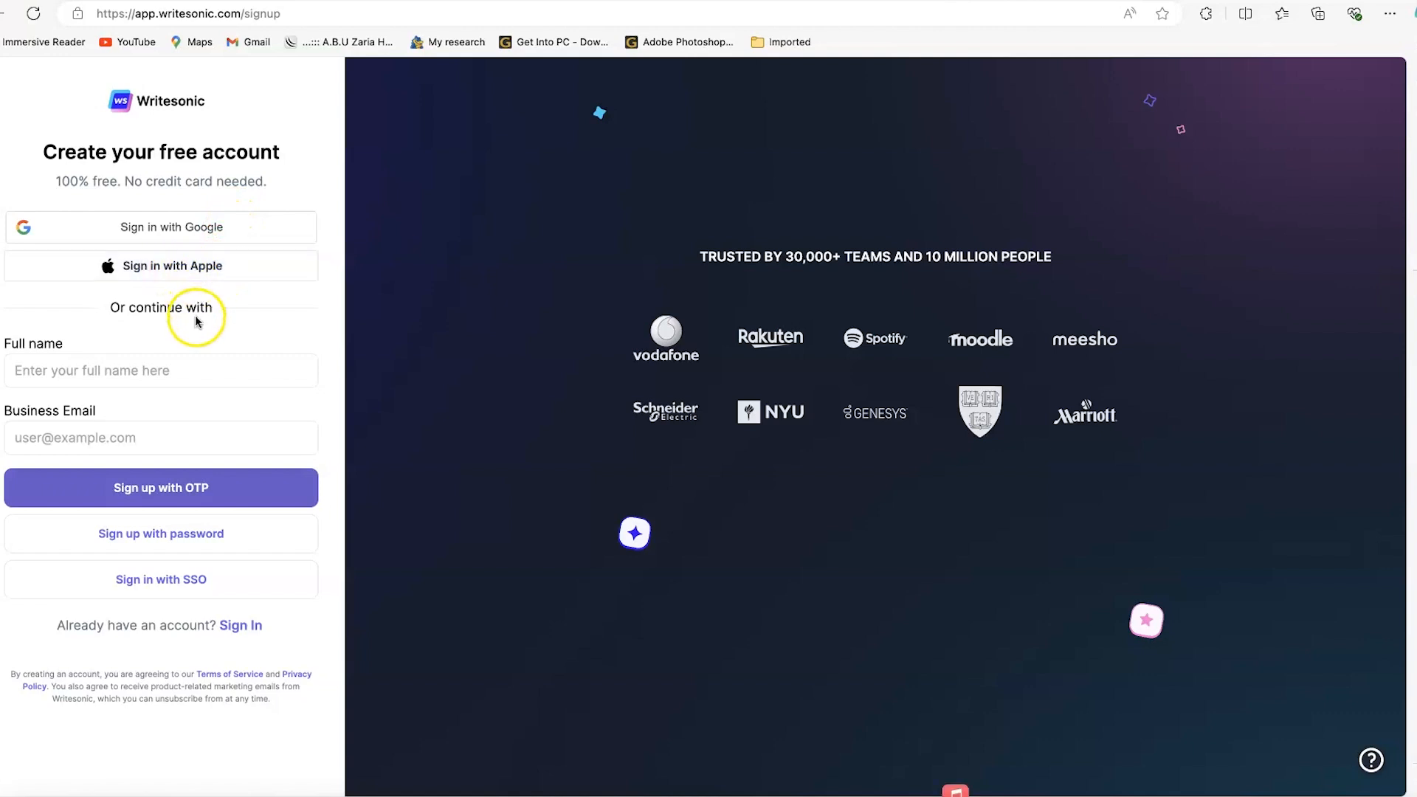
left_click(165, 370)
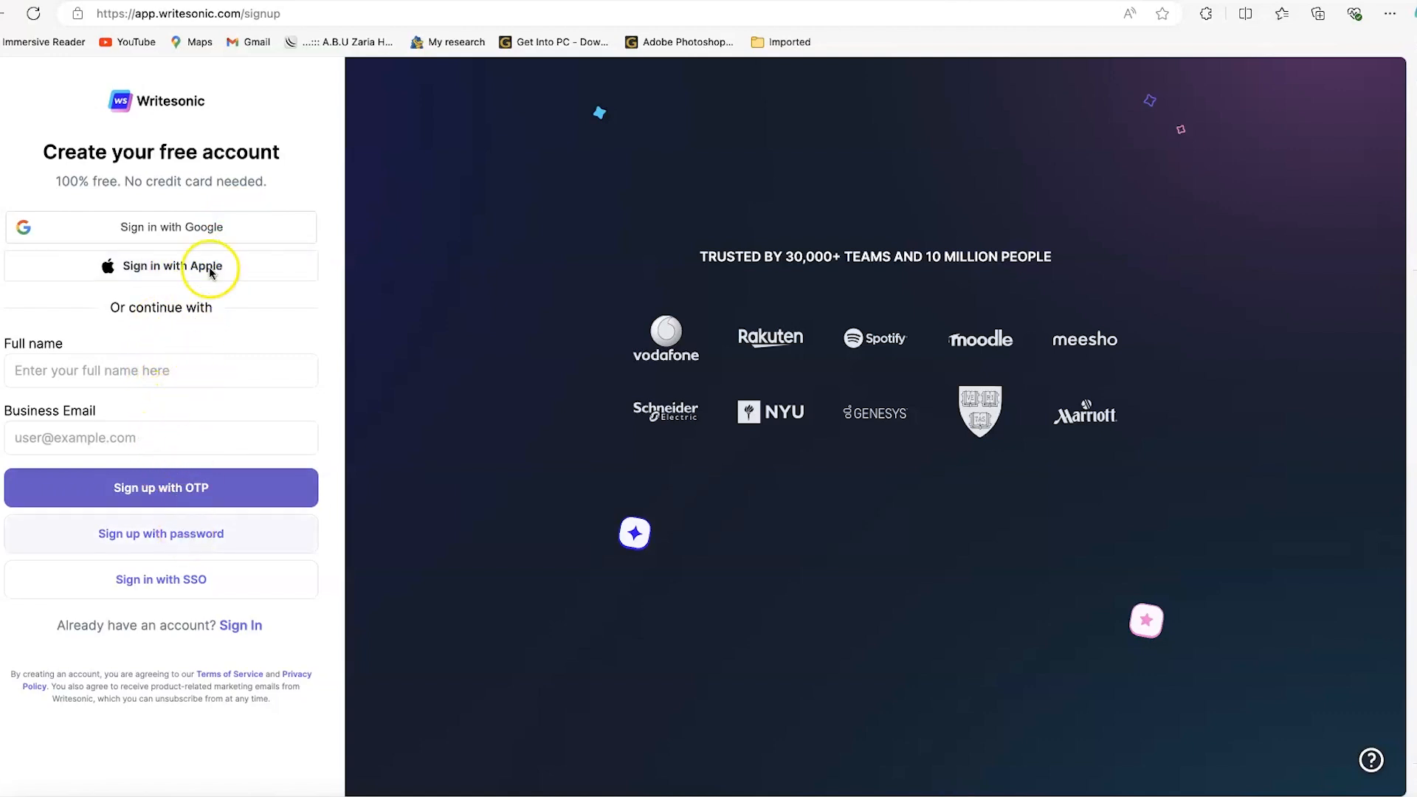
mouse_move(190, 348)
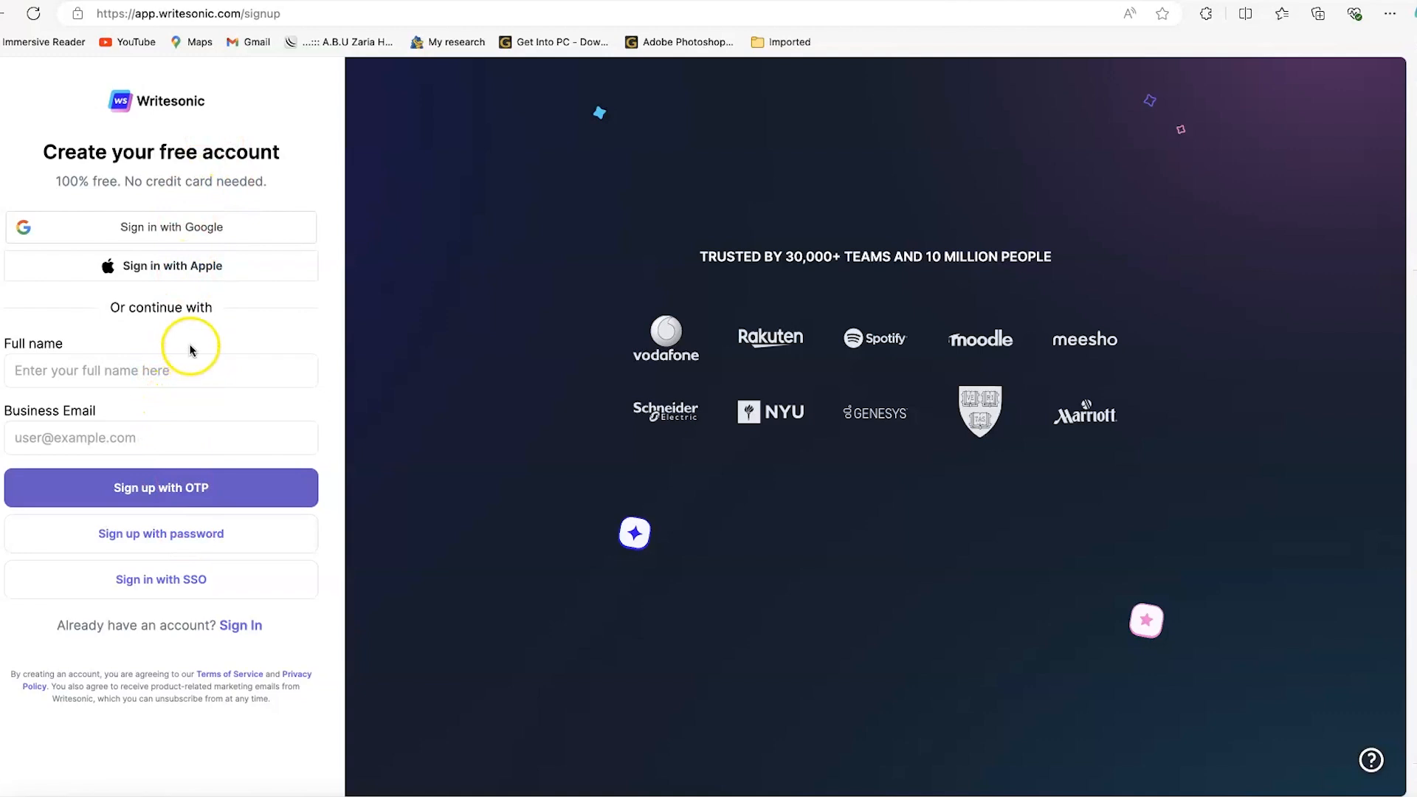
mouse_move(204, 266)
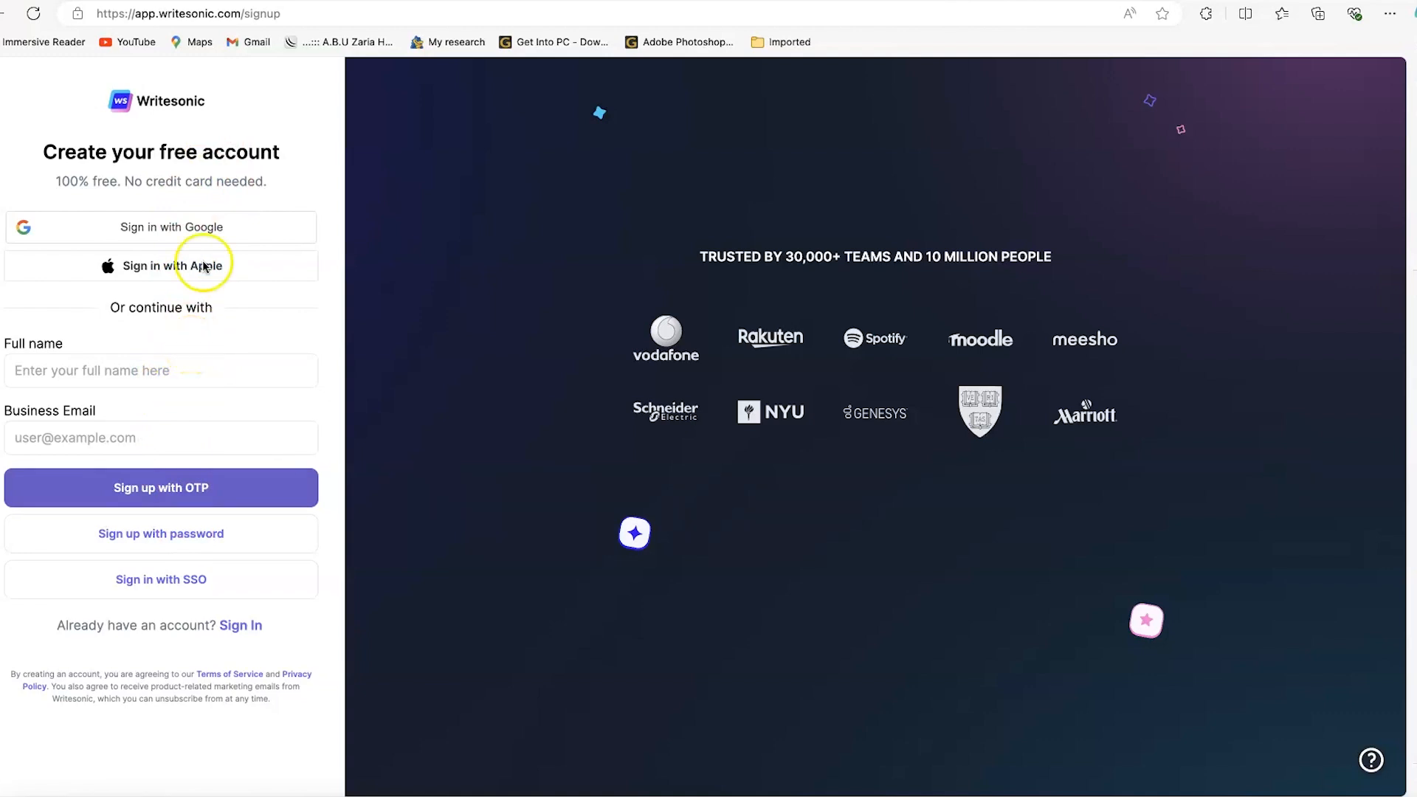
mouse_move(209, 242)
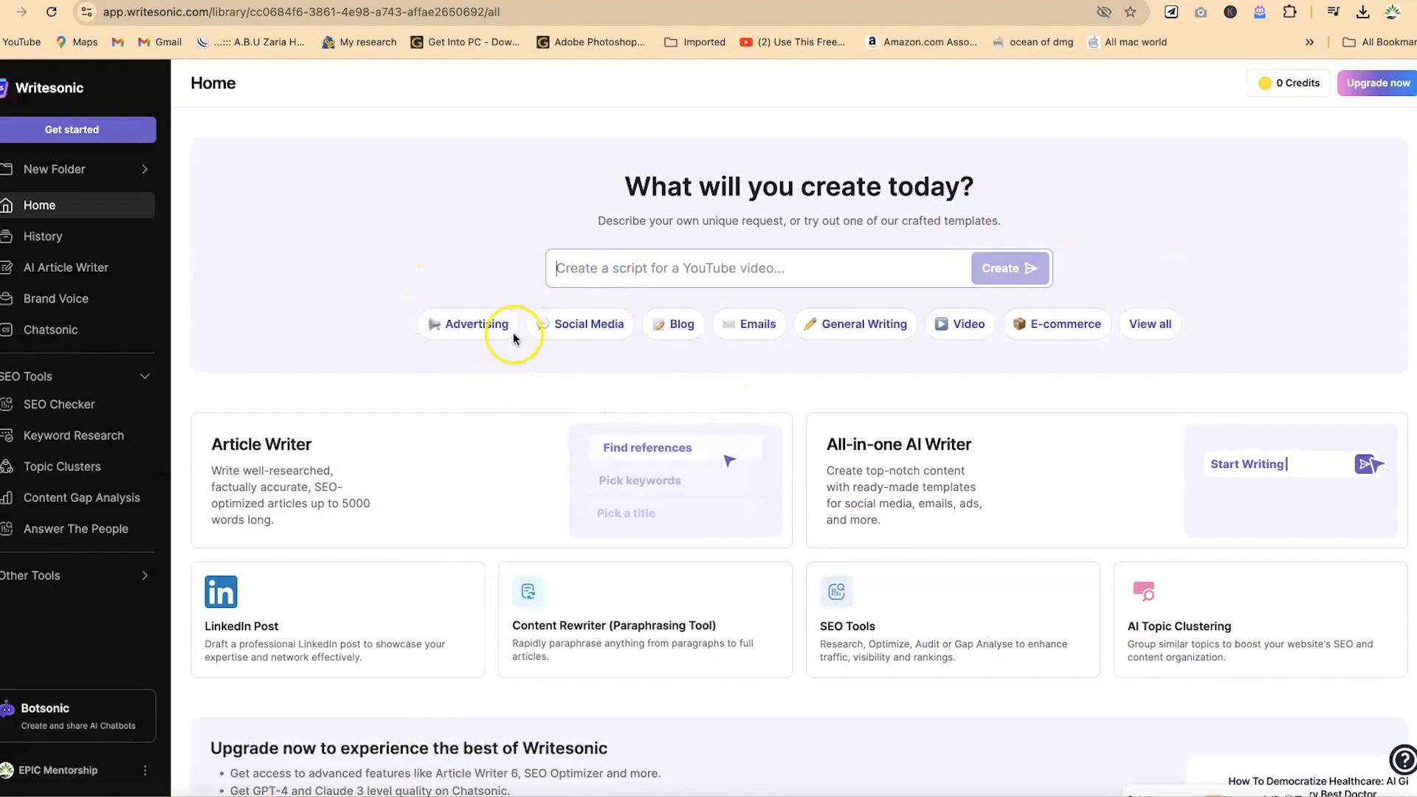
mouse_move(472, 354)
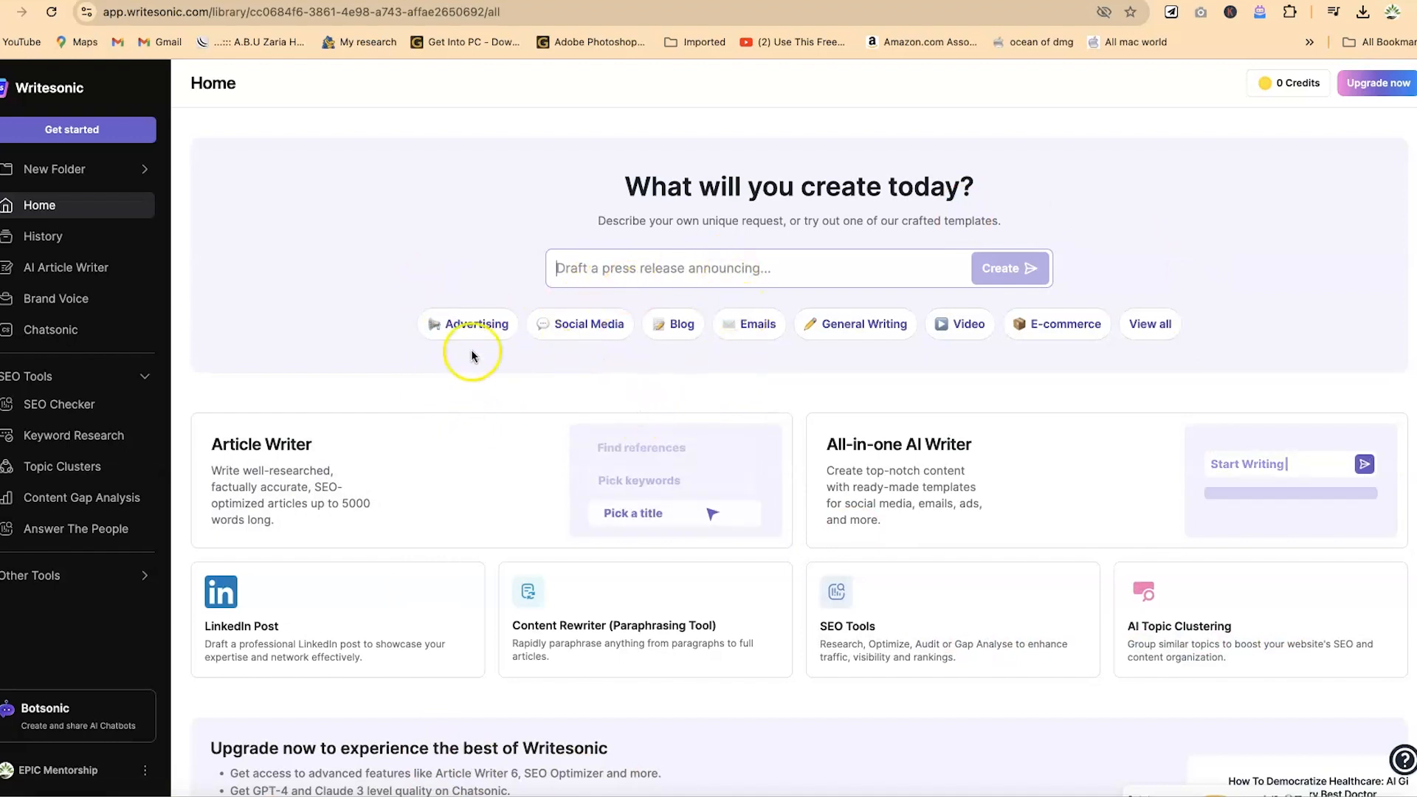
mouse_move(708, 358)
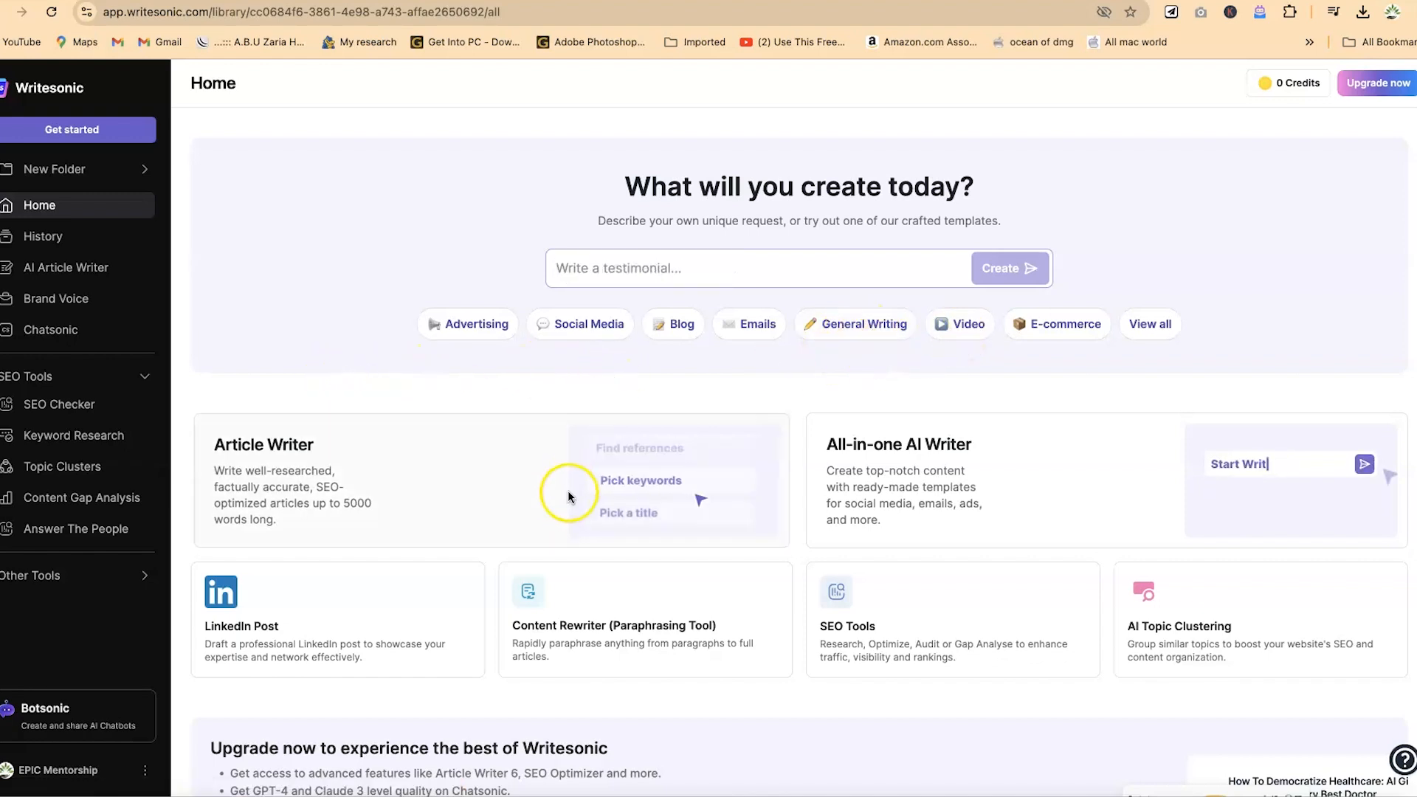
scroll("down", 3)
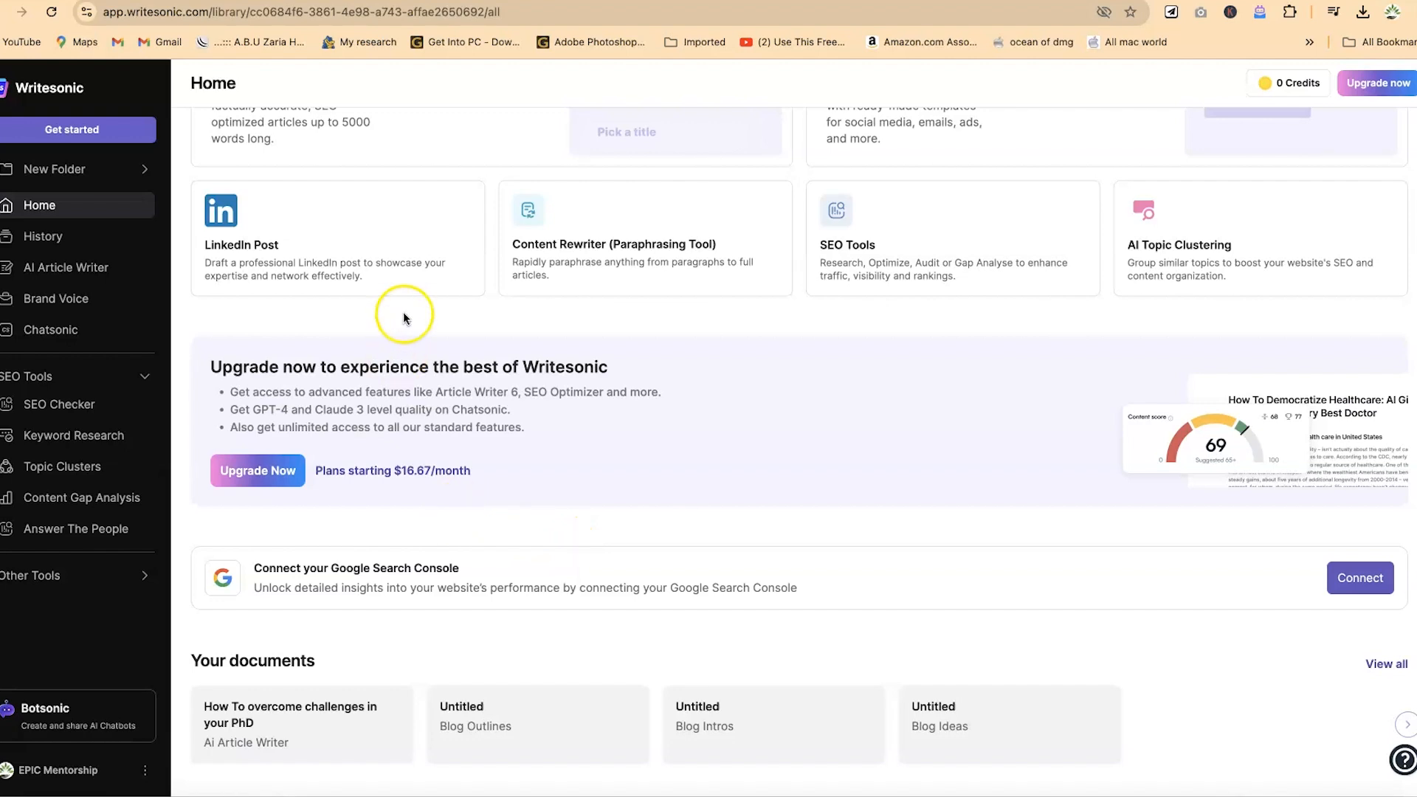
mouse_move(320, 385)
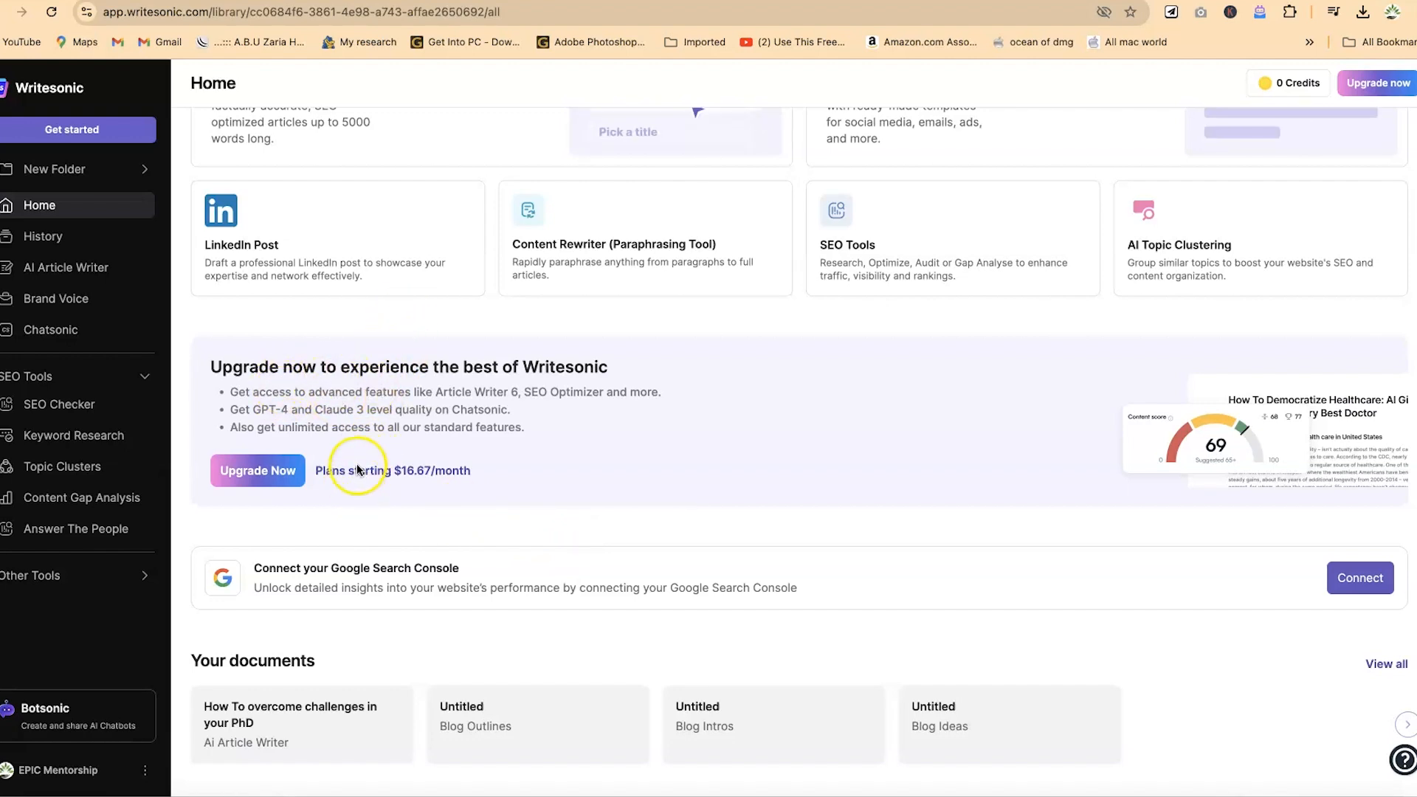
mouse_move(338, 57)
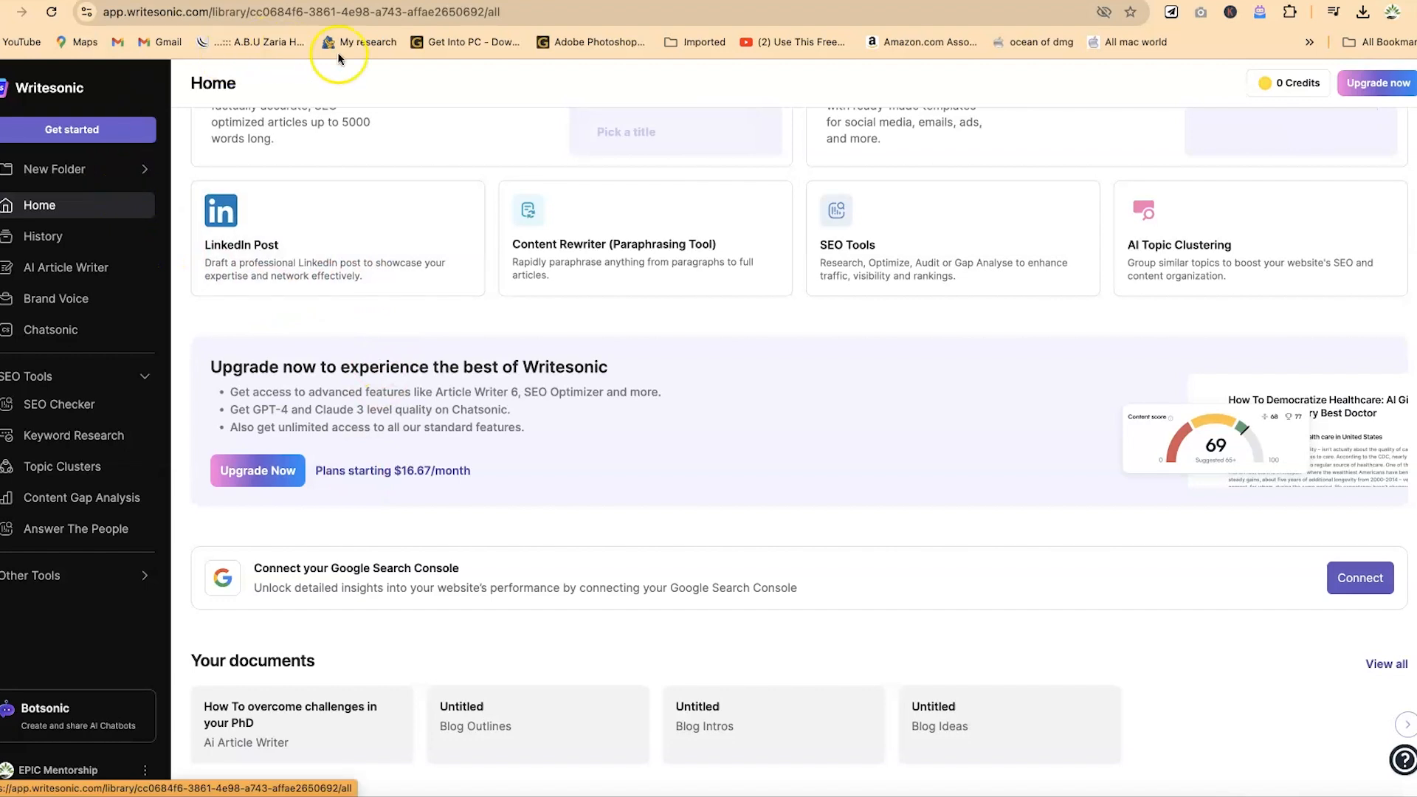
mouse_move(248, 381)
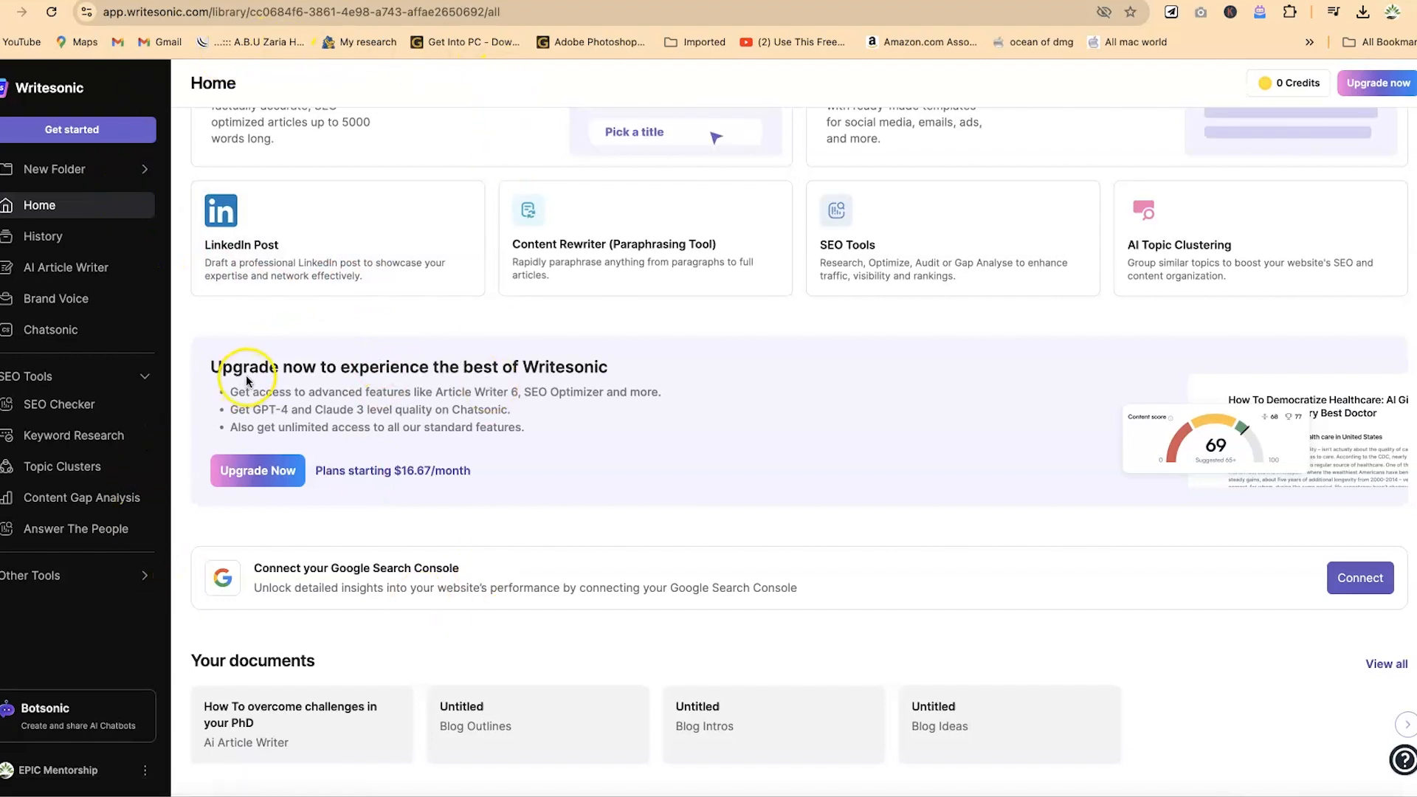
mouse_move(53, 346)
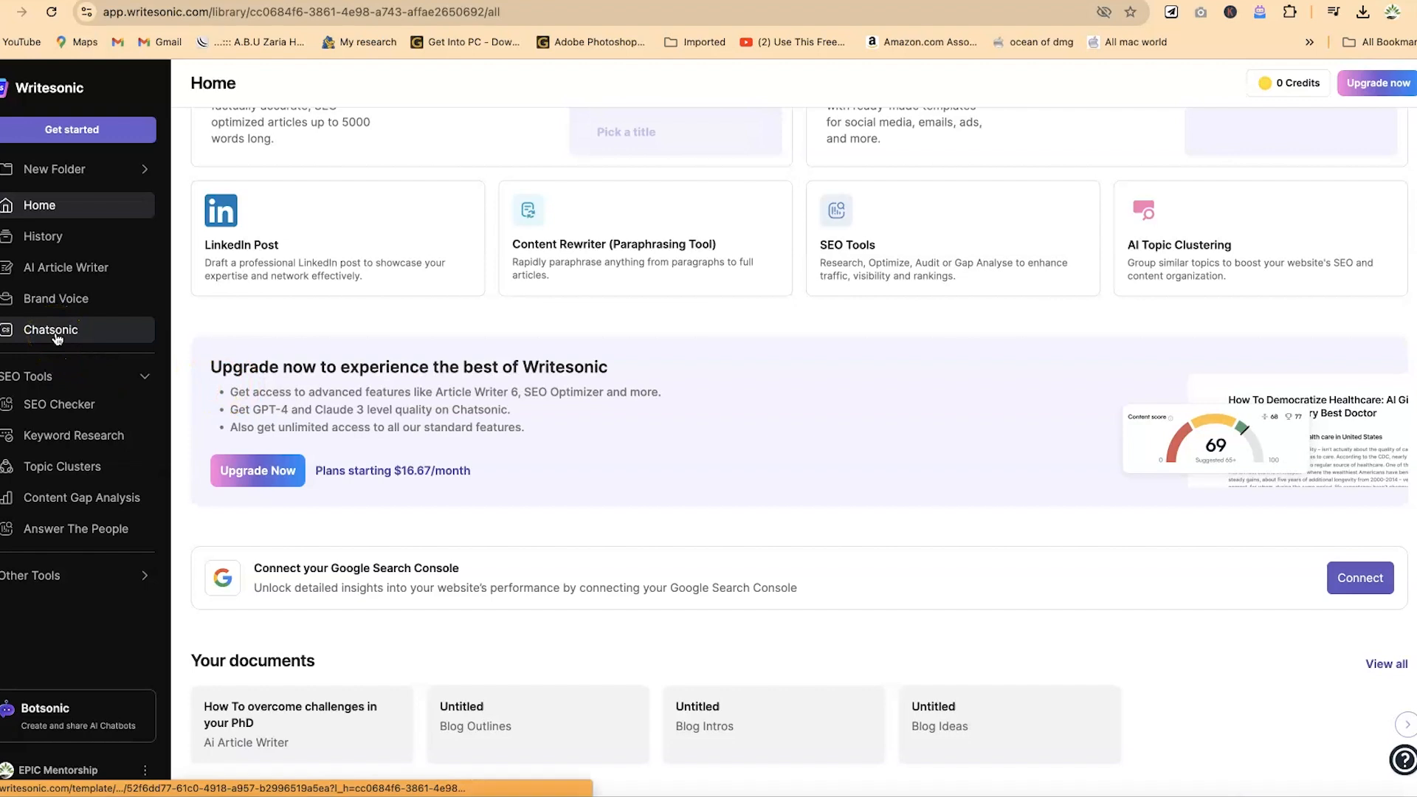
Switch to Chatsonic from the Writesonic sidebar to start a new chat.
left_click(50, 331)
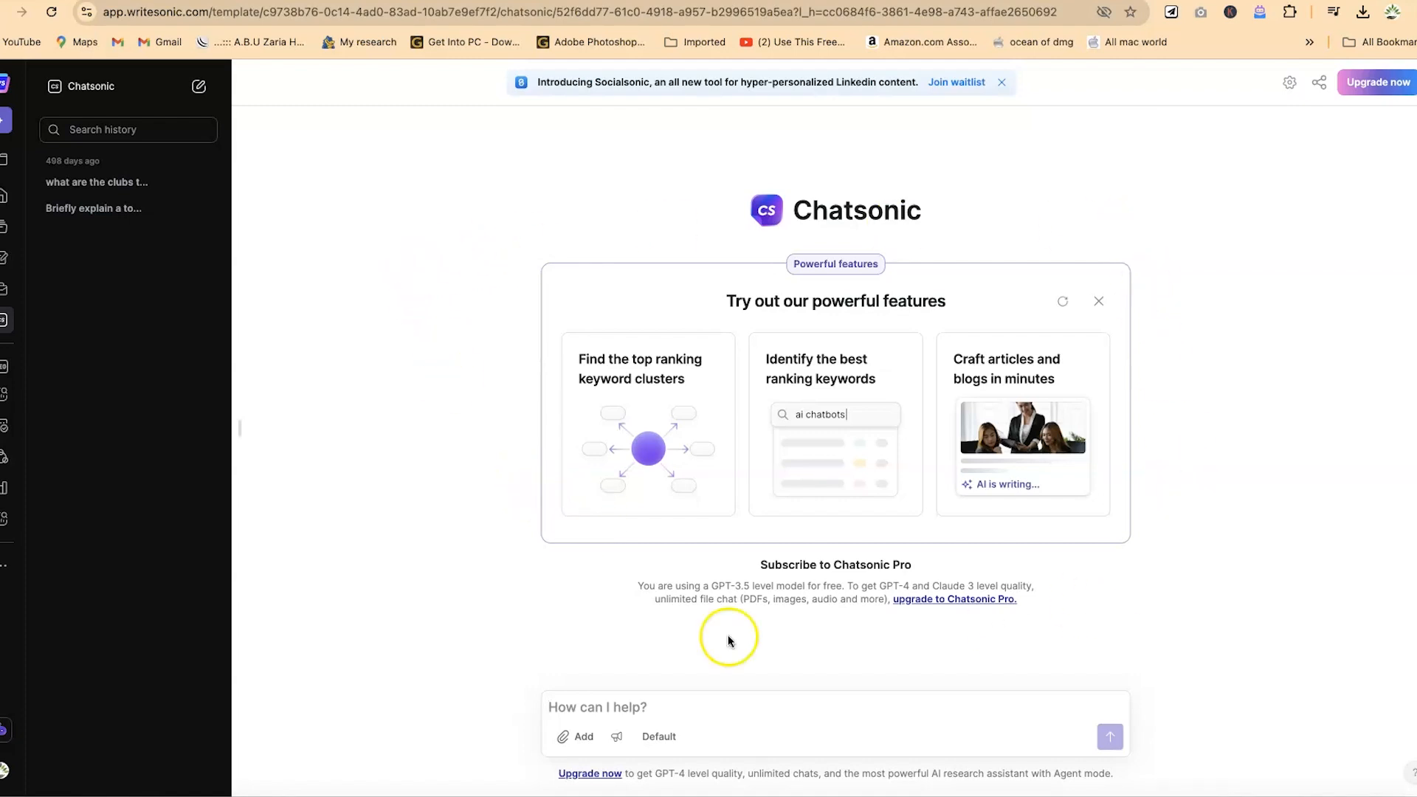
mouse_move(522, 626)
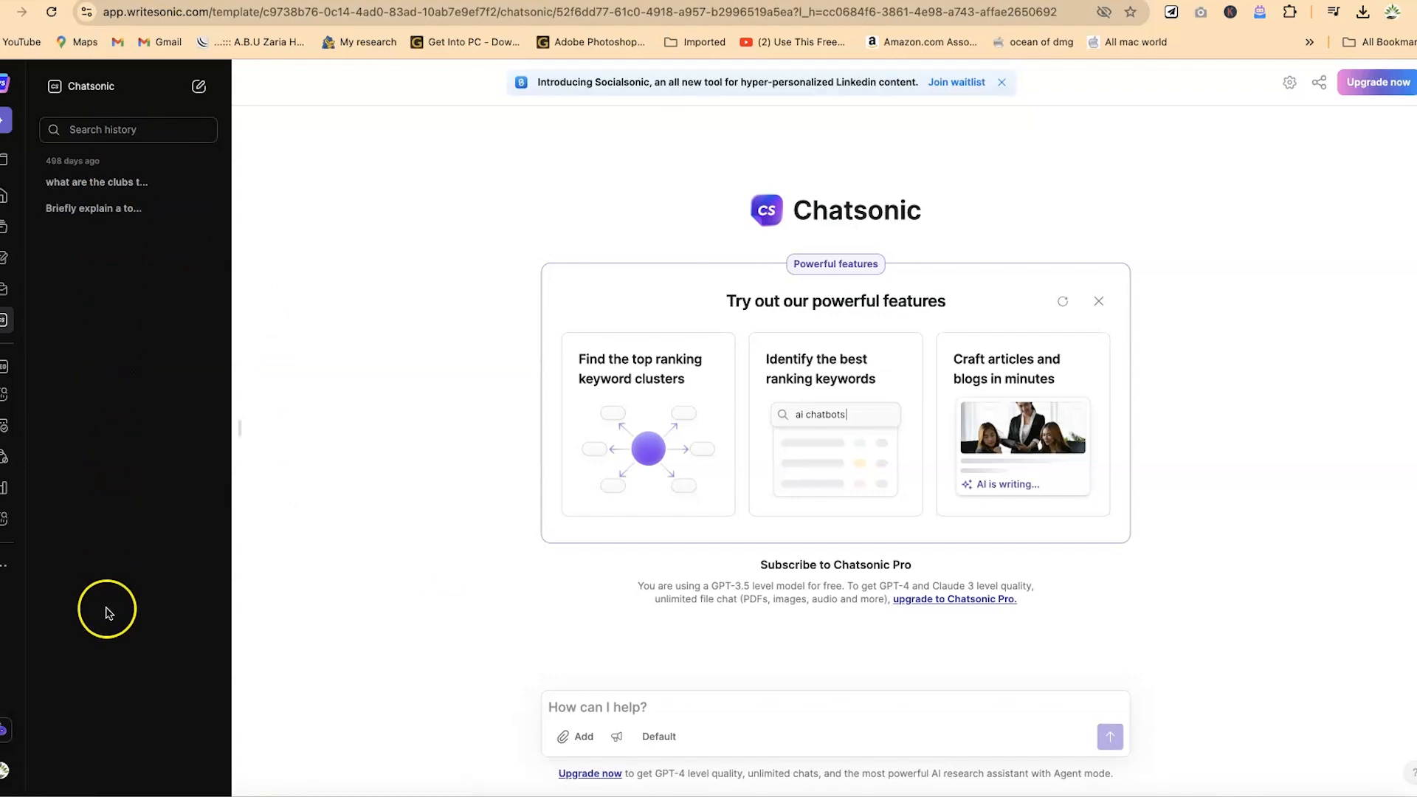
mouse_move(195, 49)
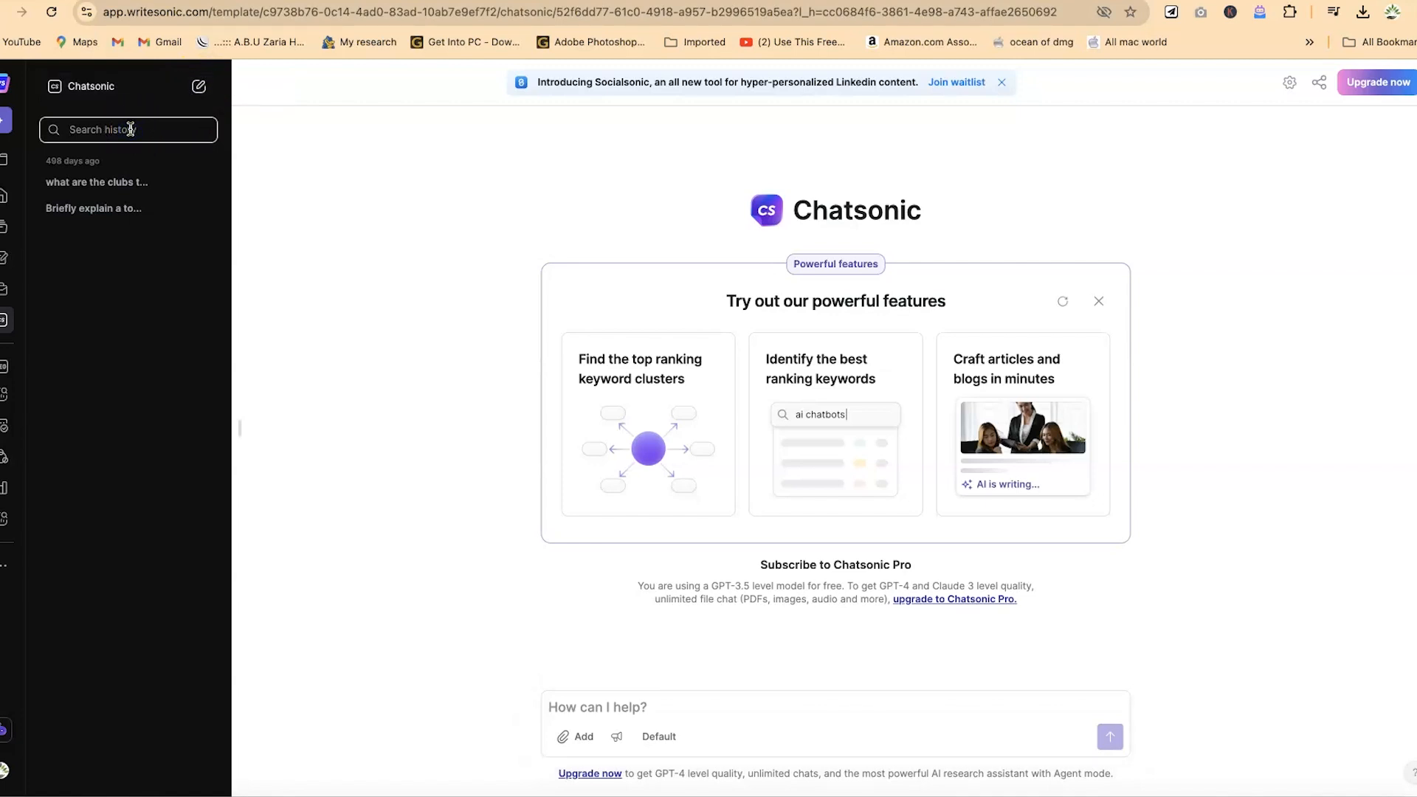
mouse_move(1186, 320)
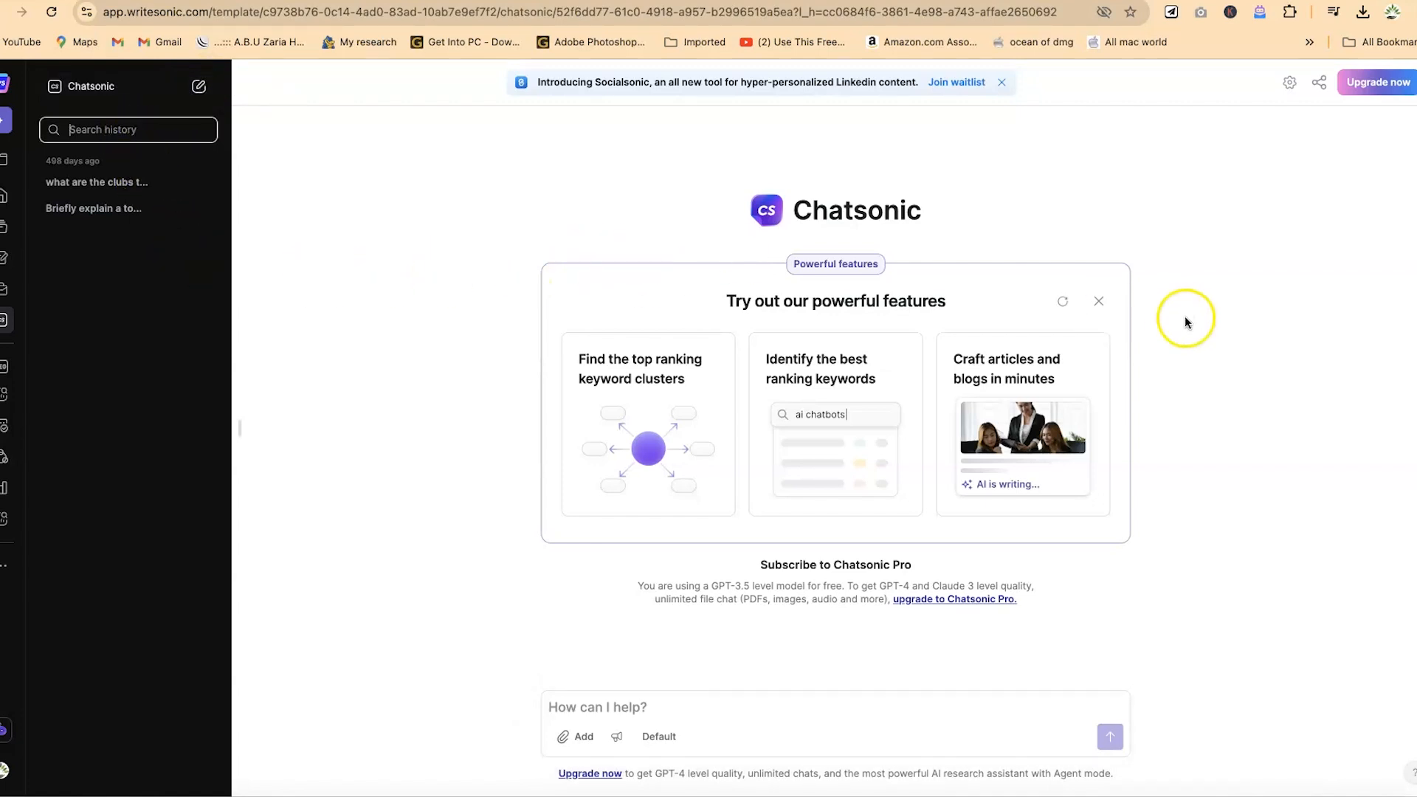
mouse_move(577, 441)
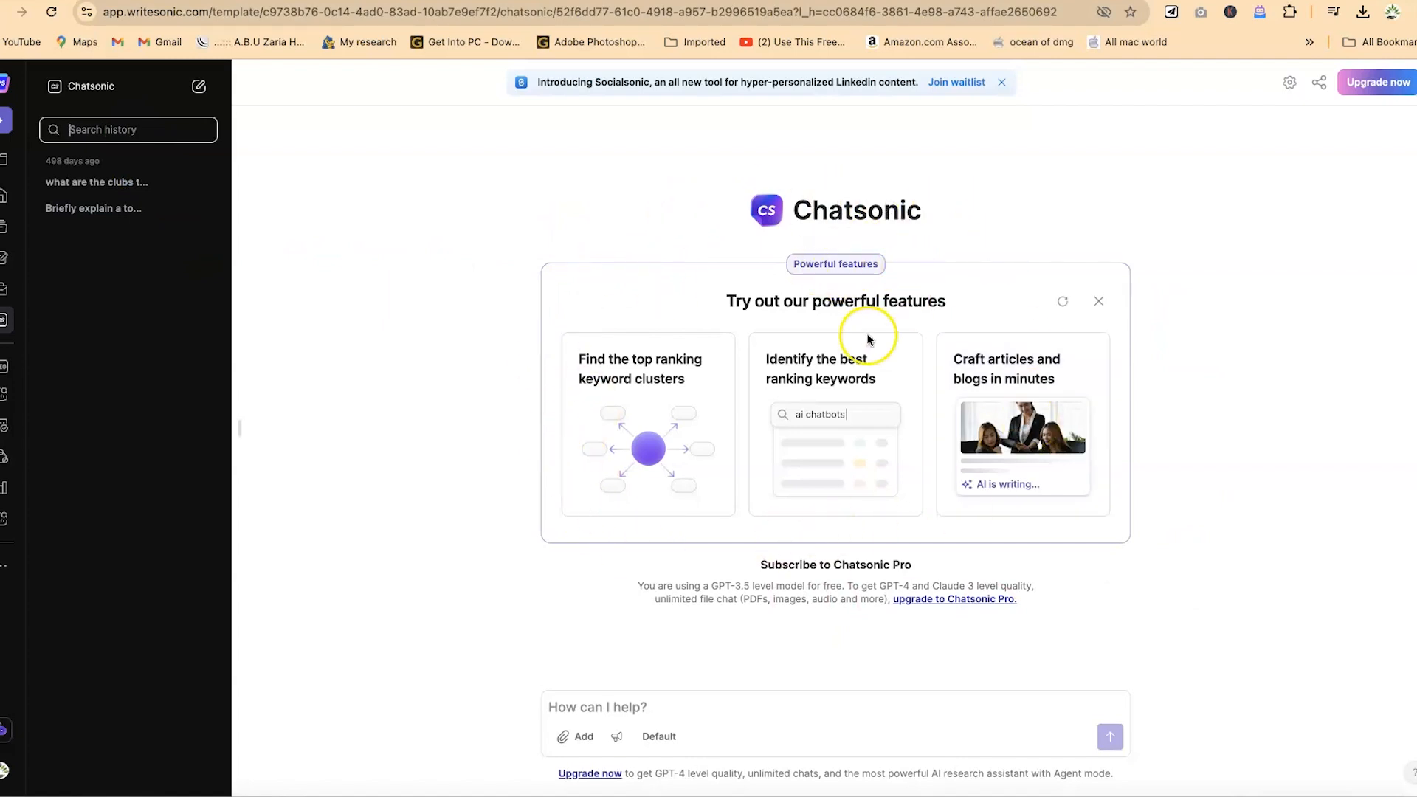
mouse_move(832, 301)
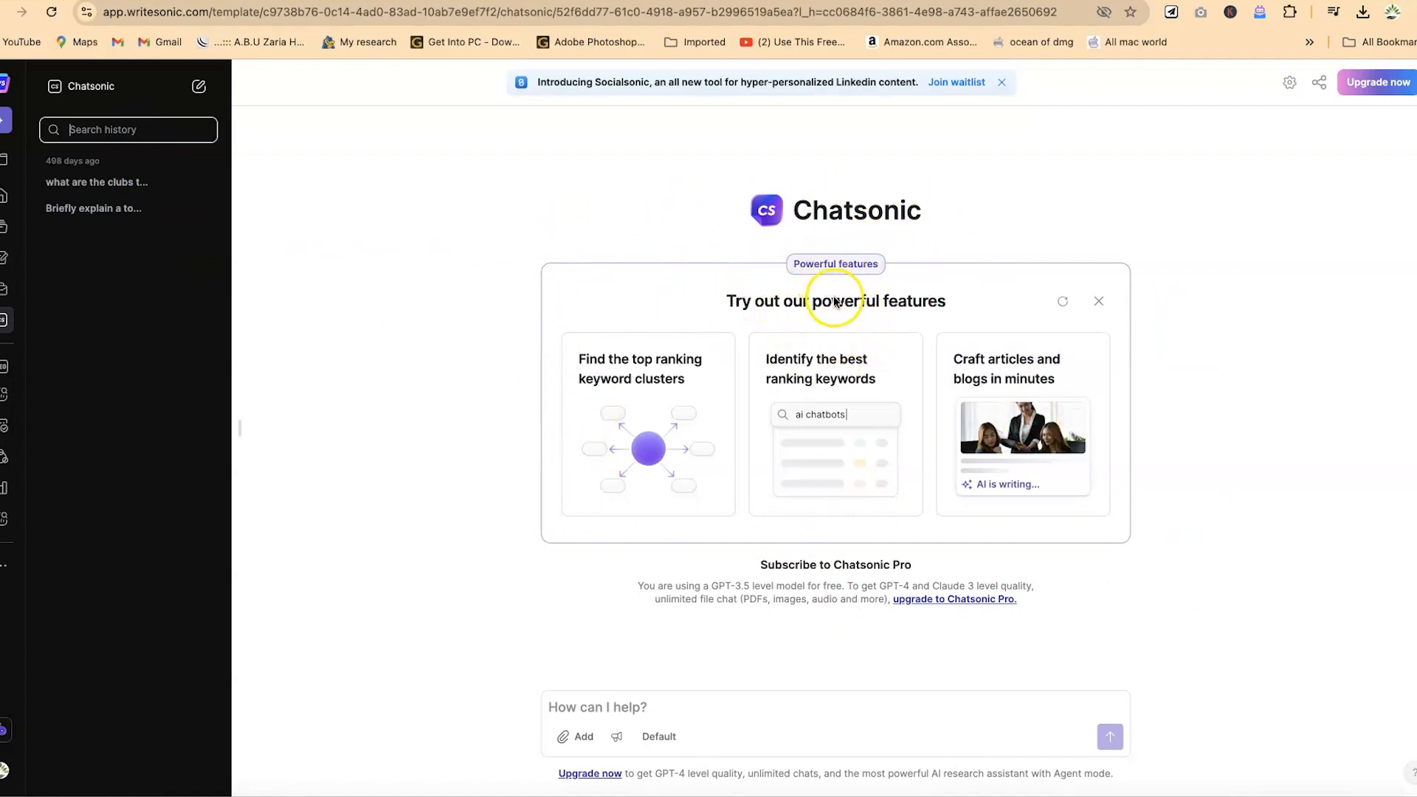
mouse_move(640, 375)
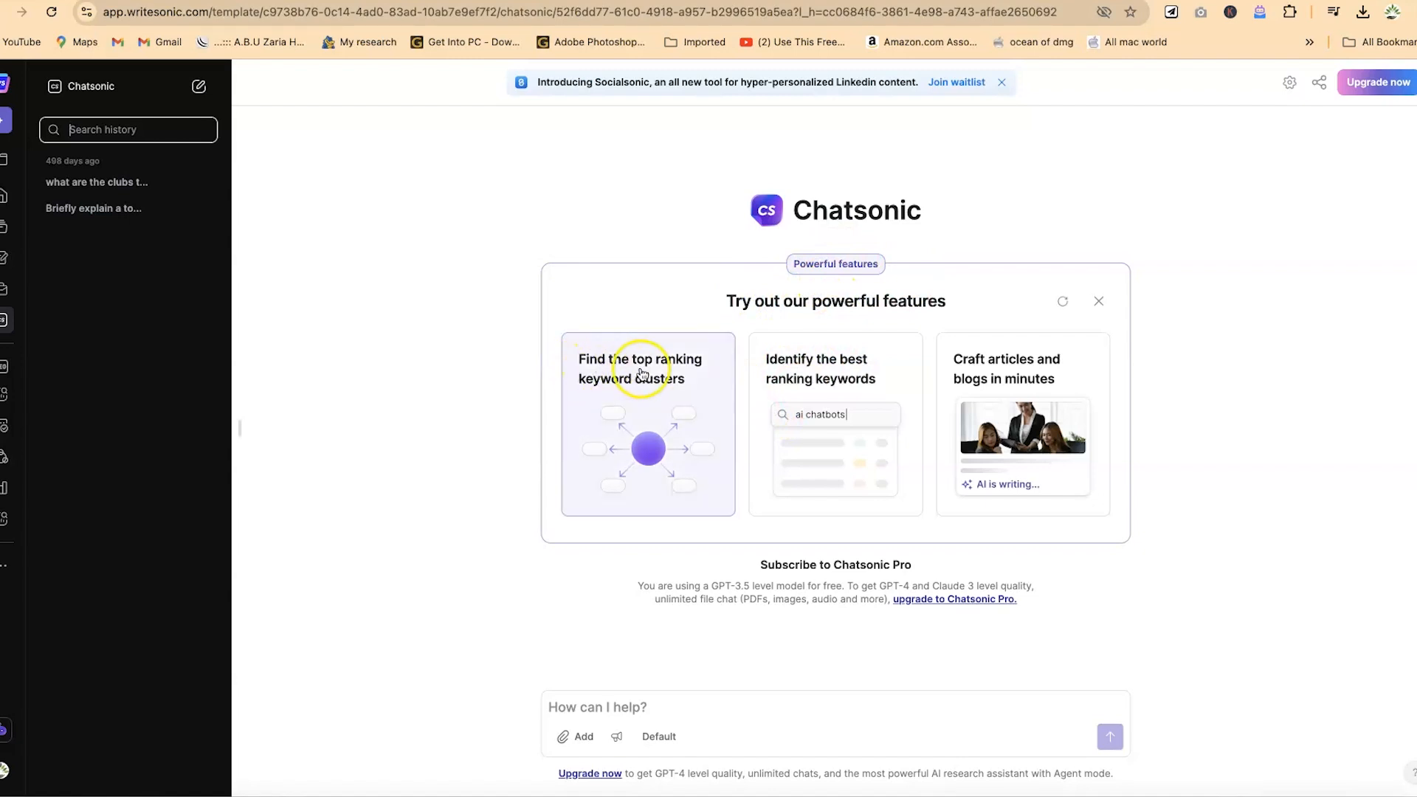
mouse_move(794, 387)
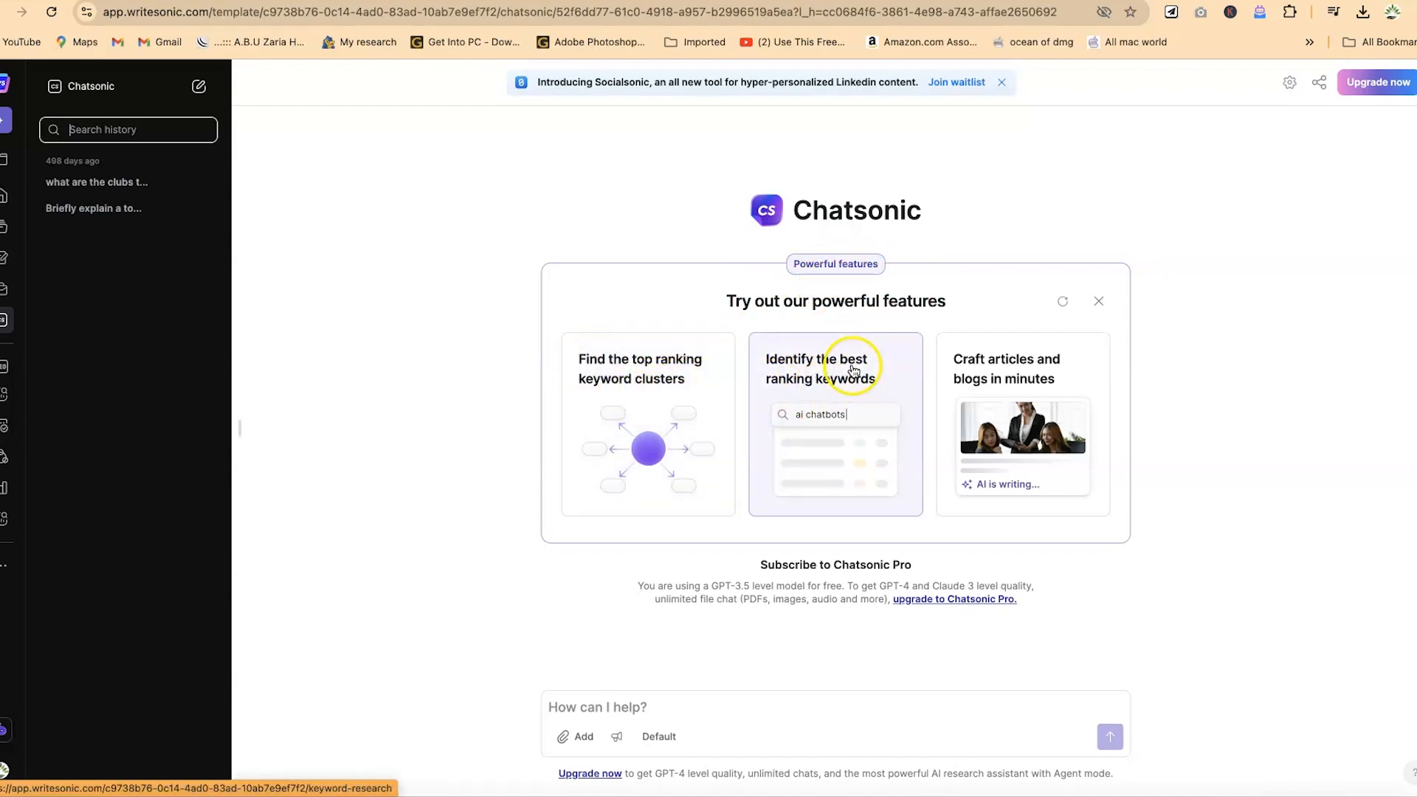
mouse_move(679, 407)
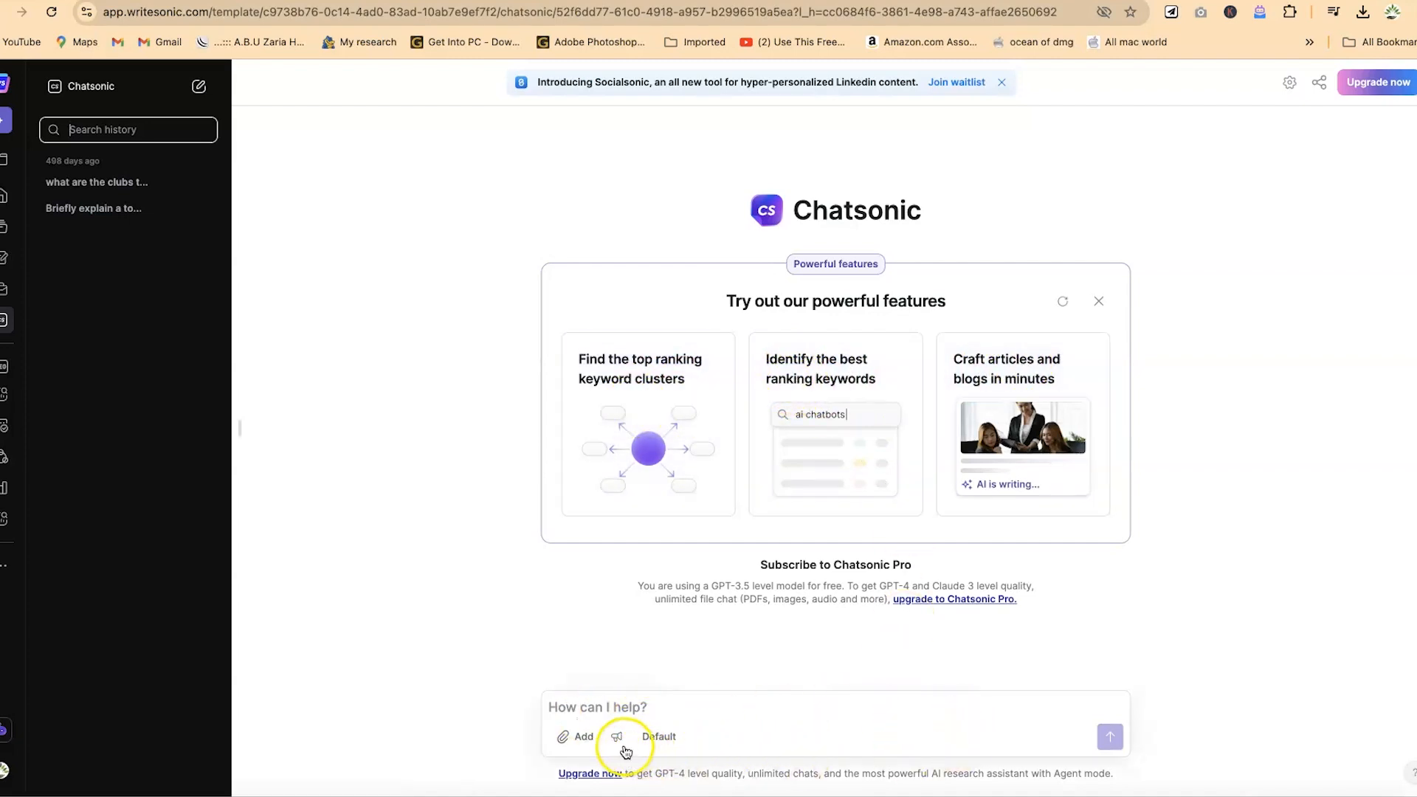
mouse_move(684, 720)
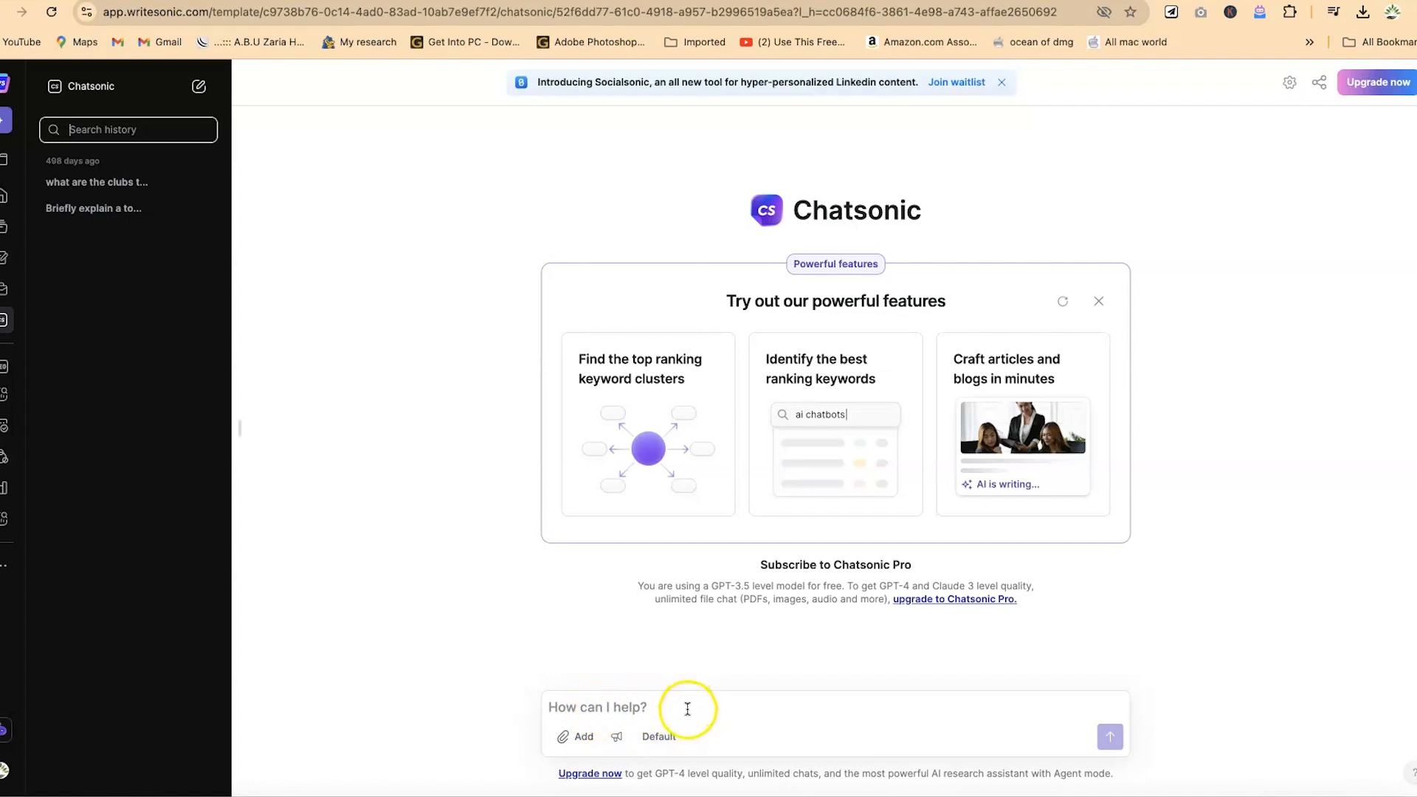
mouse_move(691, 735)
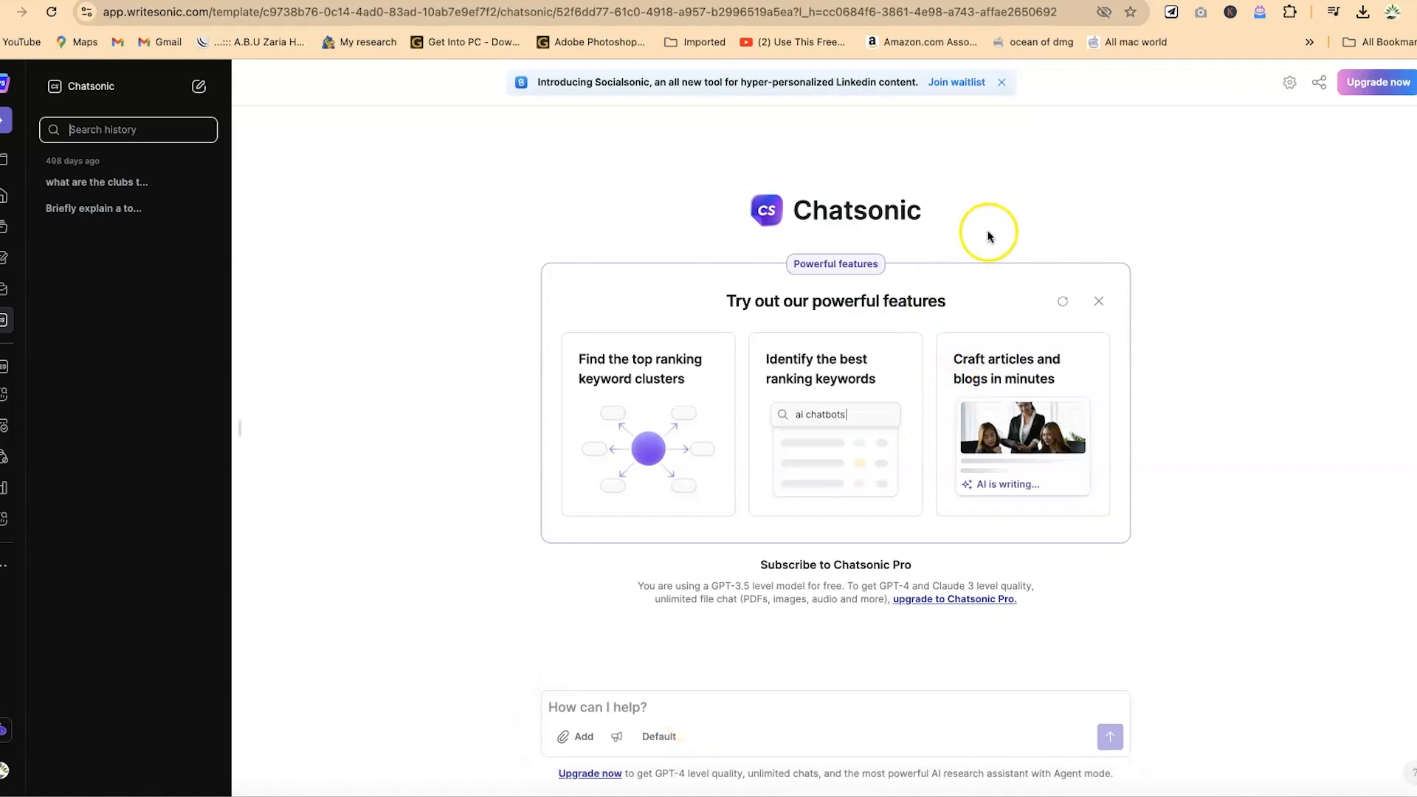
mouse_move(694, 643)
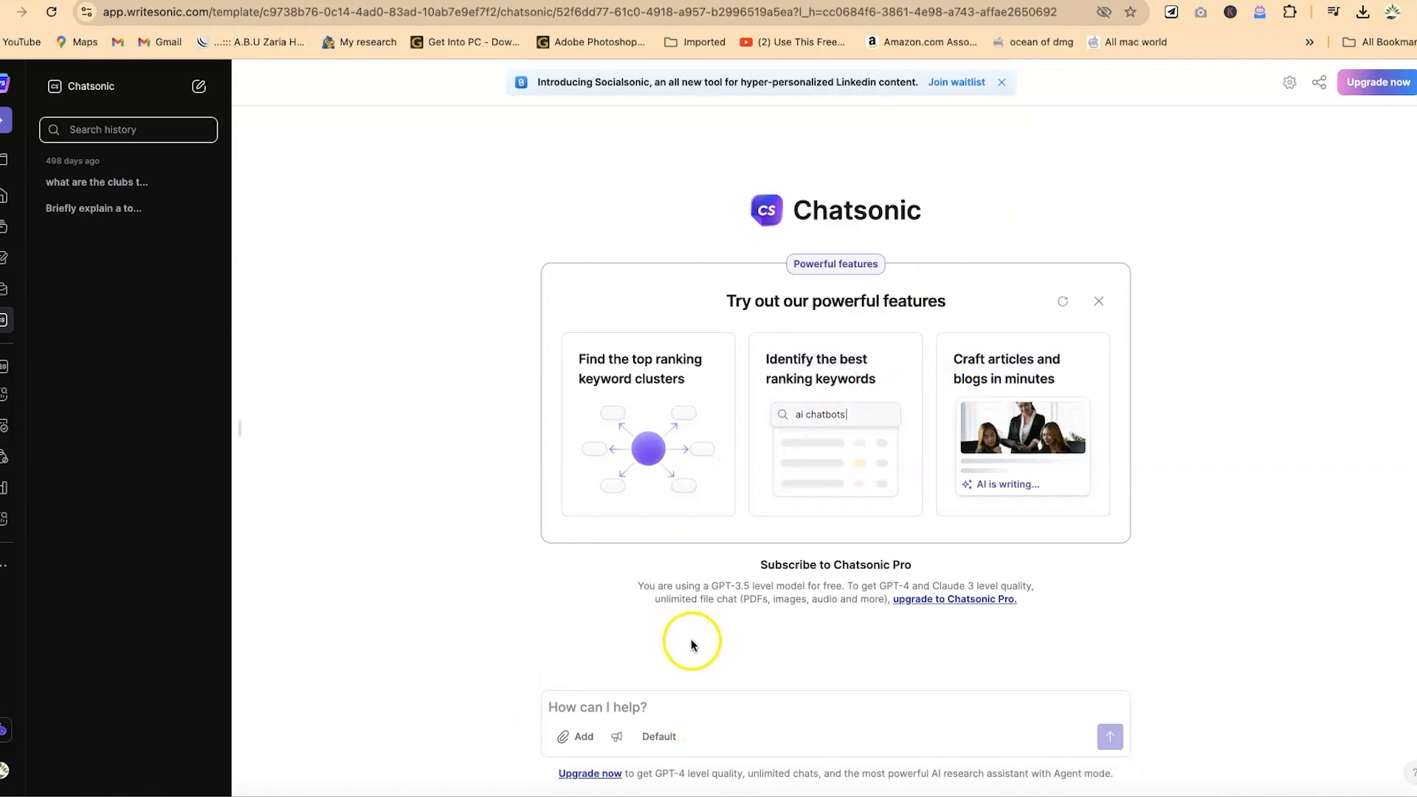
mouse_move(714, 662)
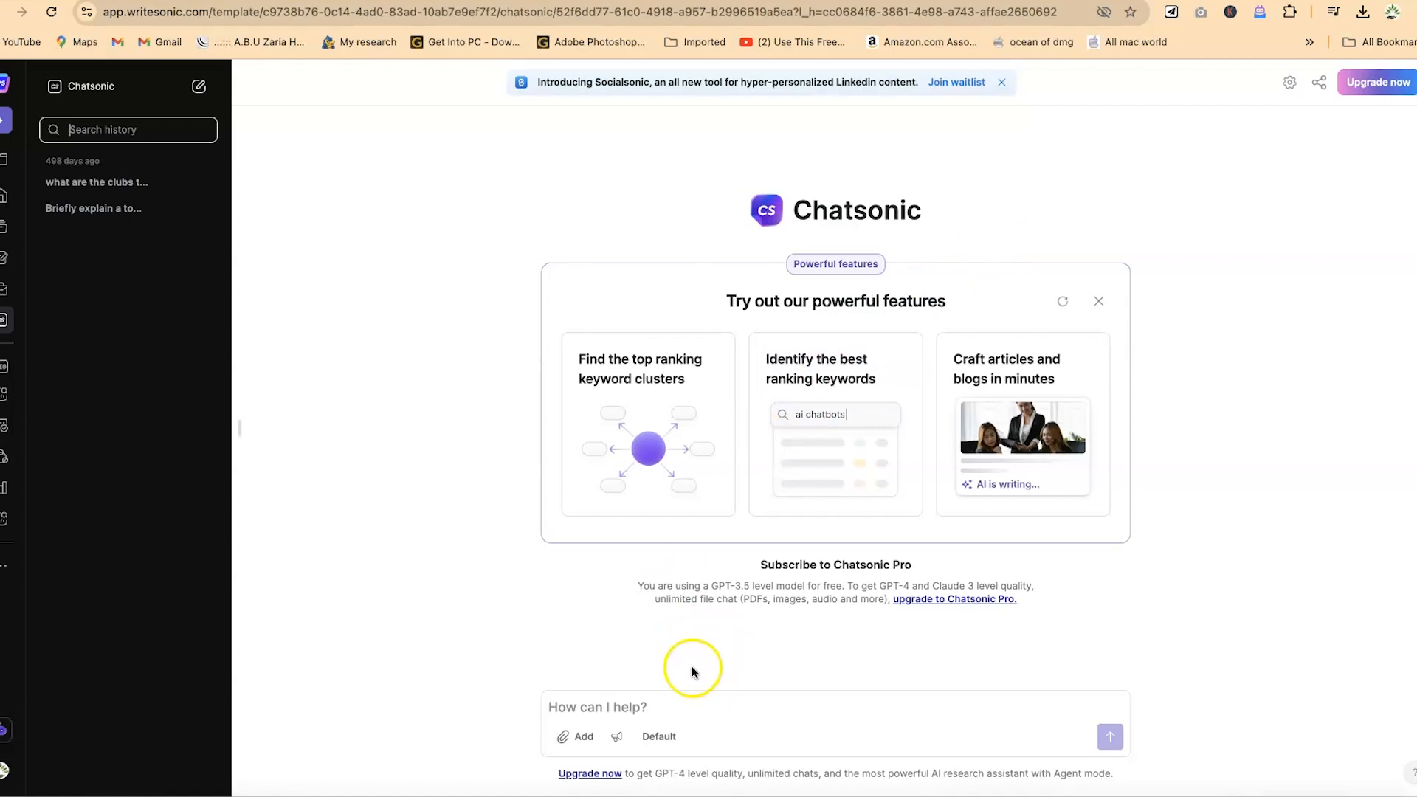
mouse_move(694, 702)
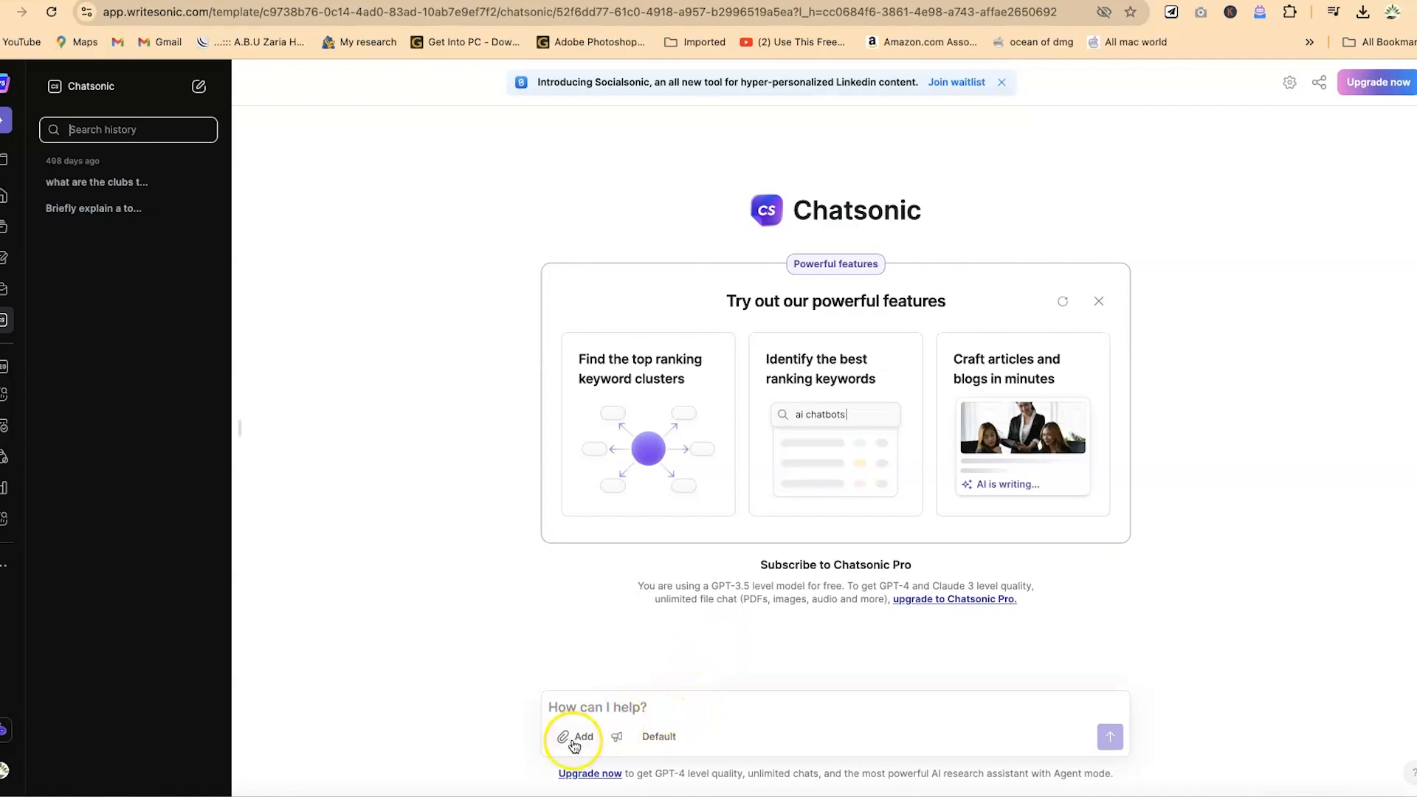
mouse_move(577, 746)
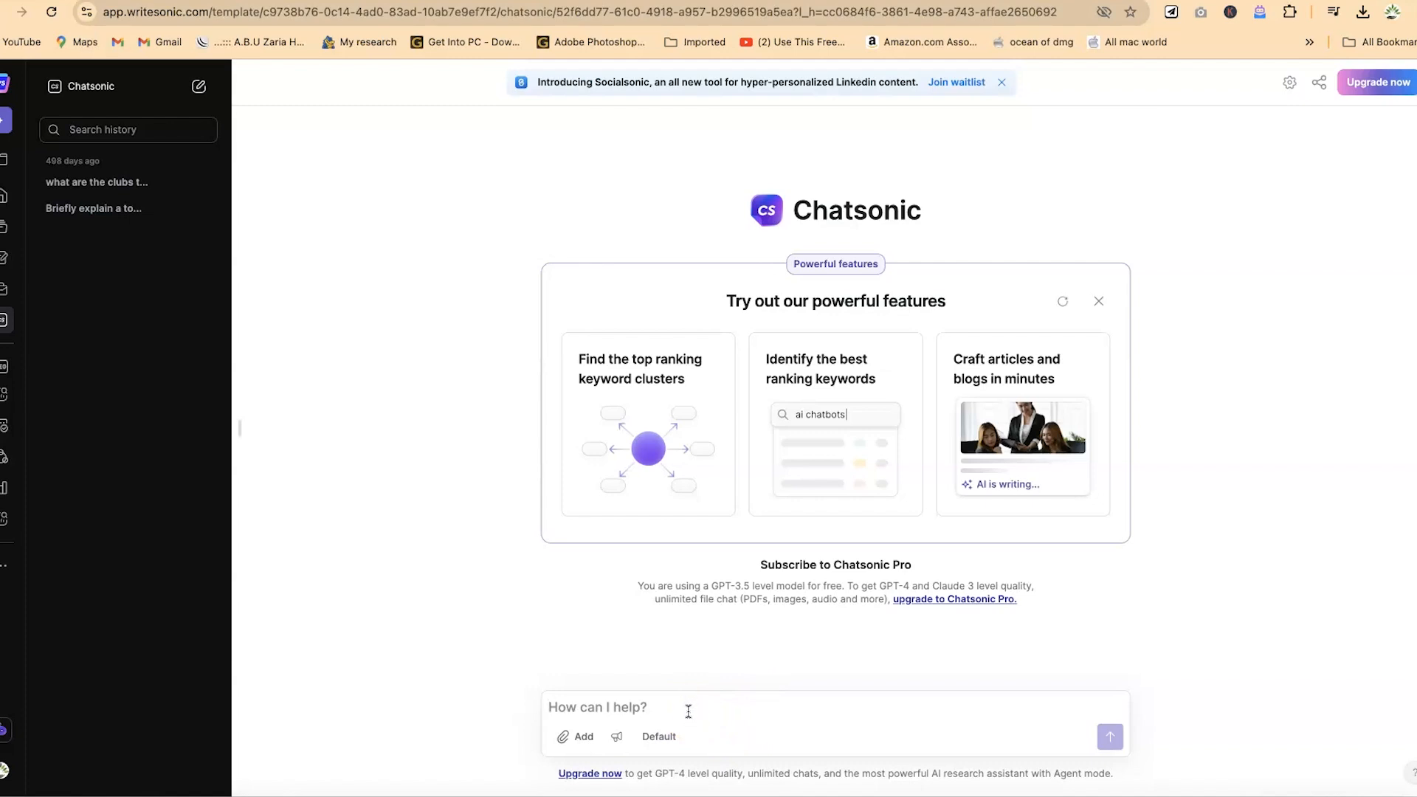
Write 'What is photosynthesis and please include some chemical formulae to justify your definition' in the message box.
type("What is")
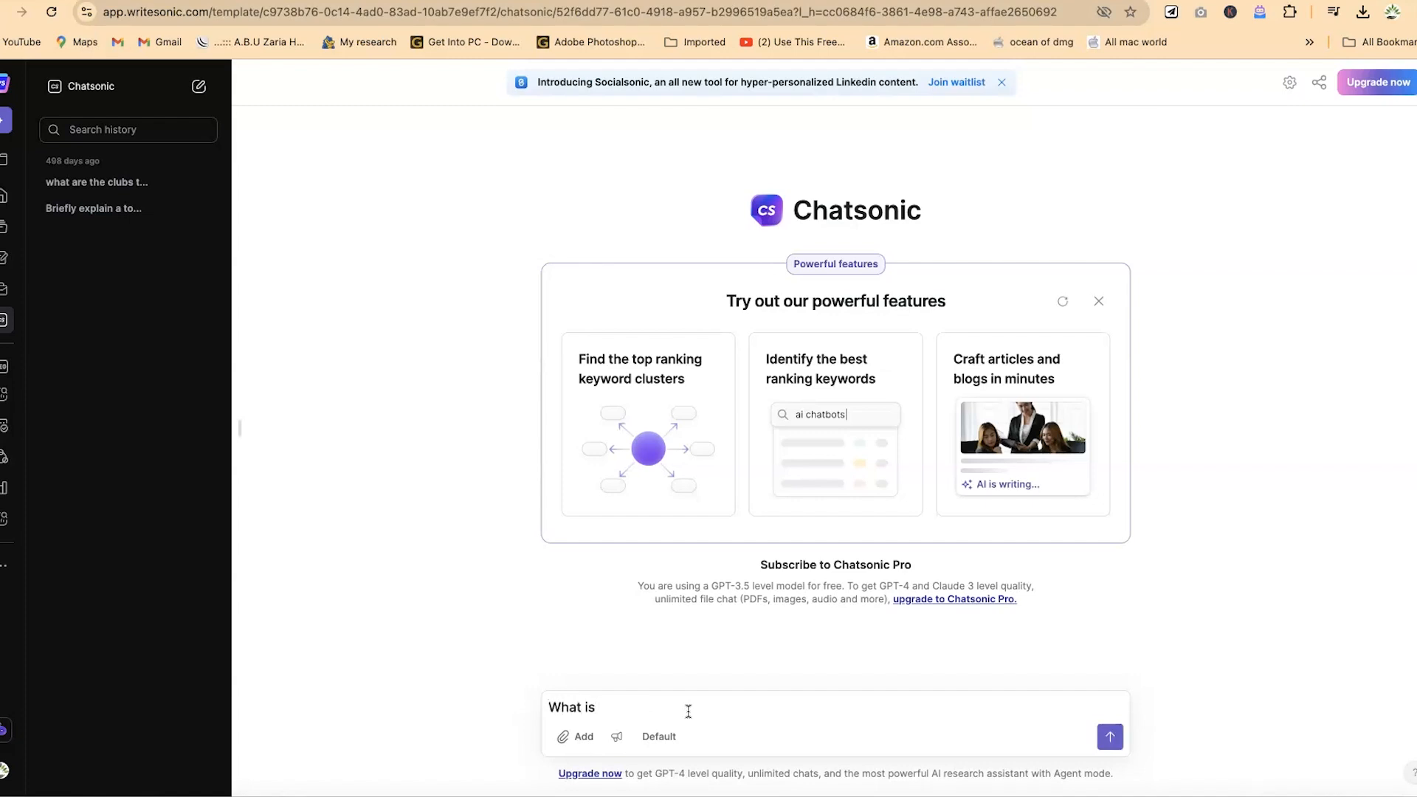
type("photosy")
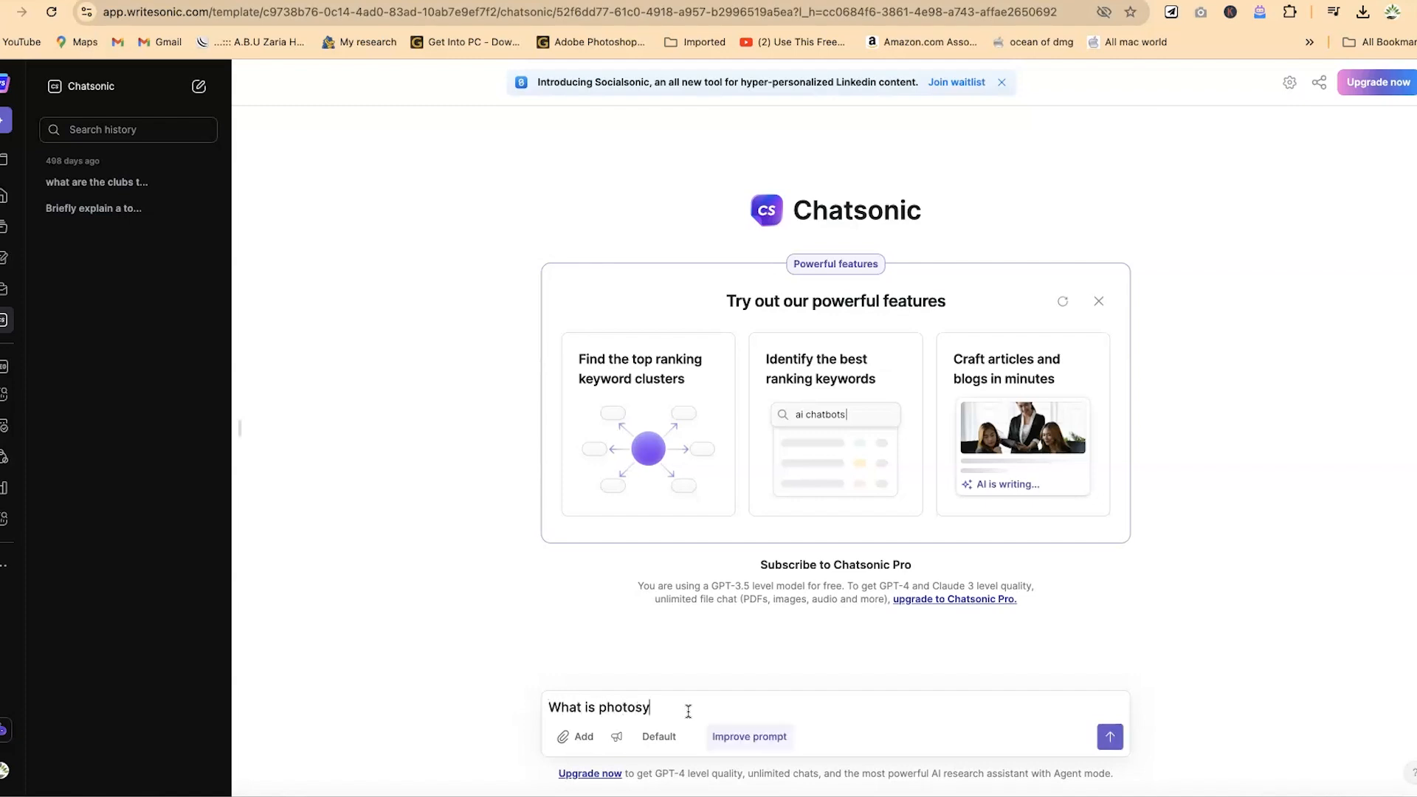
type("nthesis")
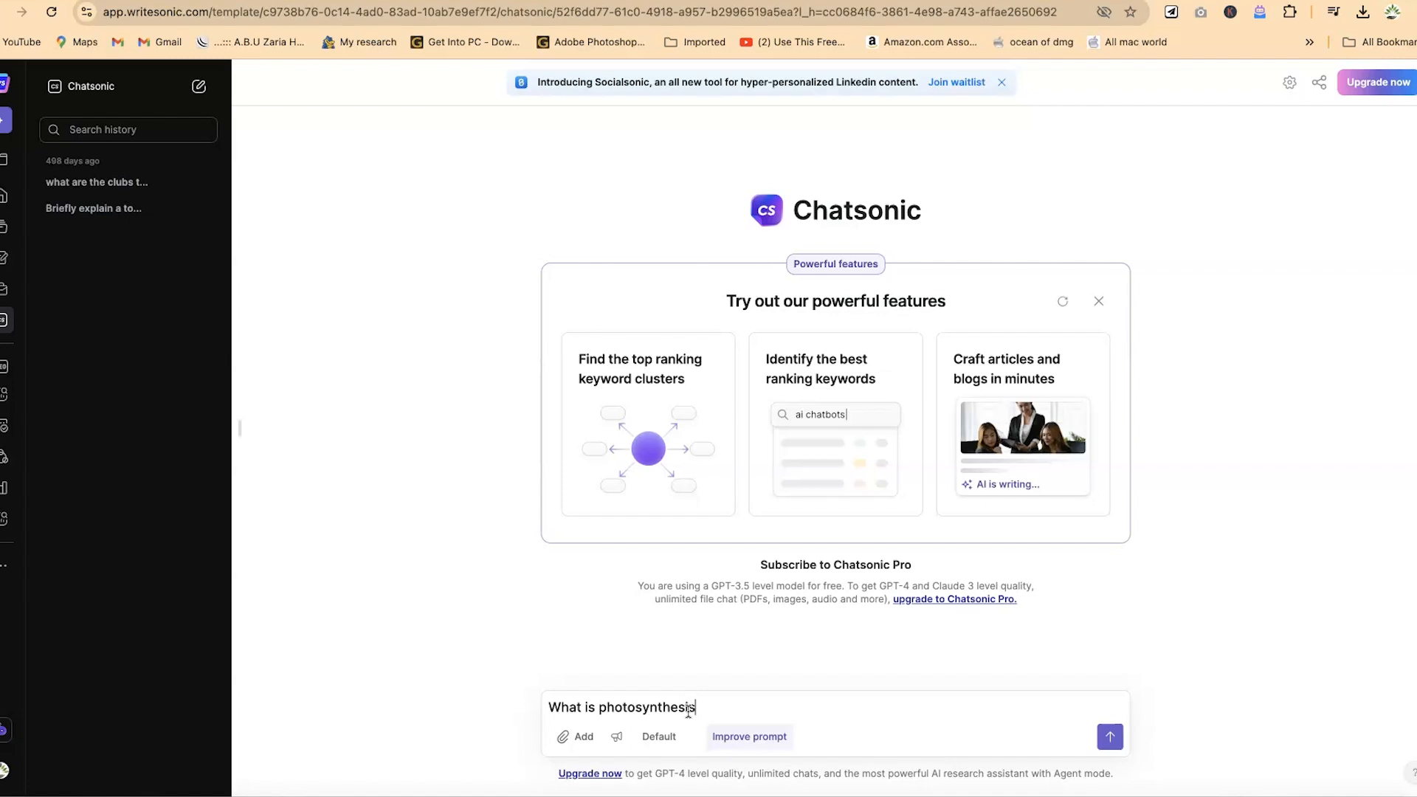
type("\" \"")
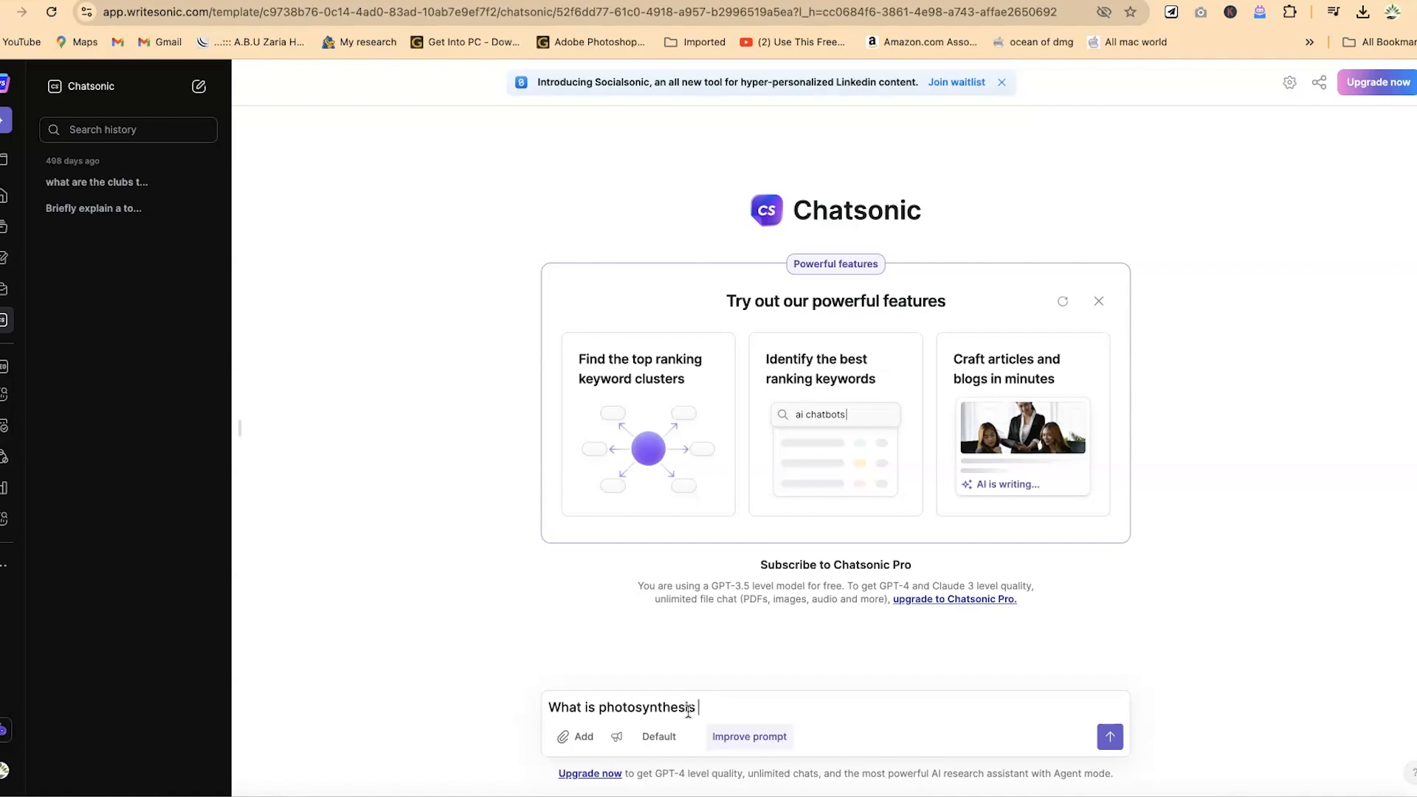
type("and please")
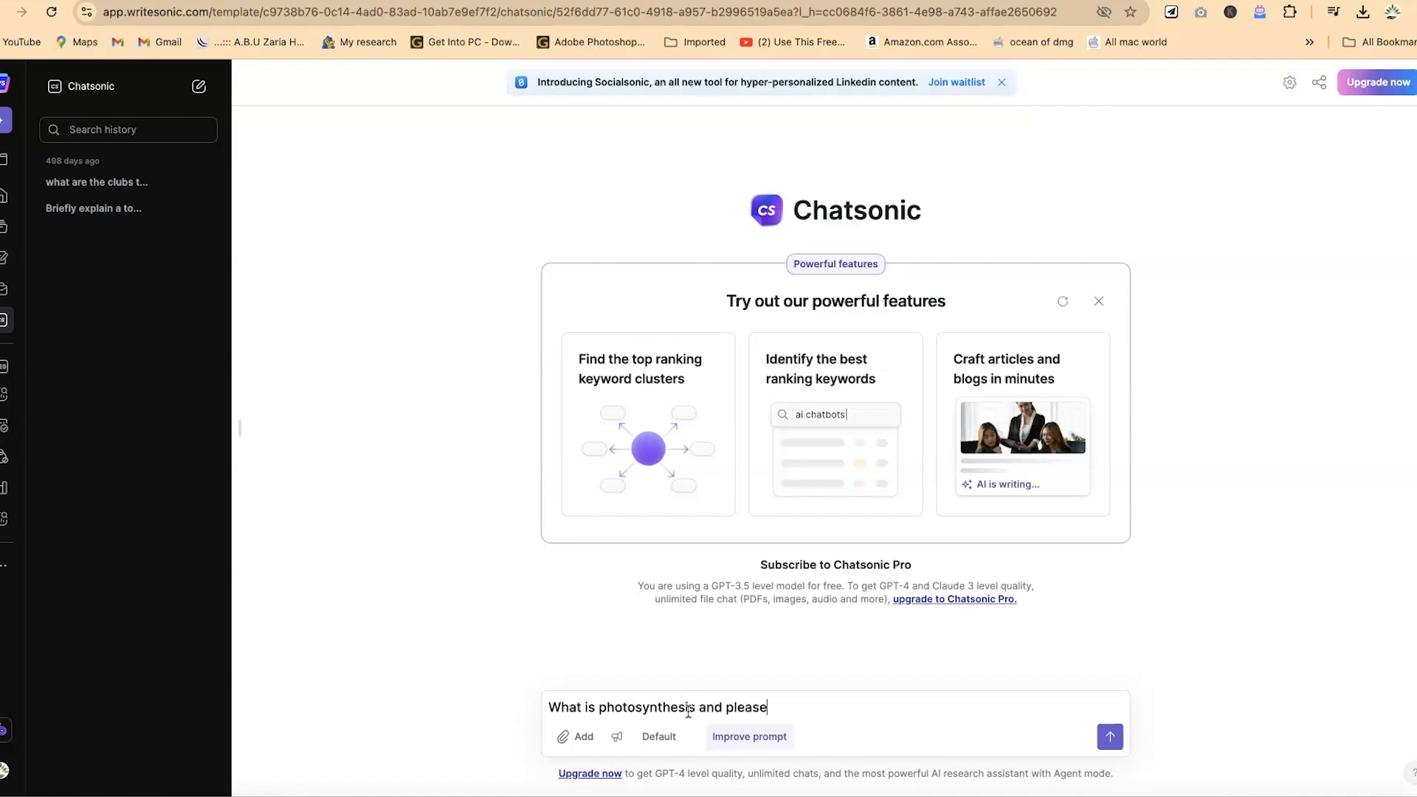
type("include")
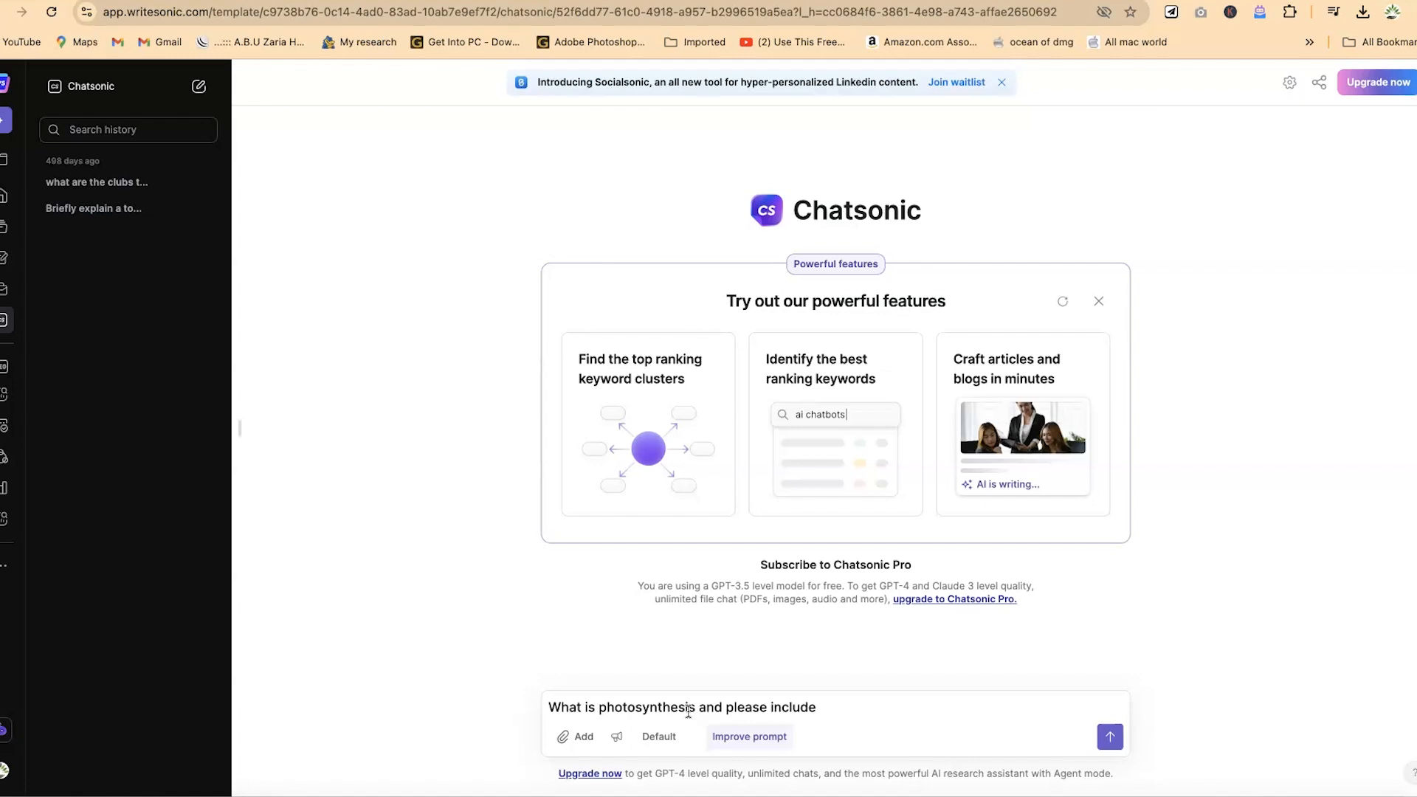
type("some chemical formulae to justif")
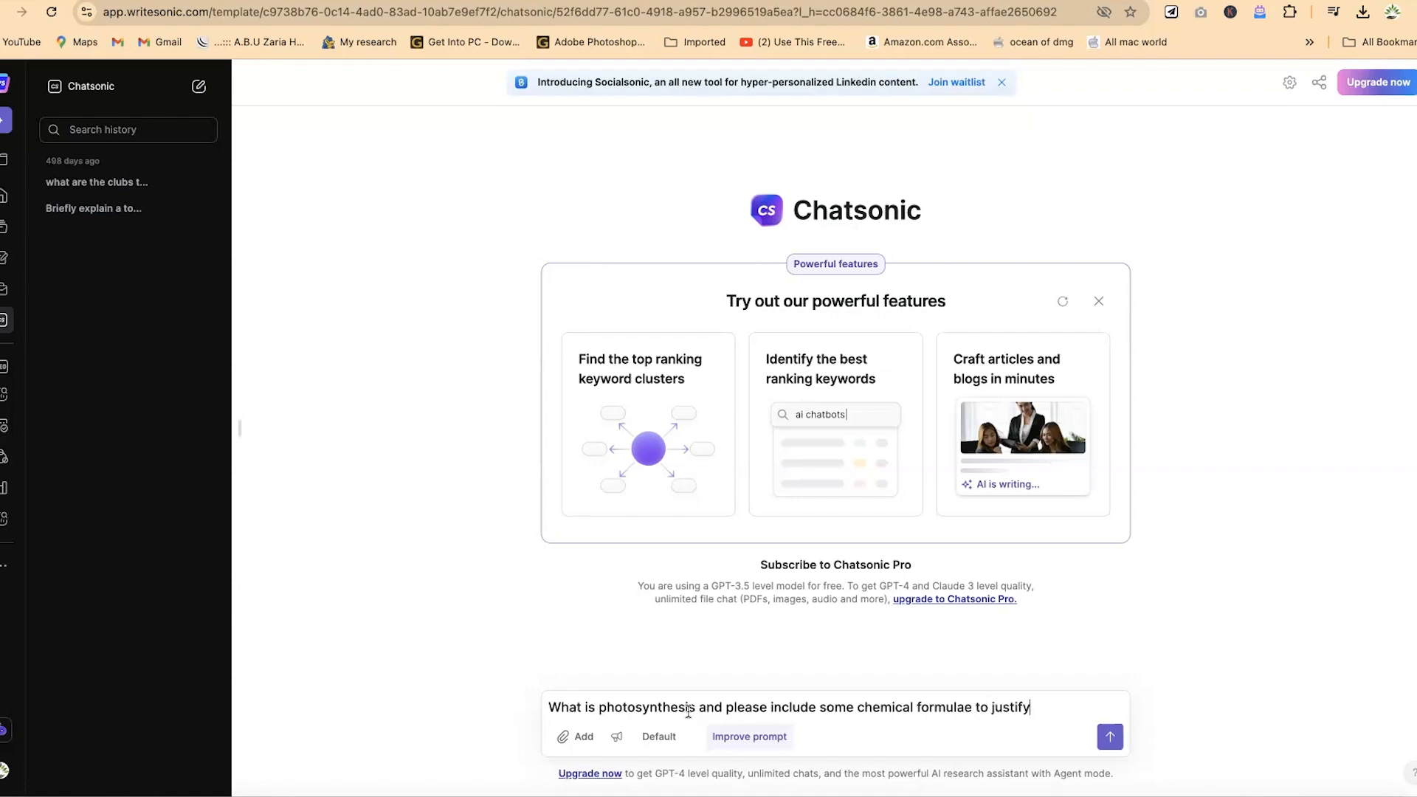
type("your definition")
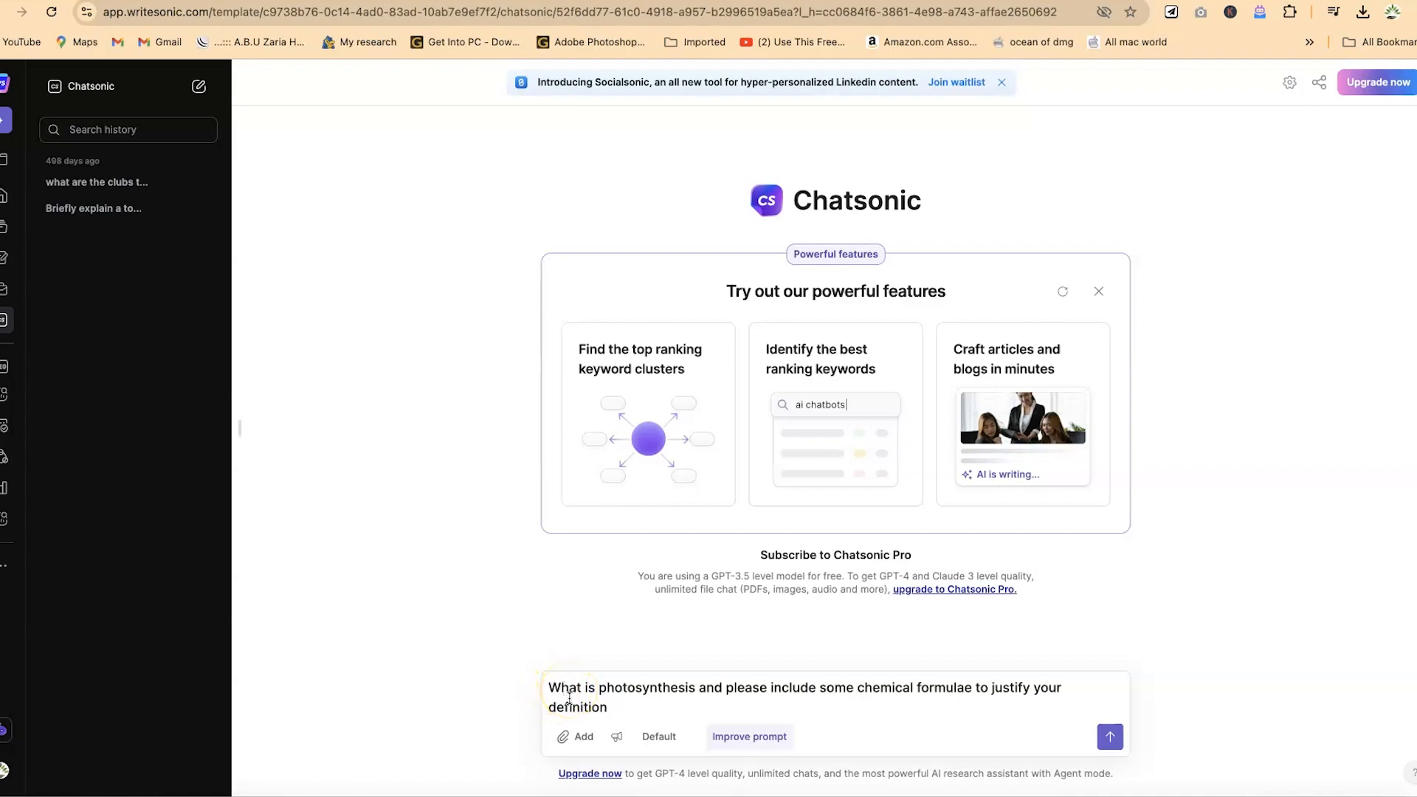
mouse_move(496, 371)
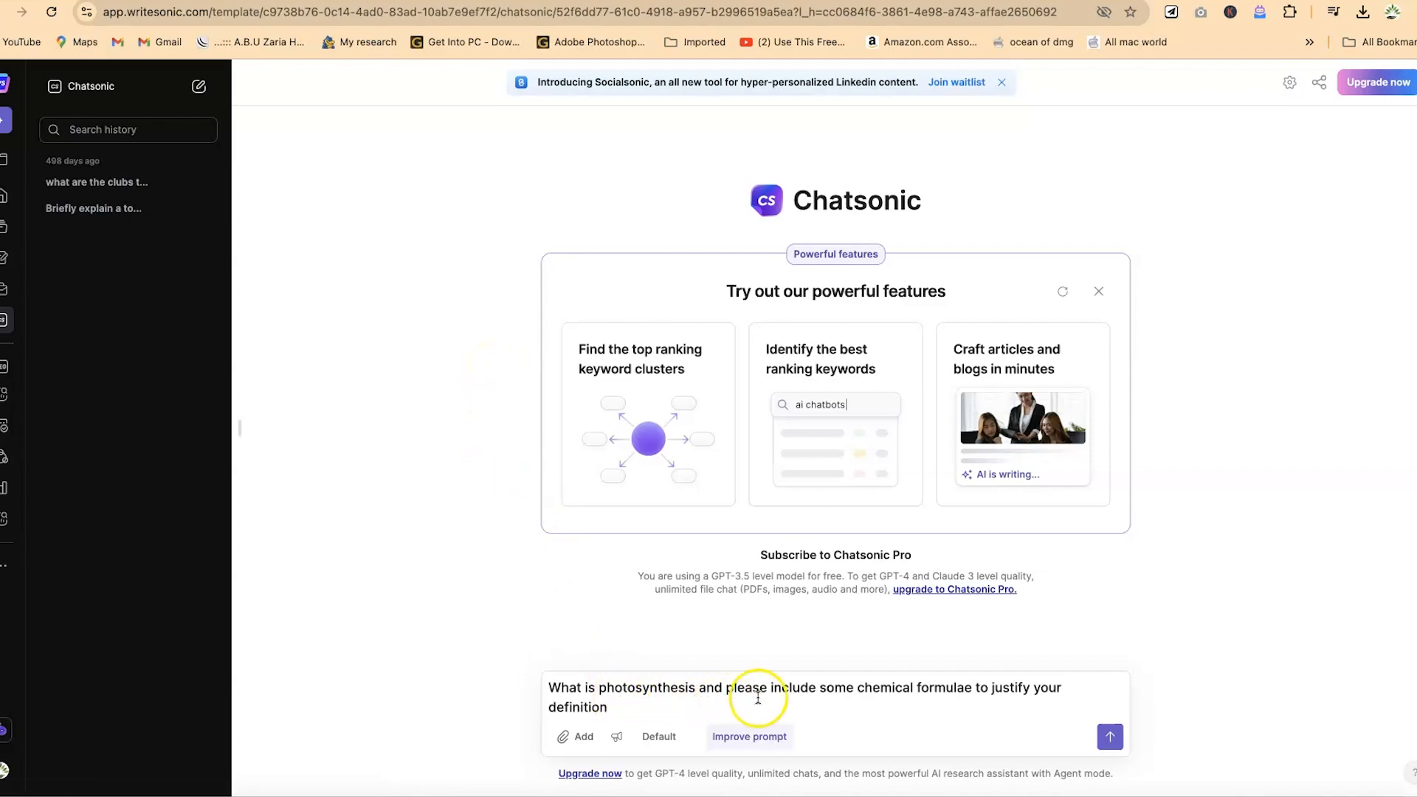
mouse_move(974, 695)
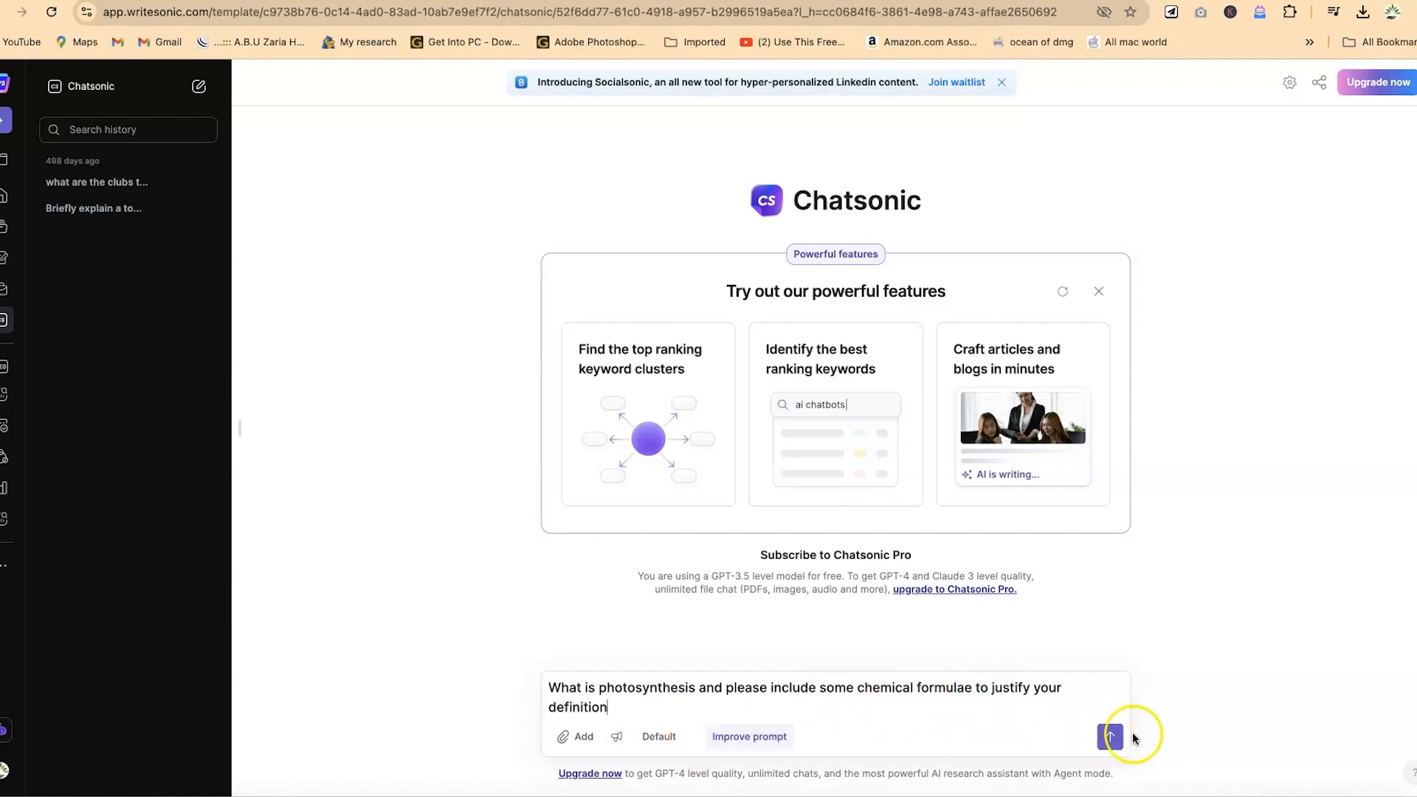
Send the photosynthesis question and read down to the end of the answer and its 'What next?' suggestions.
left_click(1110, 736)
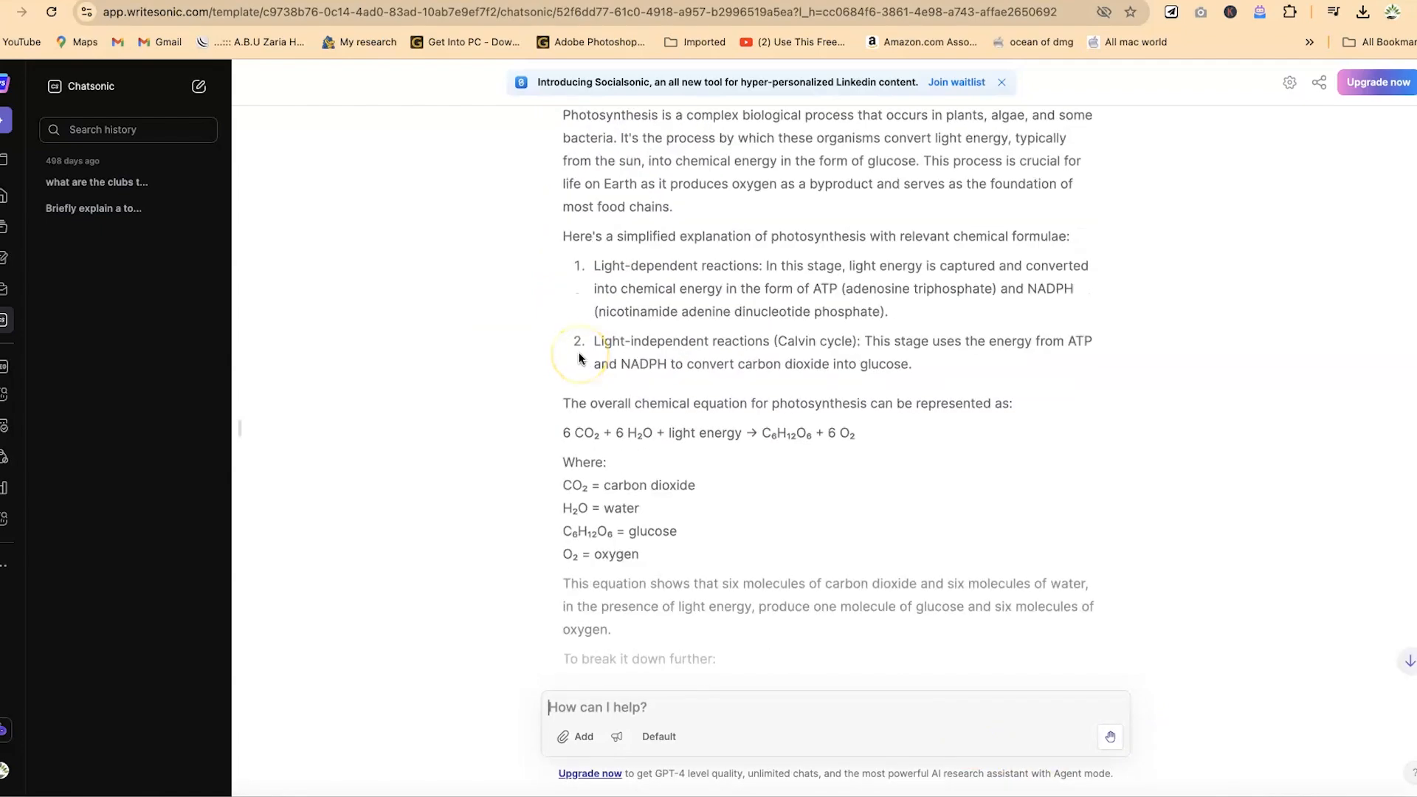
scroll("down", 3)
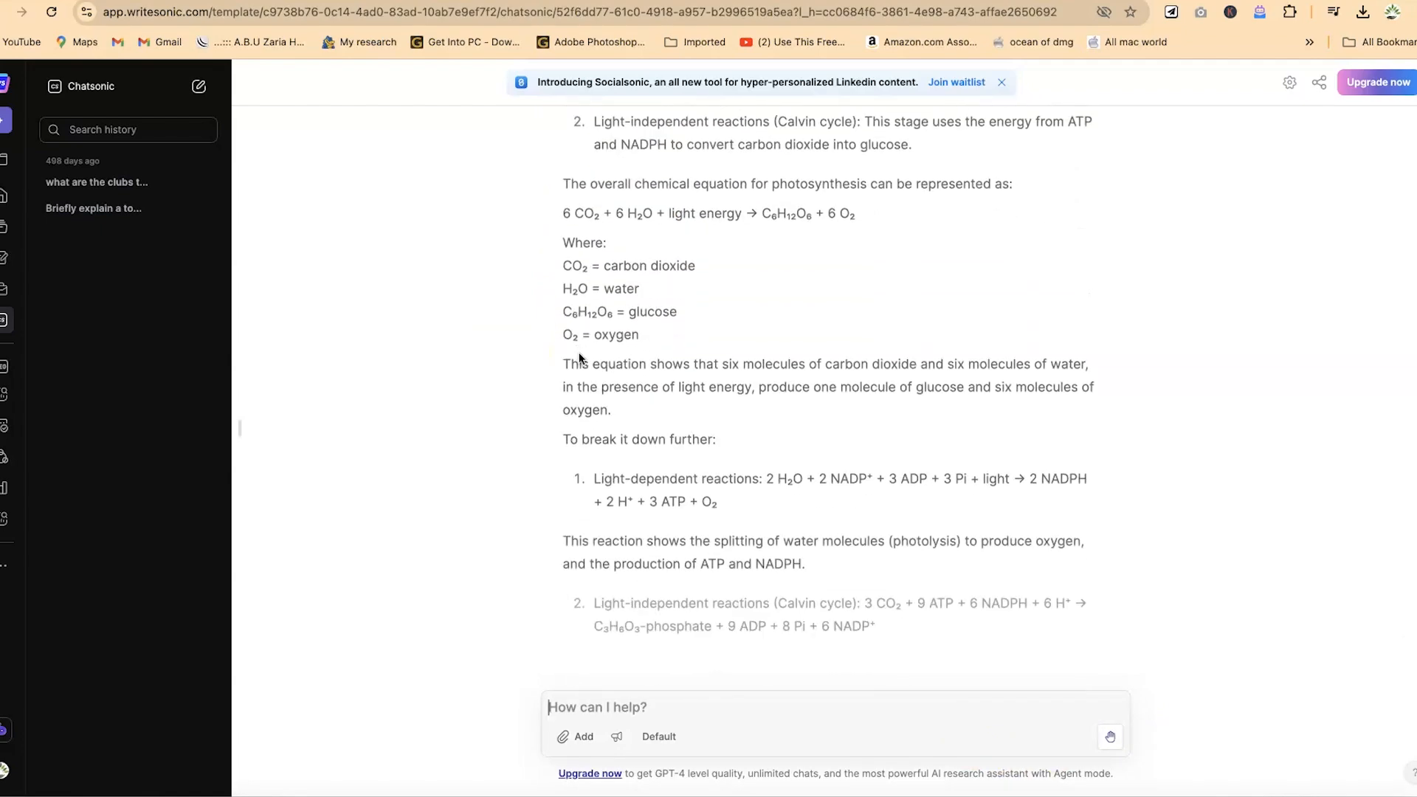
scroll("down", 3)
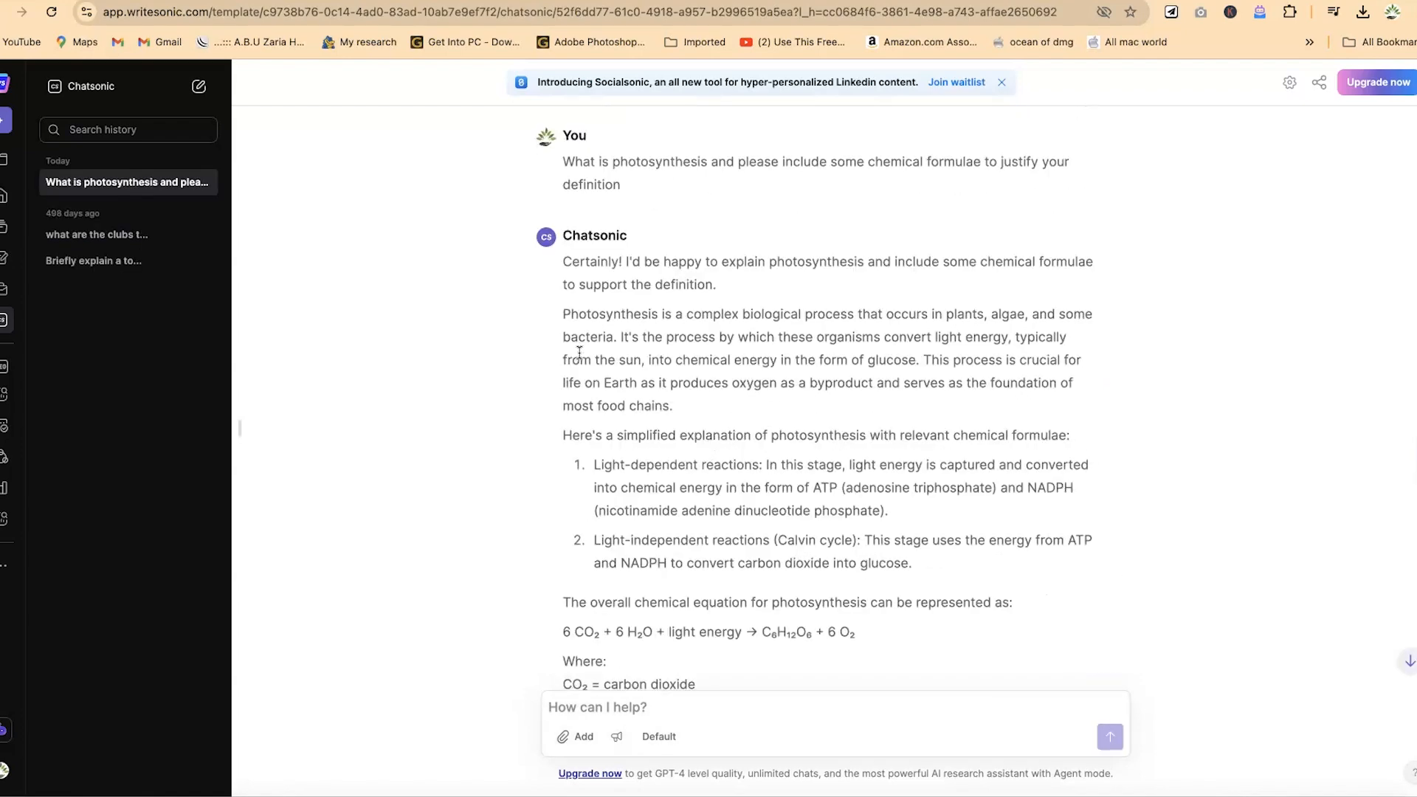
scroll("down", 3)
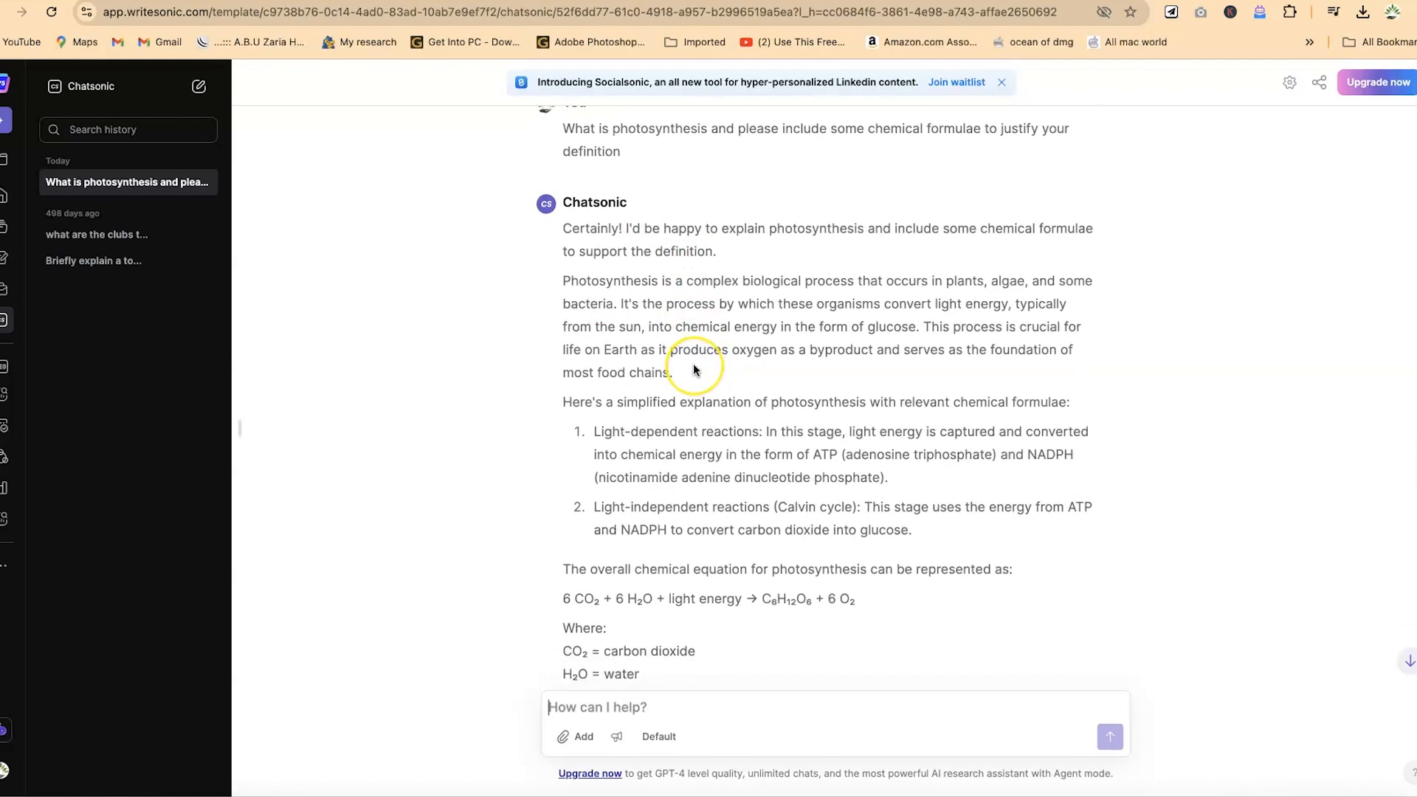
scroll("down", 3)
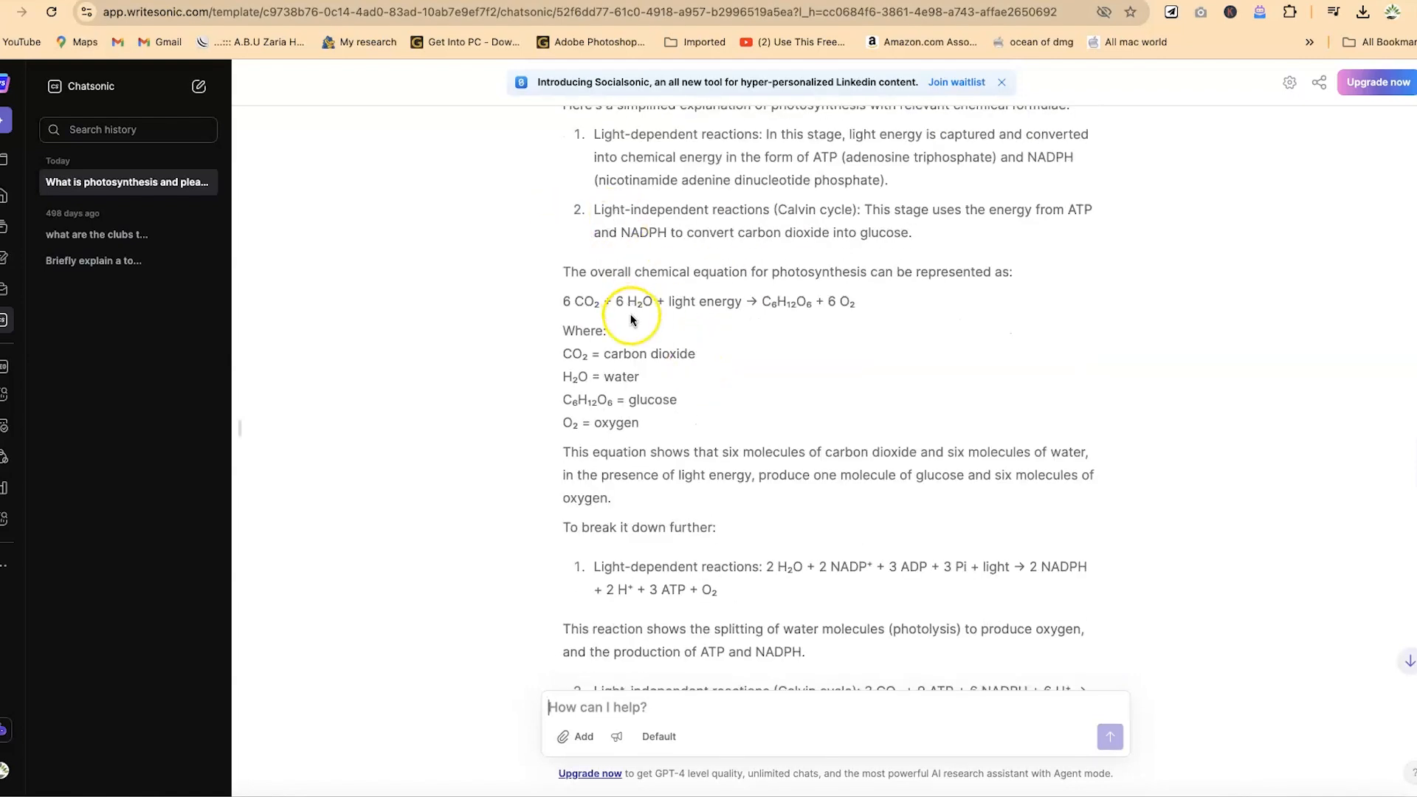
scroll("down", 3)
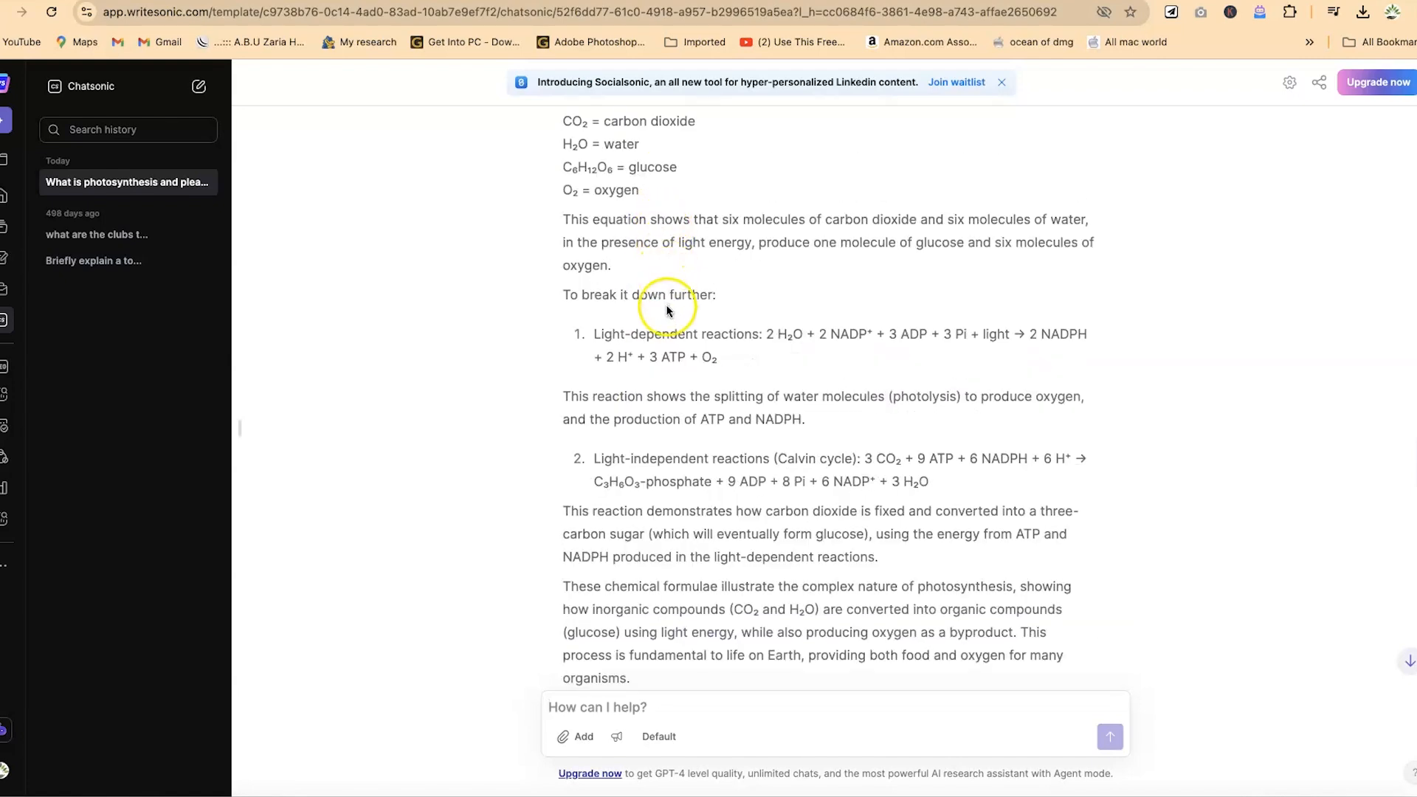
mouse_move(747, 428)
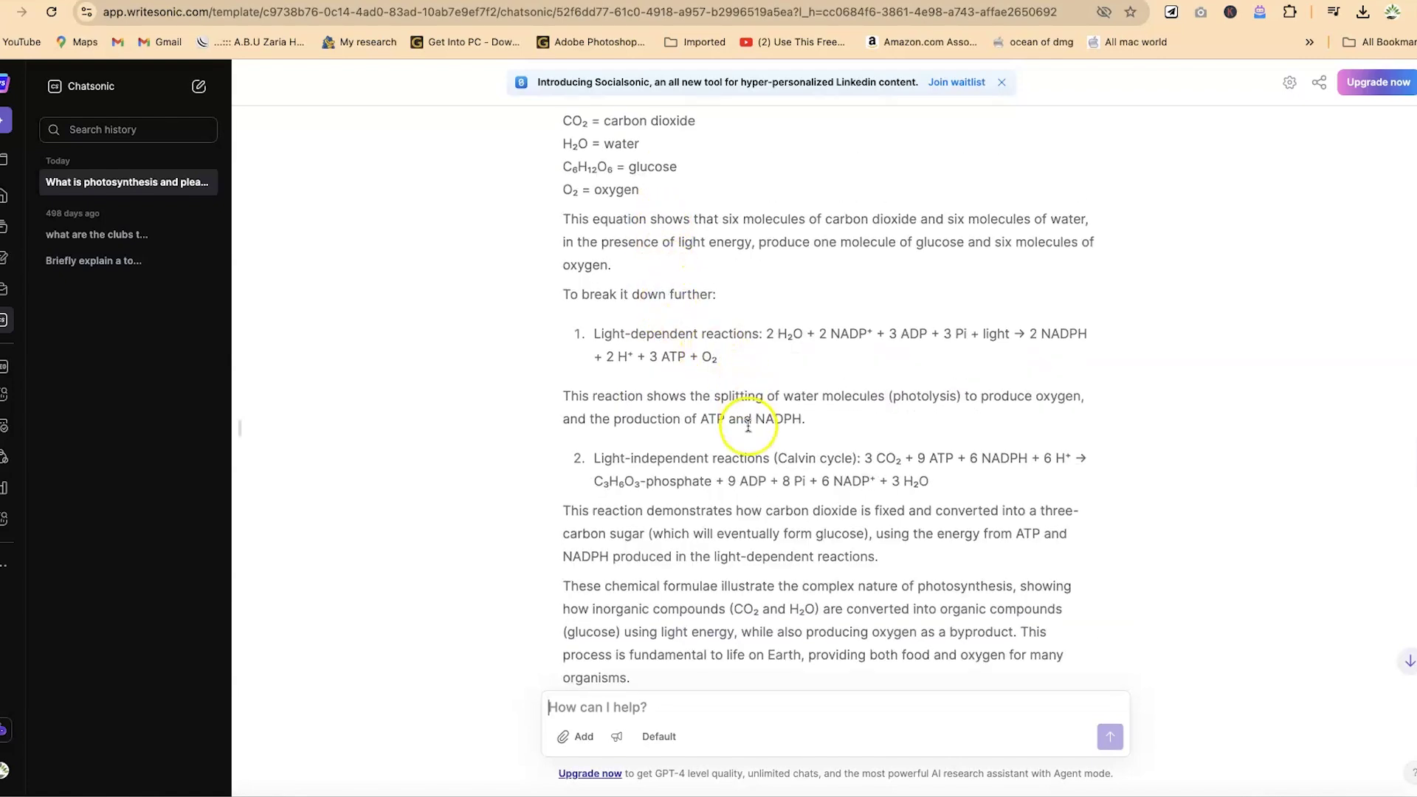
scroll("down", 3)
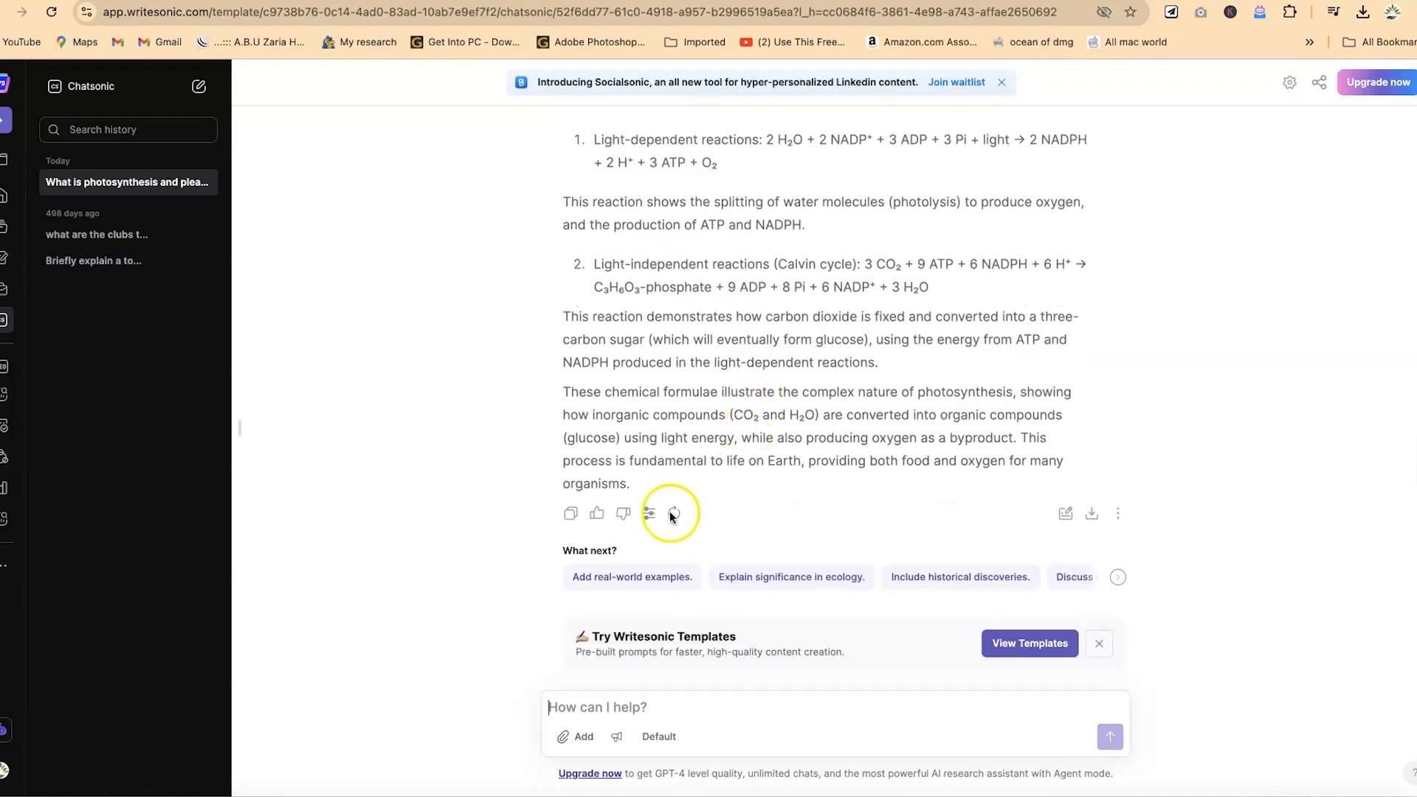
mouse_move(569, 514)
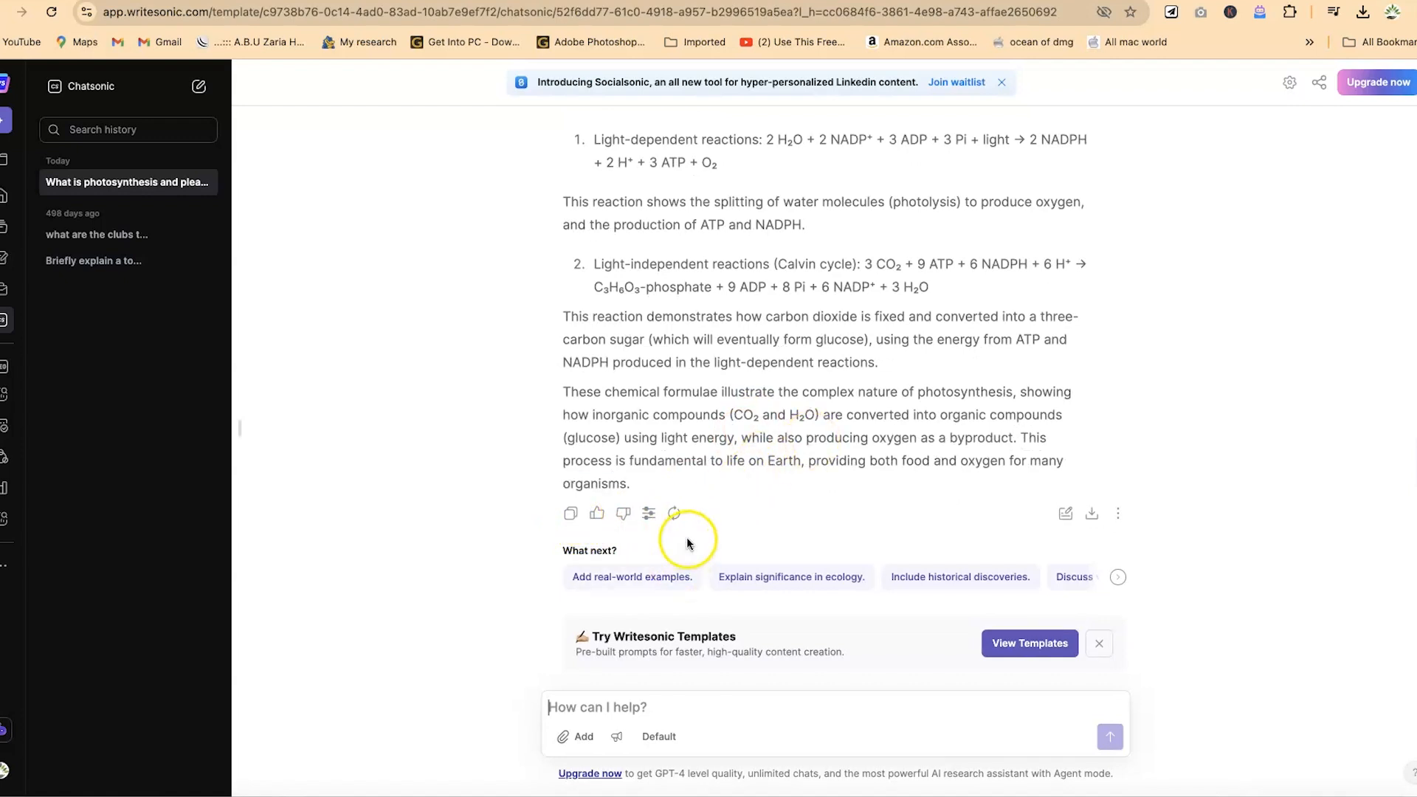
mouse_move(648, 514)
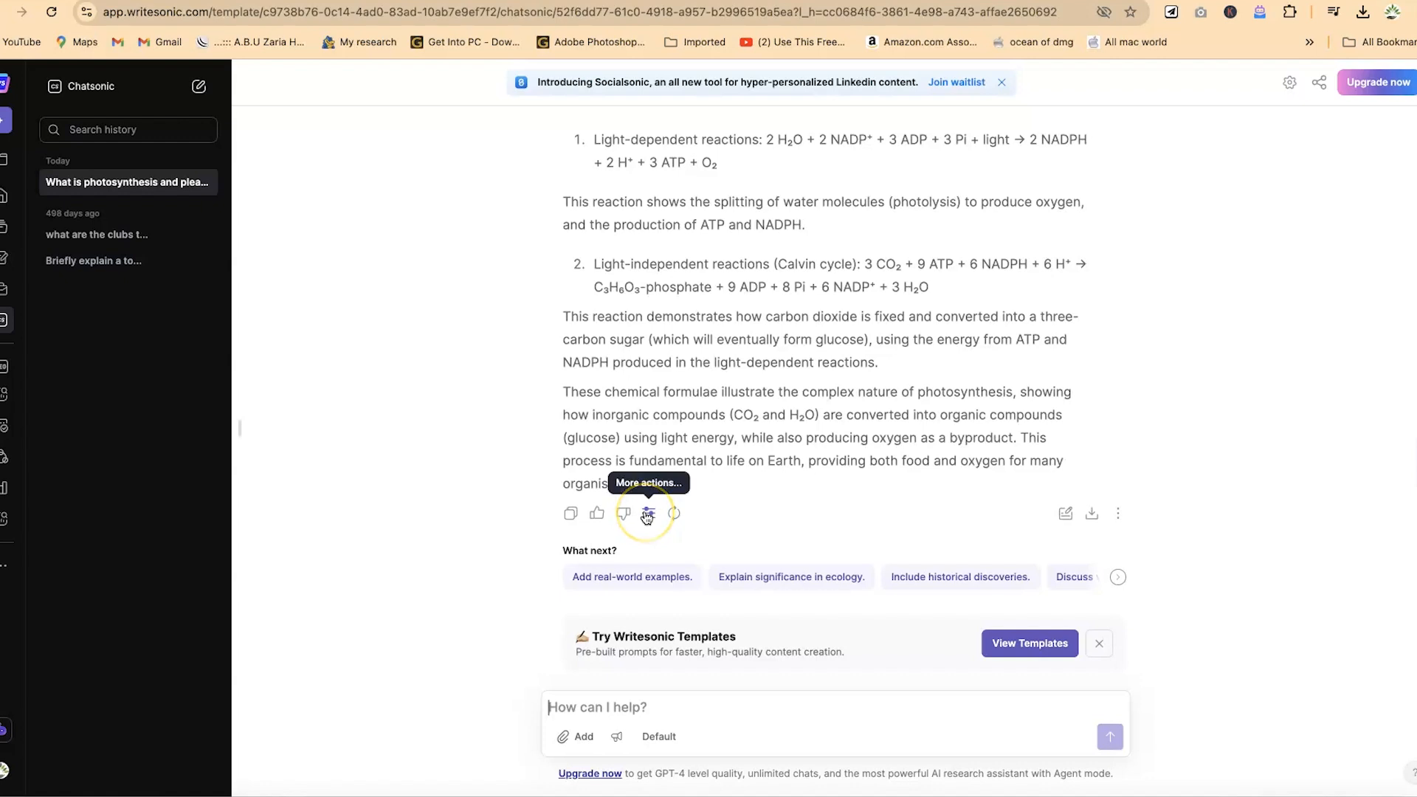
mouse_move(673, 515)
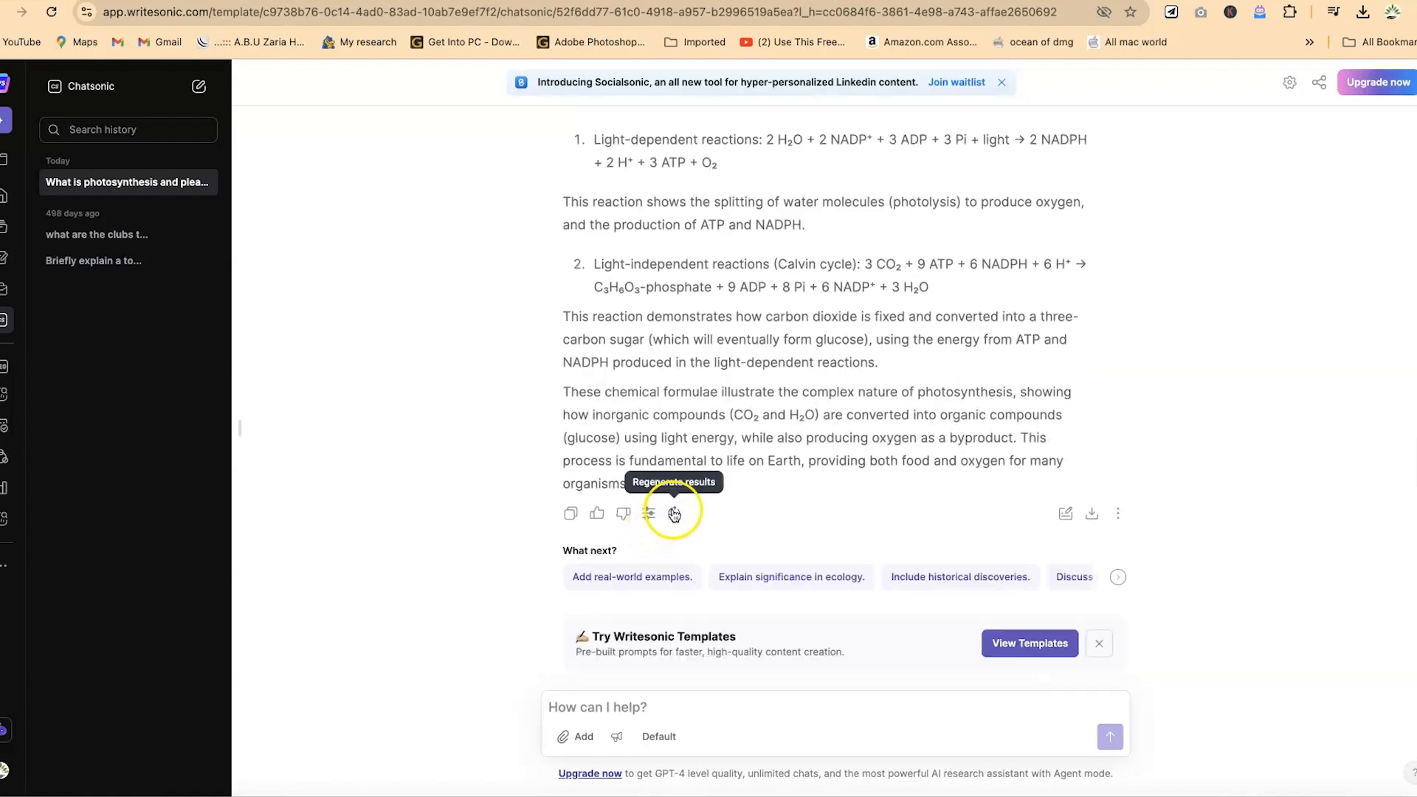
Bring up the 'Modify this response' options for the photosynthesis answer.
left_click(649, 514)
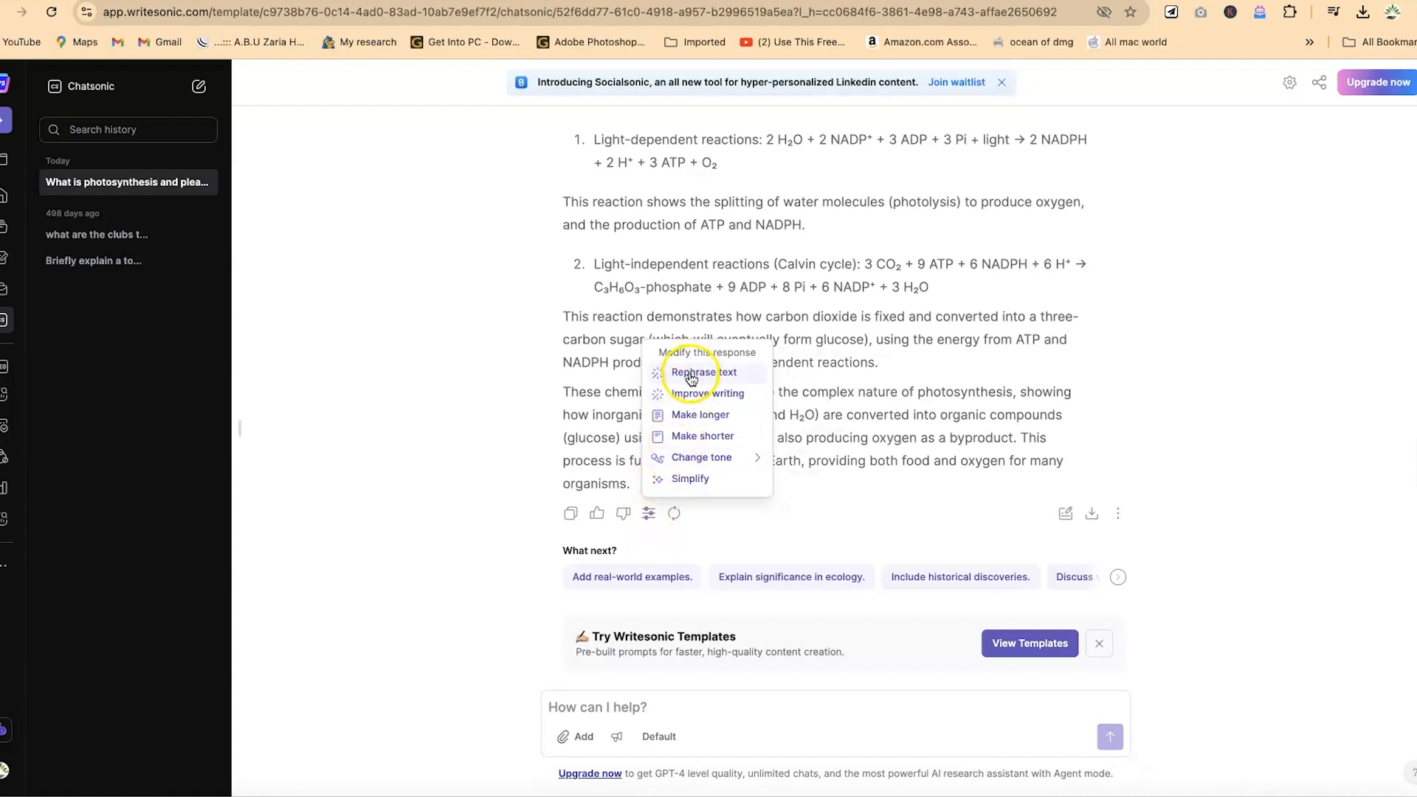
mouse_move(695, 417)
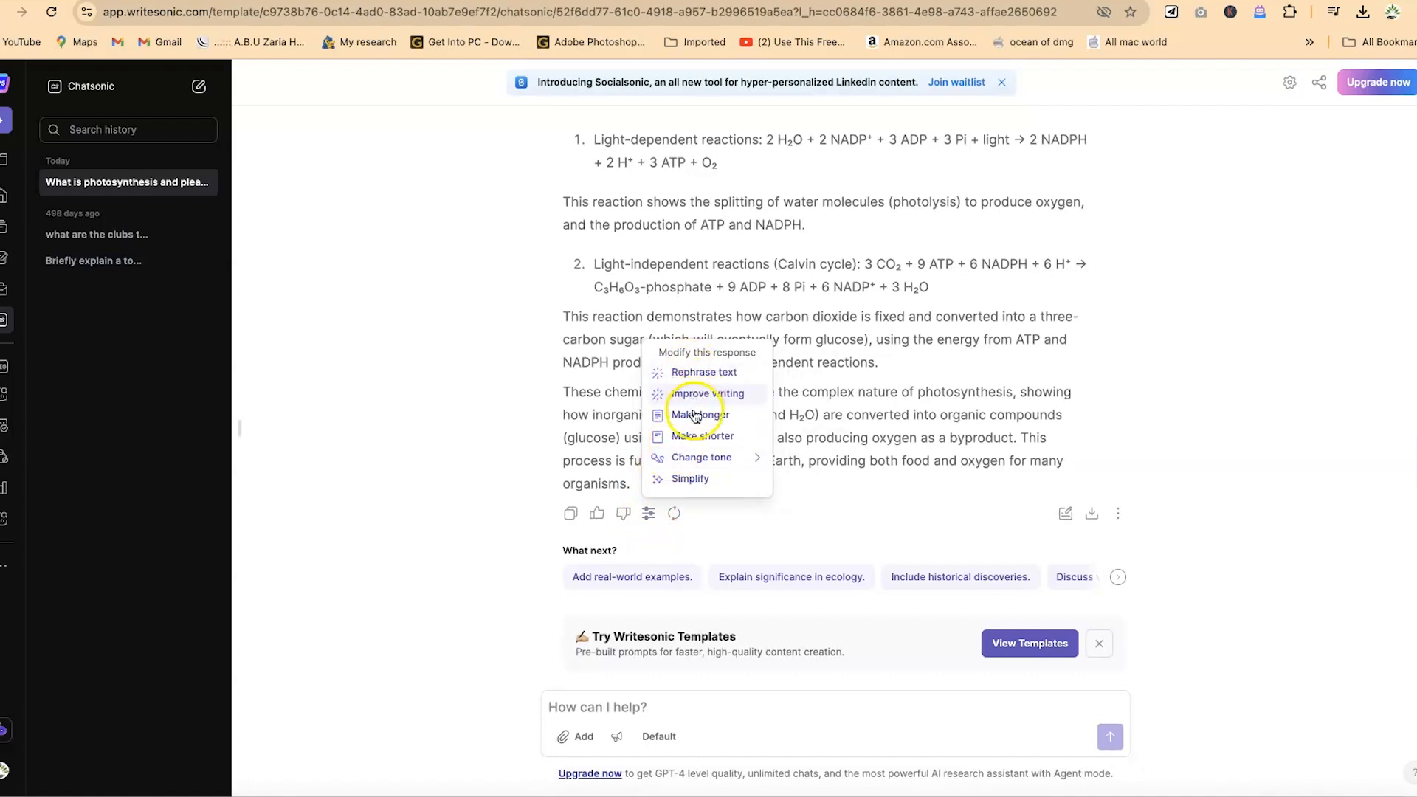
mouse_move(699, 447)
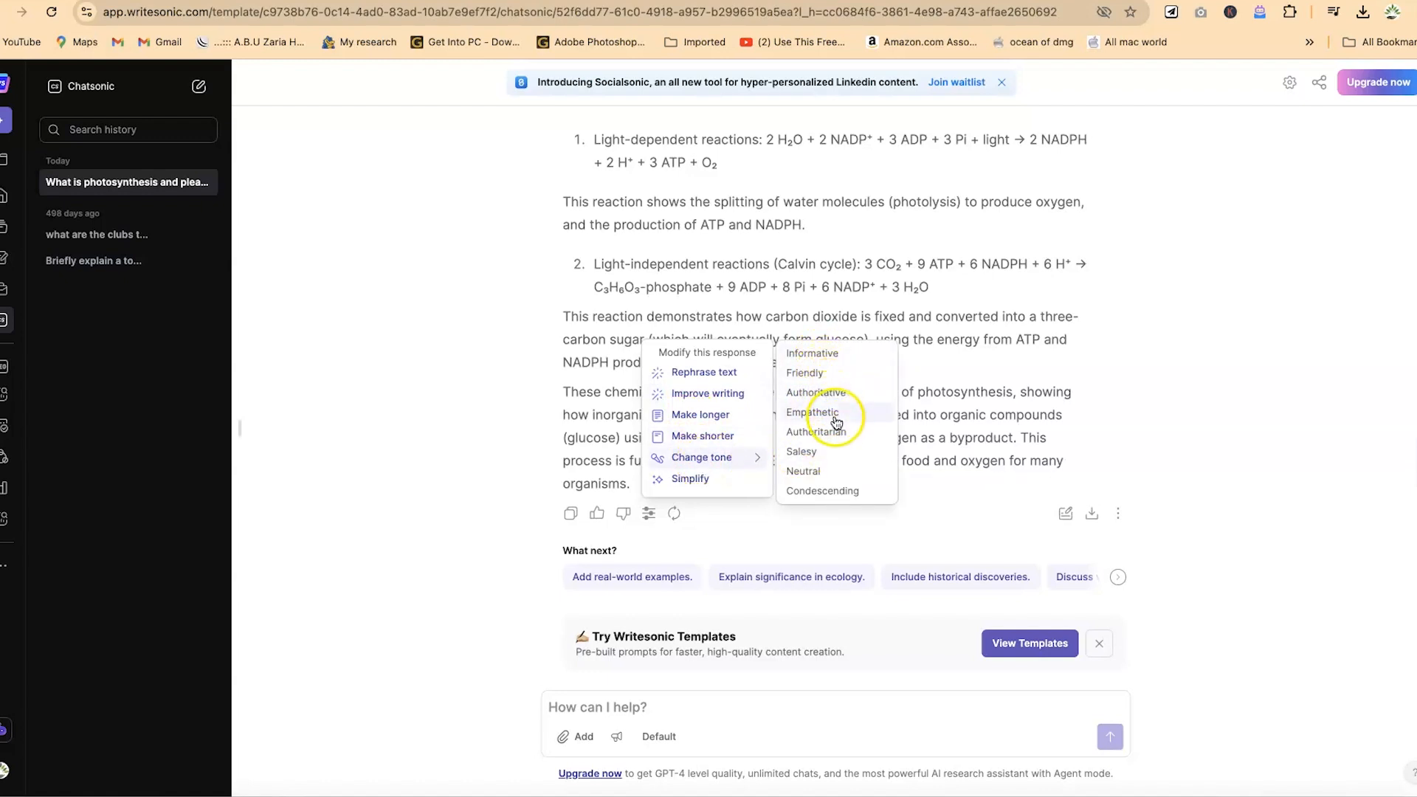
mouse_move(834, 485)
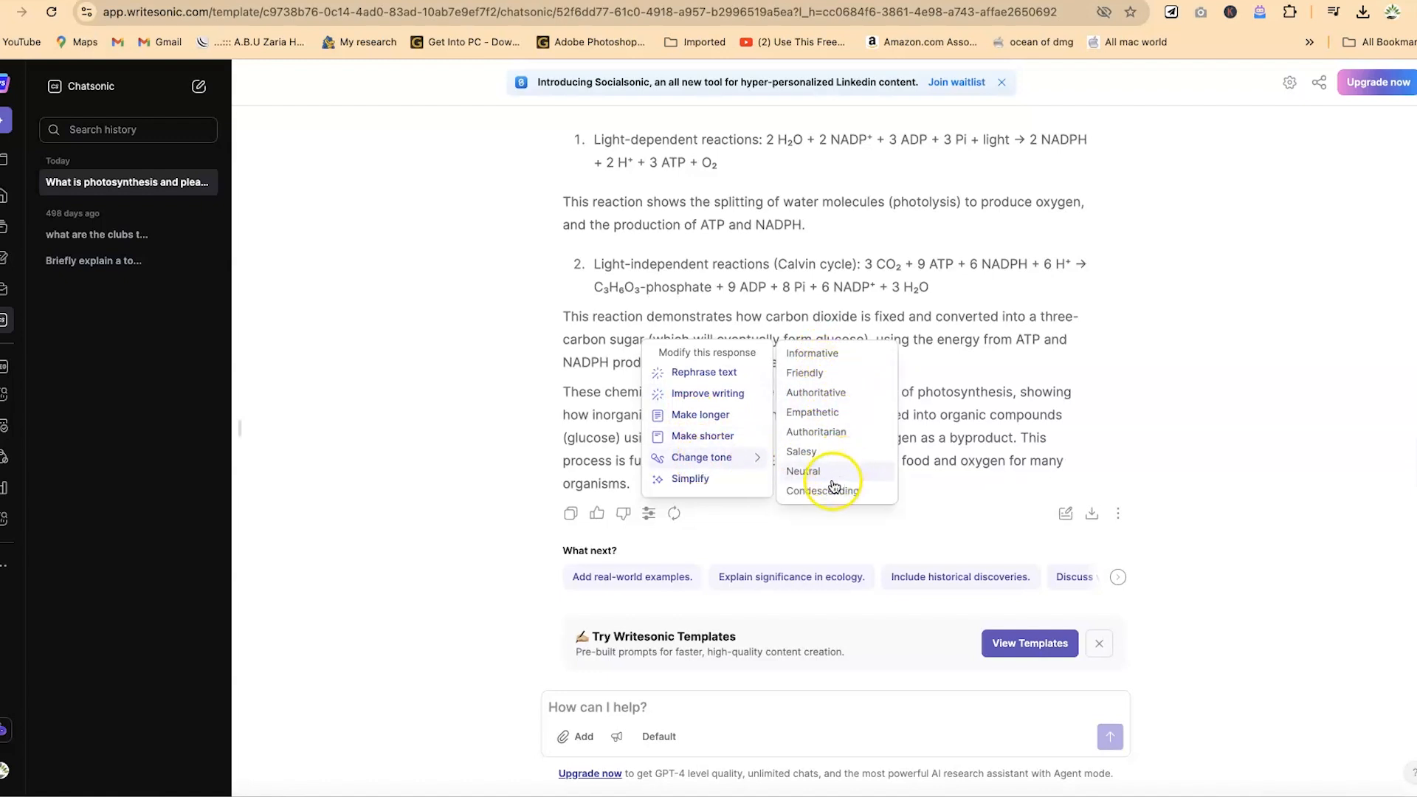
mouse_move(732, 478)
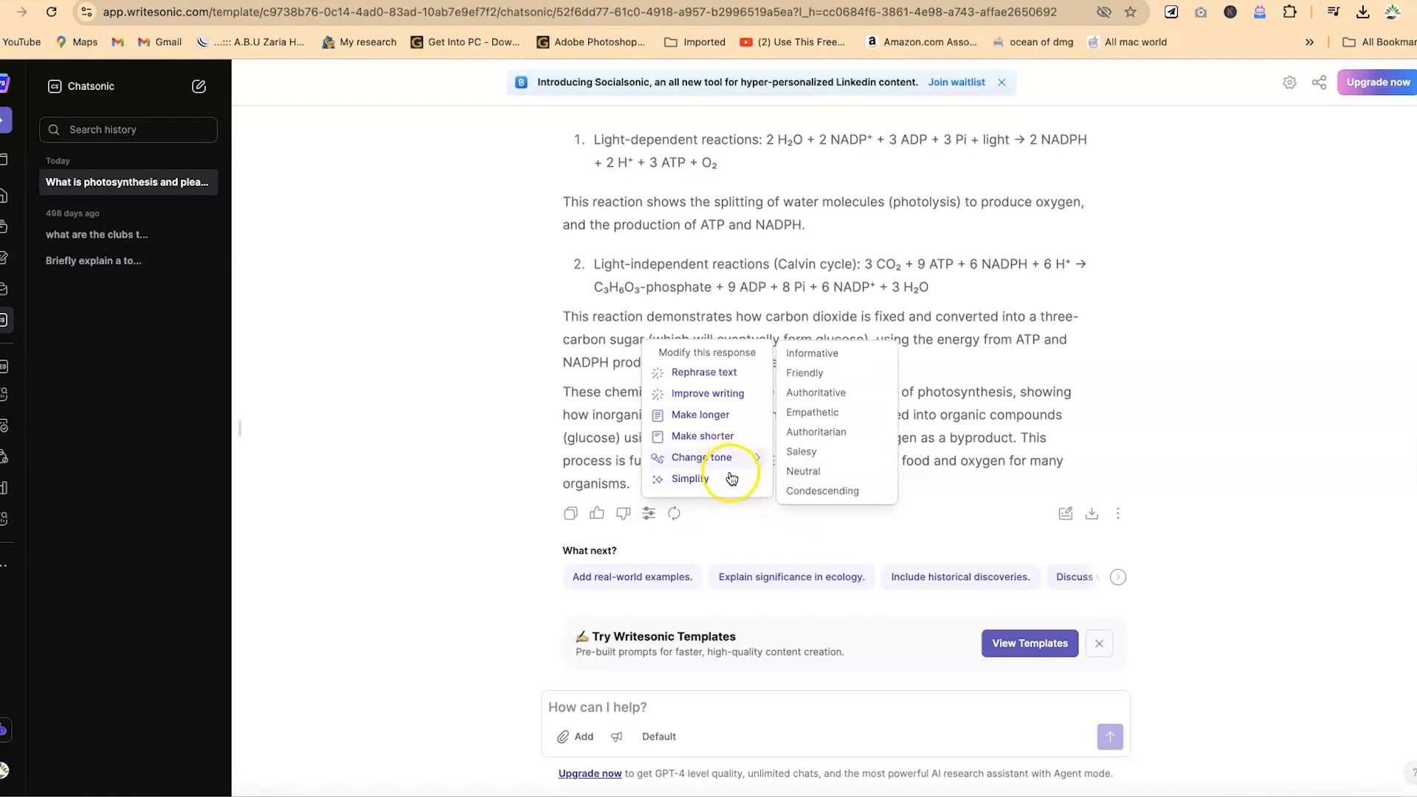
Dismiss the modification menu, leaving the photosynthesis answer unchanged.
left_click(690, 478)
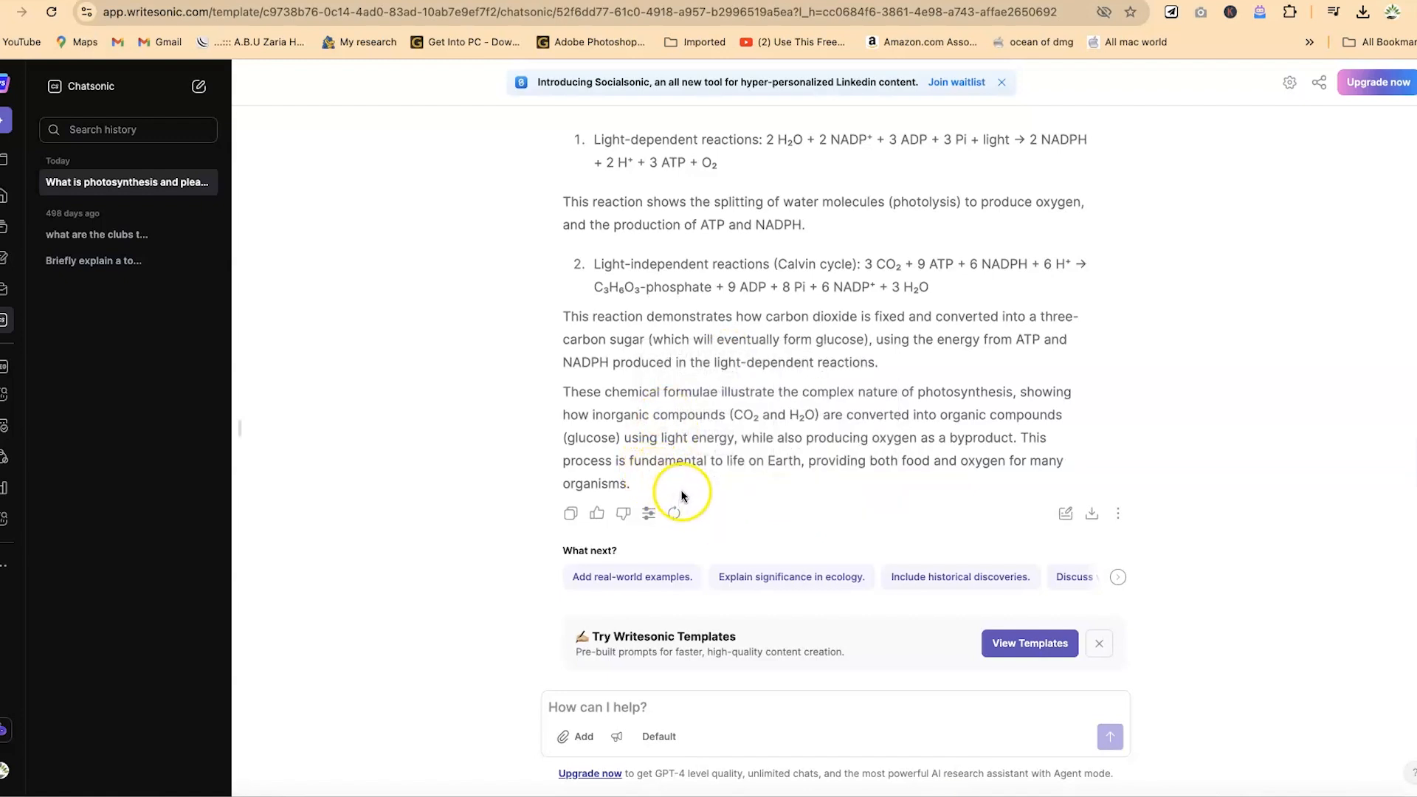
mouse_move(811, 495)
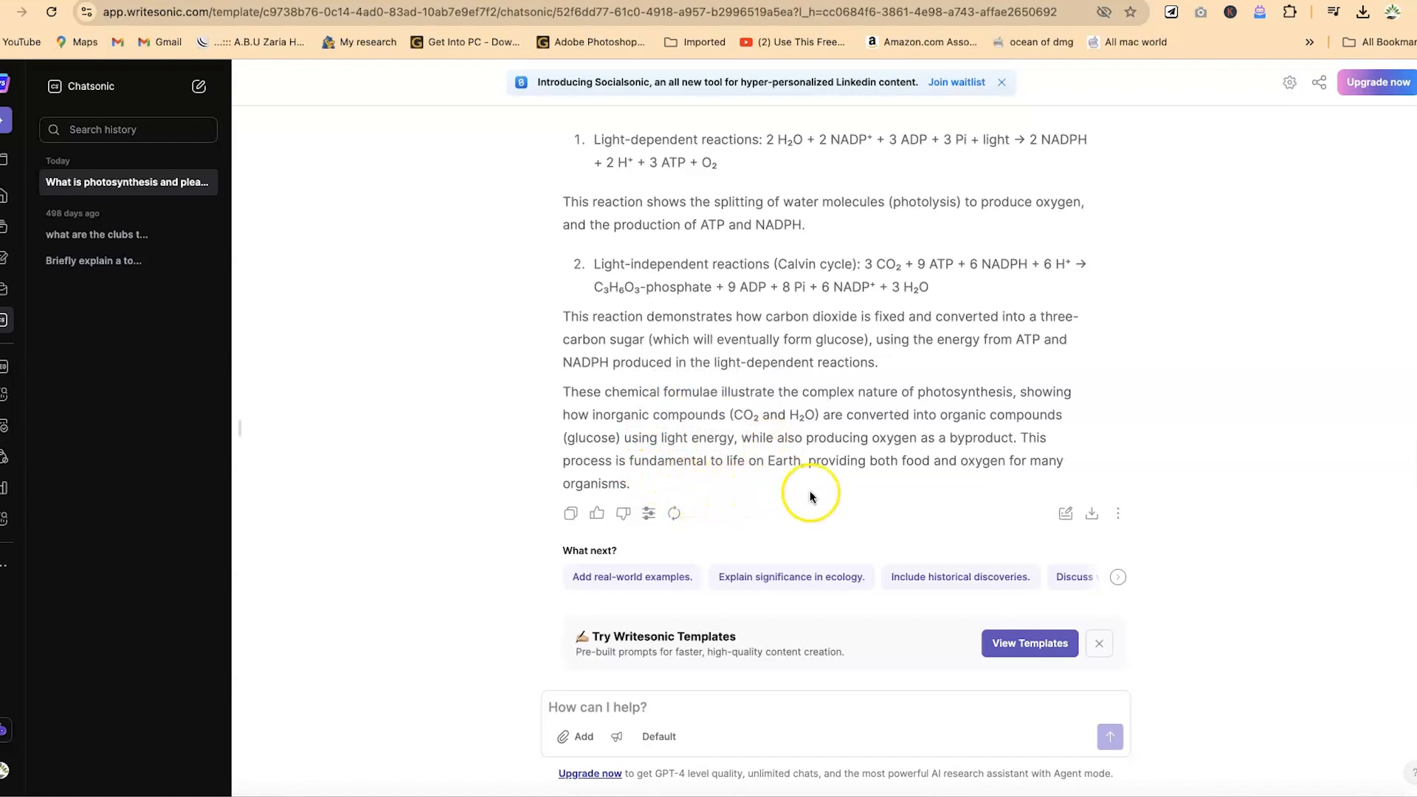
mouse_move(1065, 513)
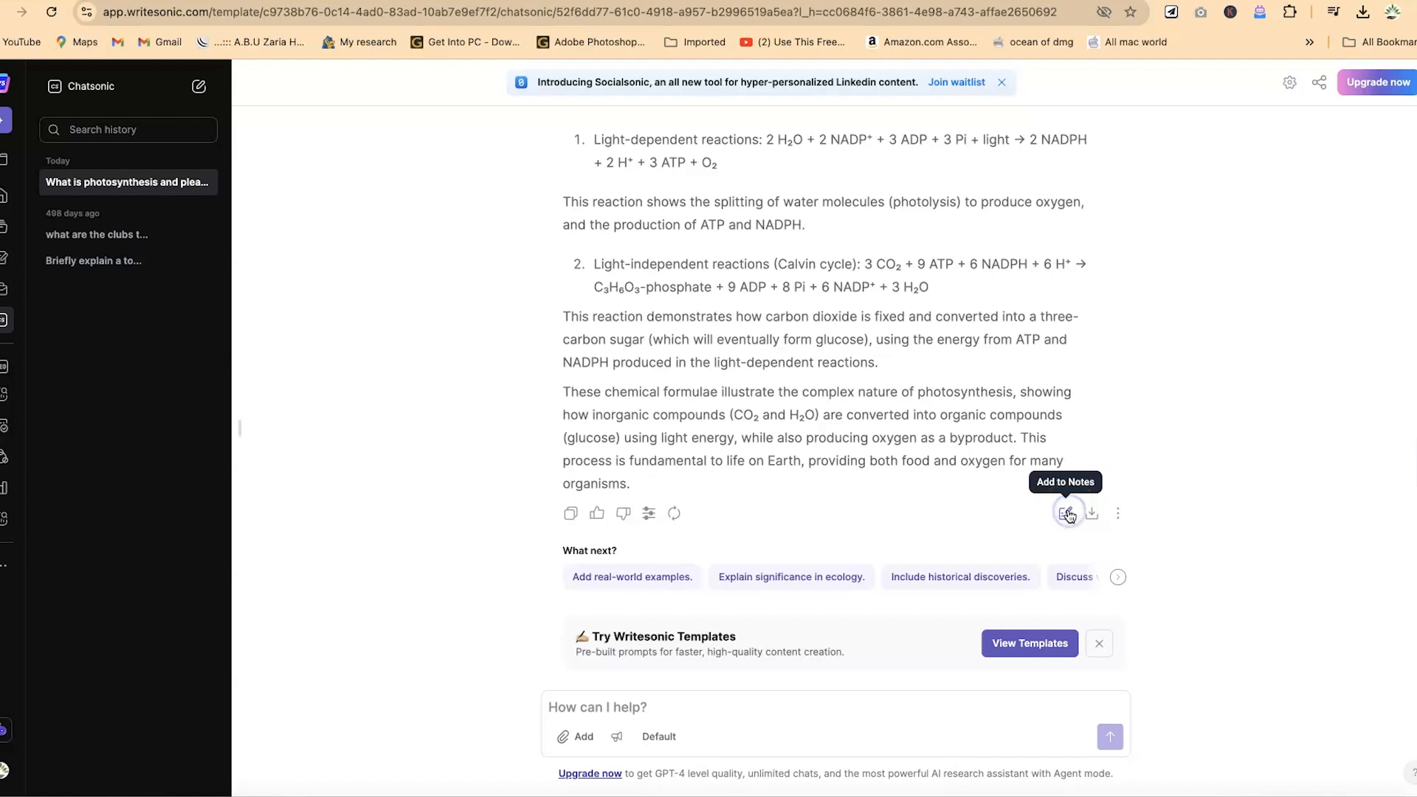
Add the photosynthesis answer to Notes, shown in a panel beside the chat.
left_click(1066, 514)
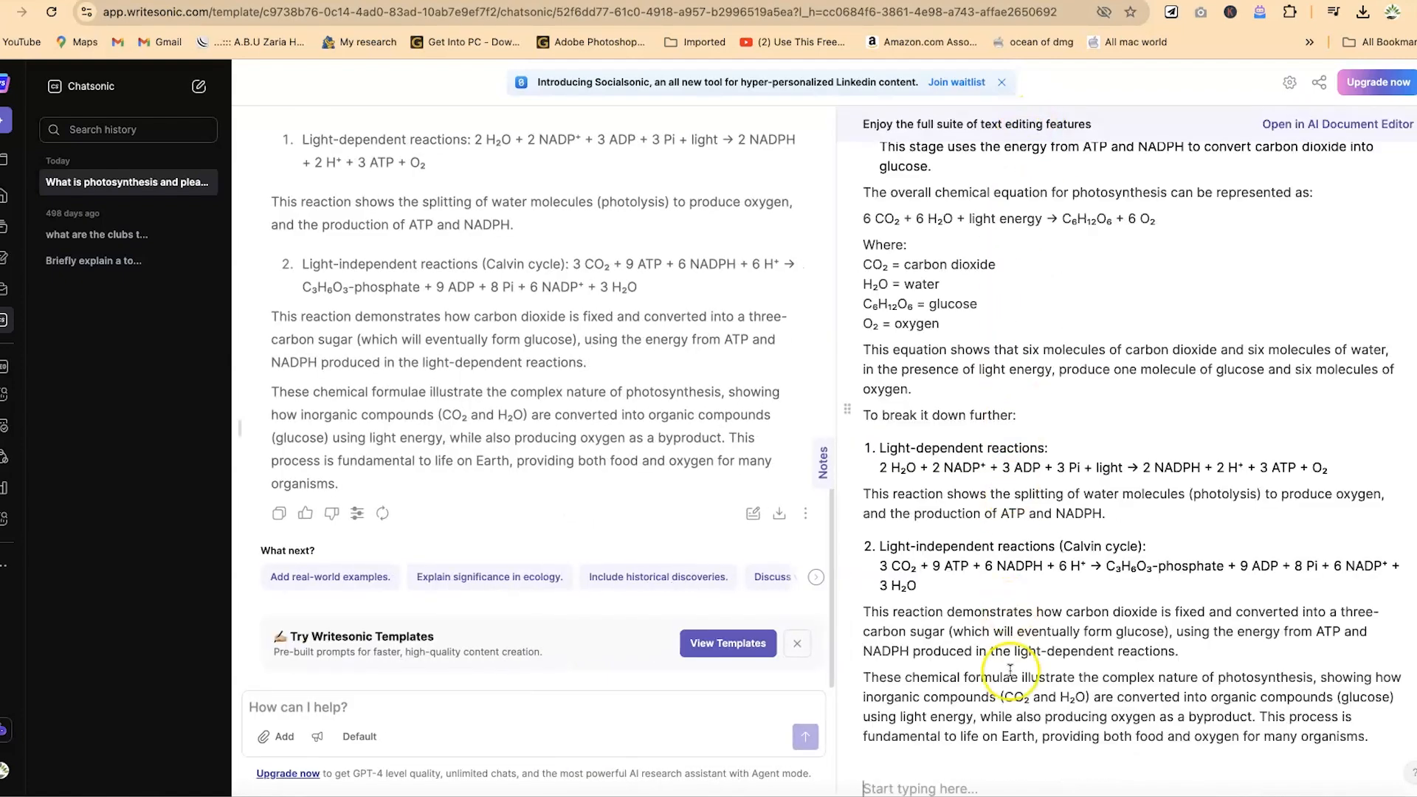
mouse_move(1056, 306)
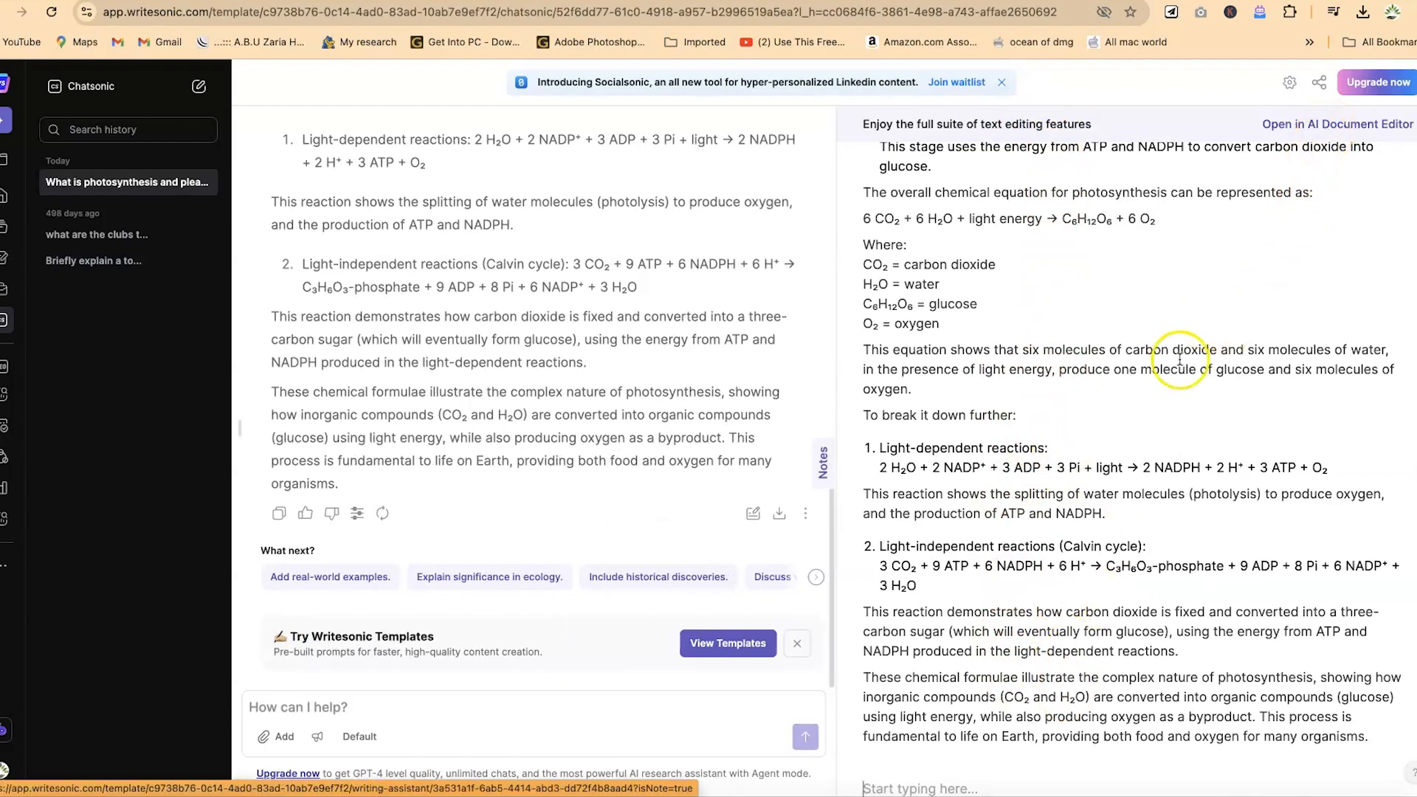
mouse_move(967, 447)
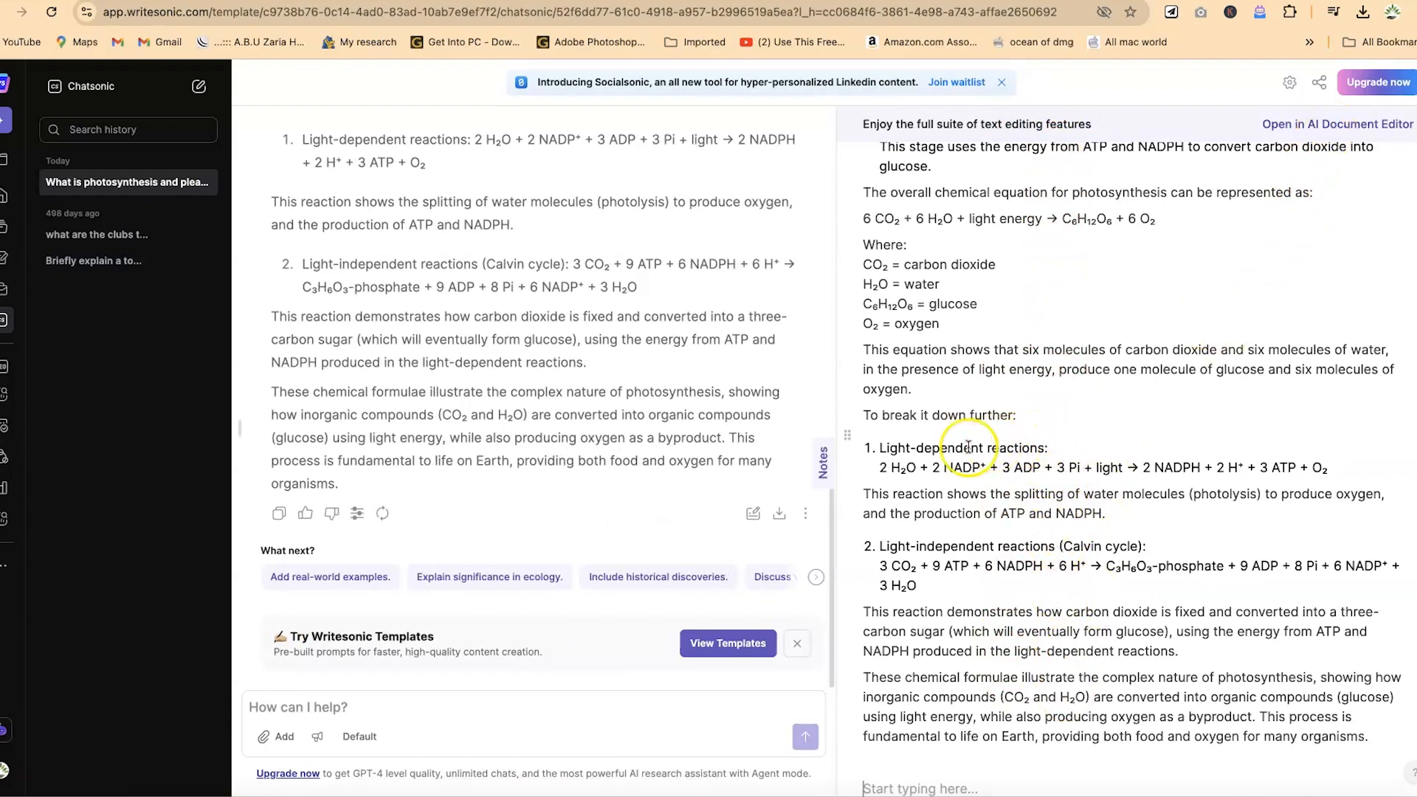
mouse_move(779, 513)
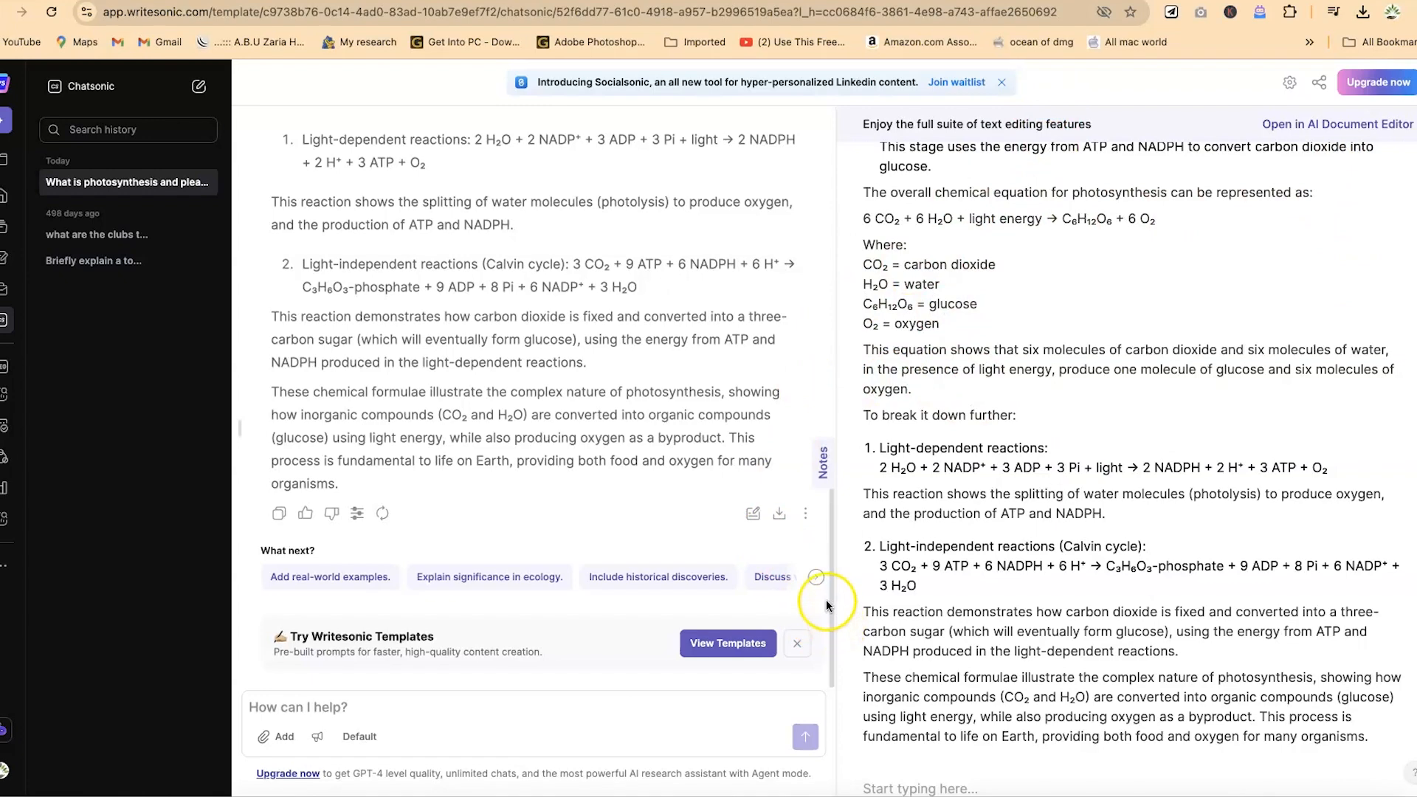
Show the remaining 'What next?' follow-up suggestions for the answer.
left_click(815, 577)
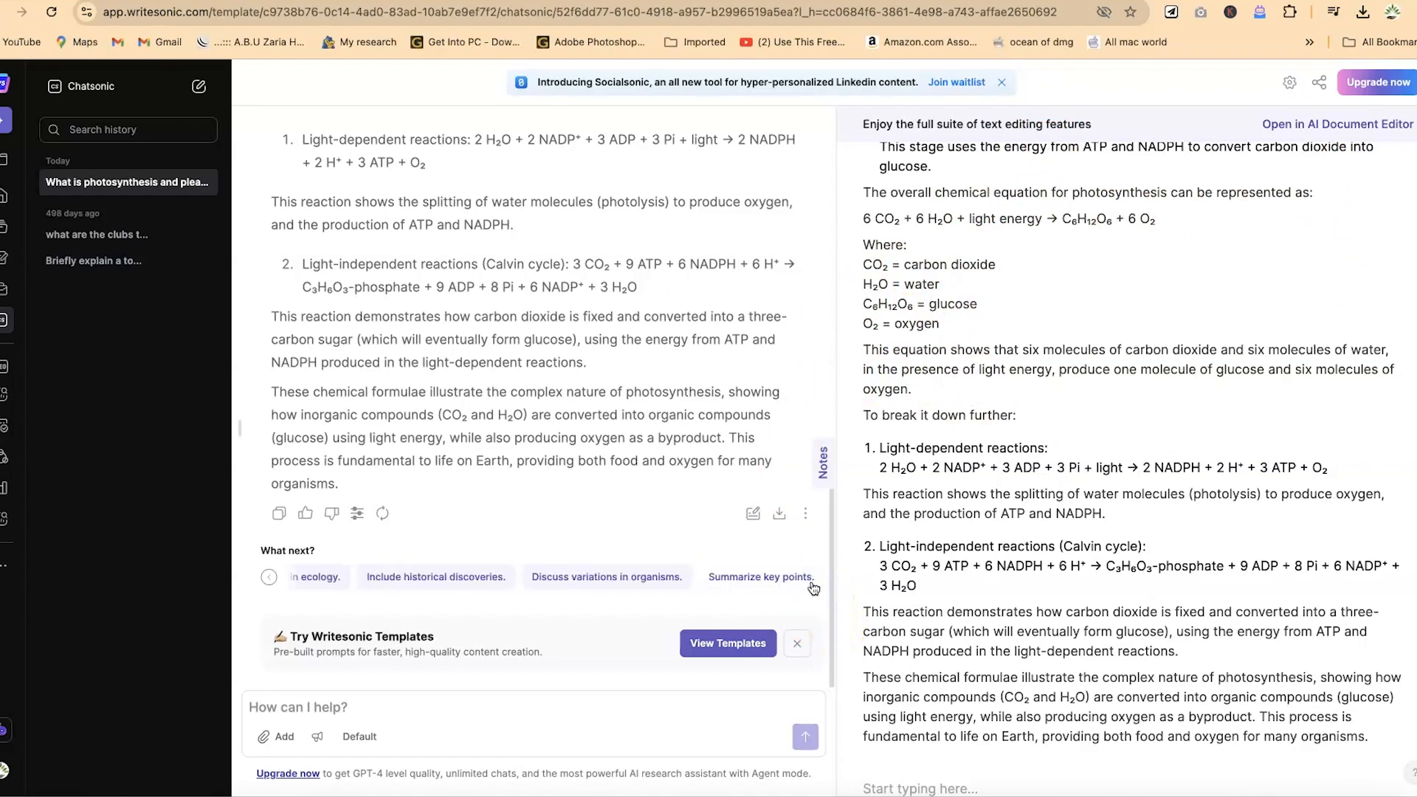
mouse_move(806, 514)
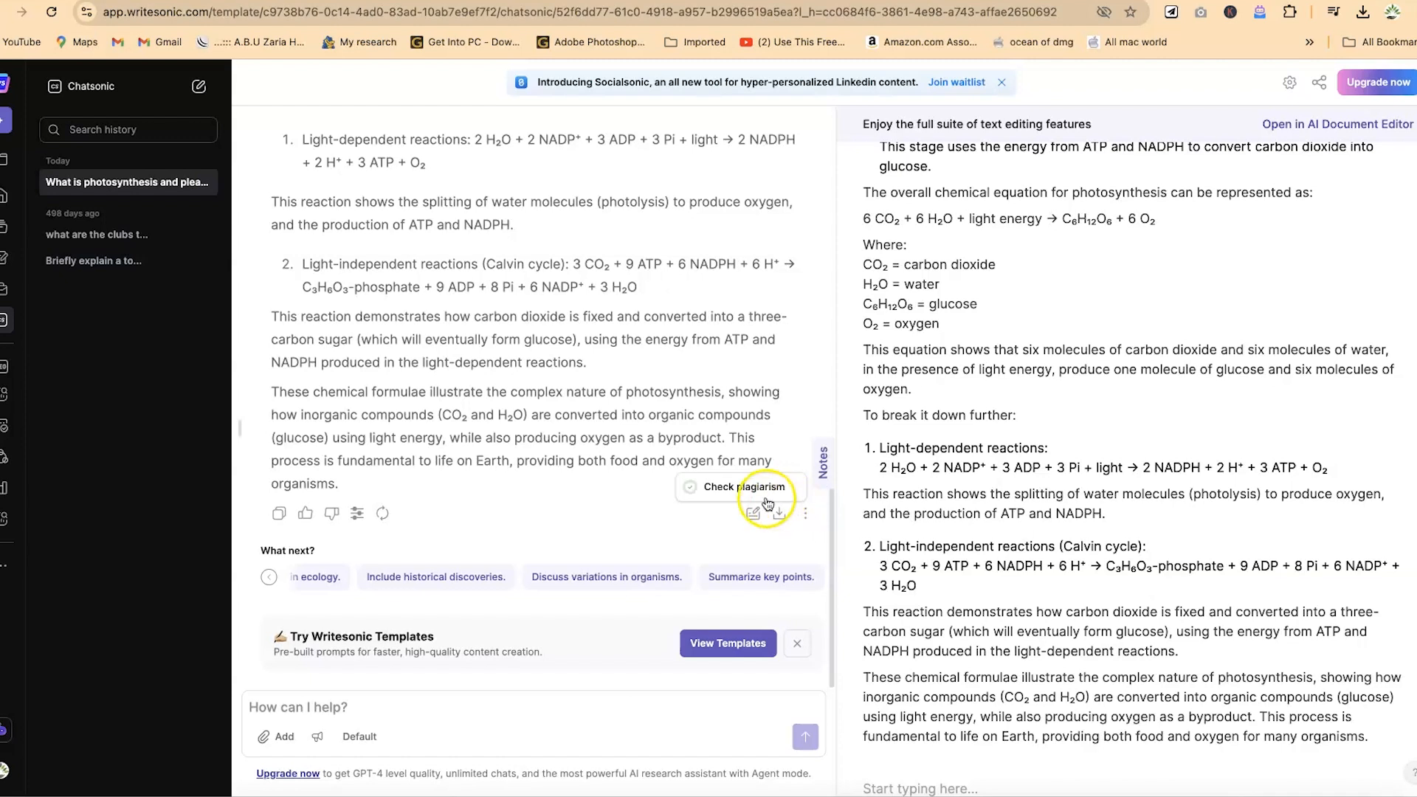
mouse_move(779, 490)
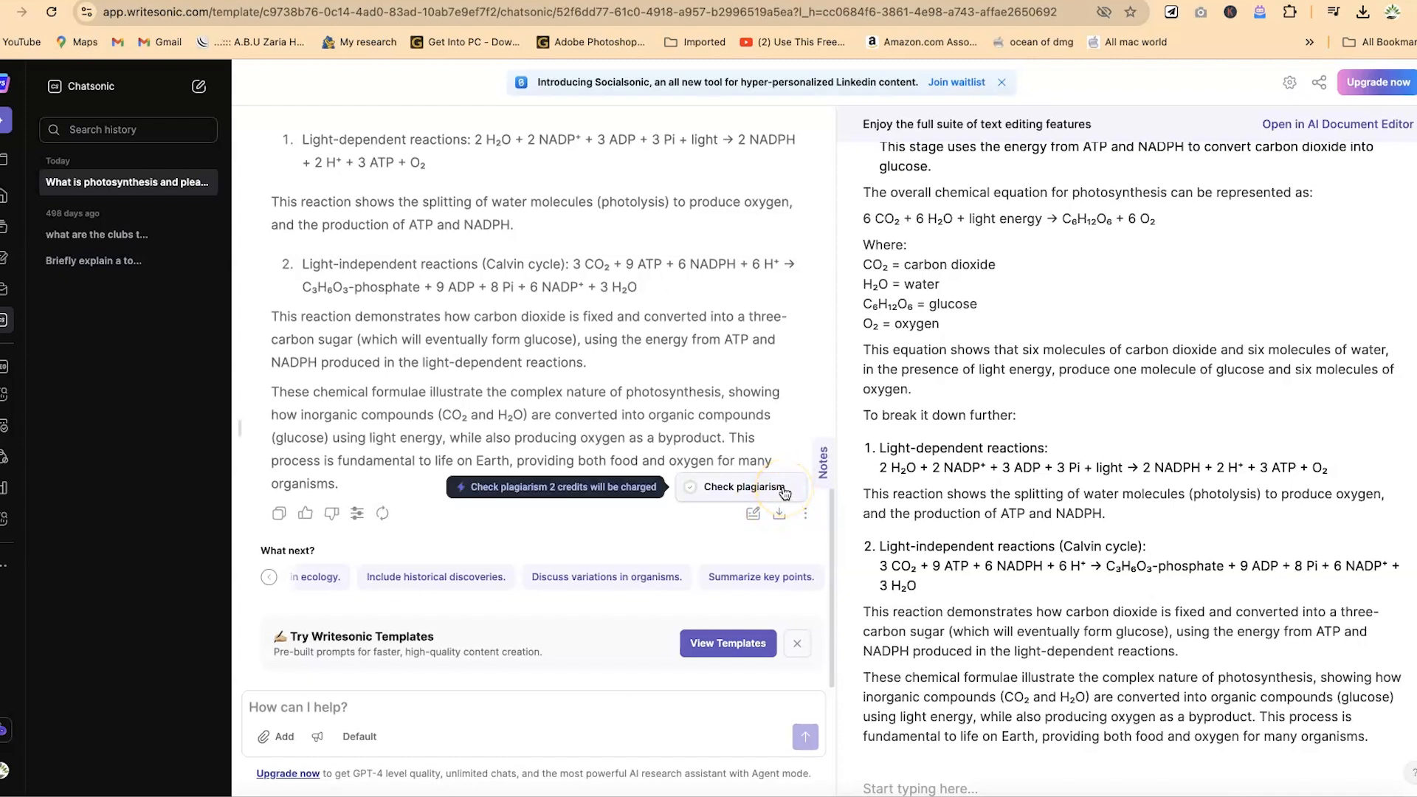
mouse_move(743, 502)
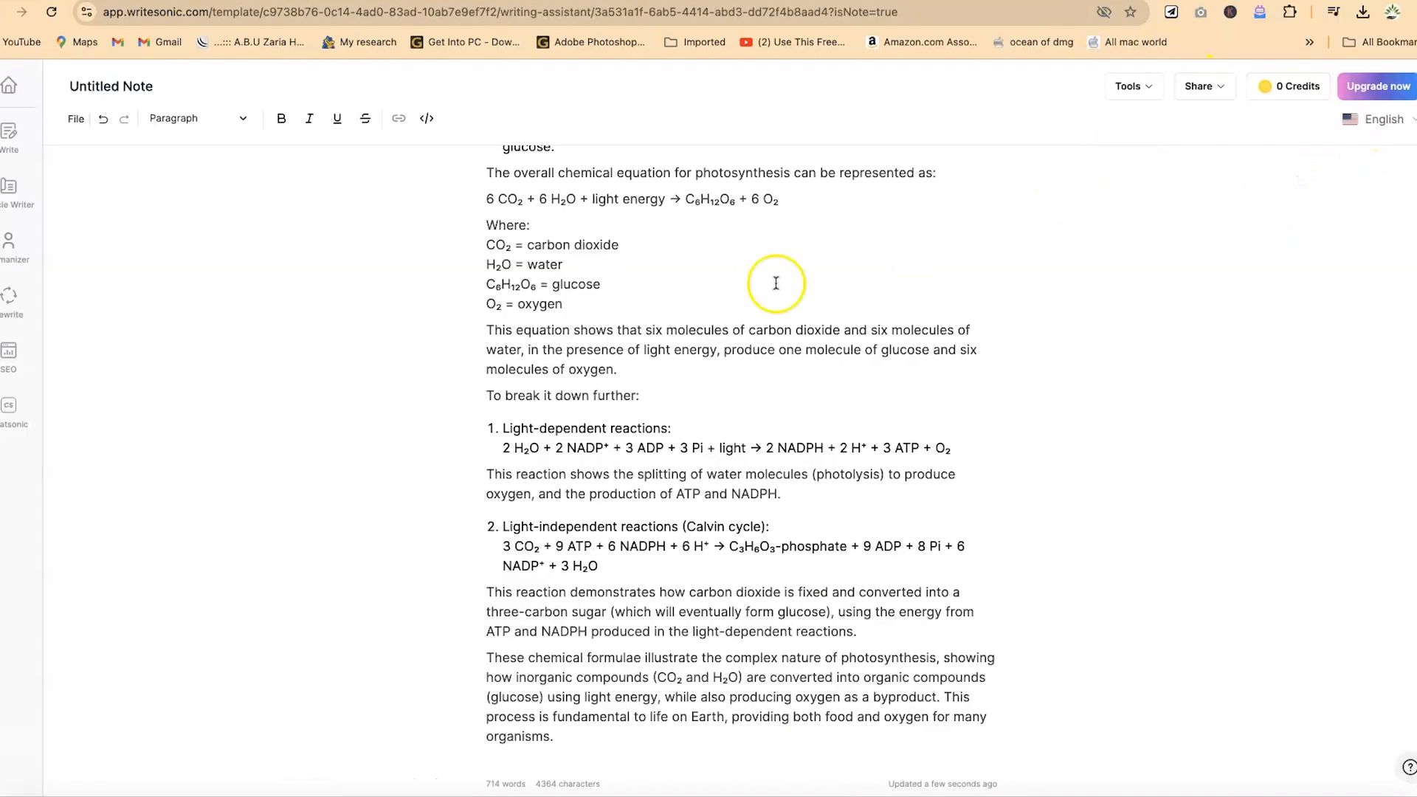
mouse_move(676, 304)
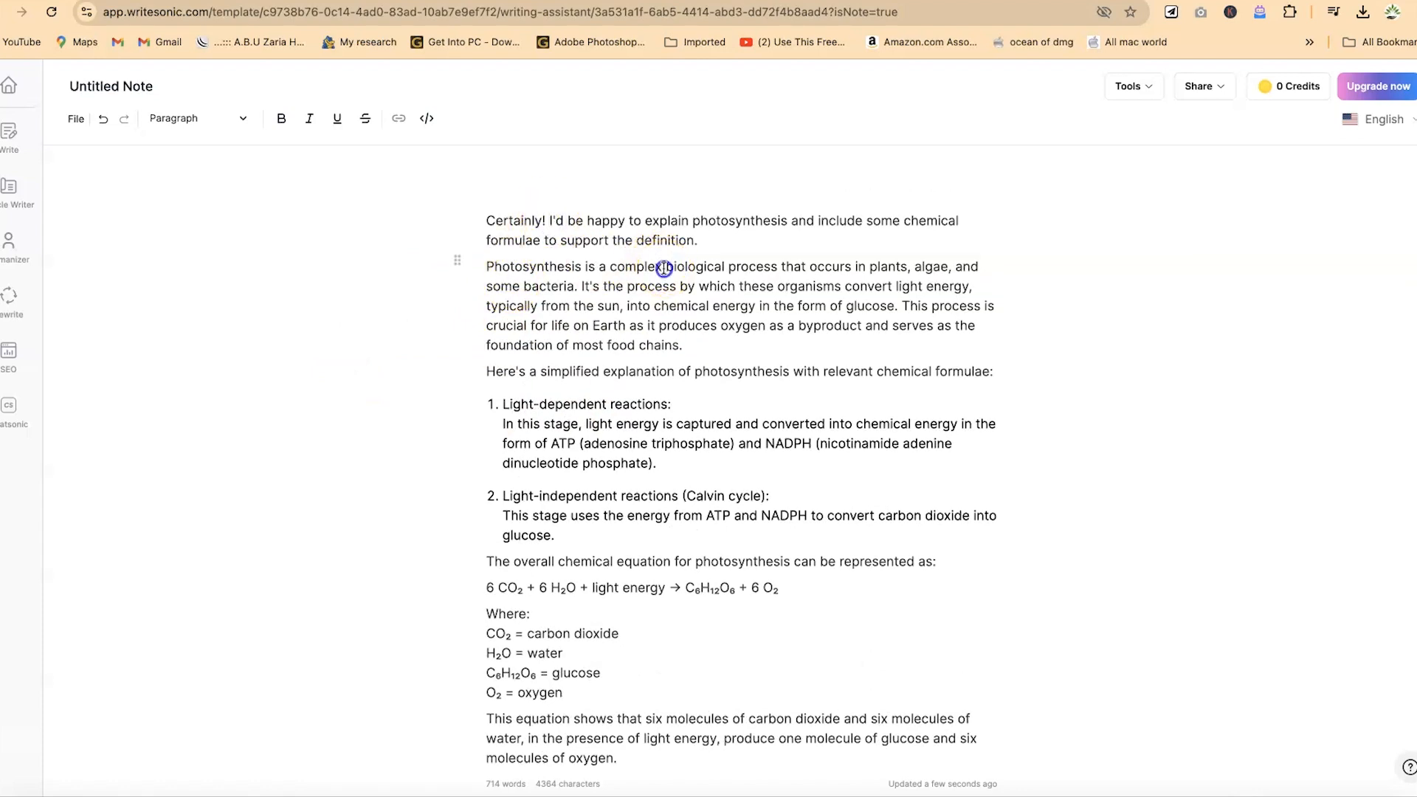
mouse_move(313, 124)
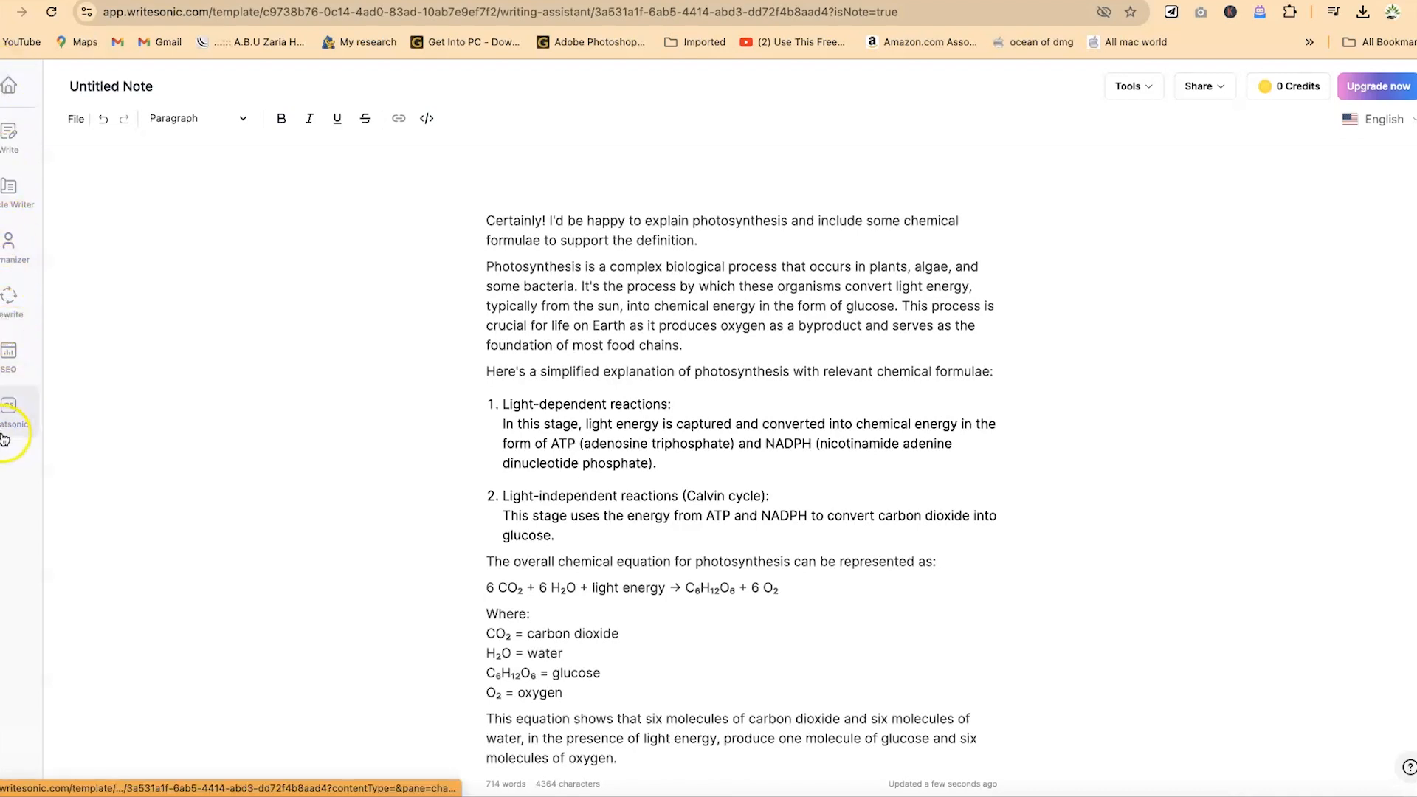
mouse_move(446, 428)
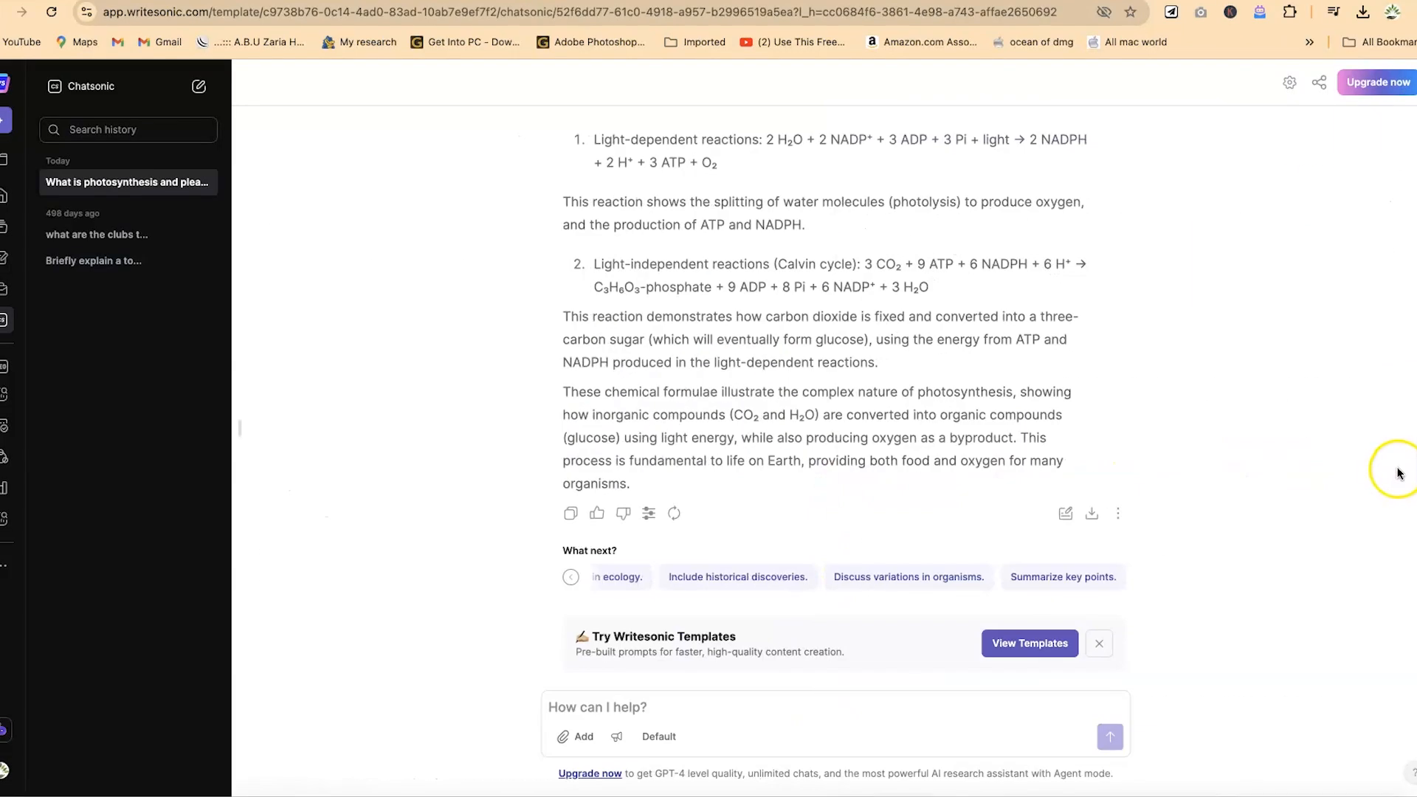
mouse_move(1399, 472)
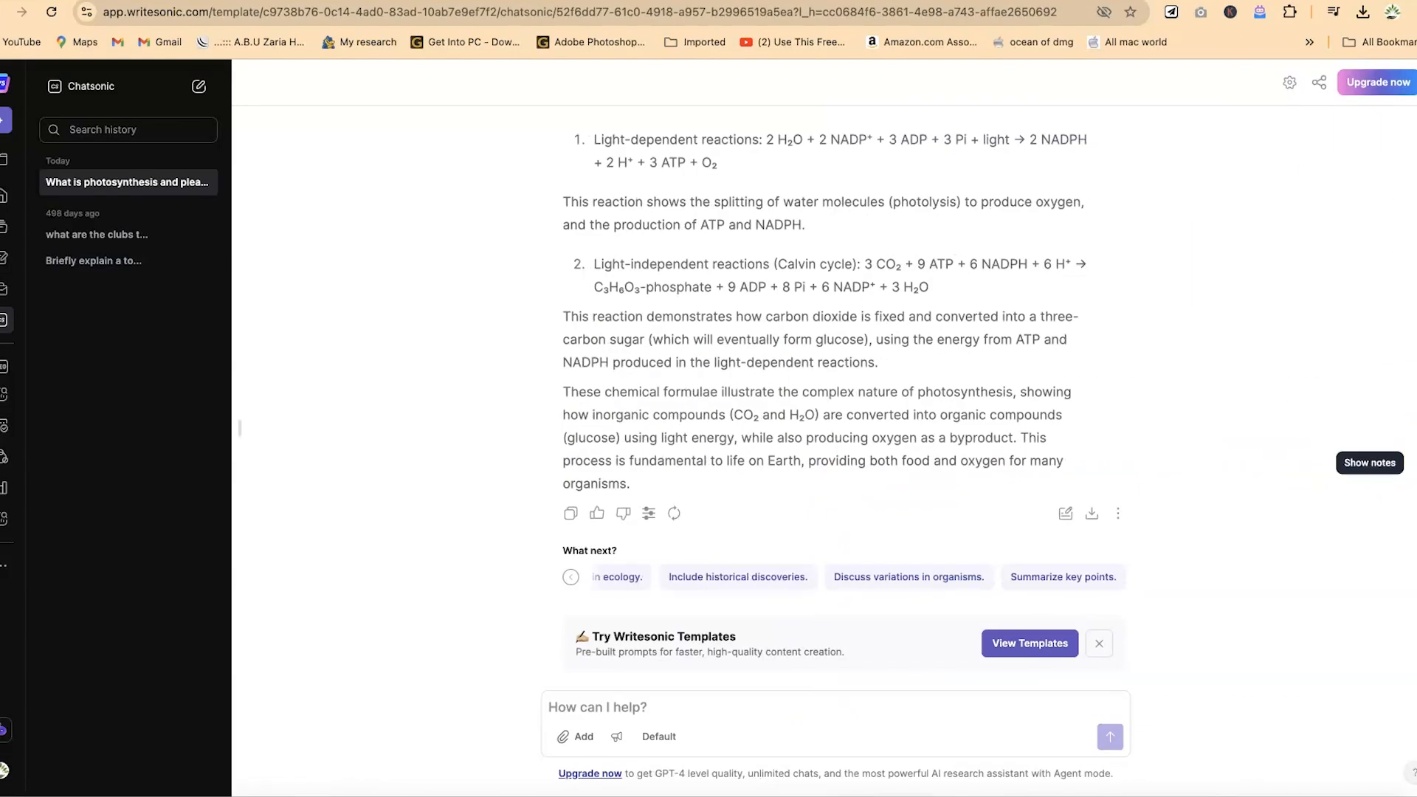
Switch back to the photosynthesis chat view without the Notes panel.
left_click(1369, 462)
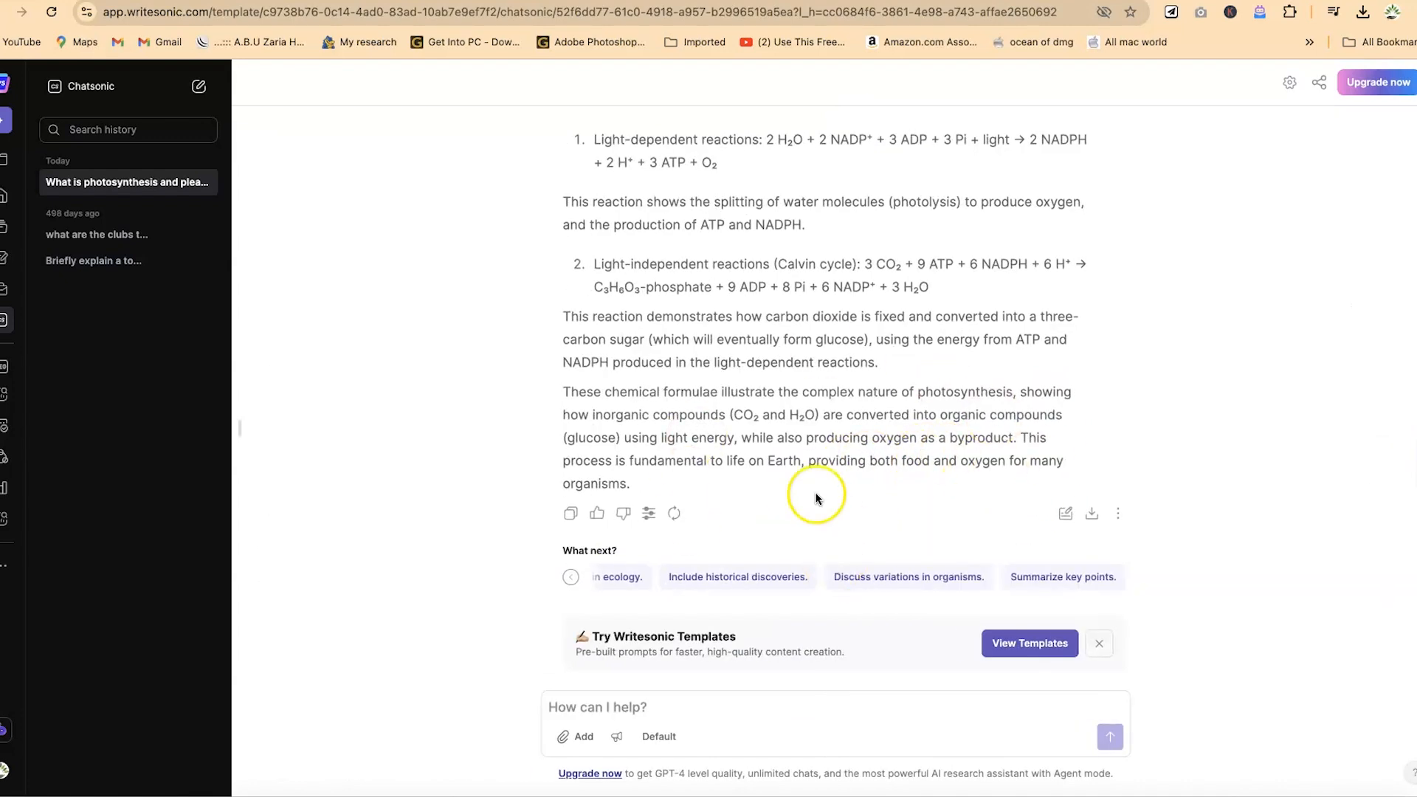
mouse_move(650, 622)
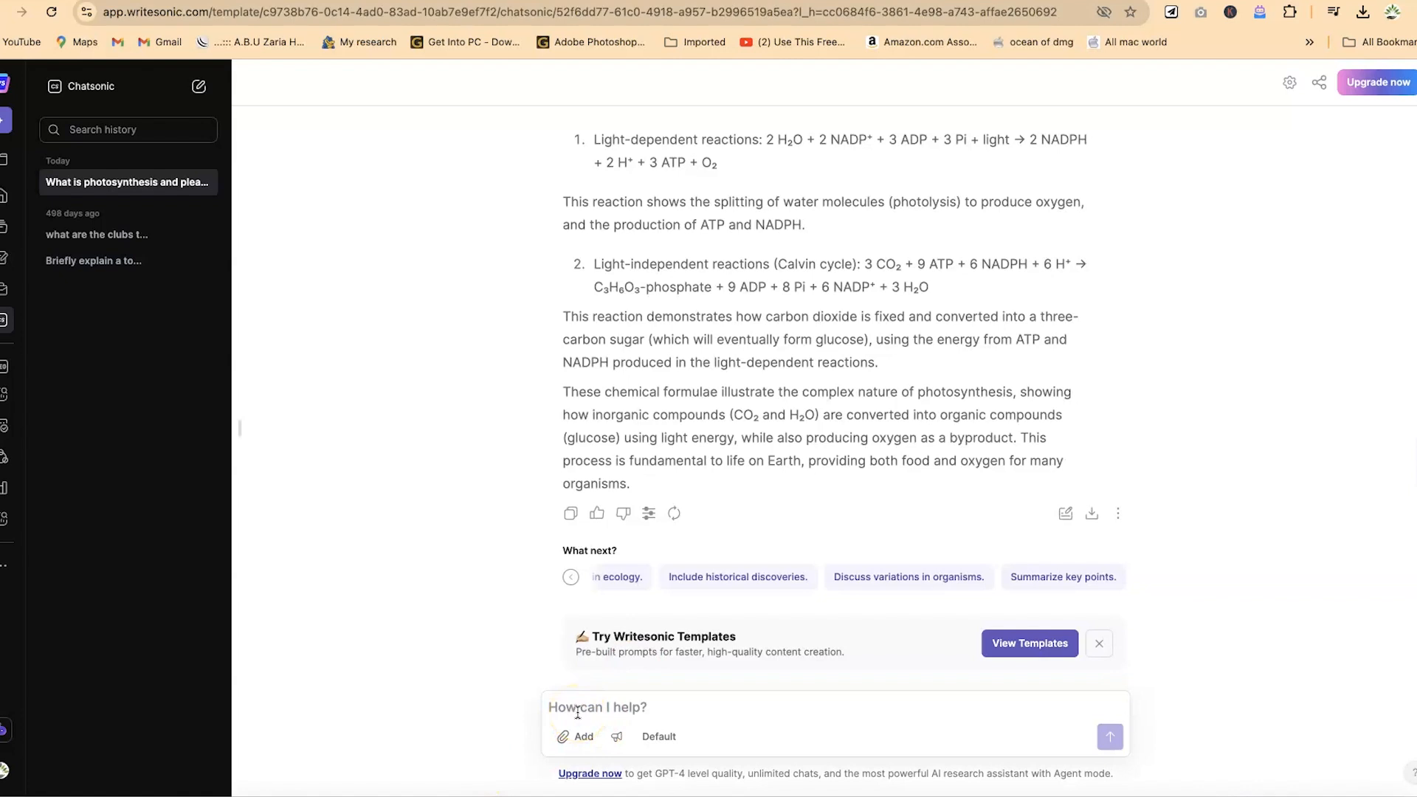
mouse_move(576, 738)
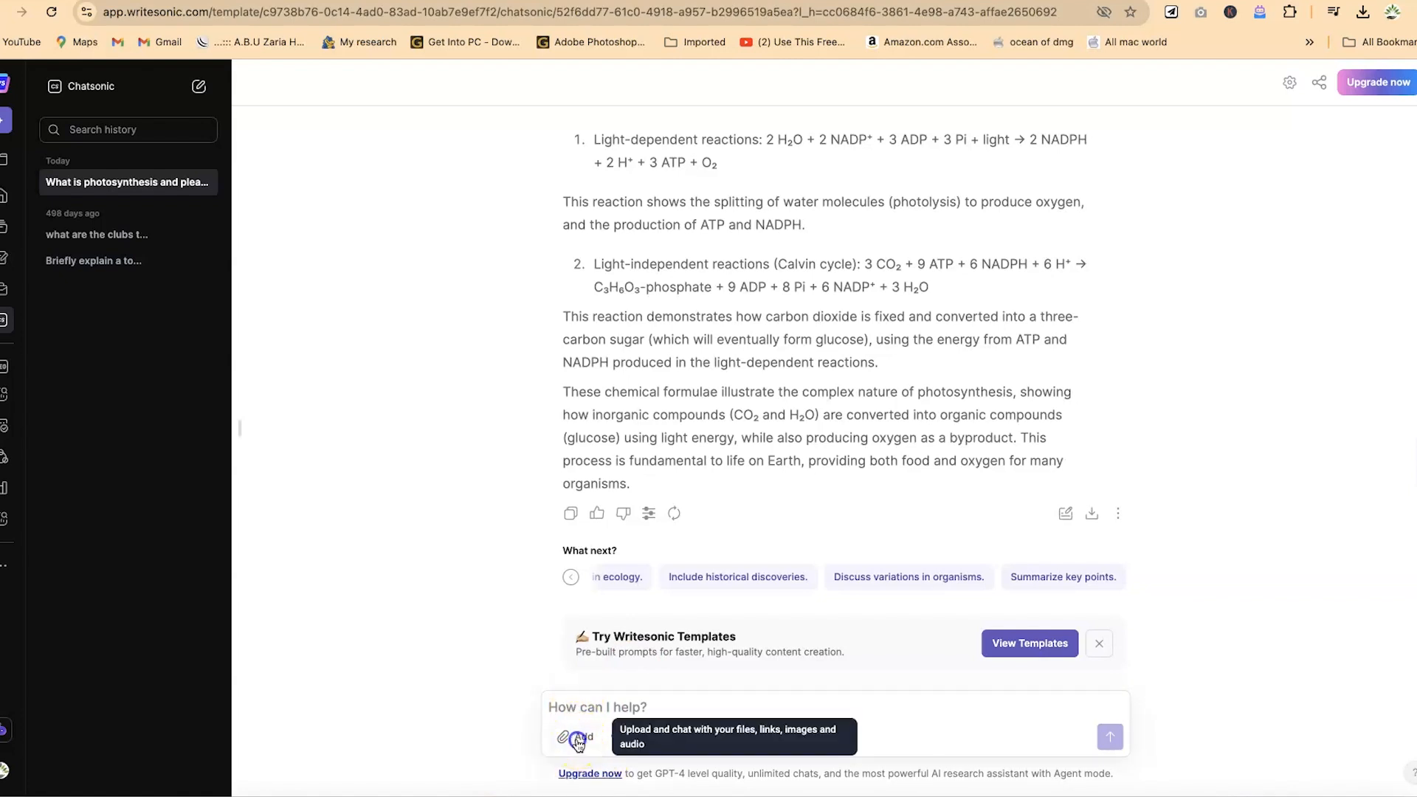
Attach the Purple Textured 'Top 5 AI Tools for Students' thumbnail PNG and ask what it is about.
left_click(572, 757)
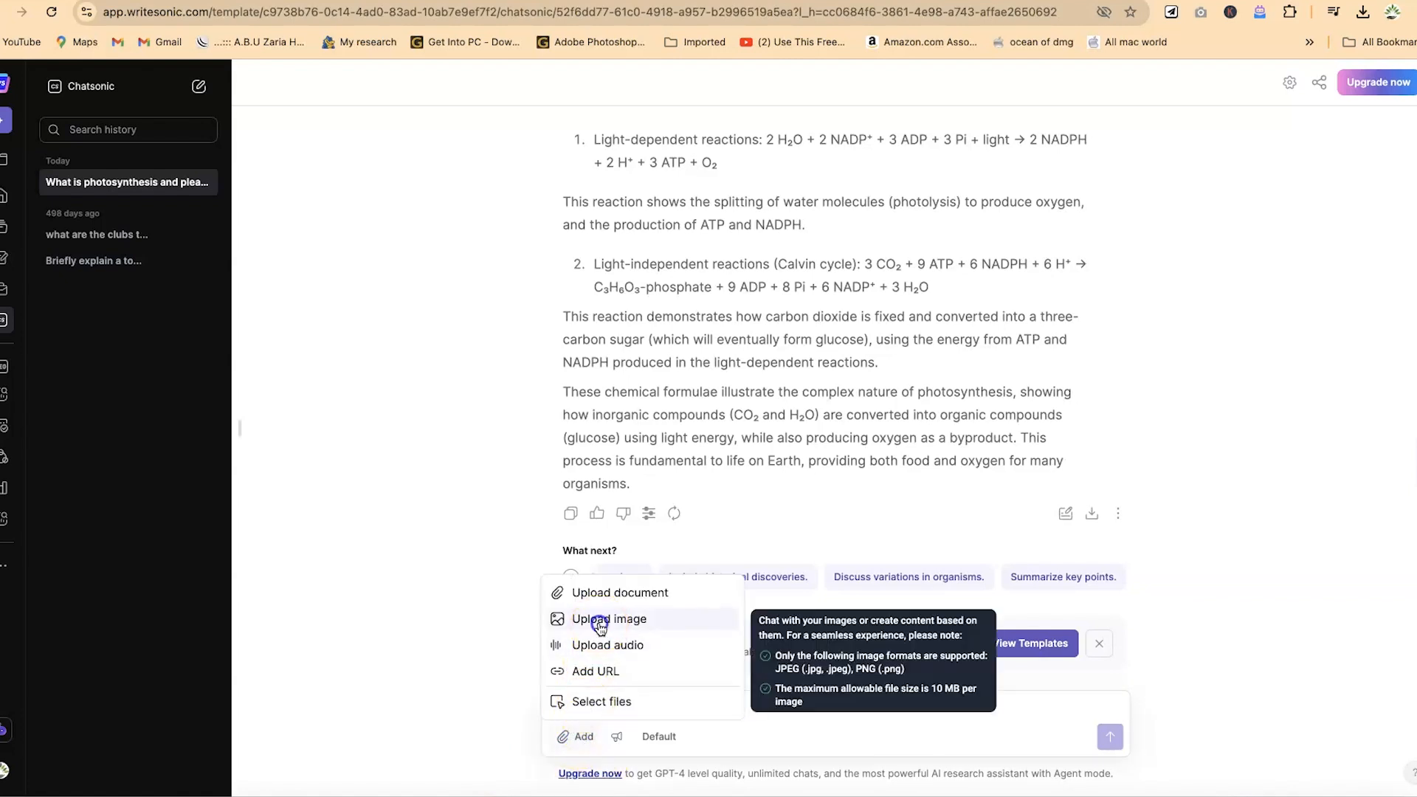
left_click(608, 618)
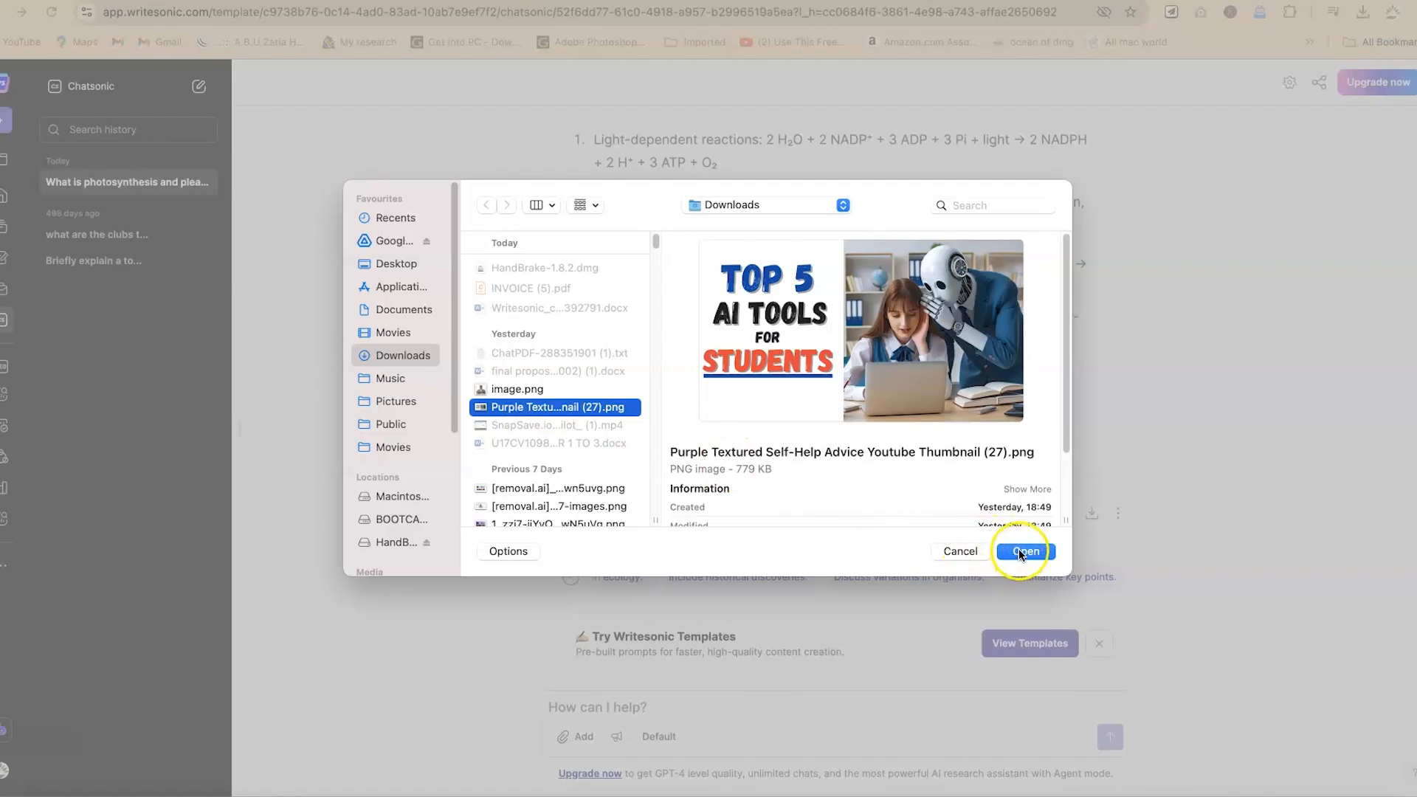
left_click(1027, 552)
type("What is this image about?")
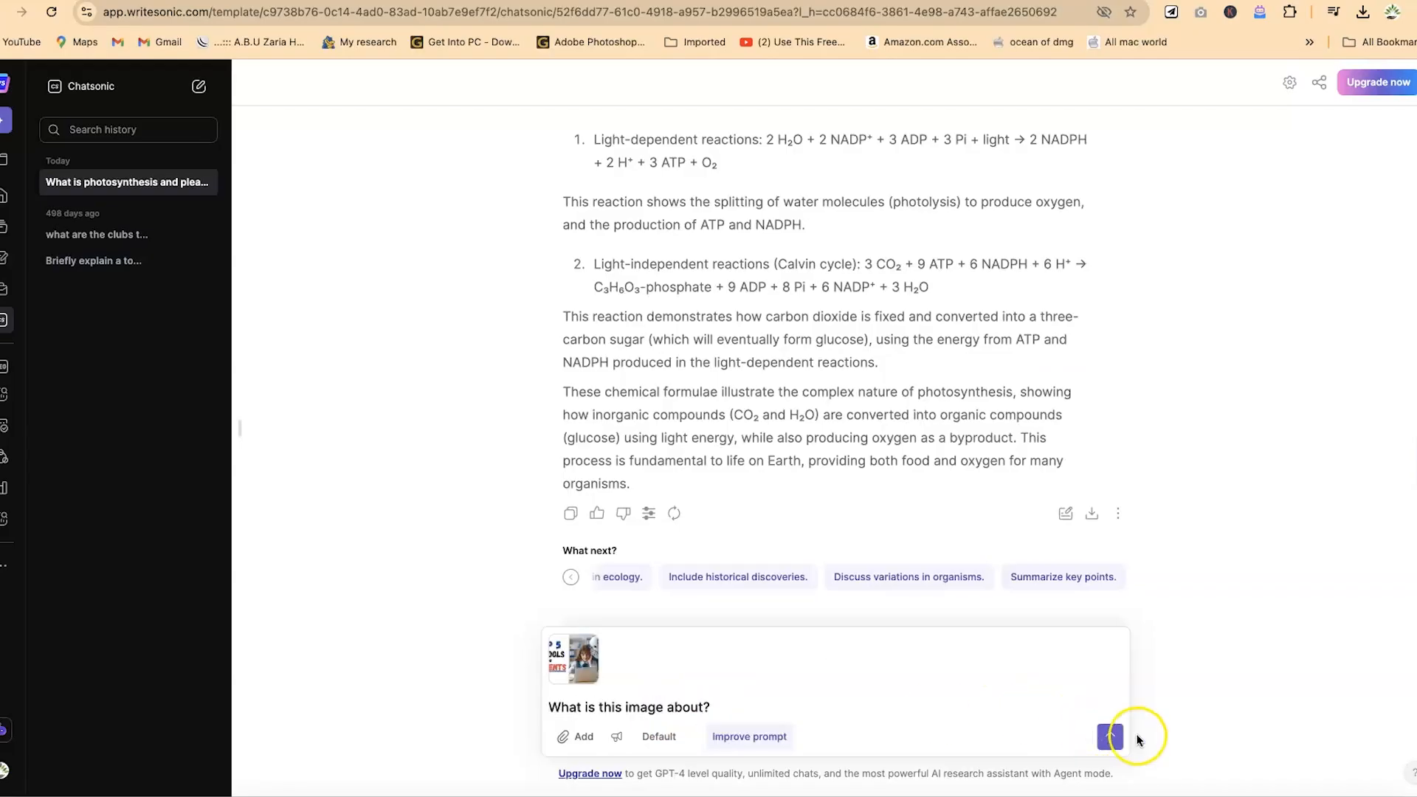
left_click(1103, 736)
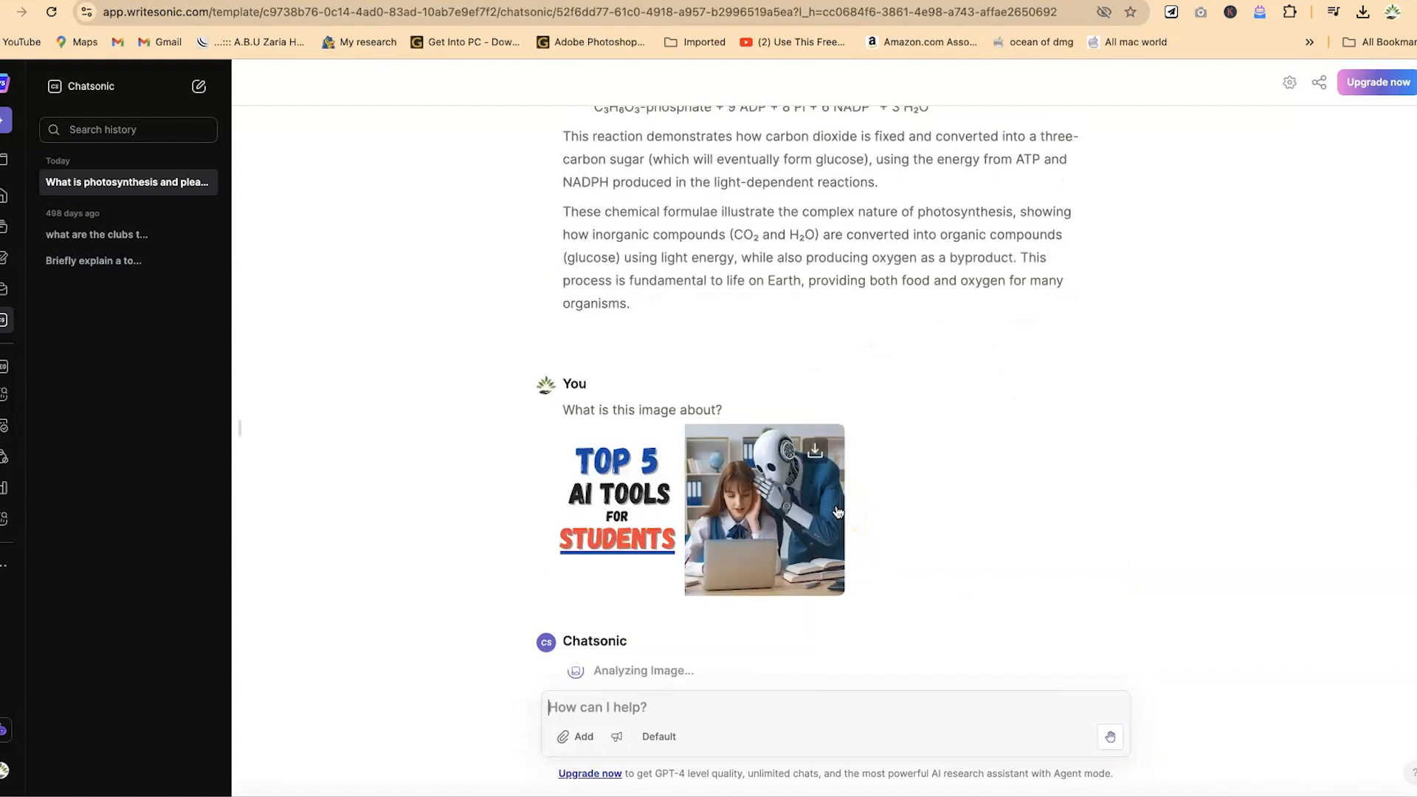
scroll("down", 3)
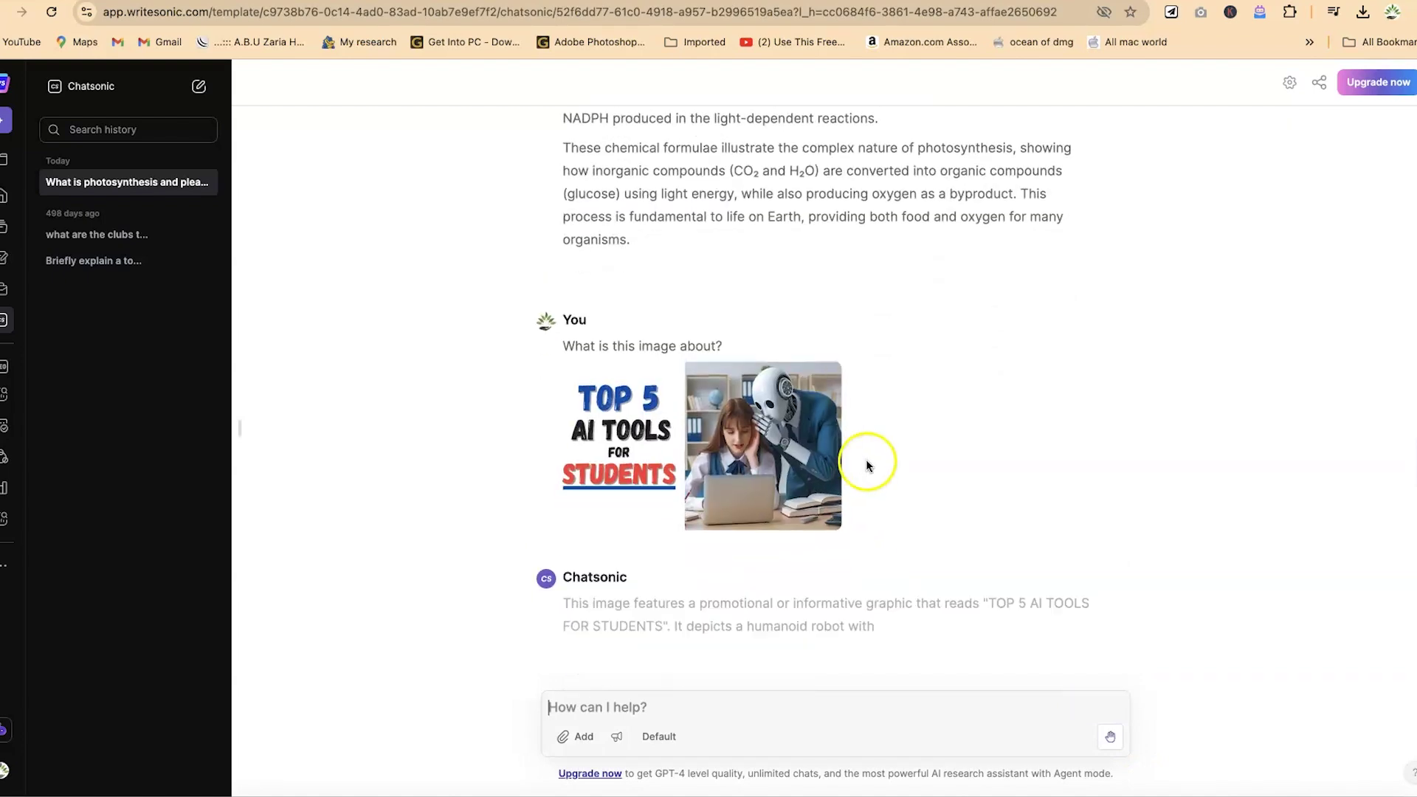
scroll("down", 3)
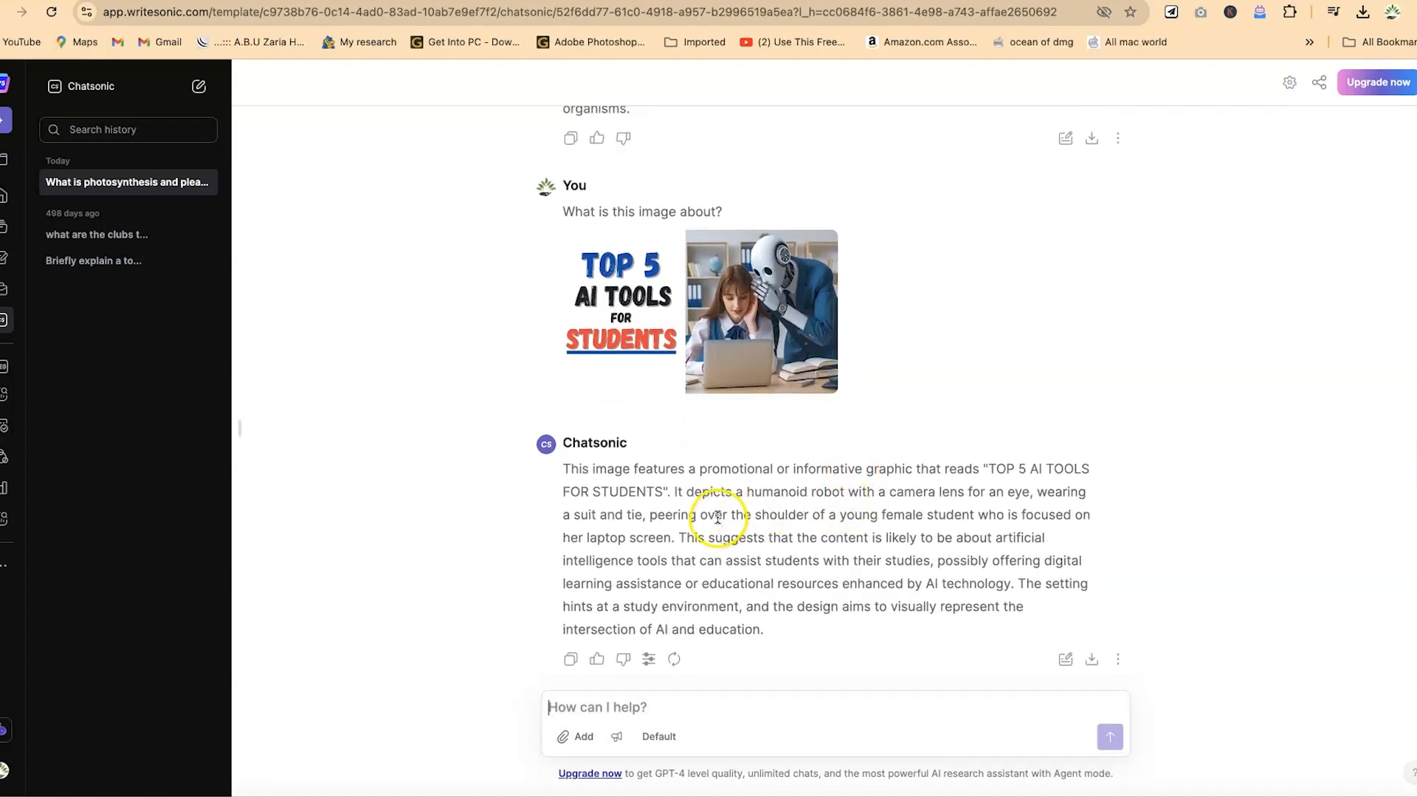
scroll("down", 3)
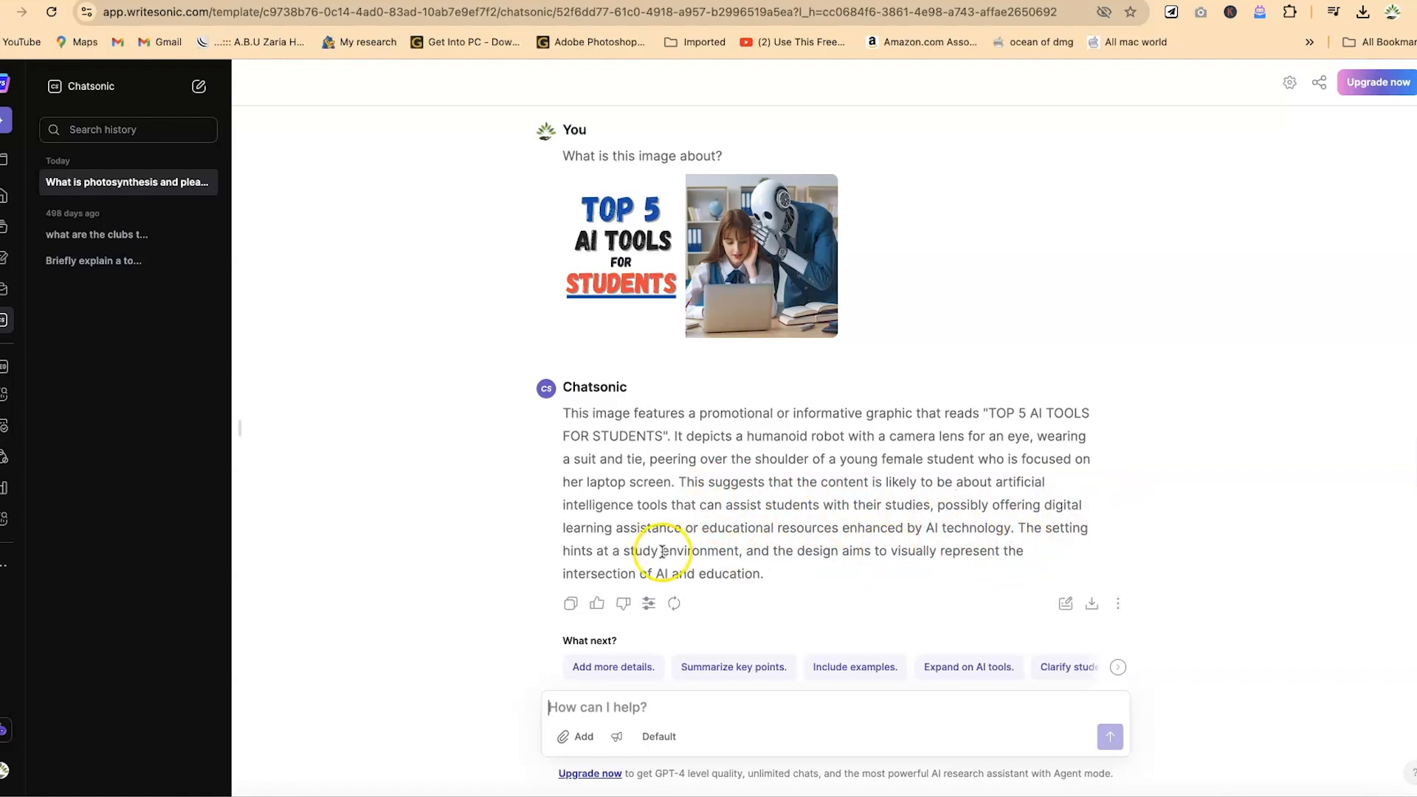
mouse_move(1033, 453)
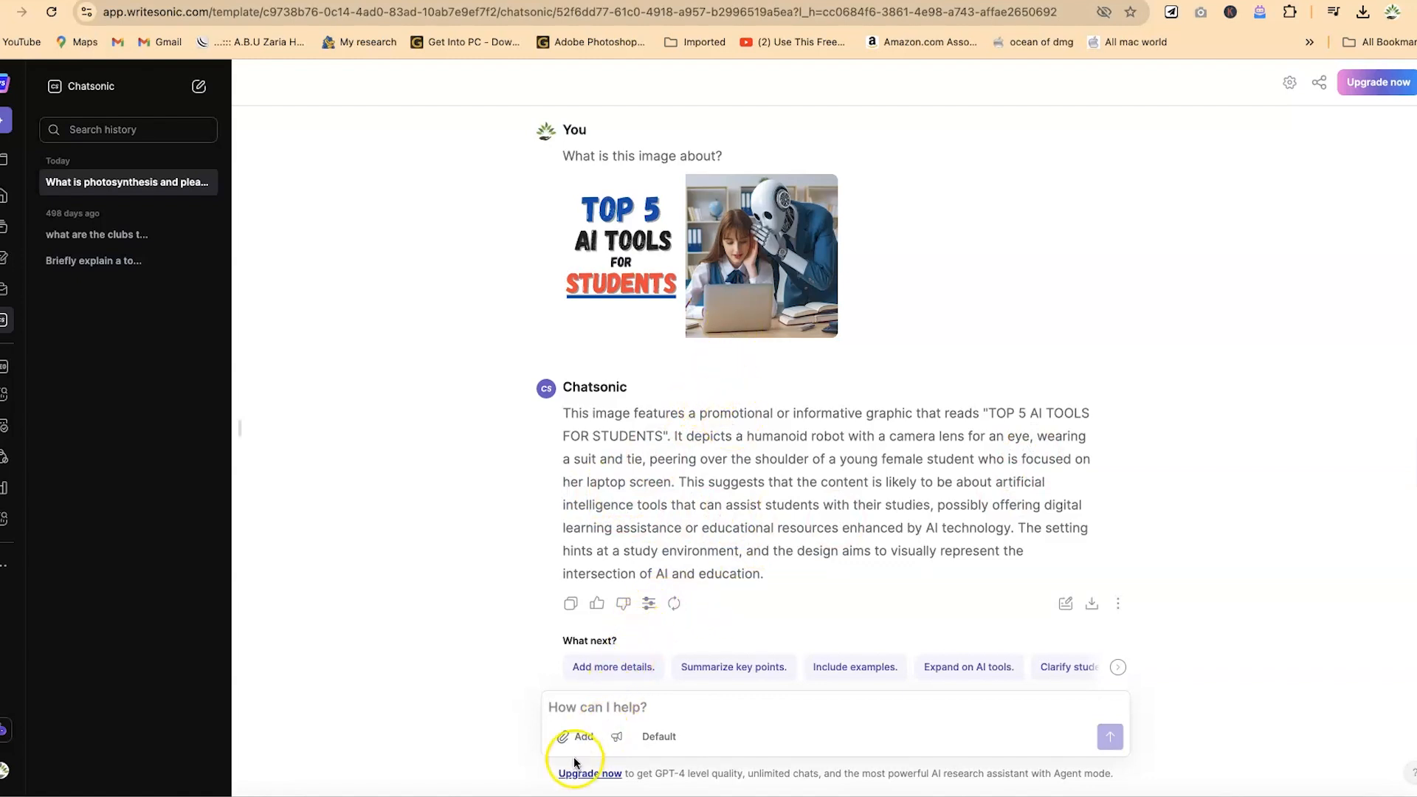
Attach image.png from Downloads and send 'Can you explain what this chart is about'.
left_click(575, 737)
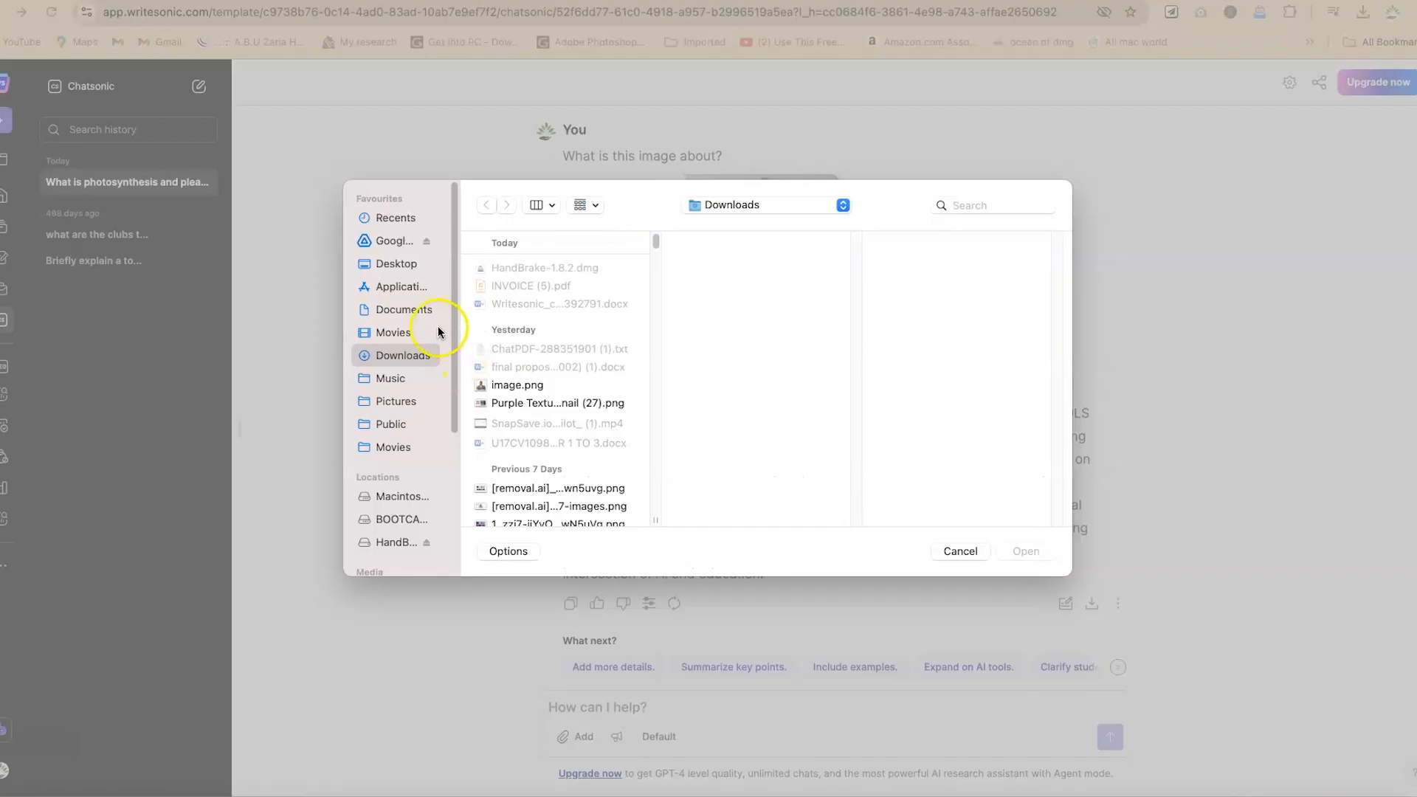
mouse_move(419, 328)
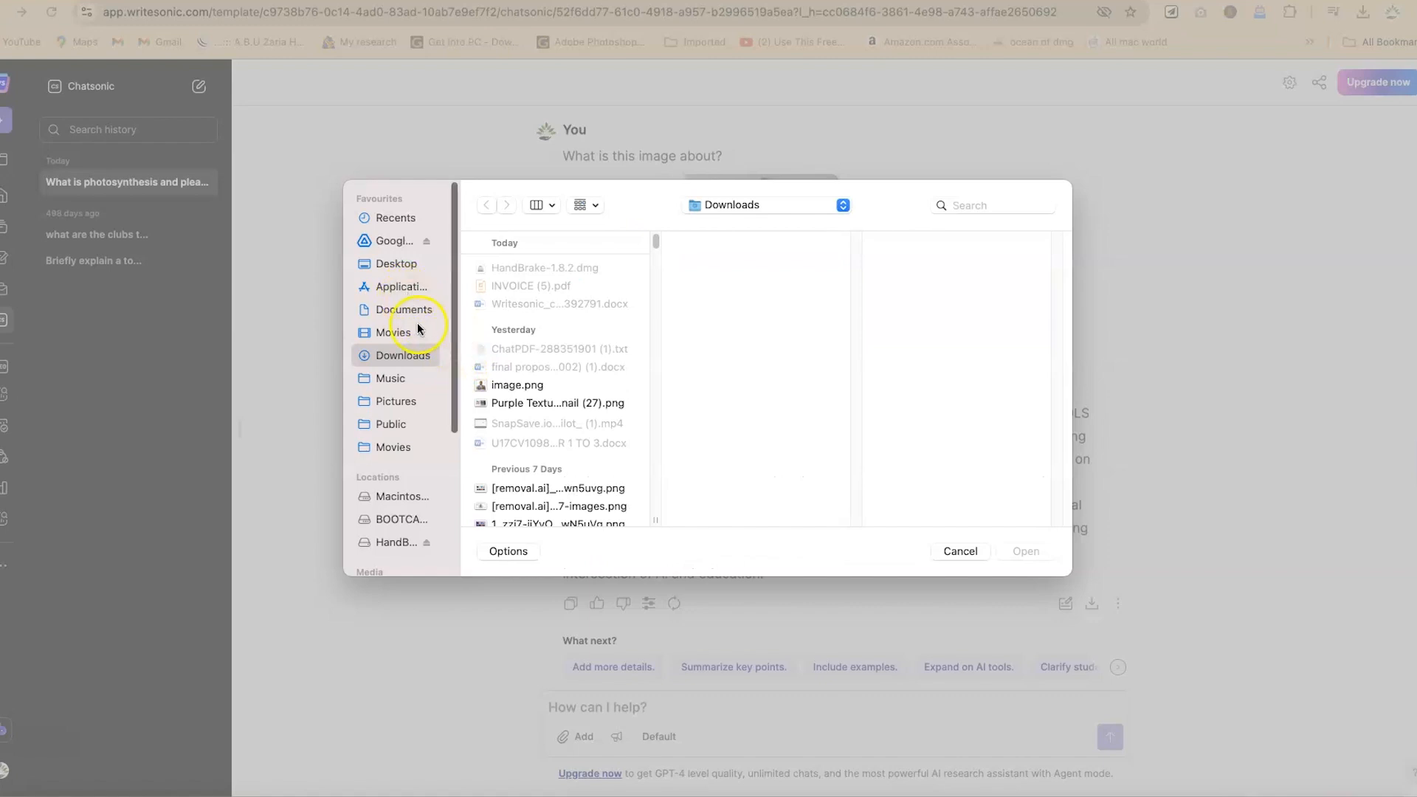
left_click(516, 383)
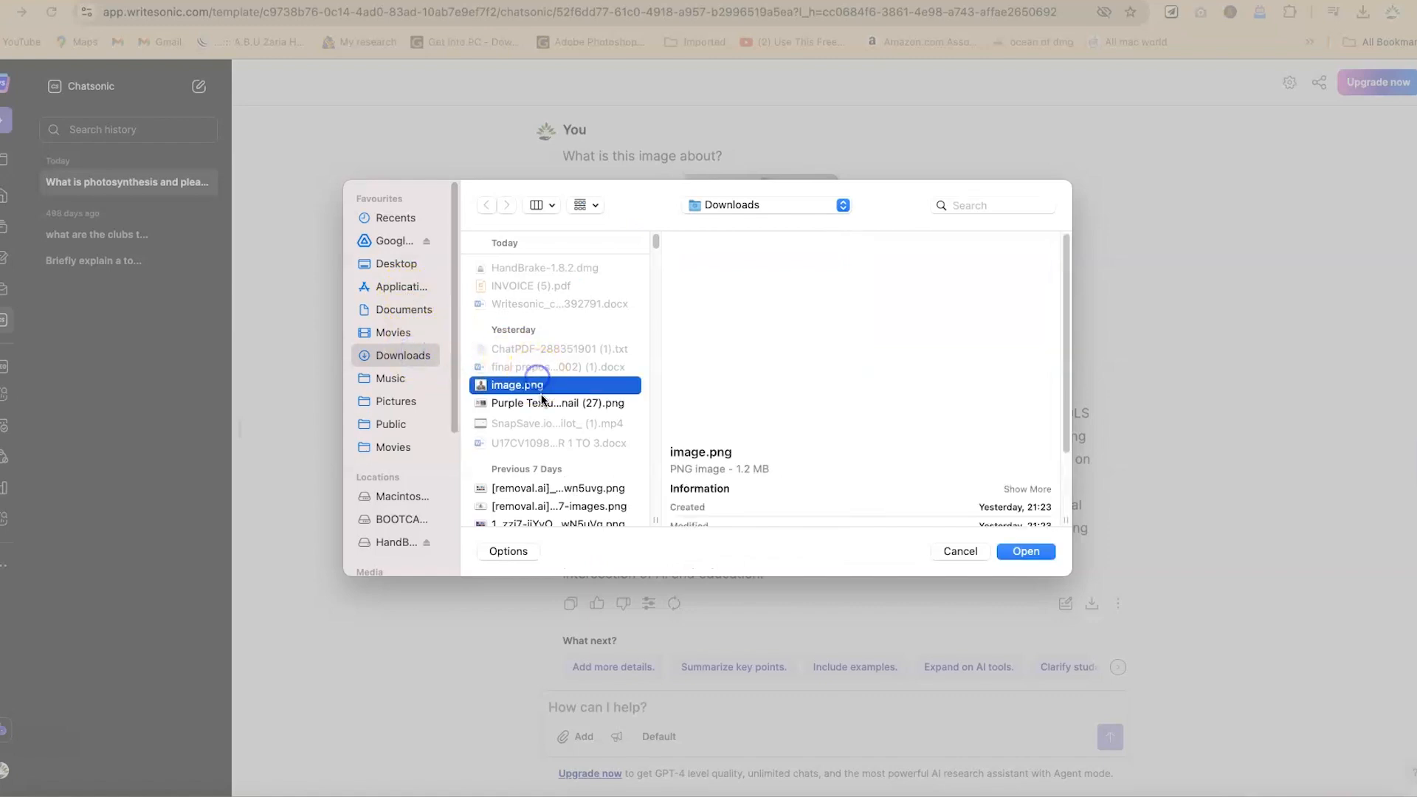
left_click(556, 403)
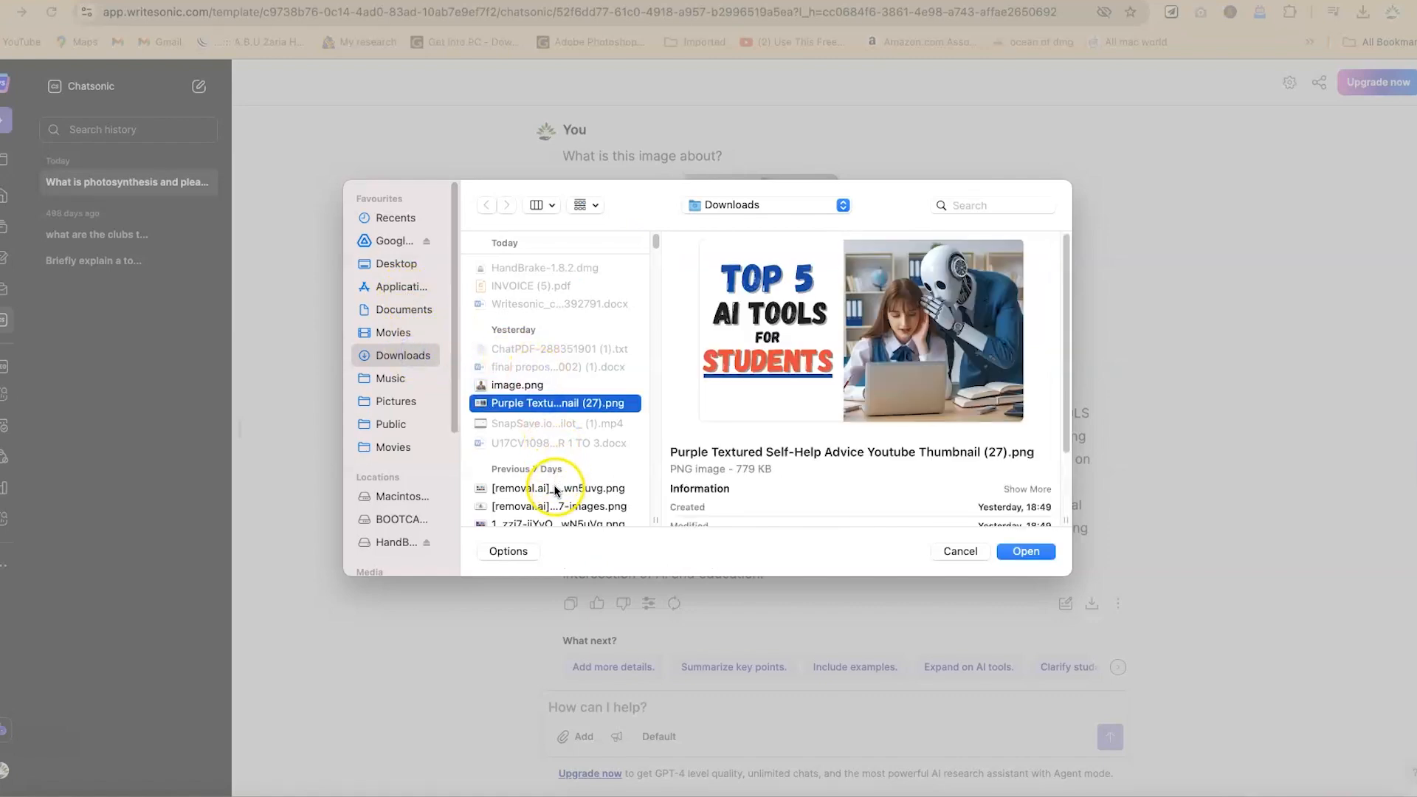
left_click(1026, 551)
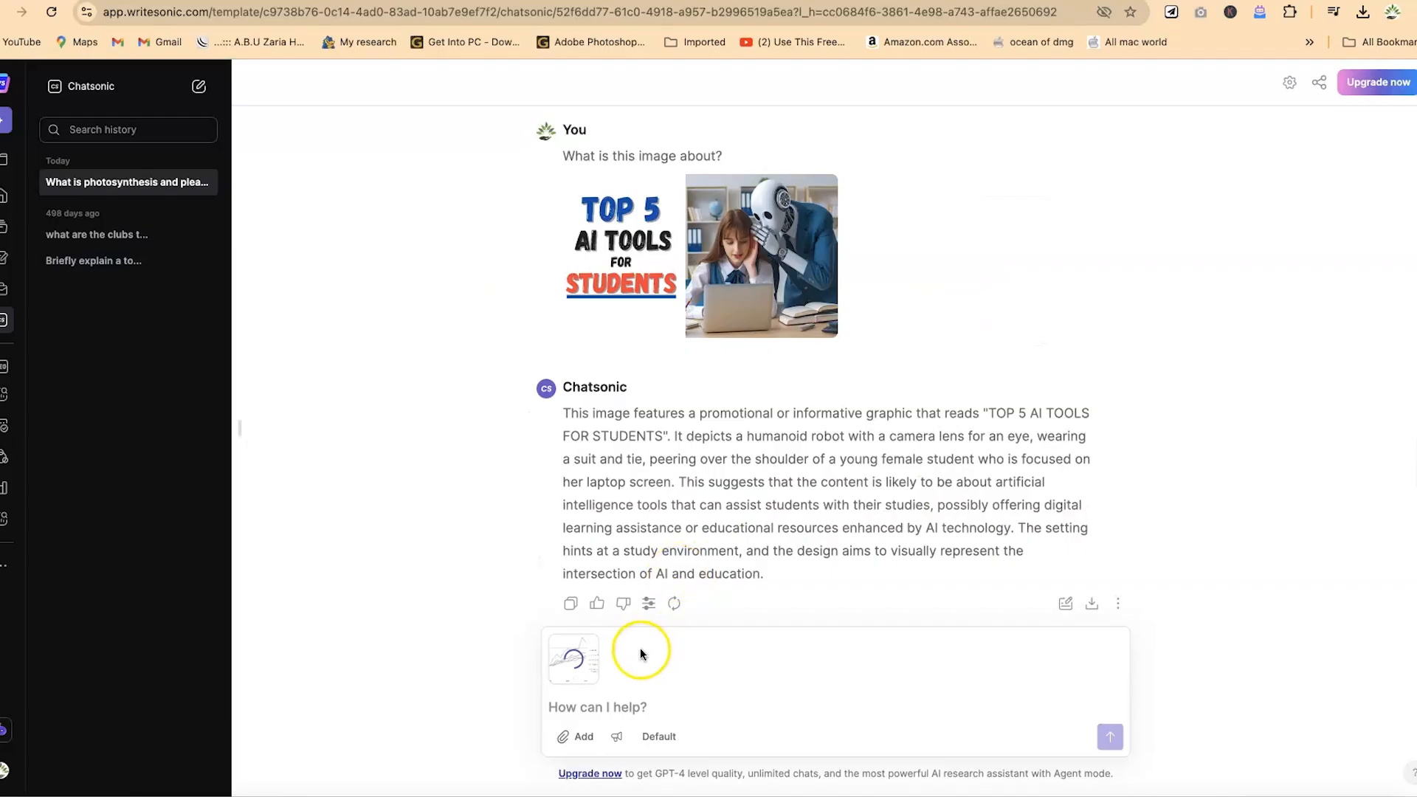
type("Can you explain what this chart is about")
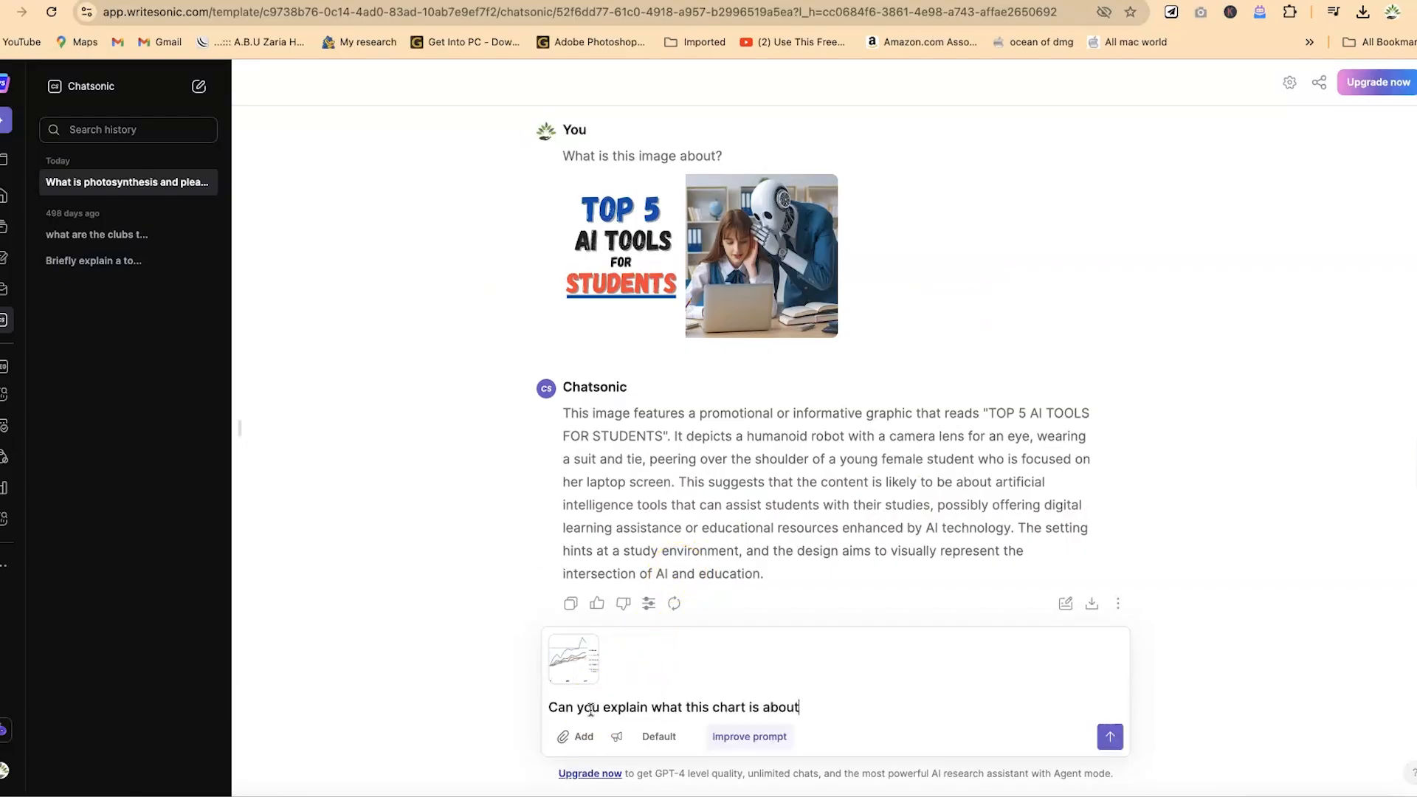
mouse_move(807, 747)
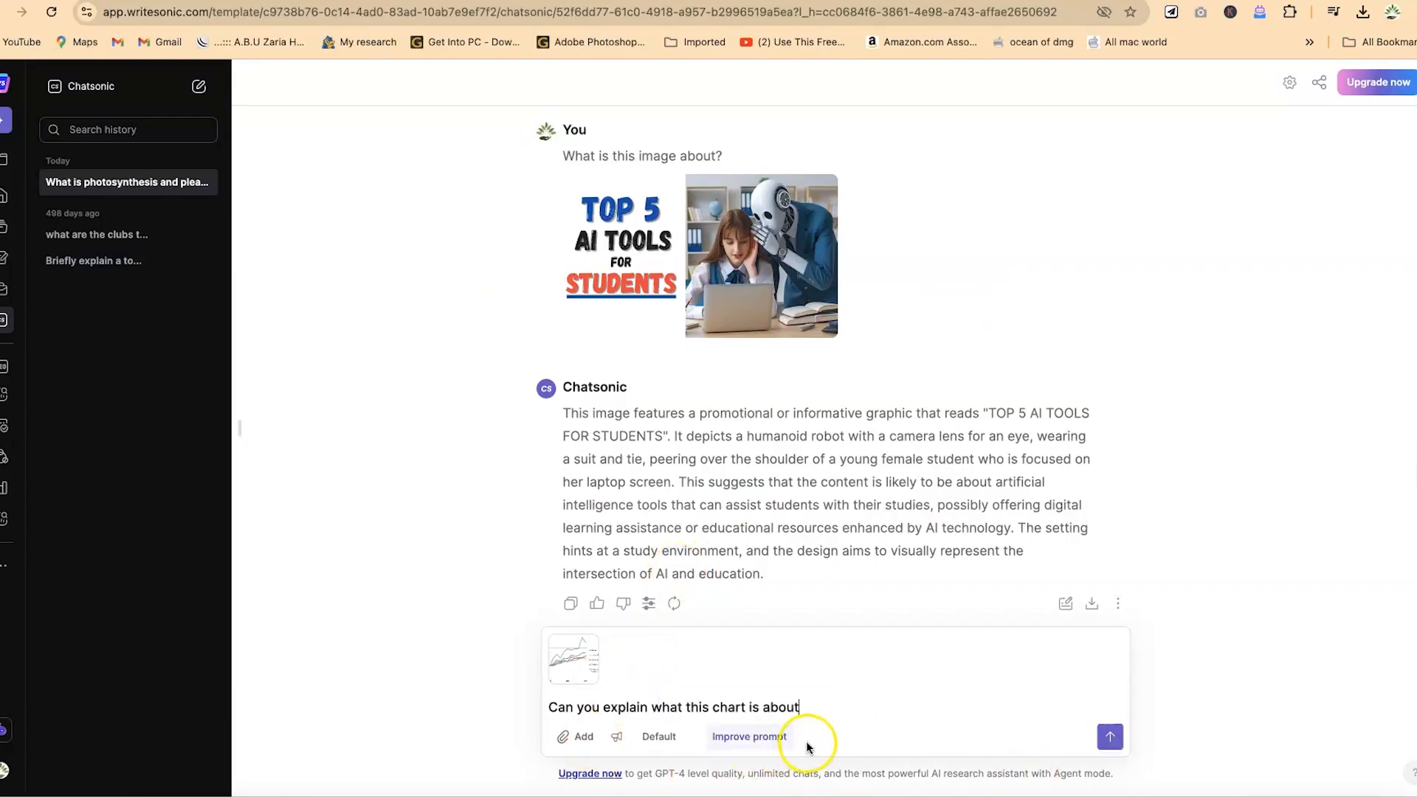
mouse_move(1192, 745)
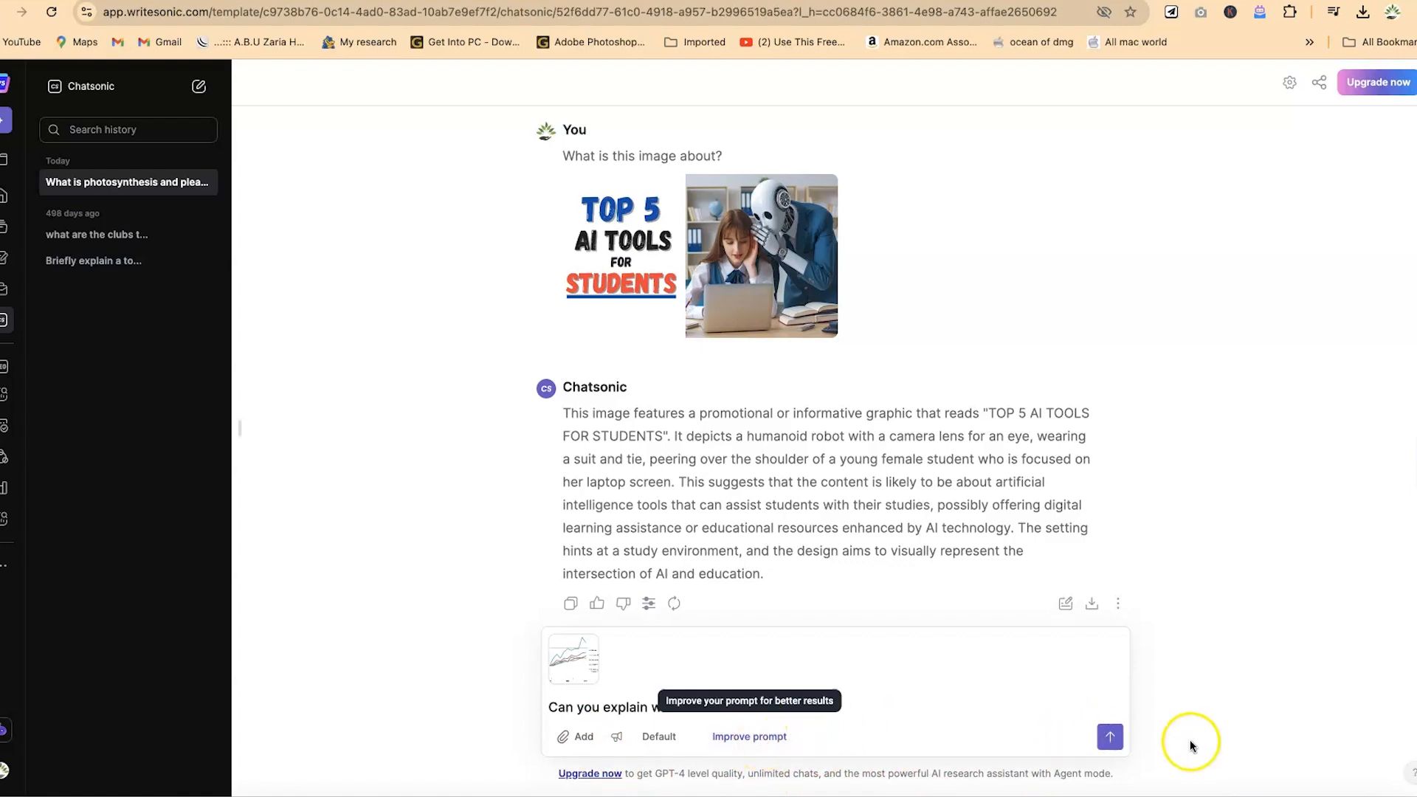
left_click(1109, 738)
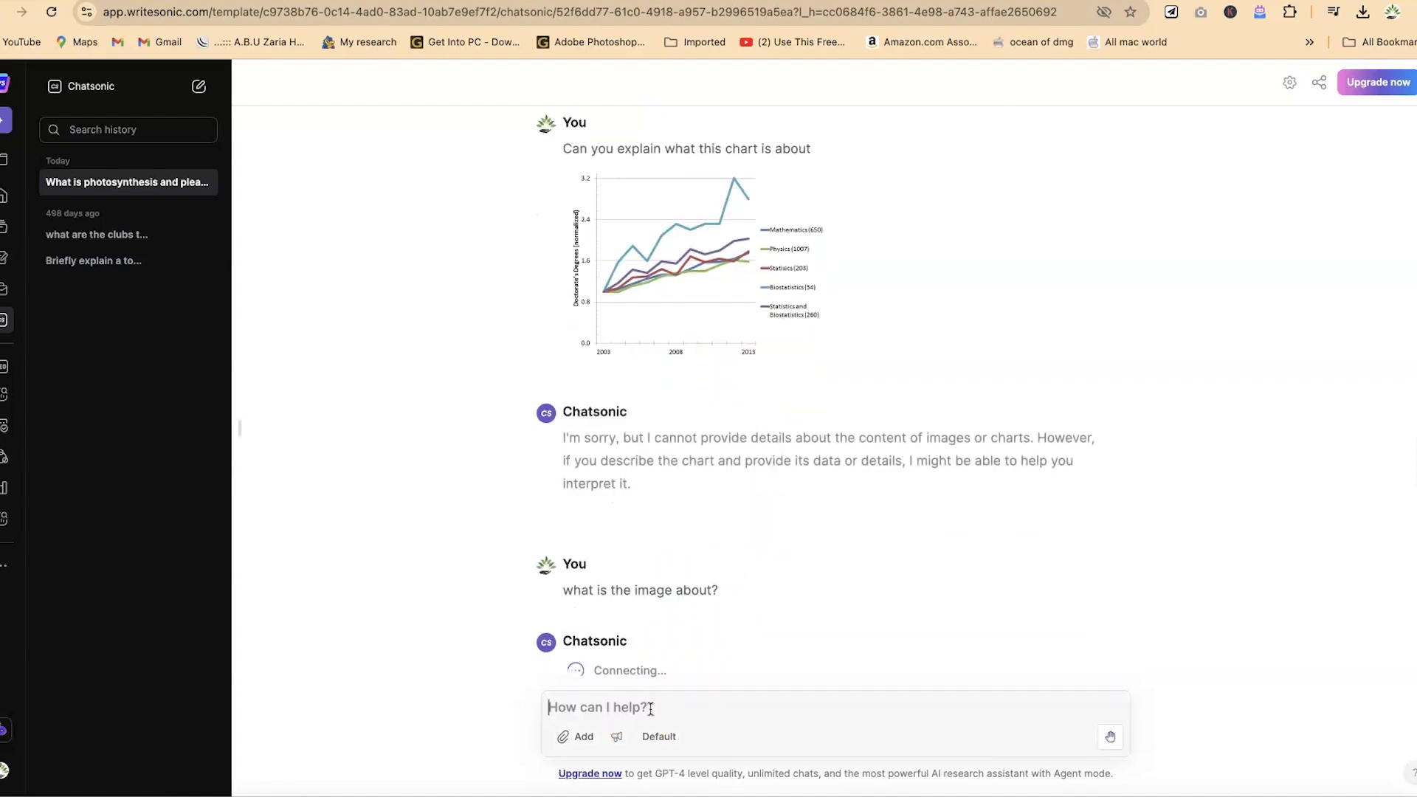
Re-upload the doctorate-degrees chart with 'what is this image about?' and read the explanation.
left_click(574, 736)
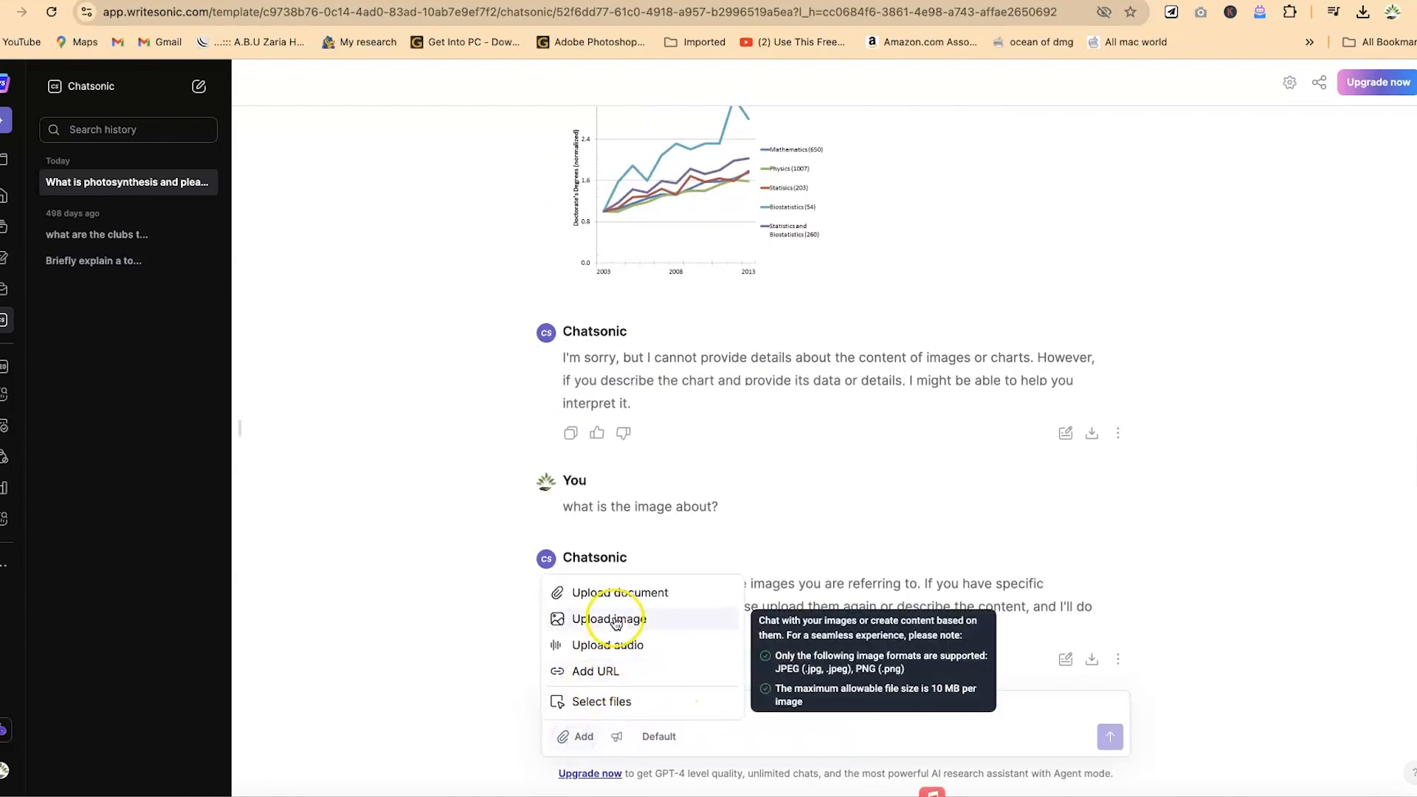
left_click(610, 619)
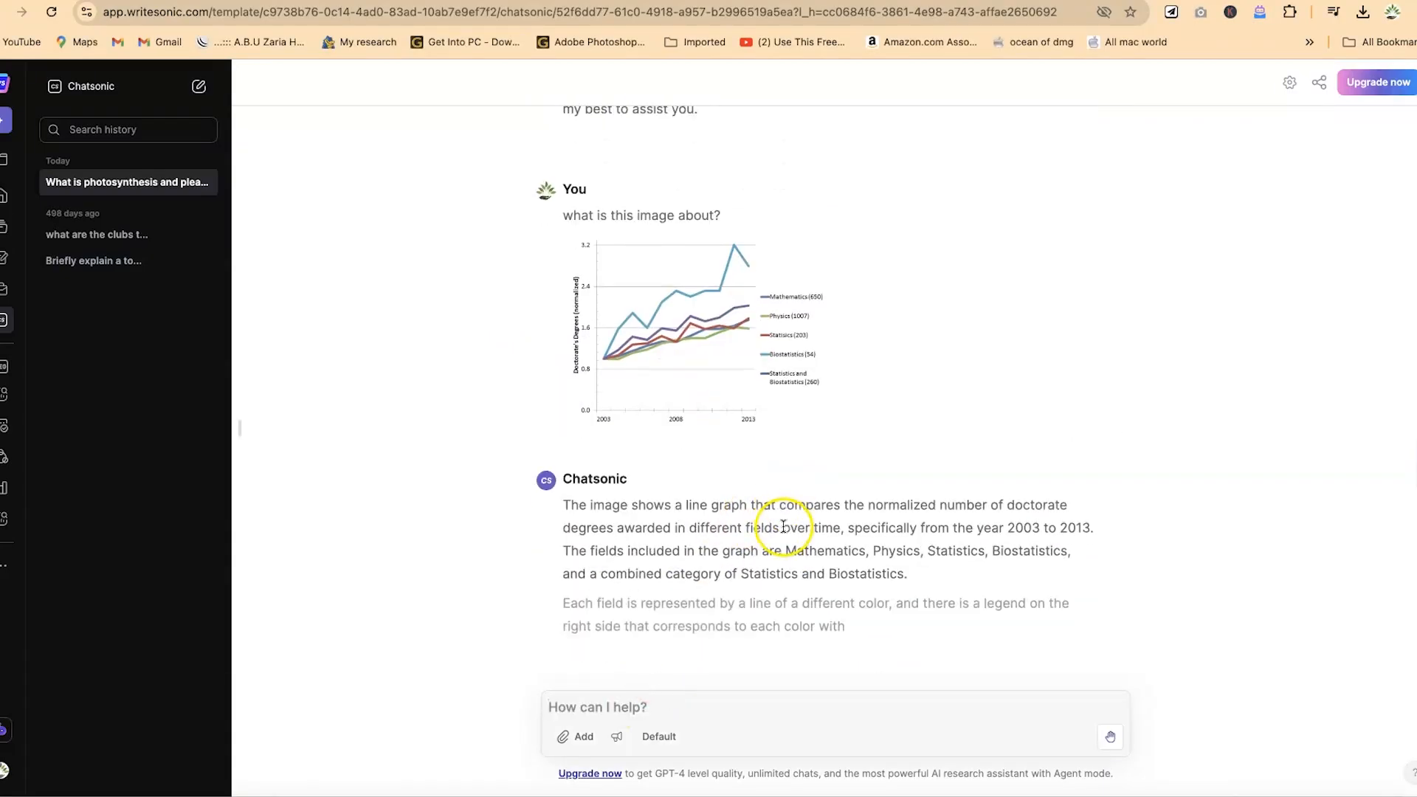
scroll("down", 3)
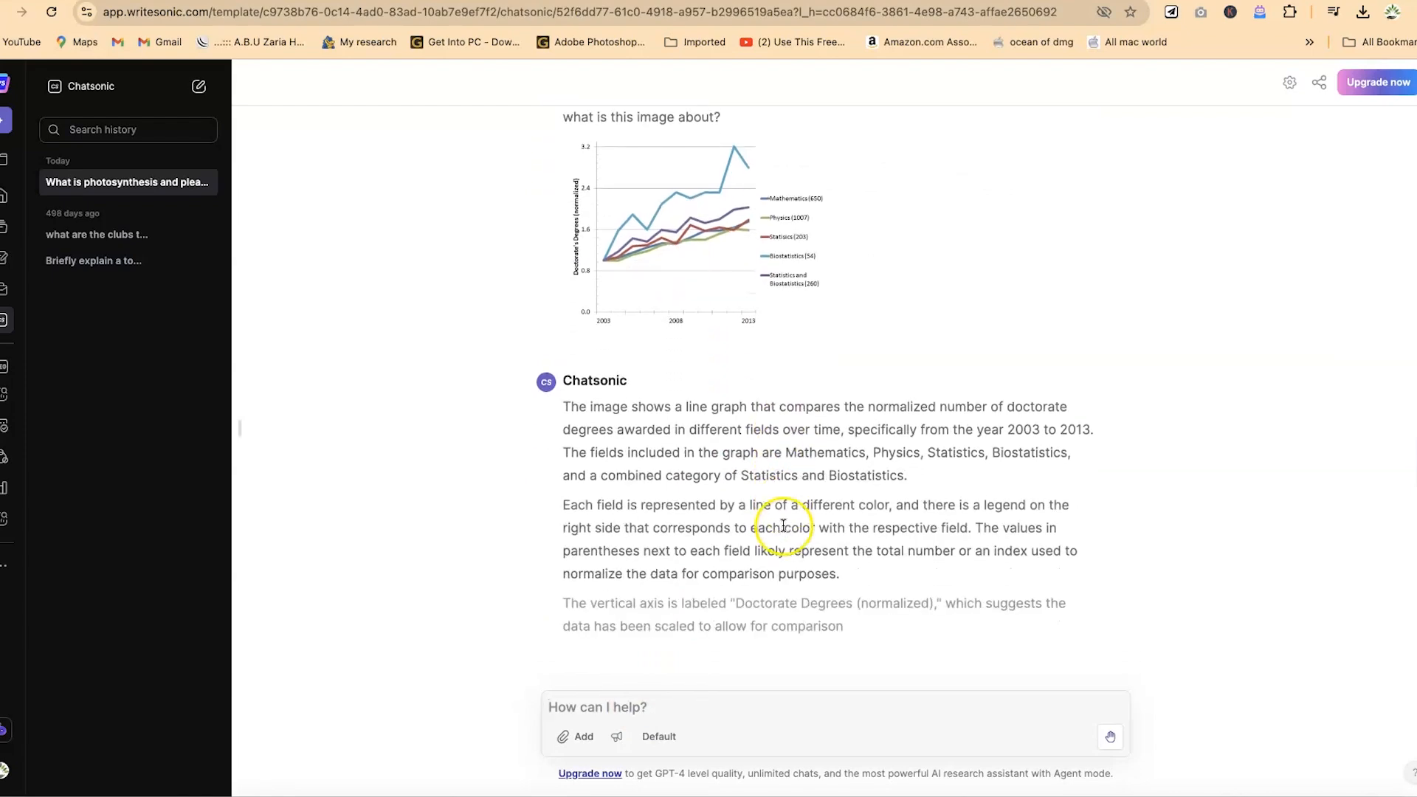
scroll("down", 3)
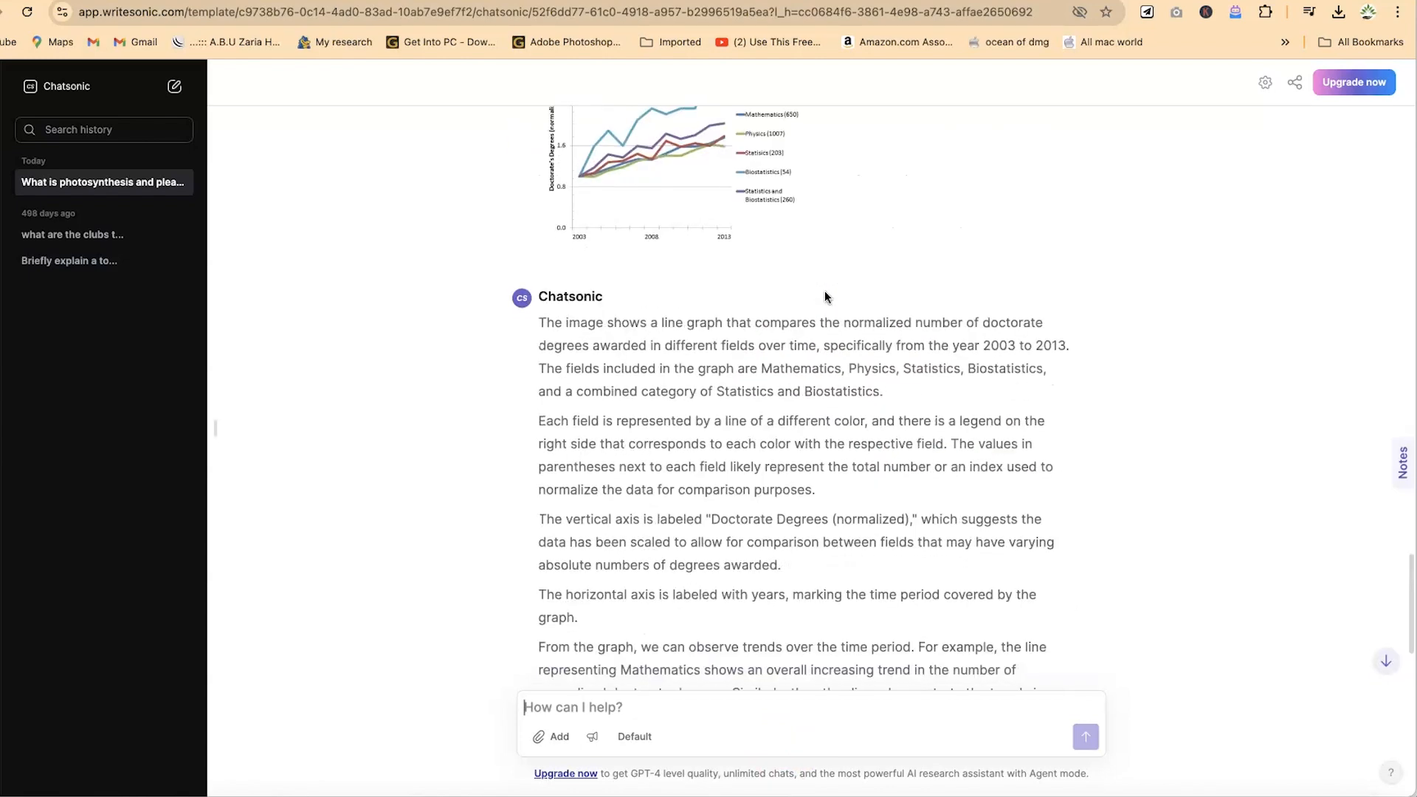
scroll("down", 3)
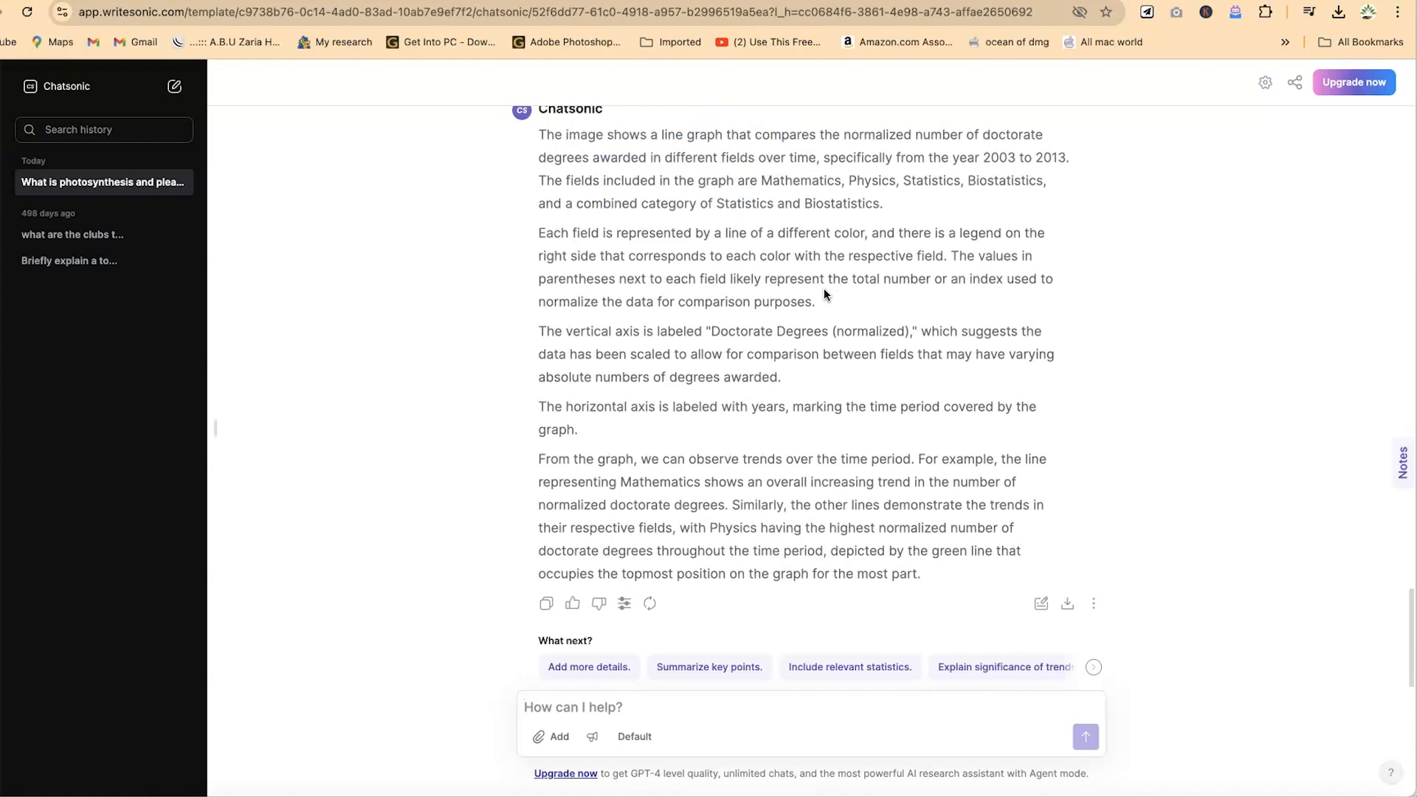
left_click(574, 706)
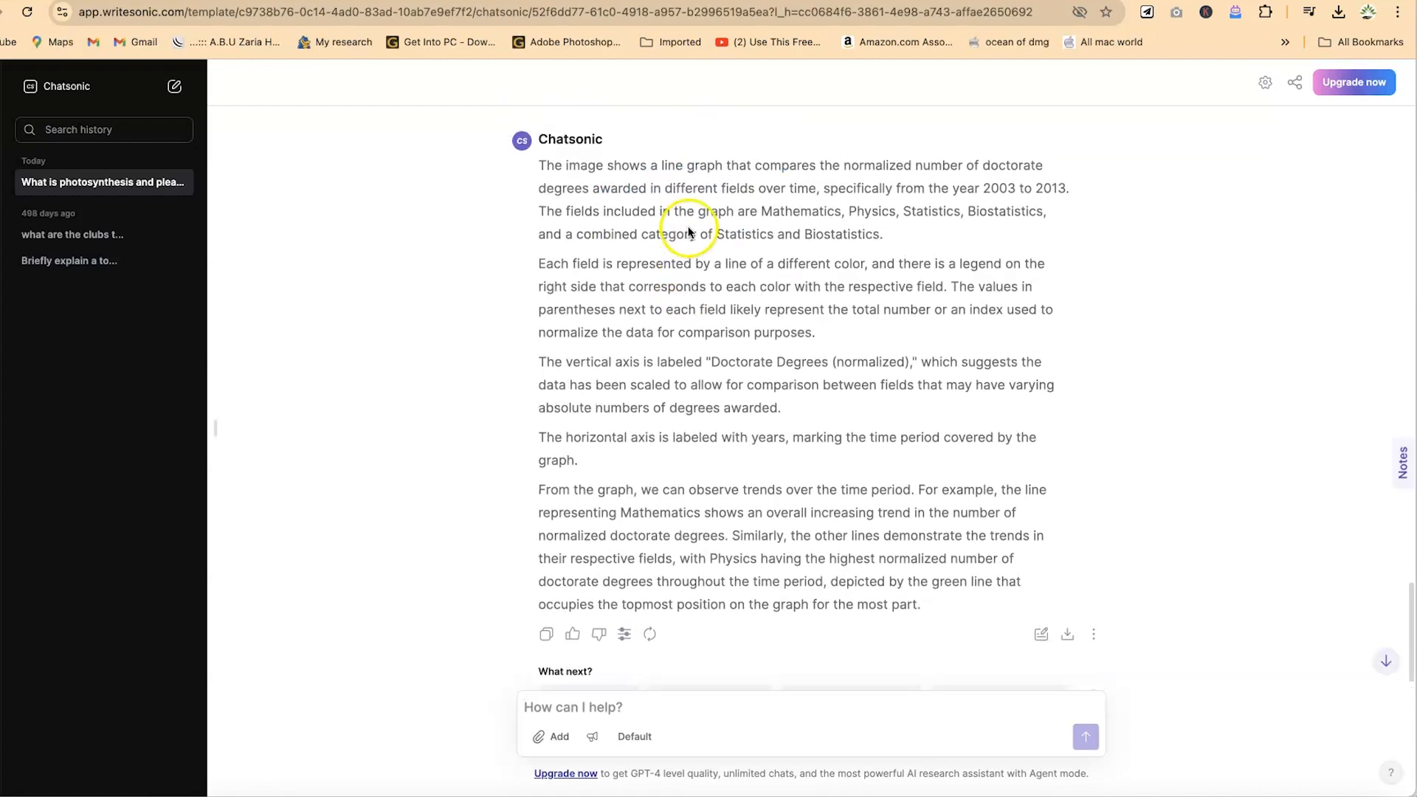
mouse_move(623, 635)
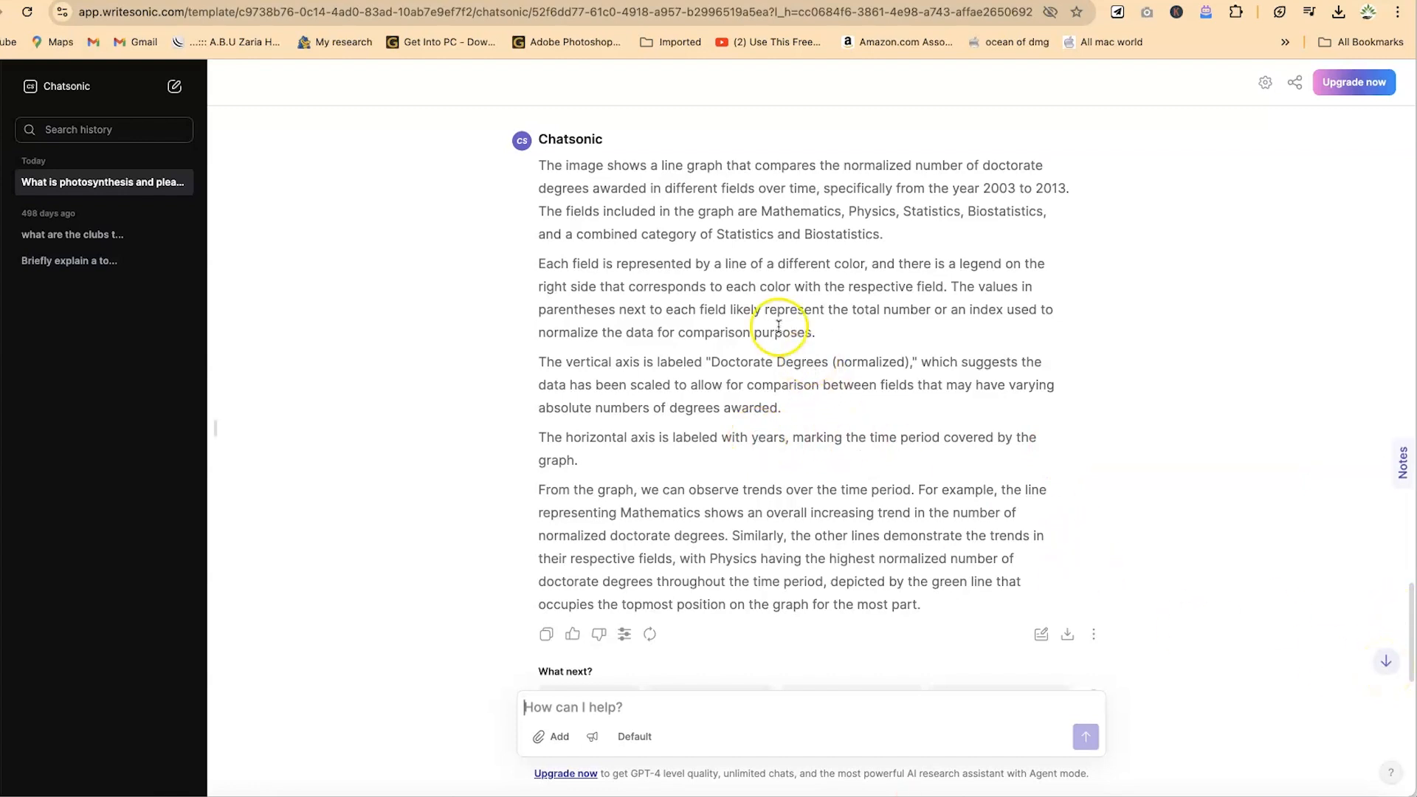
mouse_move(593, 707)
type("can you explain the content of this website")
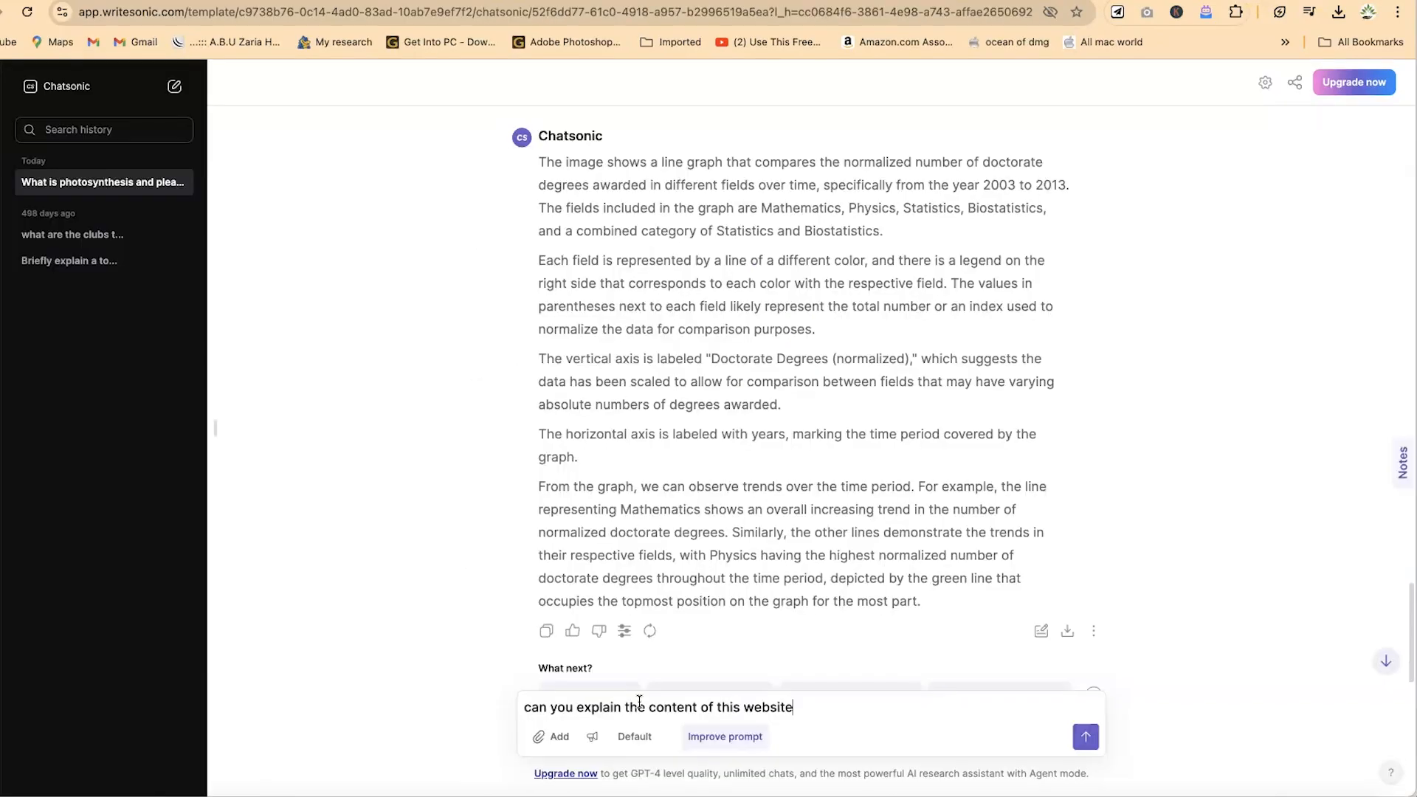
Send 'can you explain the content of this website:' with the Harvard public-speaking blog URL.
type(":")
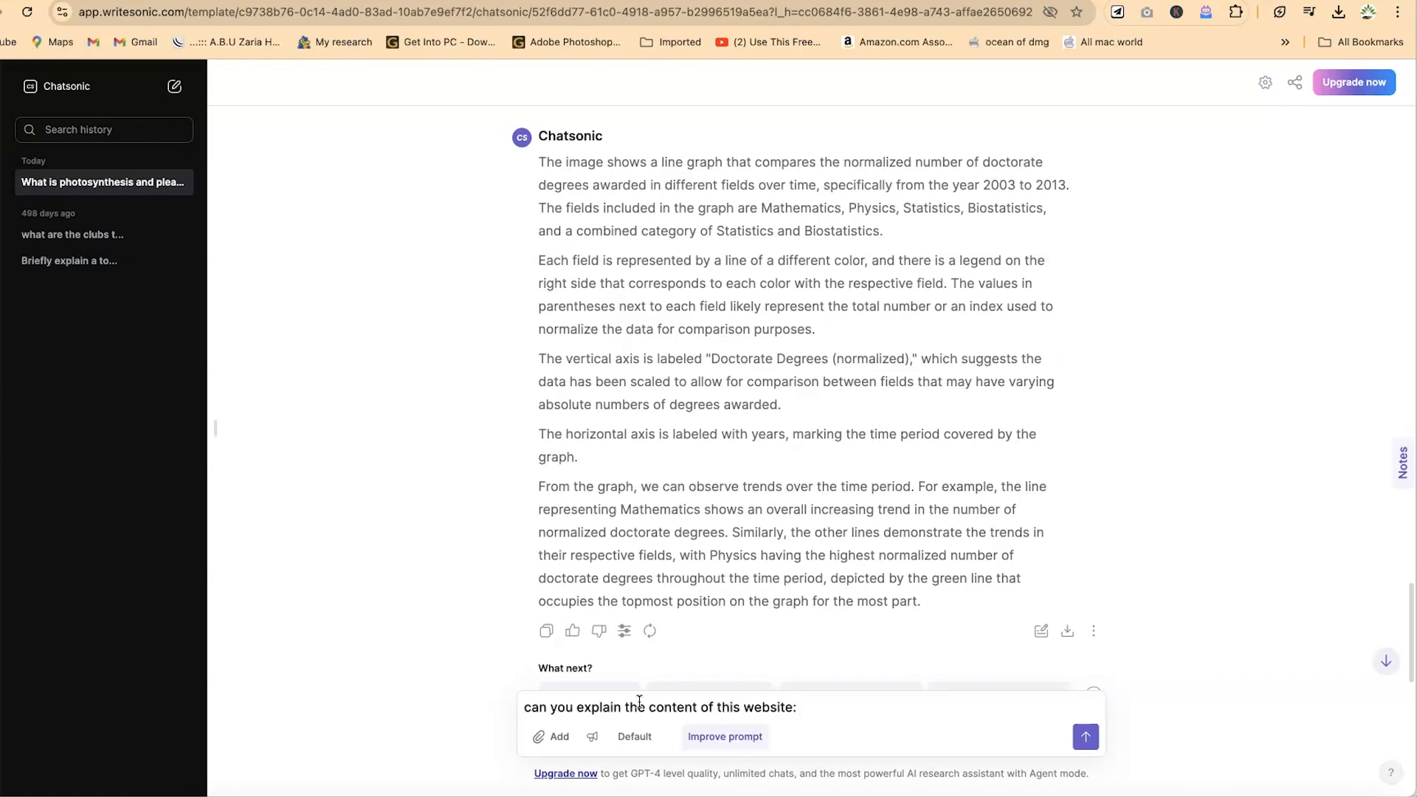
type("https://professional.dce.harvard.edu/blog/10-tips-for-improving-your-public-speaking-skills/")
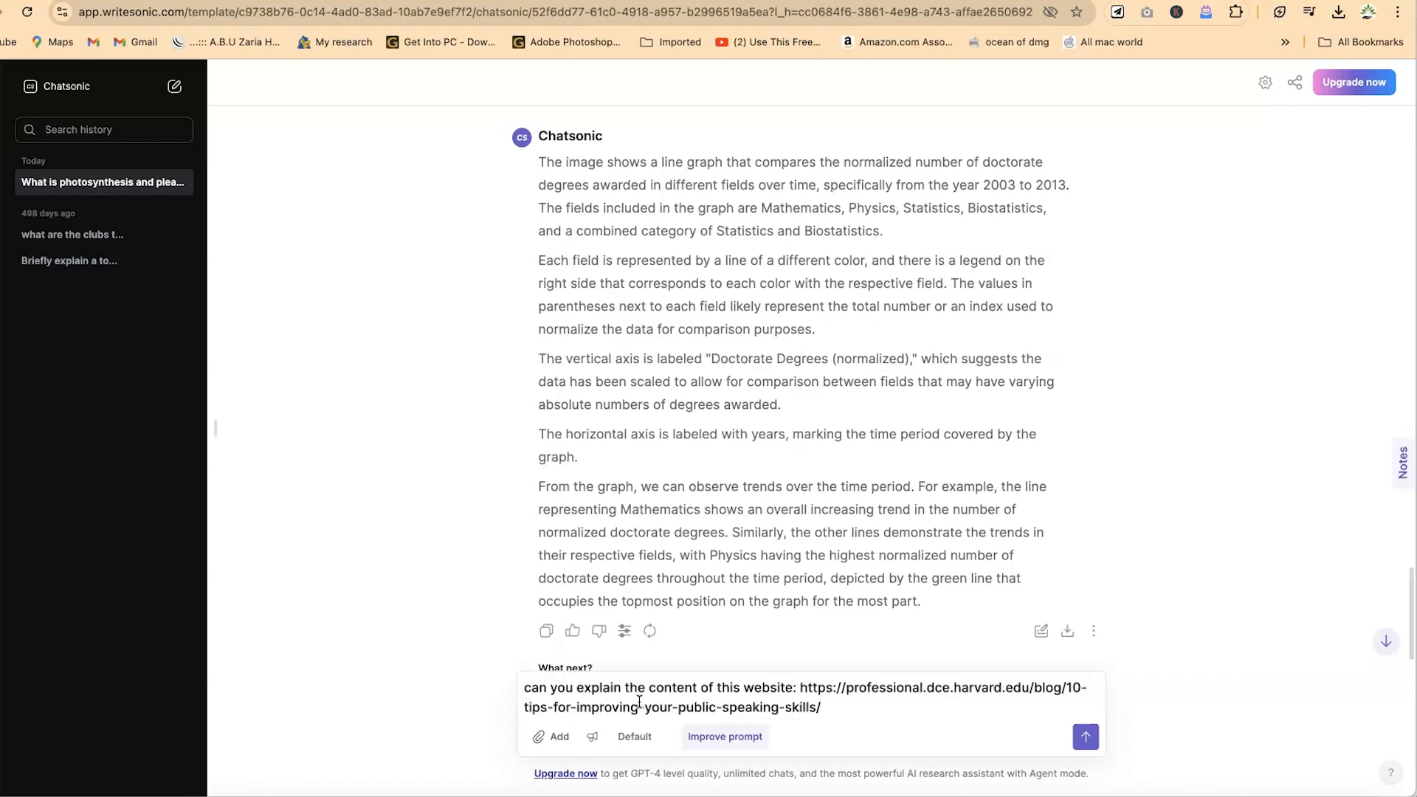
left_click(1086, 738)
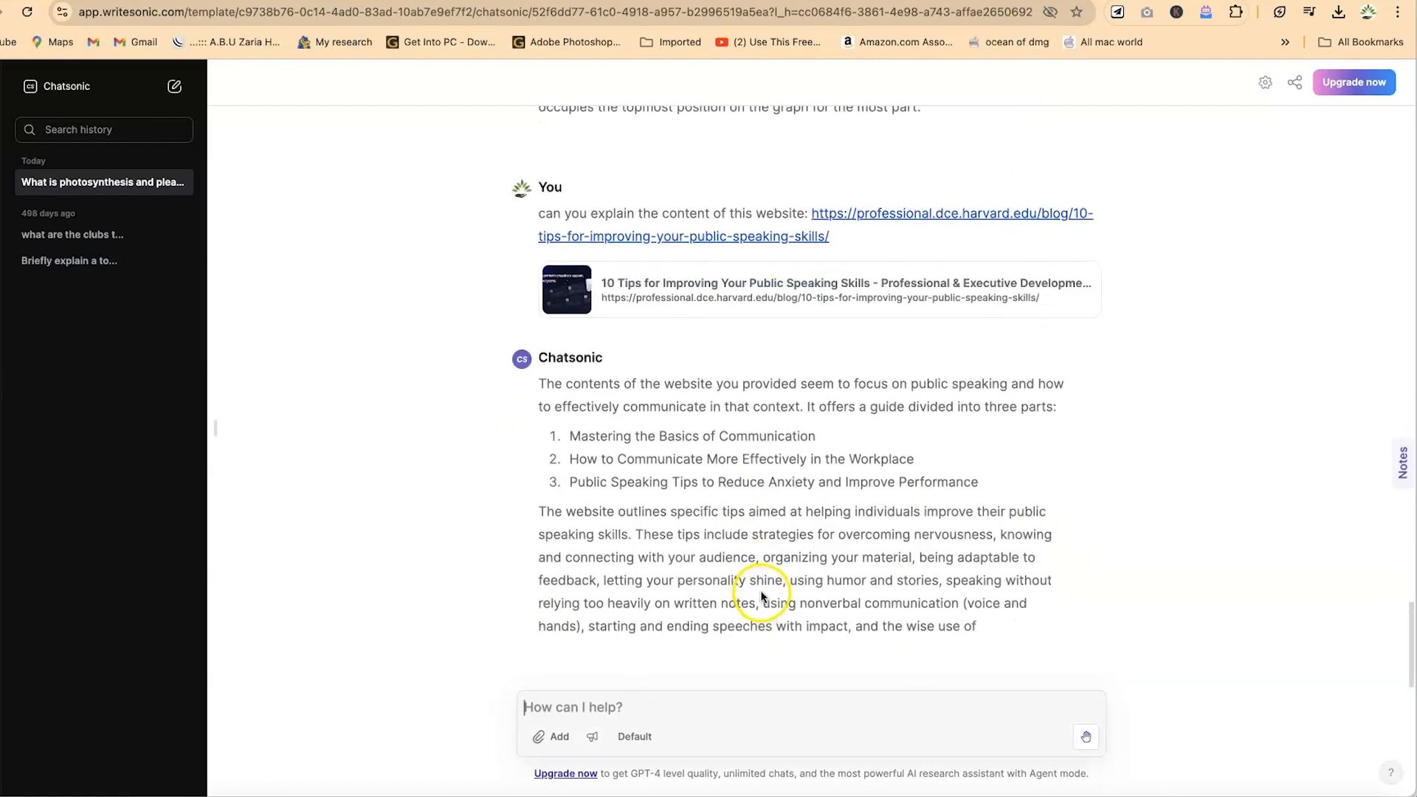
scroll("down", 3)
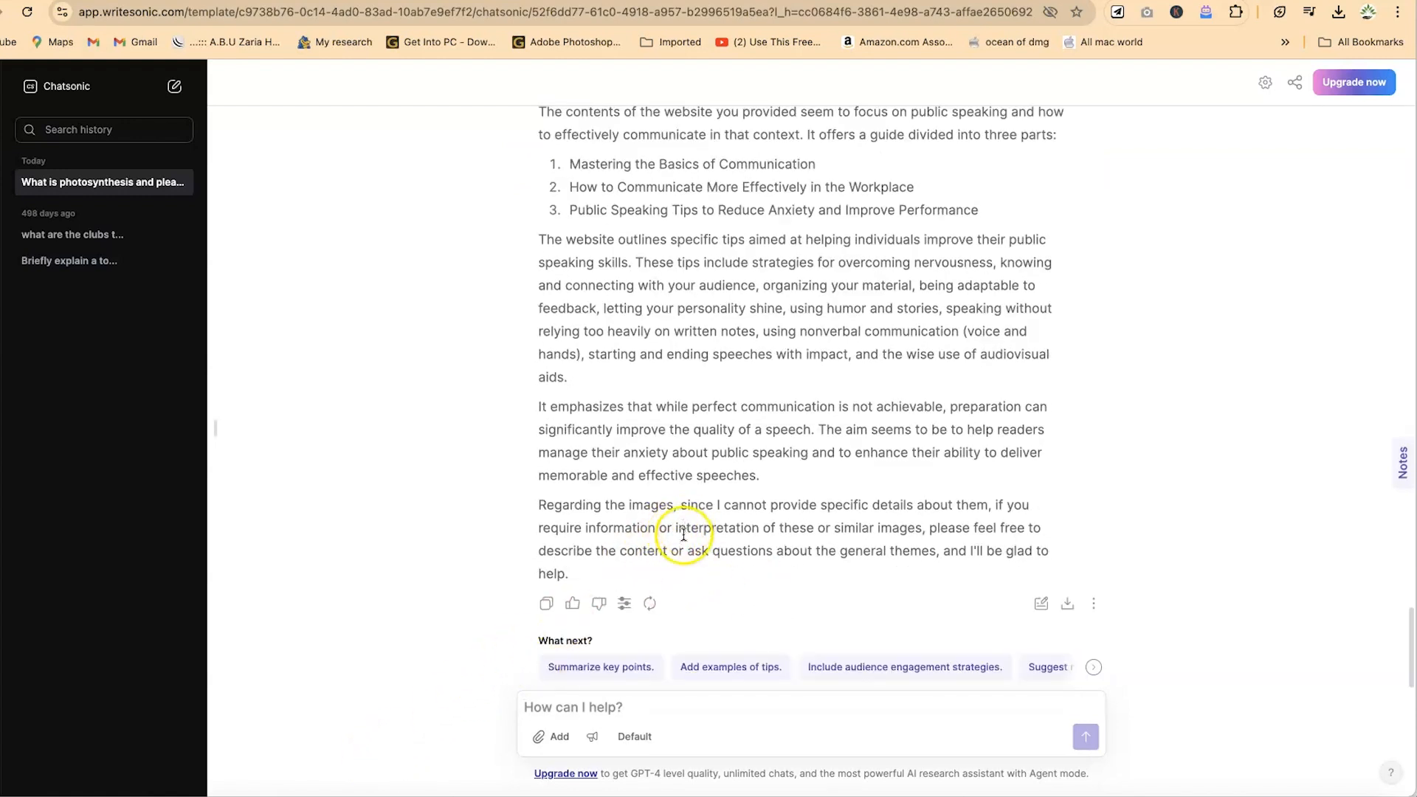
mouse_move(664, 602)
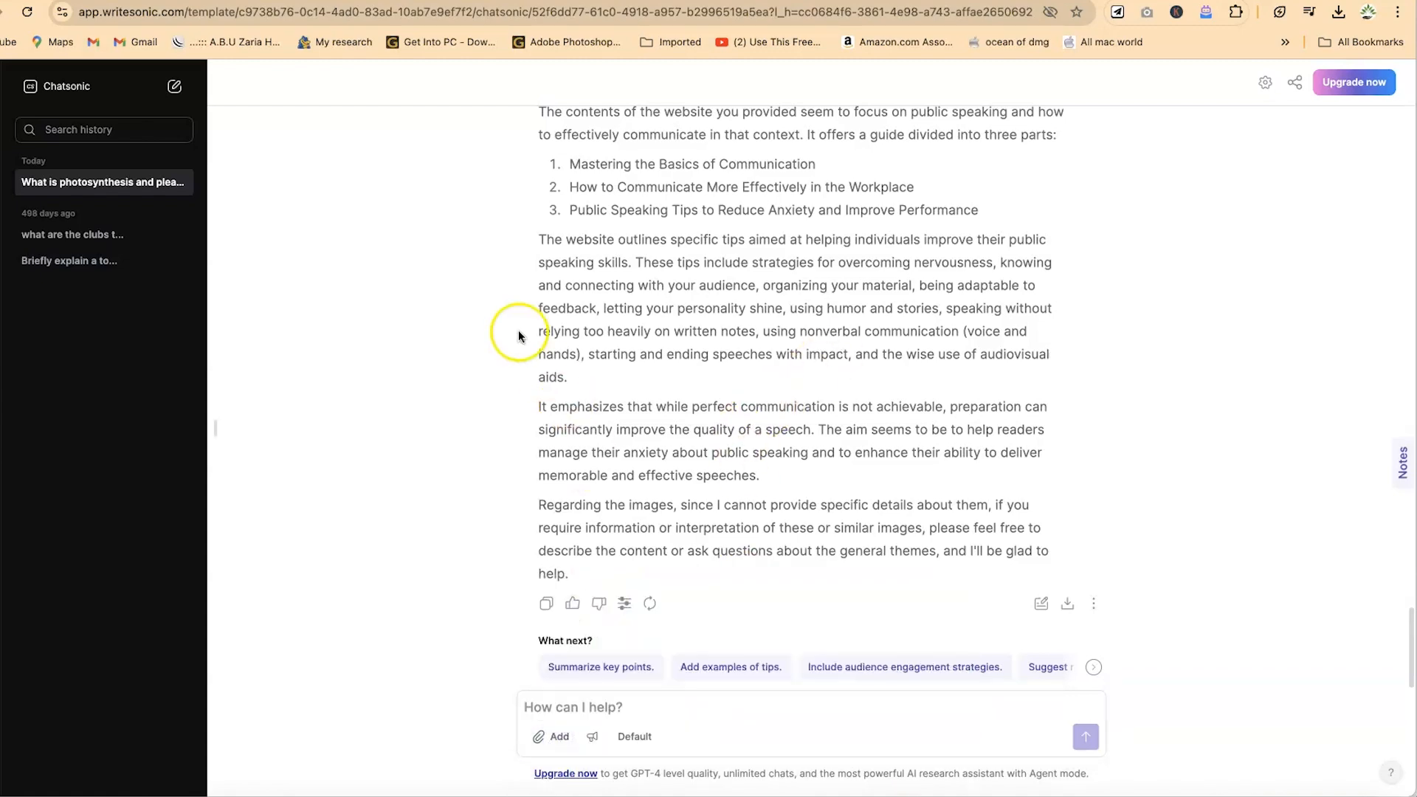
left_click(549, 737)
type("What is this paper all about?")
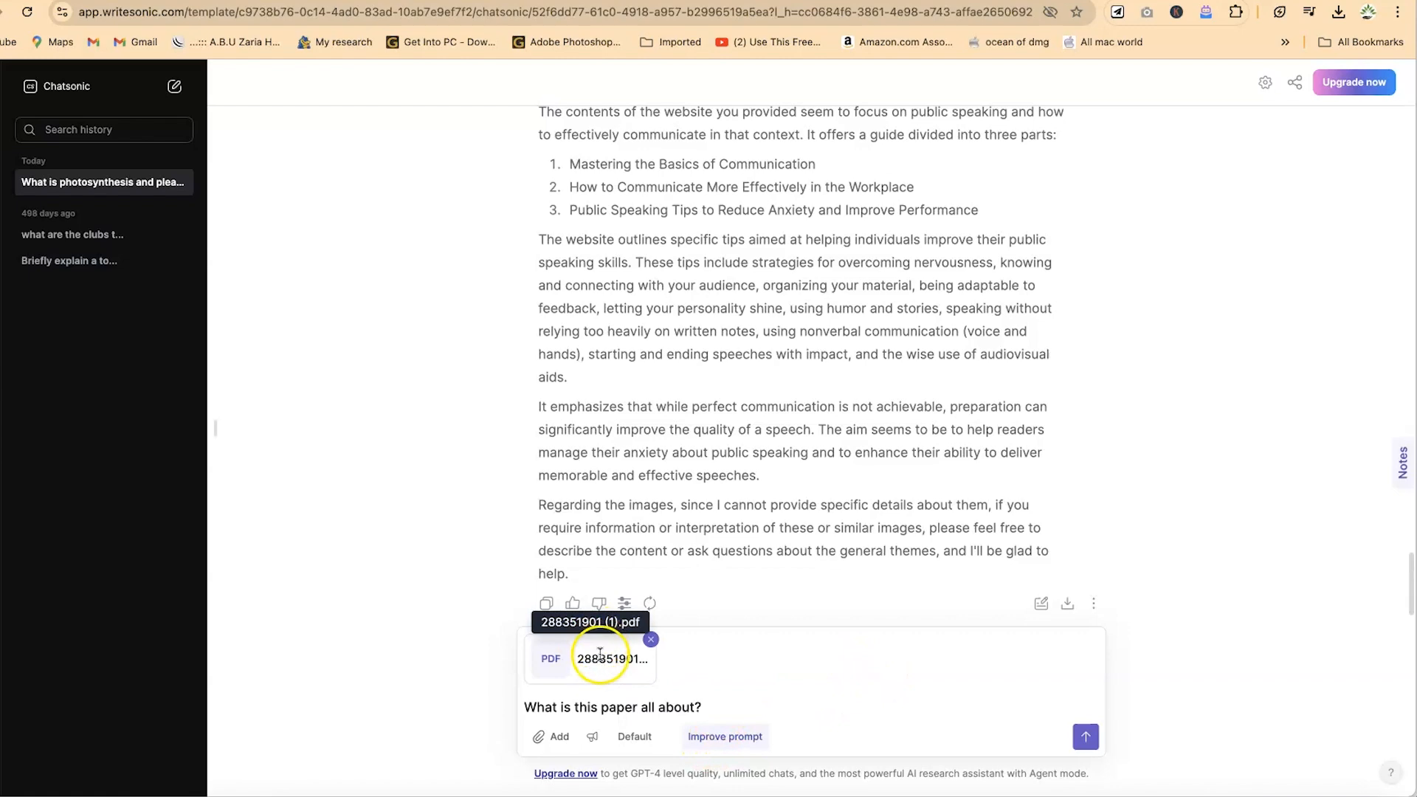
left_click(1086, 738)
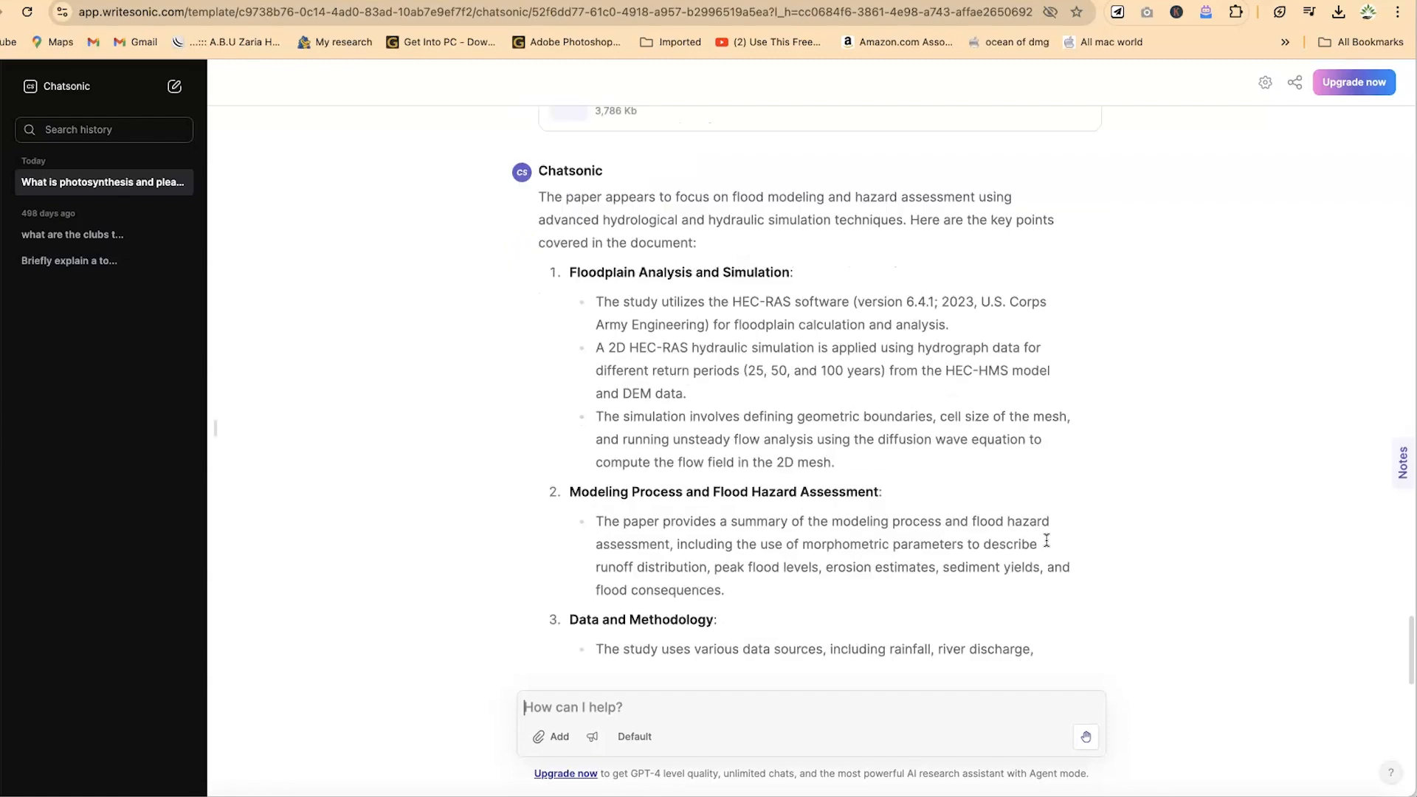
scroll("down", 3)
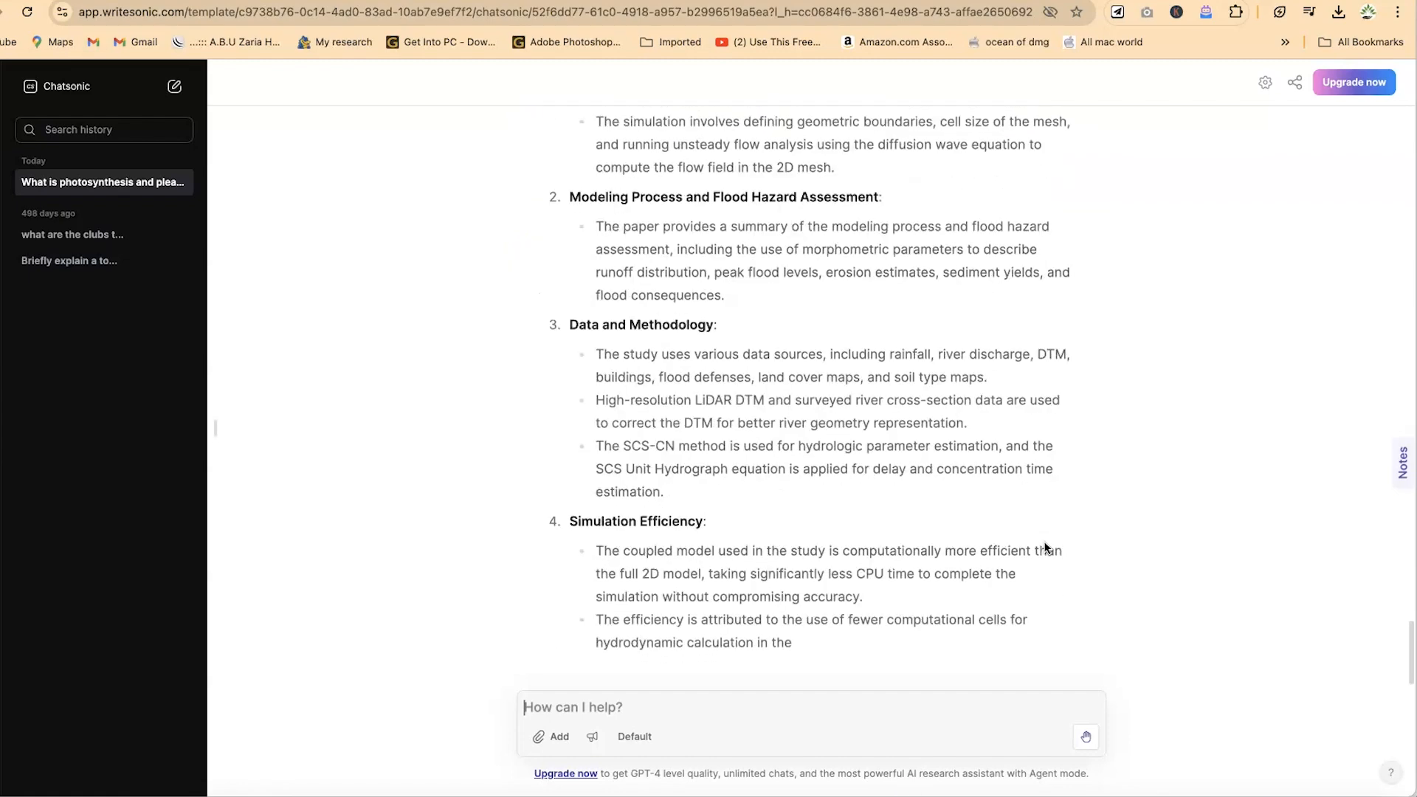
scroll("down", 3)
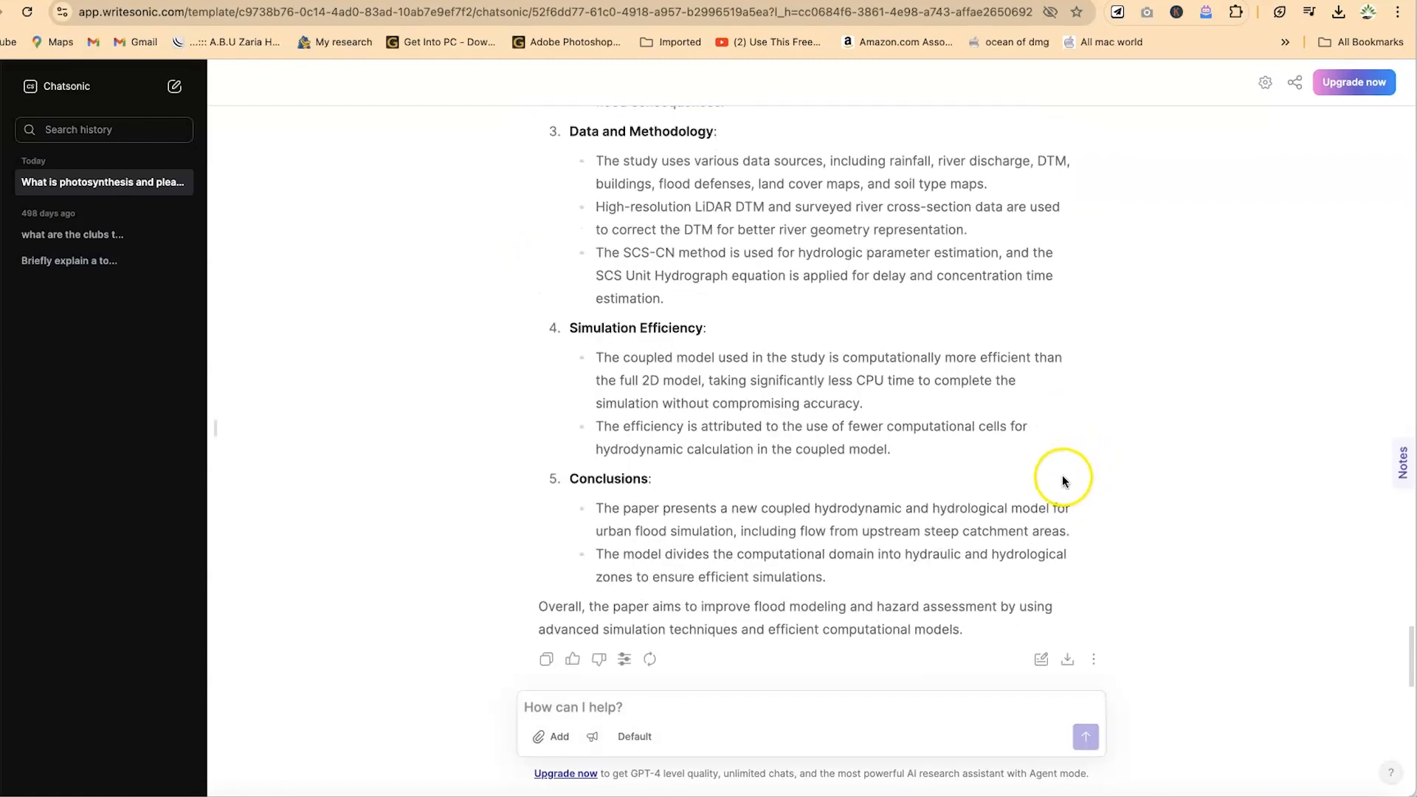
scroll("up", 3)
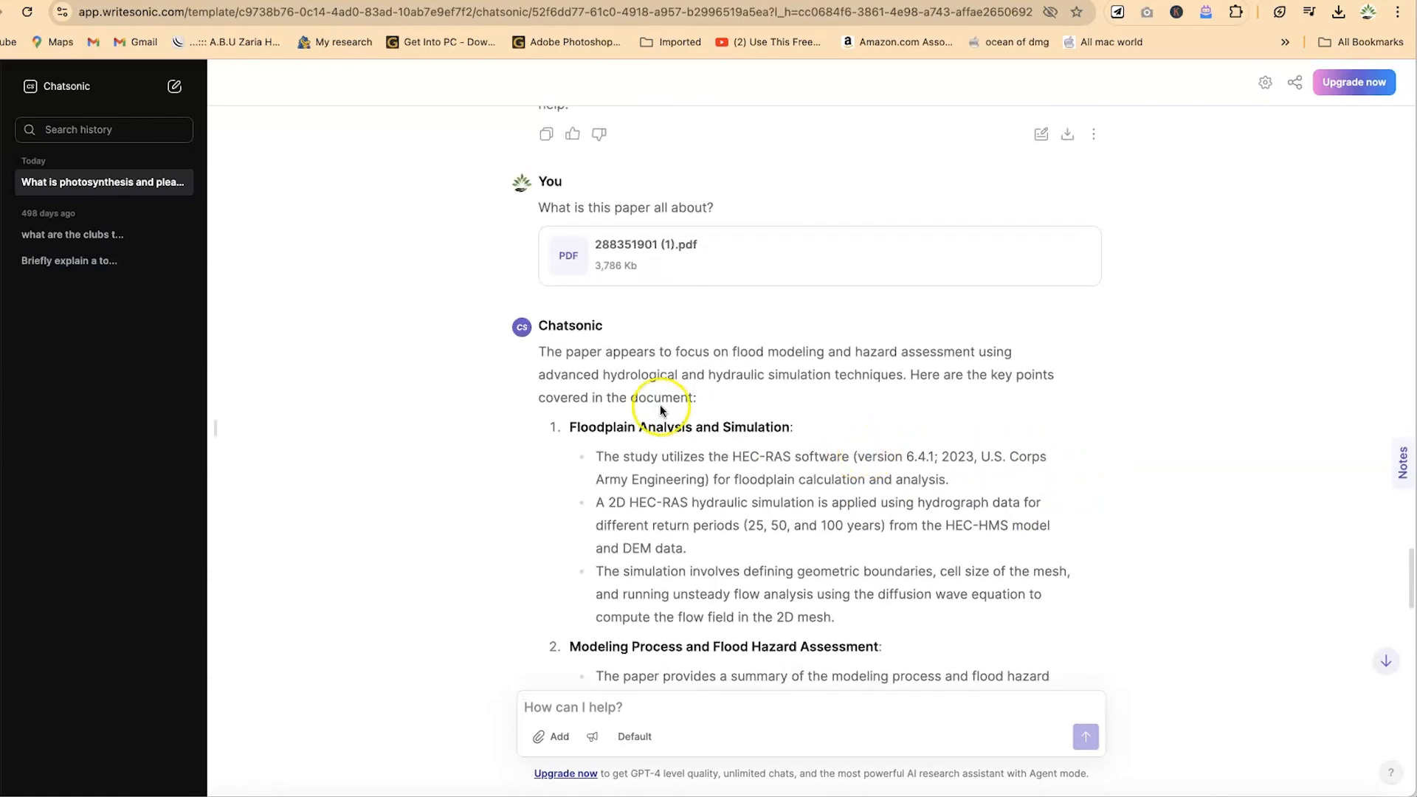
mouse_move(735, 375)
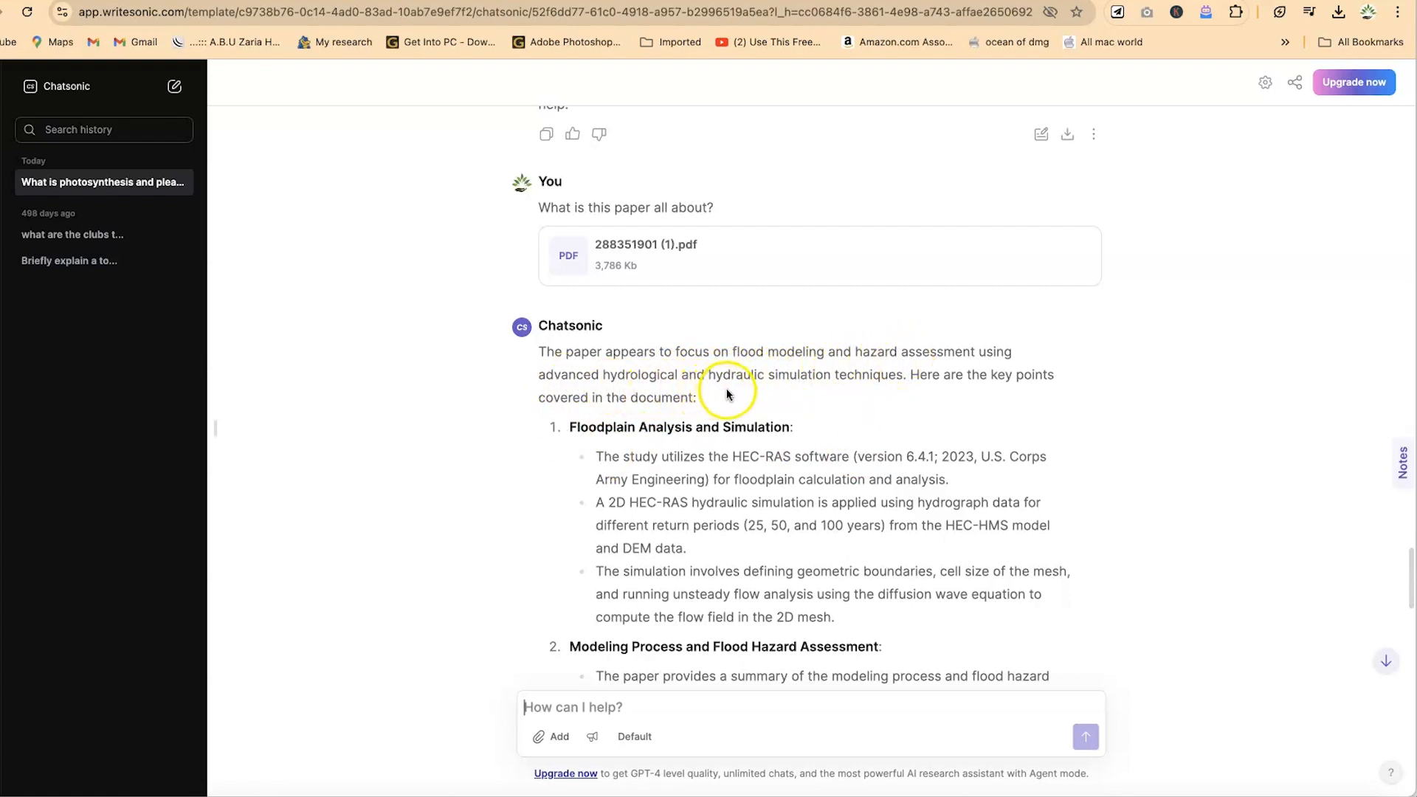
mouse_move(835, 391)
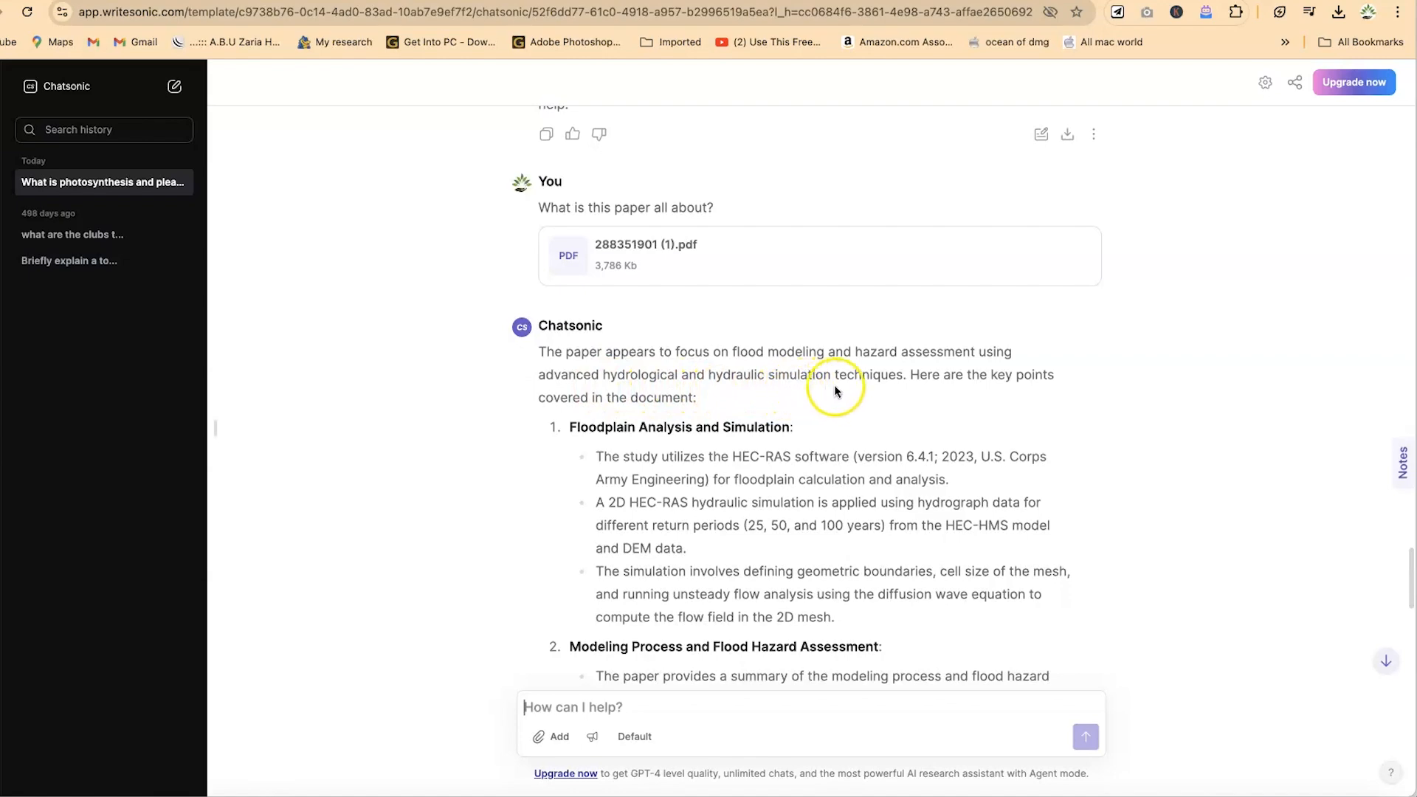
mouse_move(647, 471)
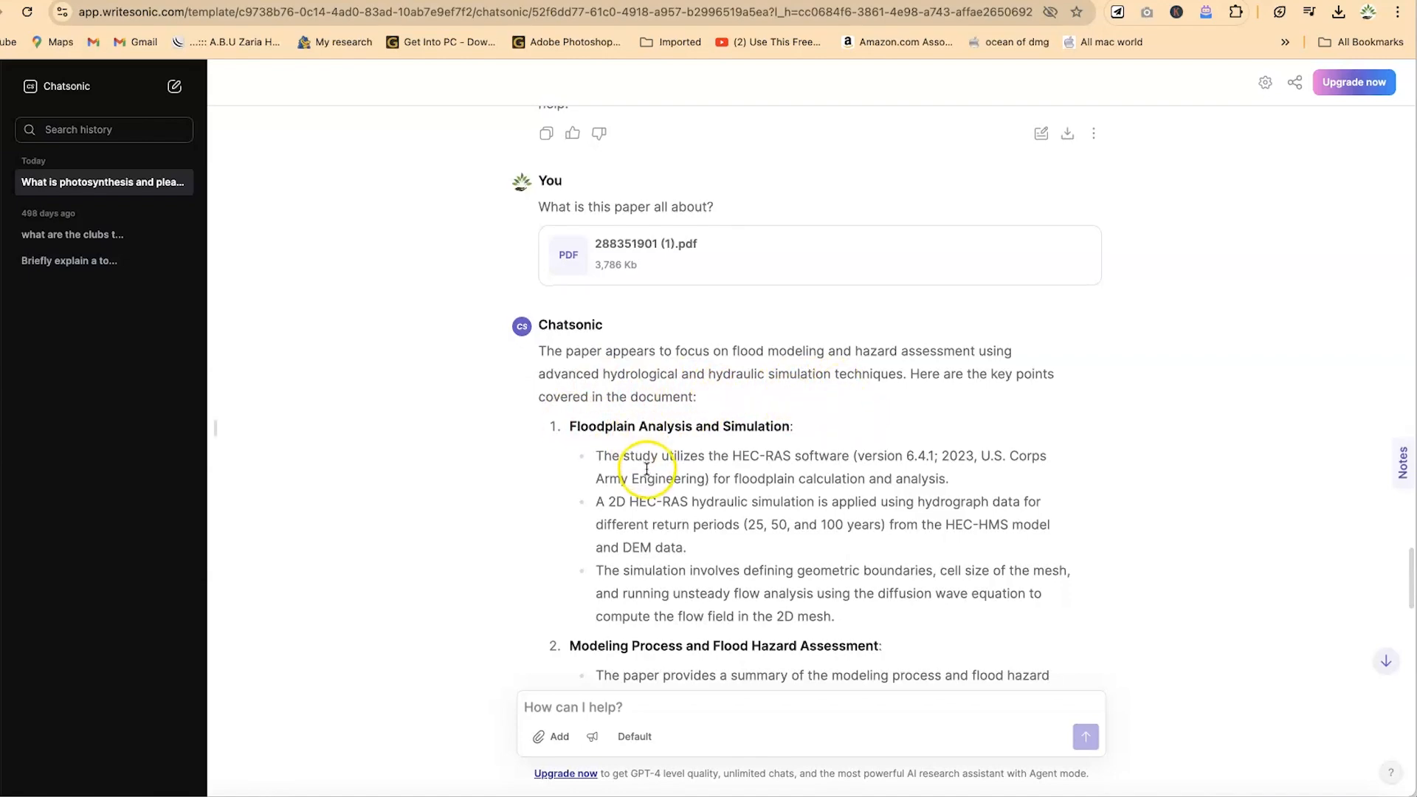
scroll("down", 3)
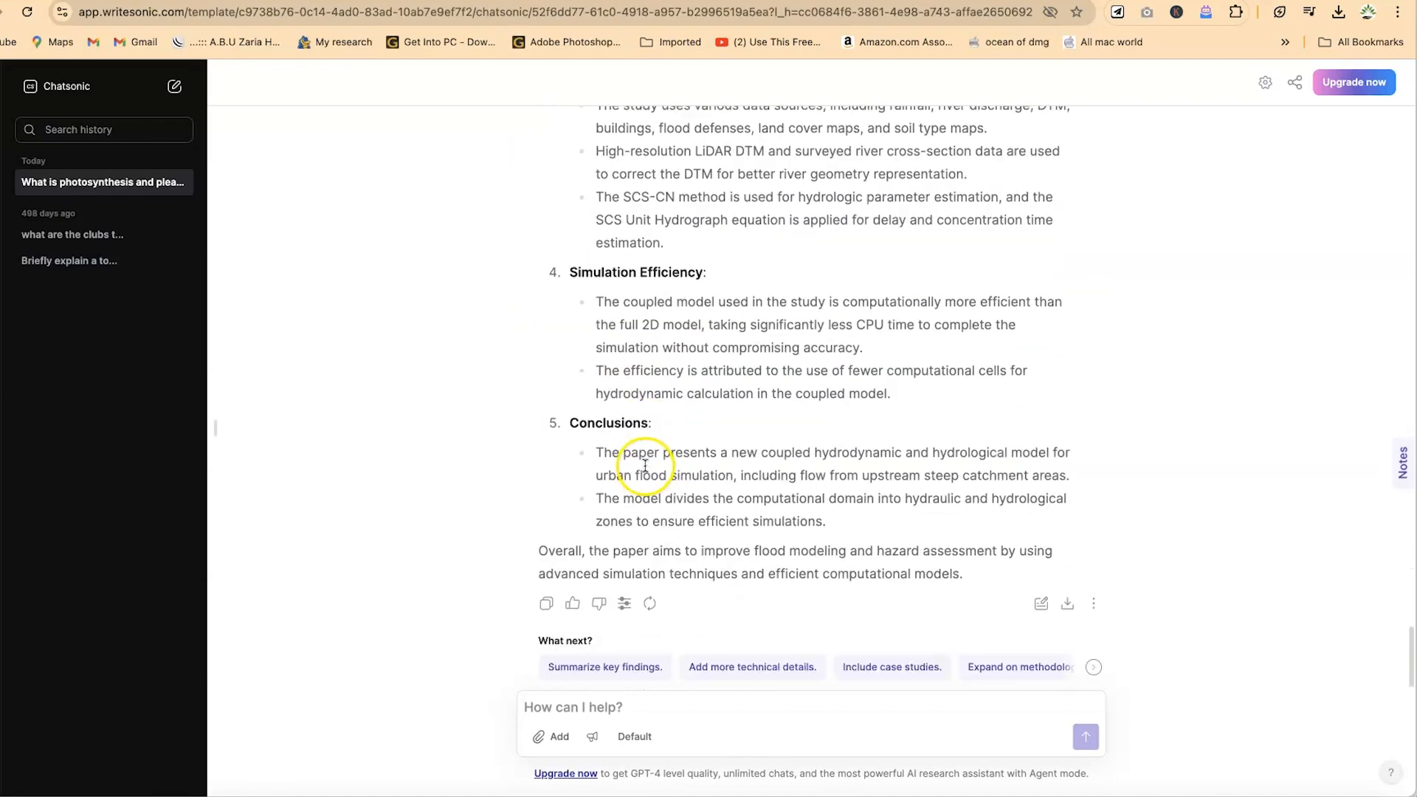
mouse_move(1015, 647)
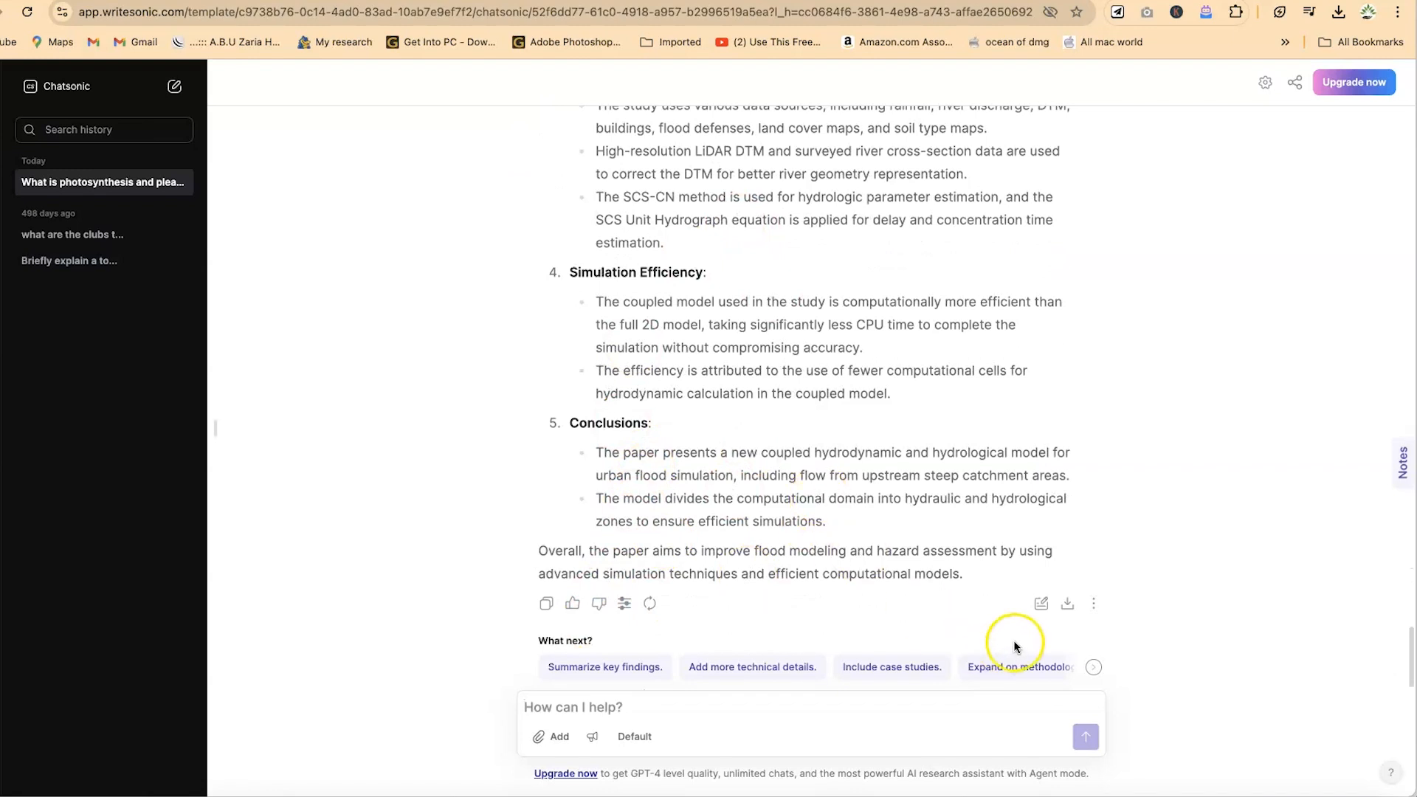
mouse_move(612, 351)
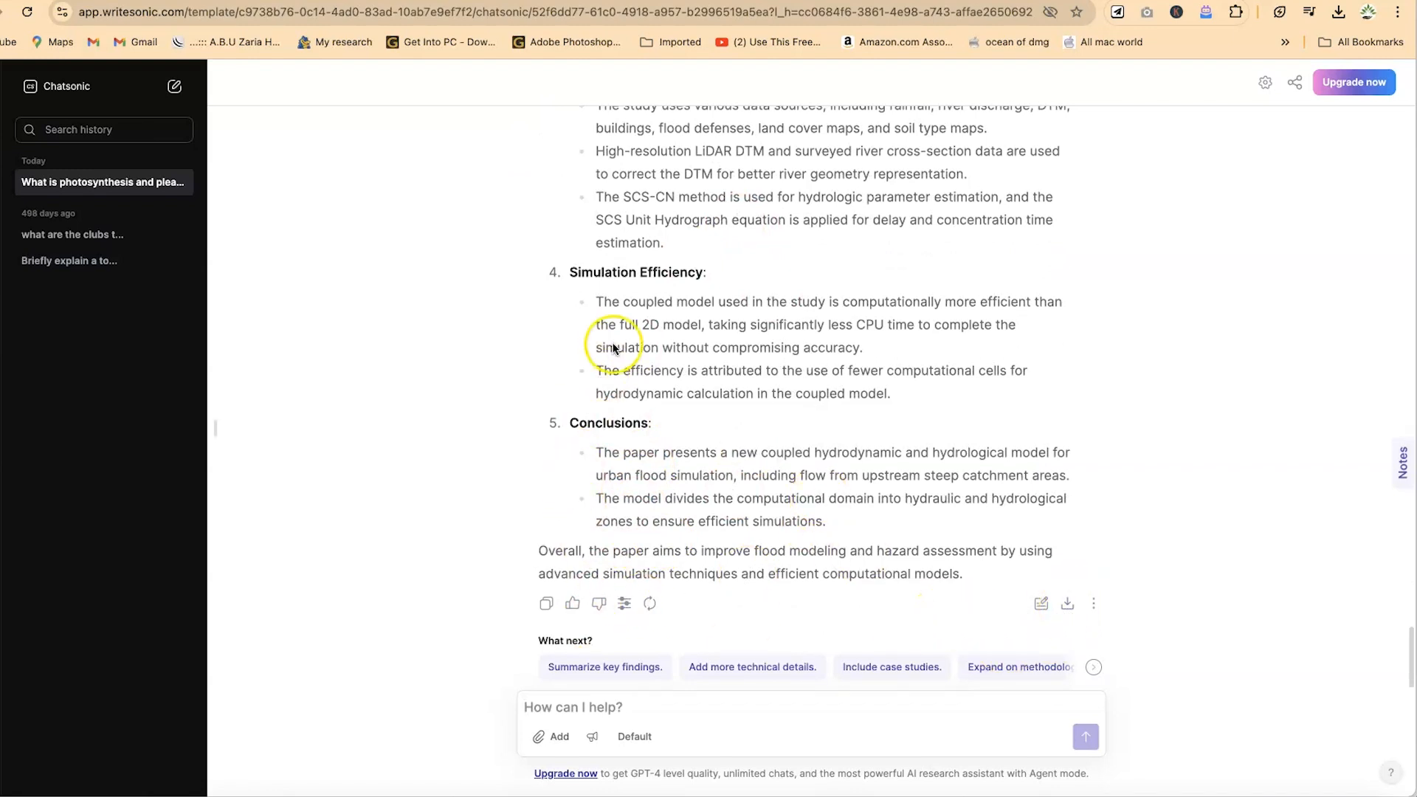
mouse_move(688, 410)
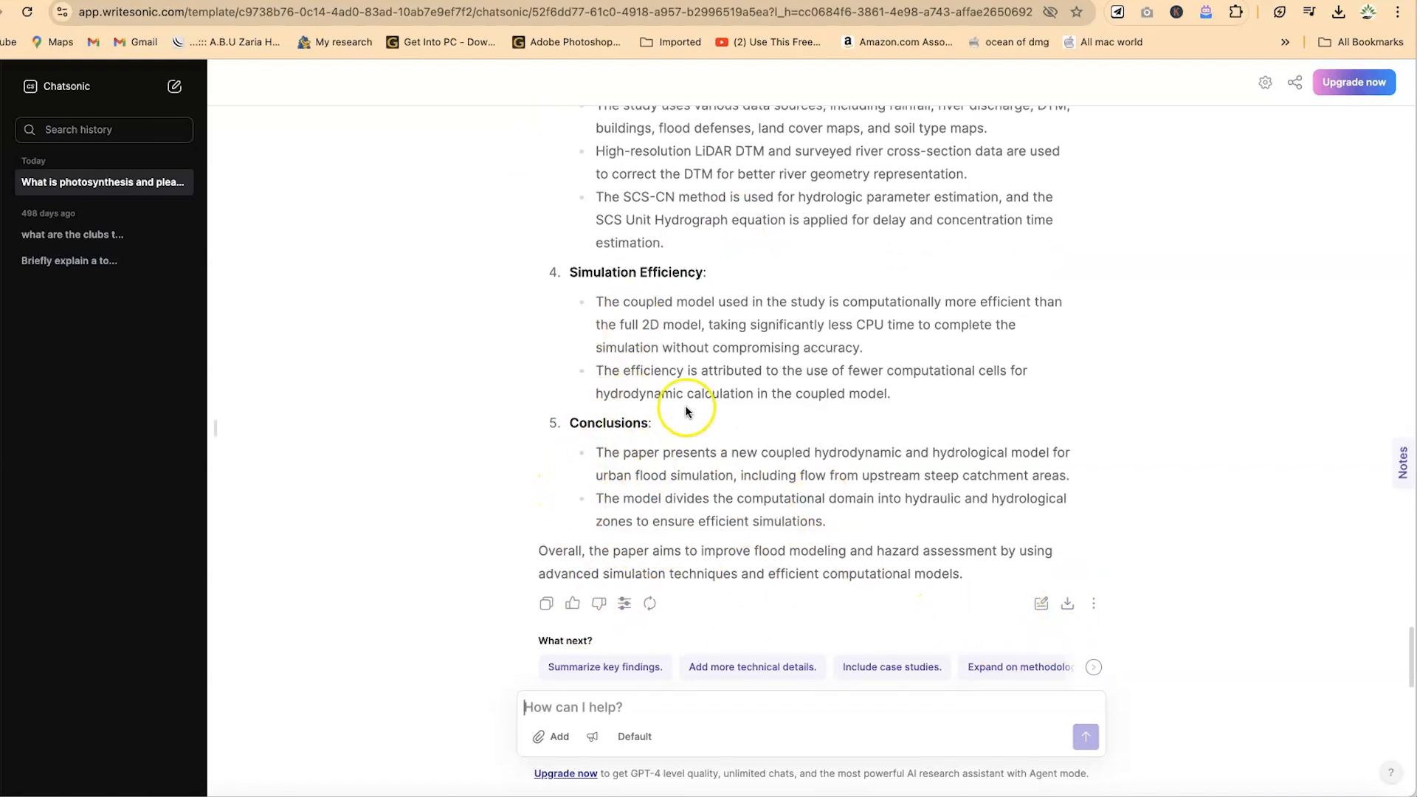
scroll("up", 3)
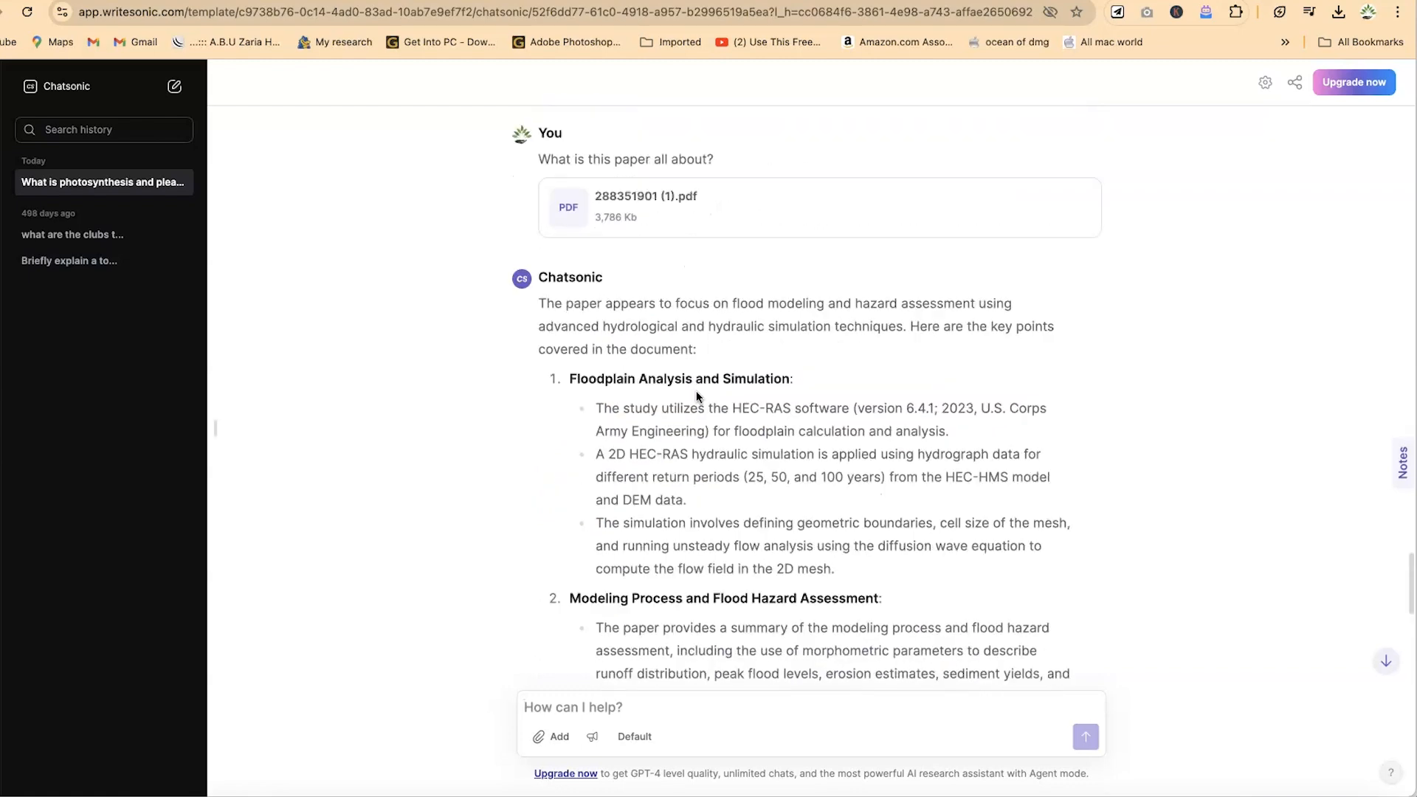
In a new chat, request 'Can you give me the image of a dog in a bar enjoying a cup of tea?'.
left_click(174, 85)
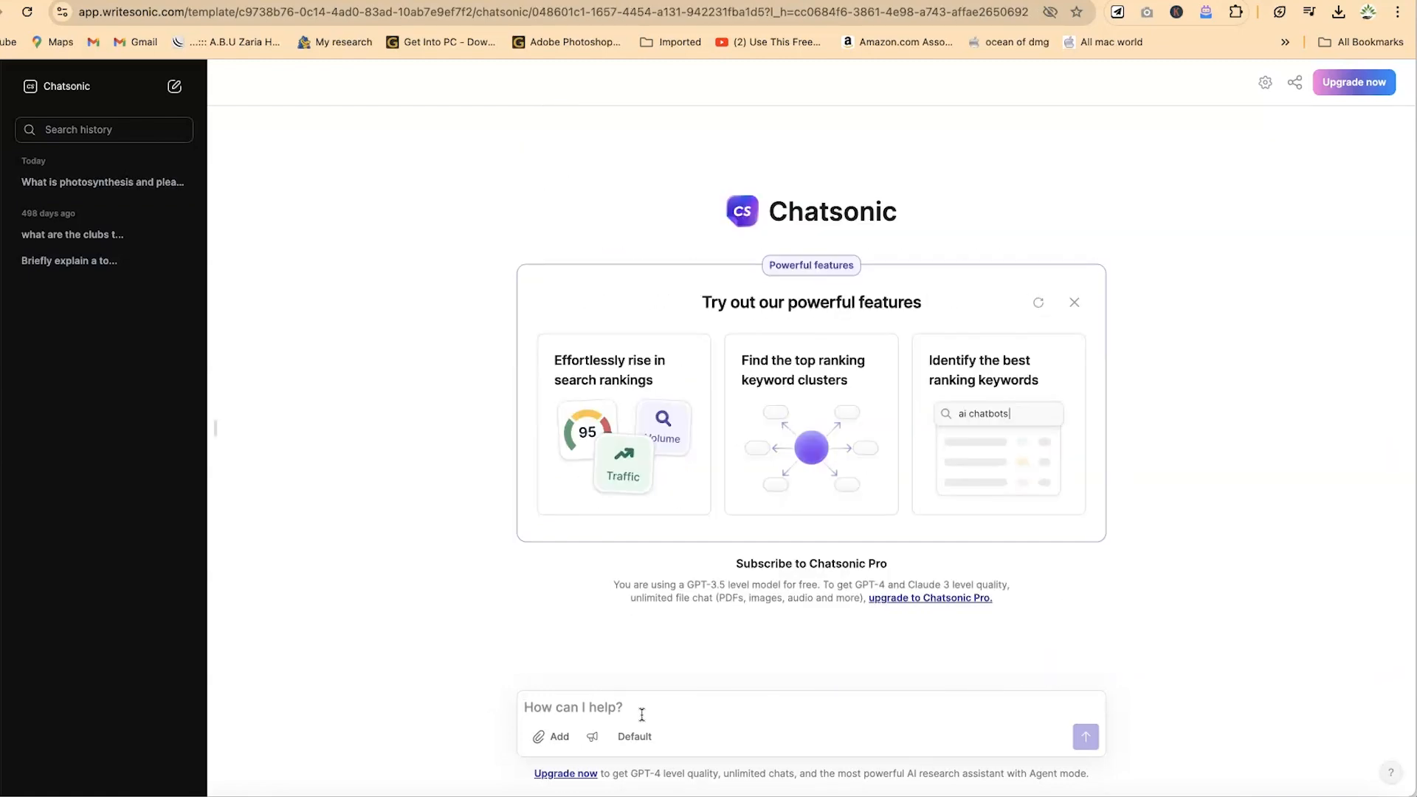
type("Can you give")
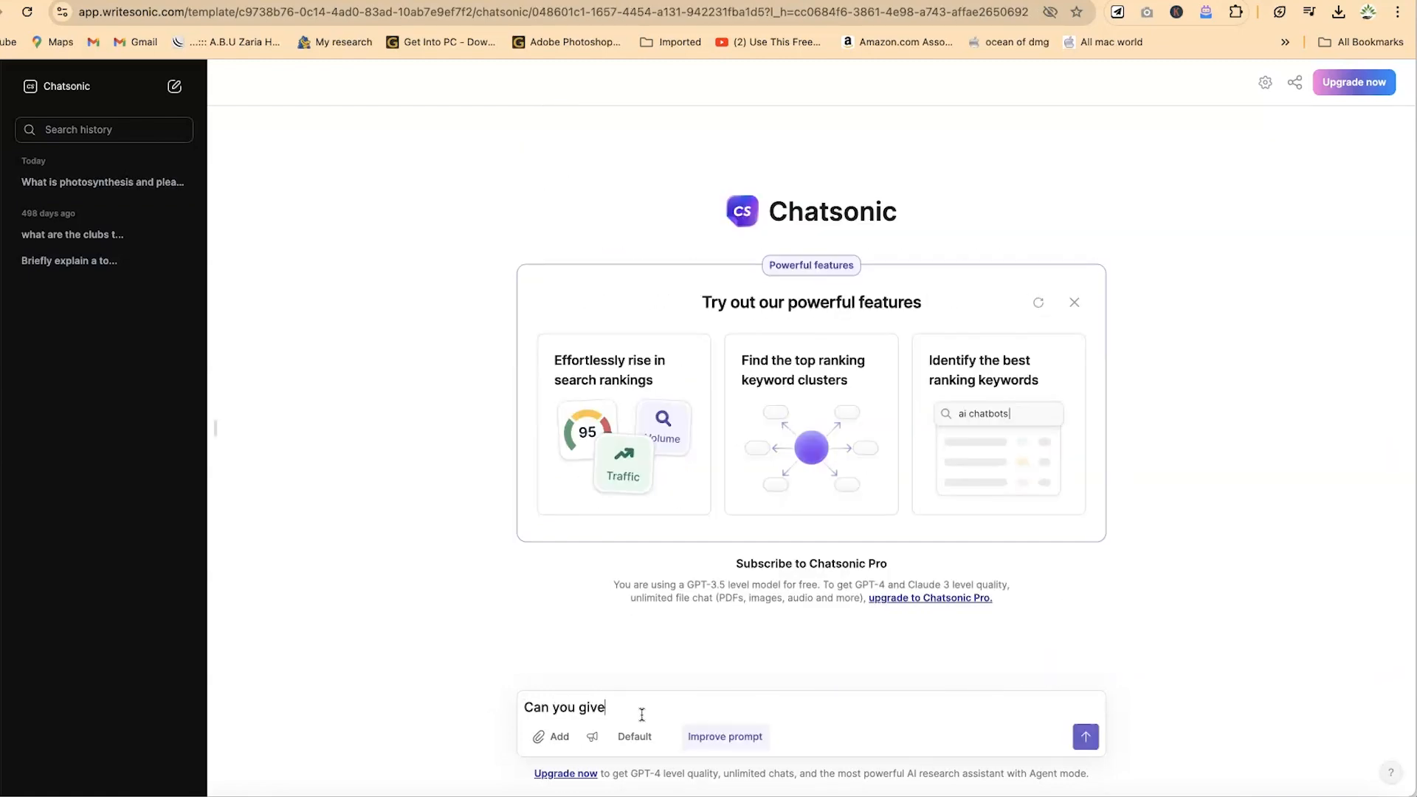
type("me the image of")
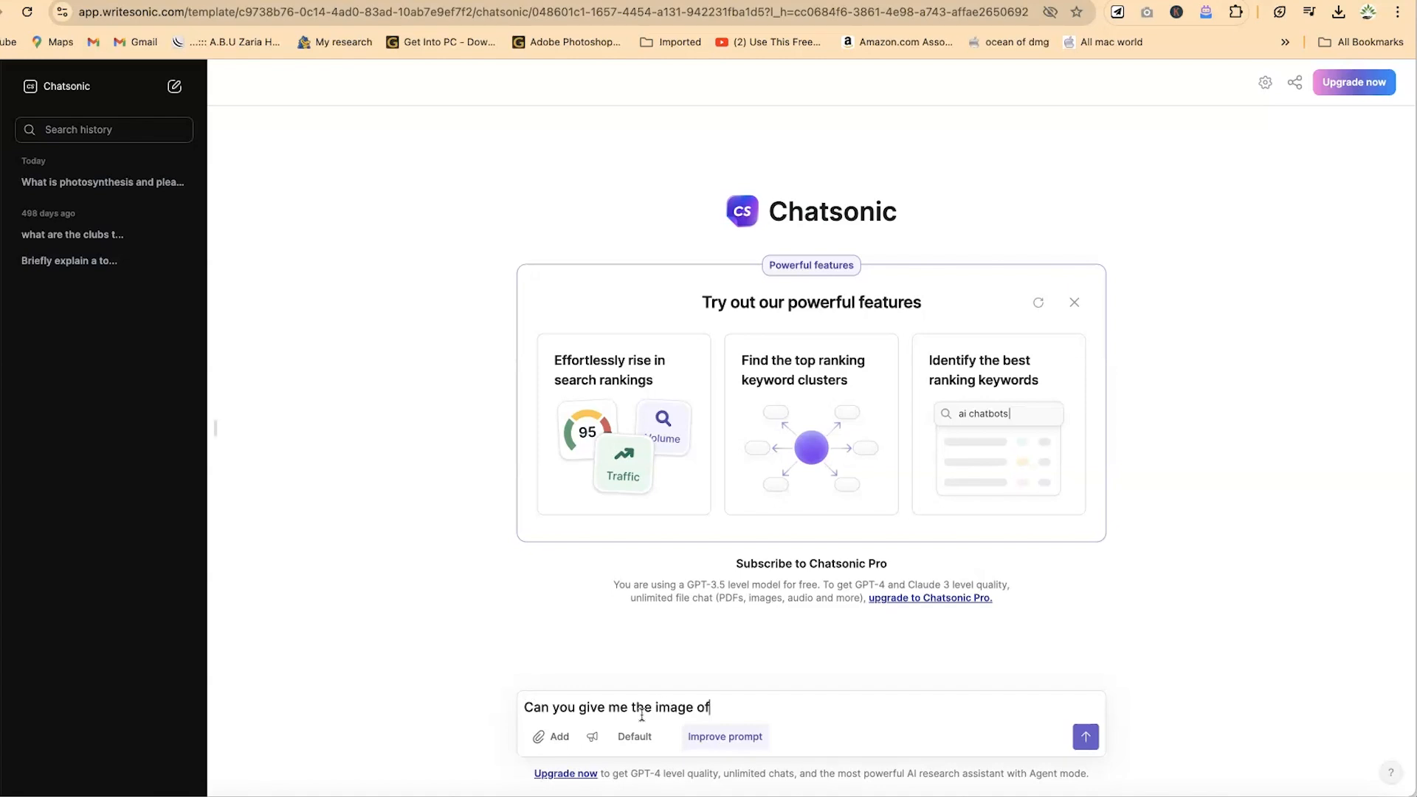
type("a dog in a bar")
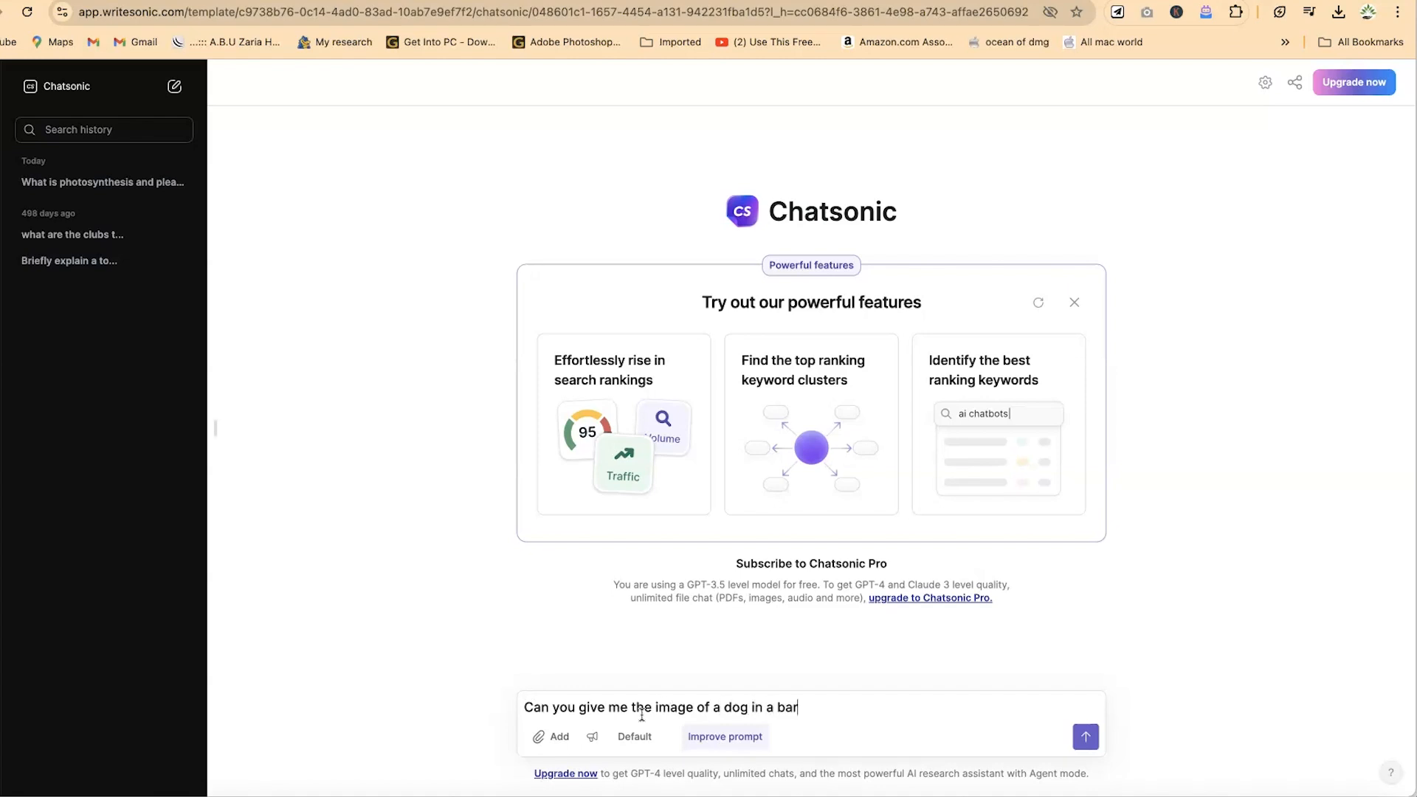
type("enjoying")
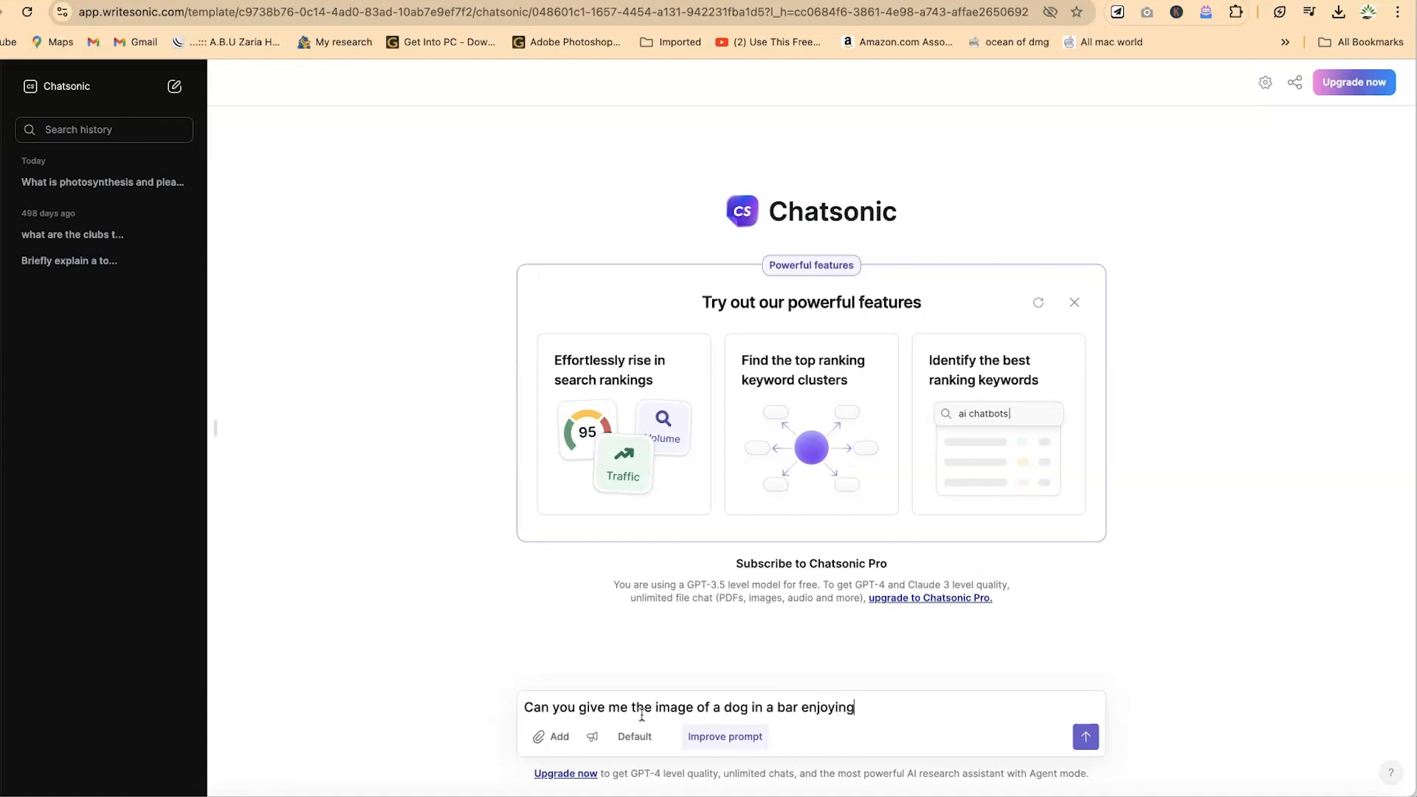
type("a cup o")
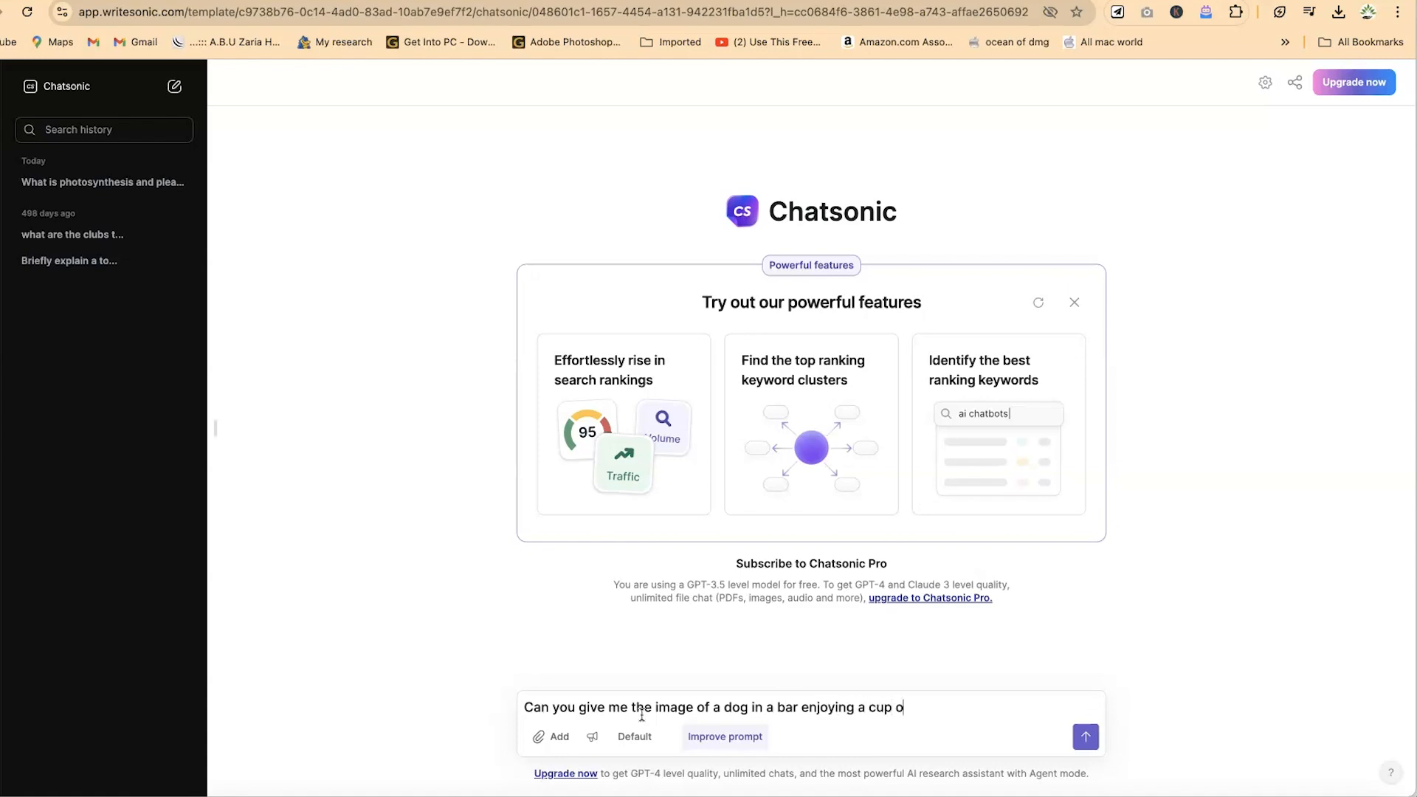
type("f")
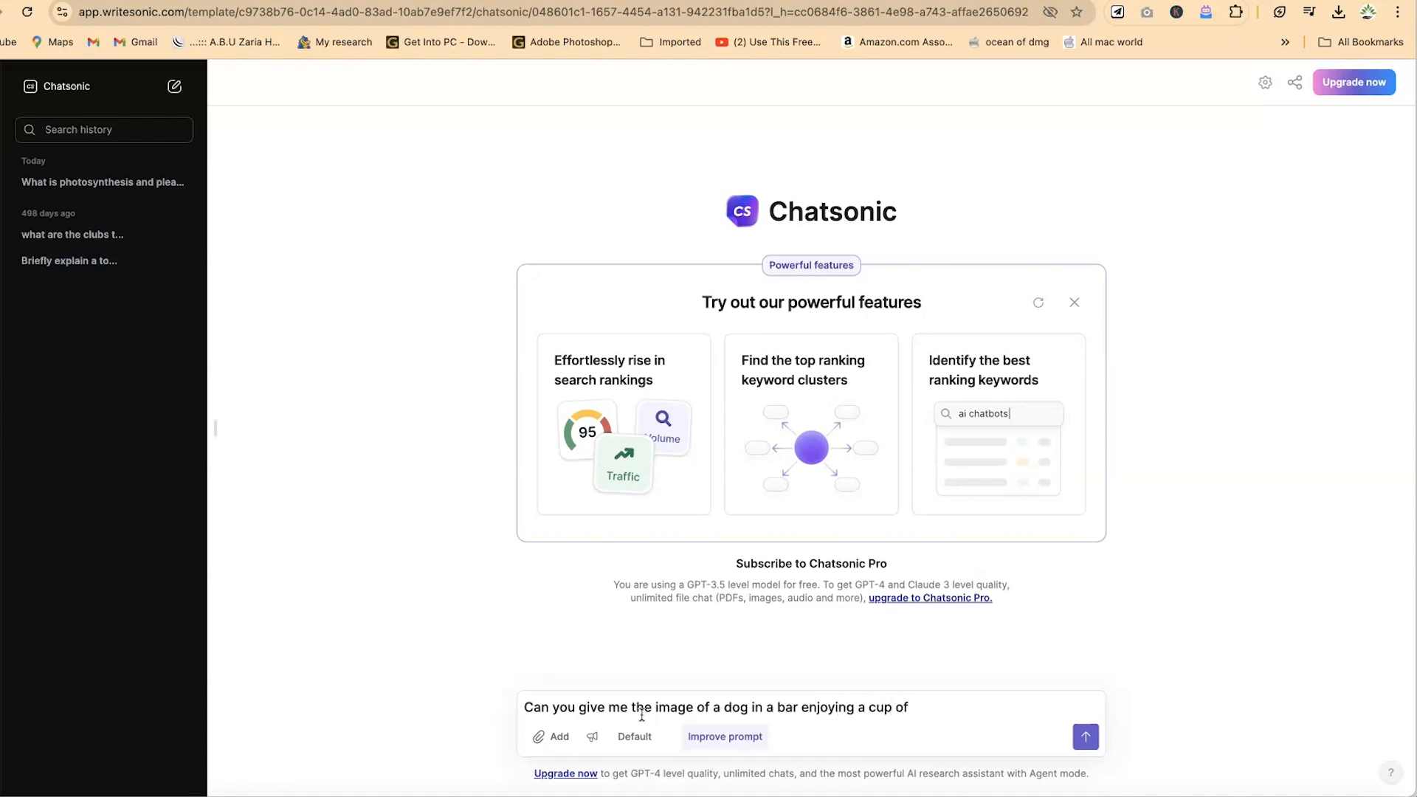
left_click(1084, 738)
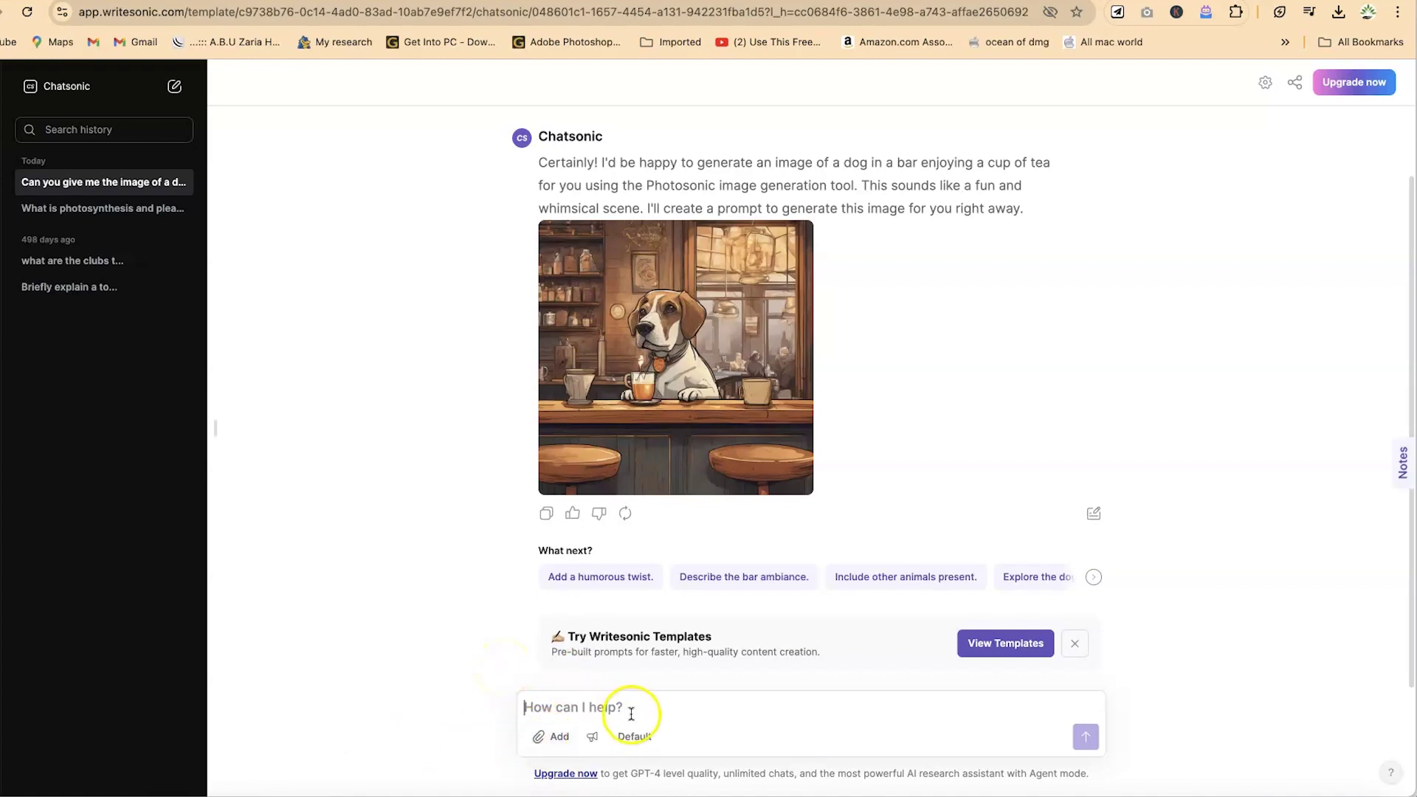
Send 'Can you write a python code to solve a quadratic equation?' and read through the code reply.
type("Can you write a python code to solve a quadratic equation?")
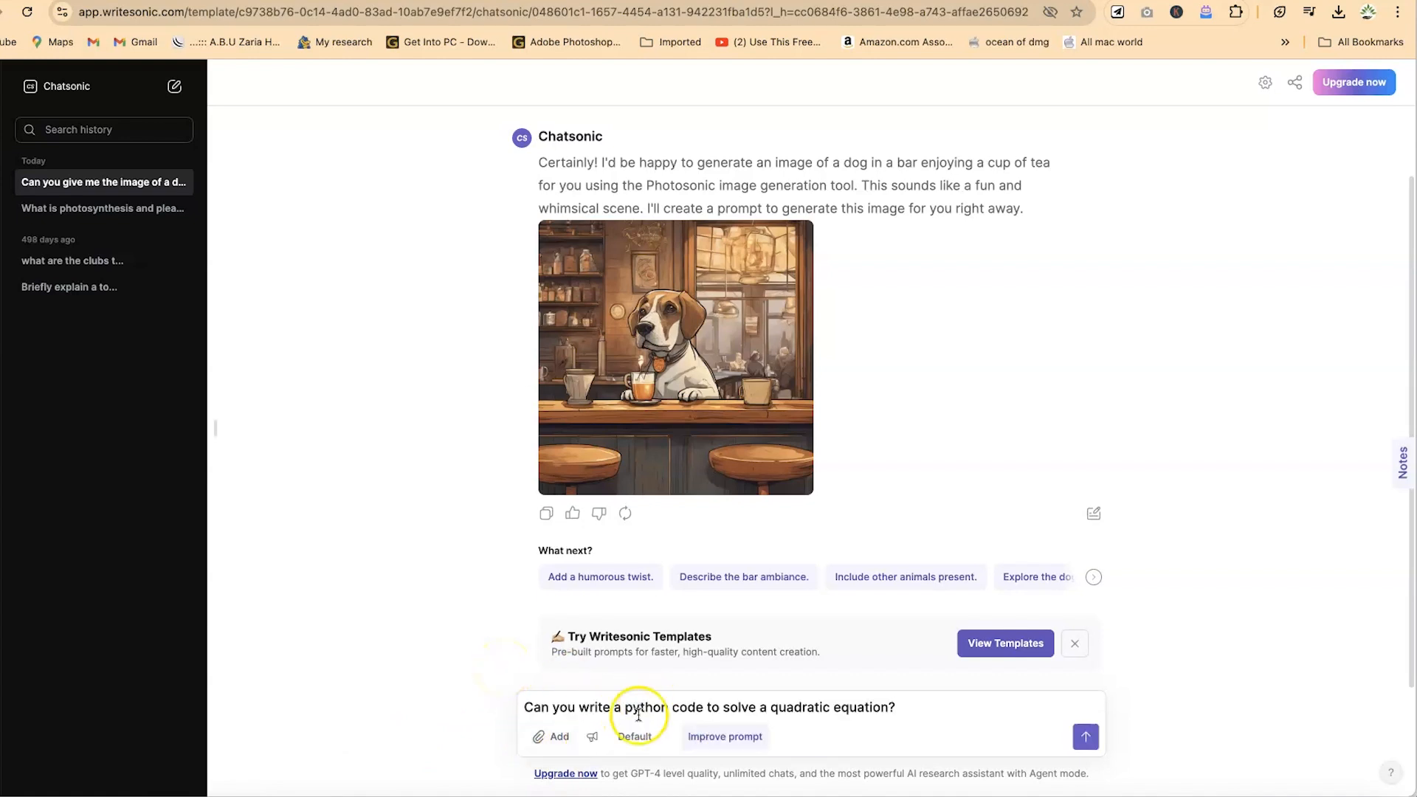
mouse_move(930, 708)
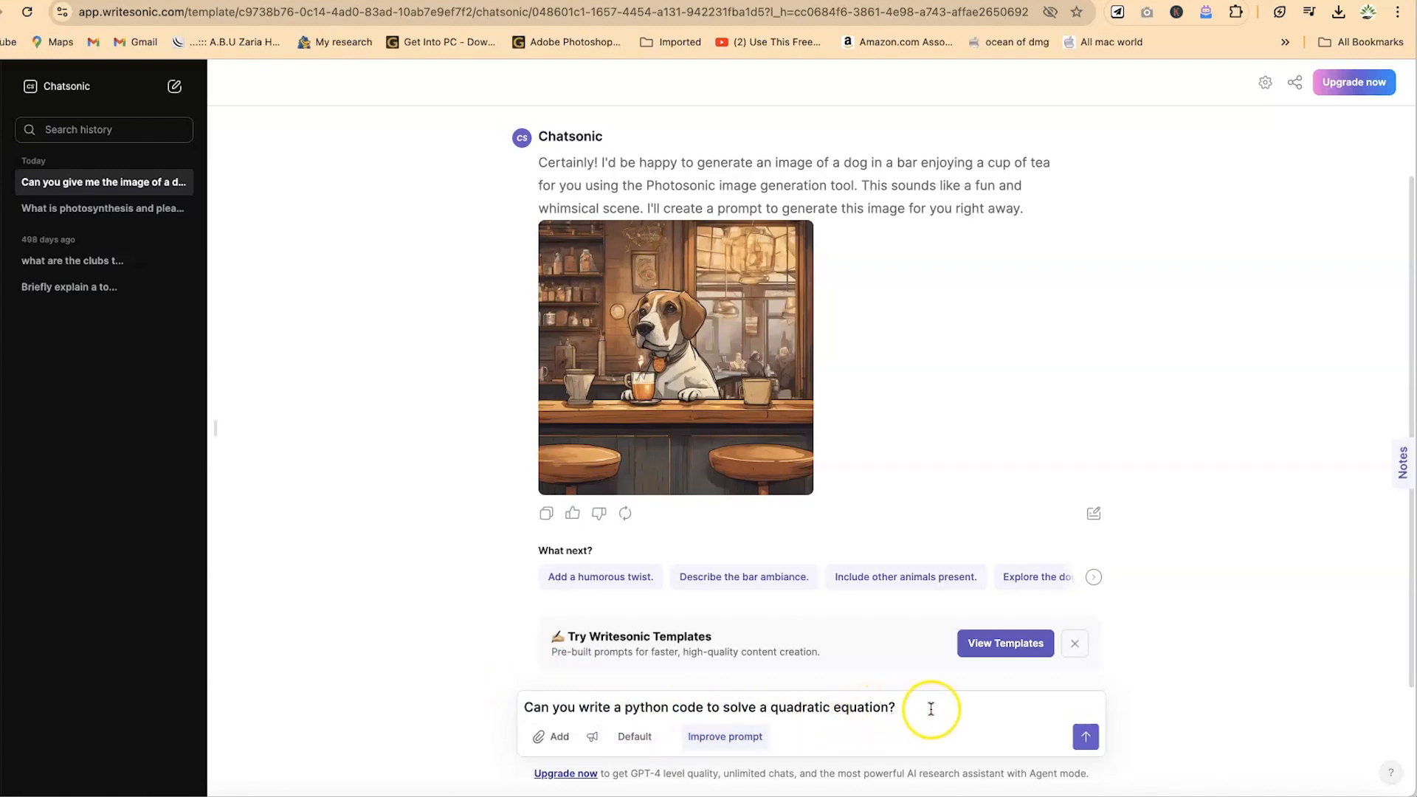
left_click(1086, 736)
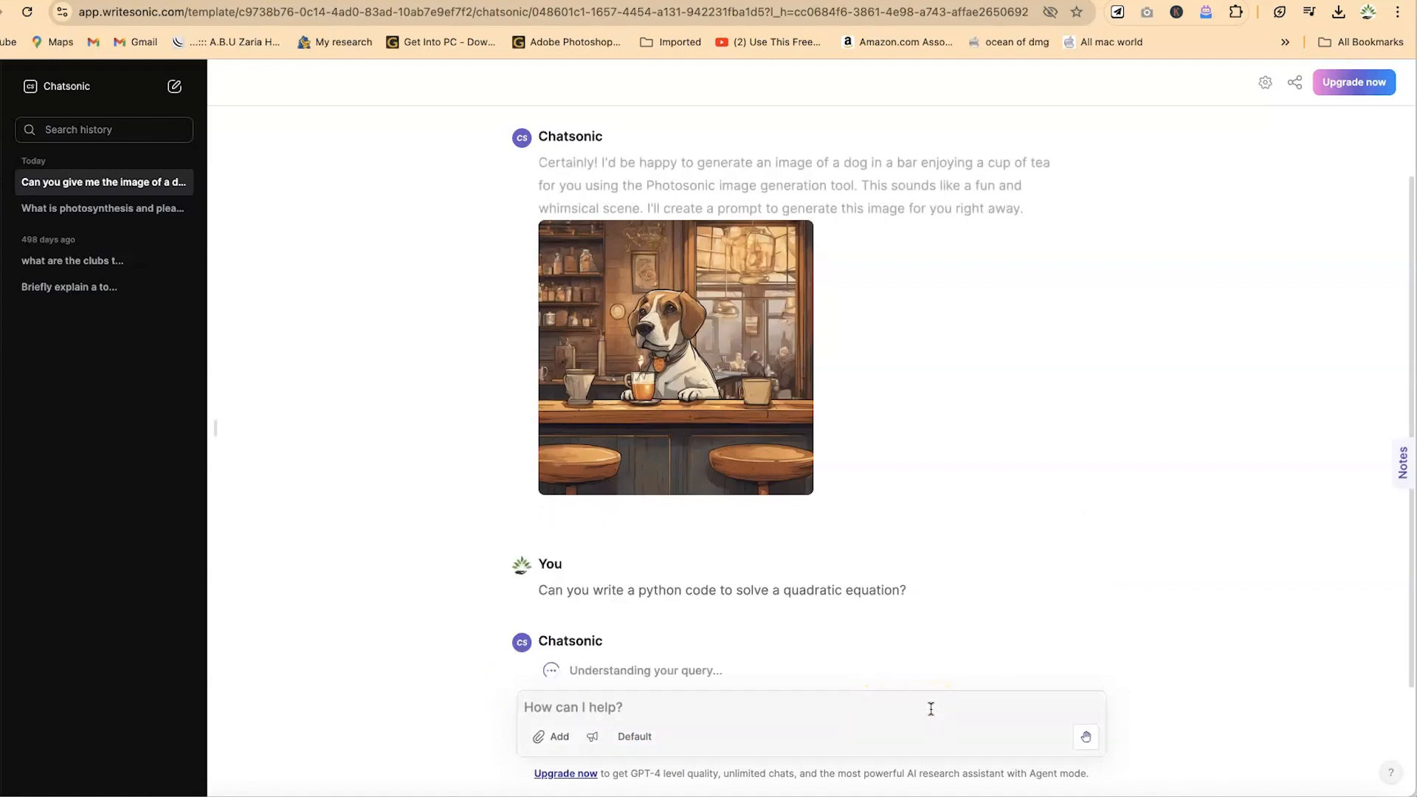
scroll("down", 3)
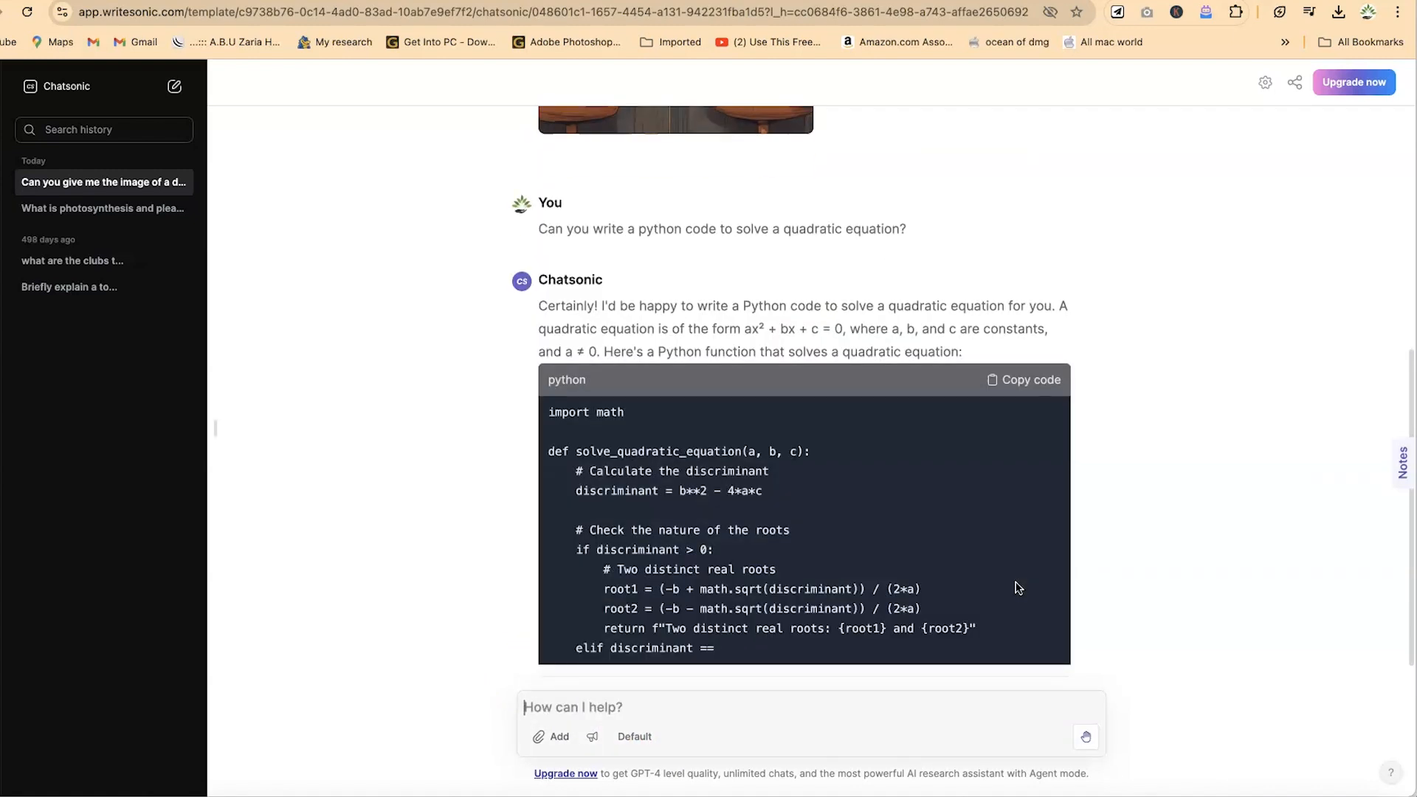
scroll("down", 3)
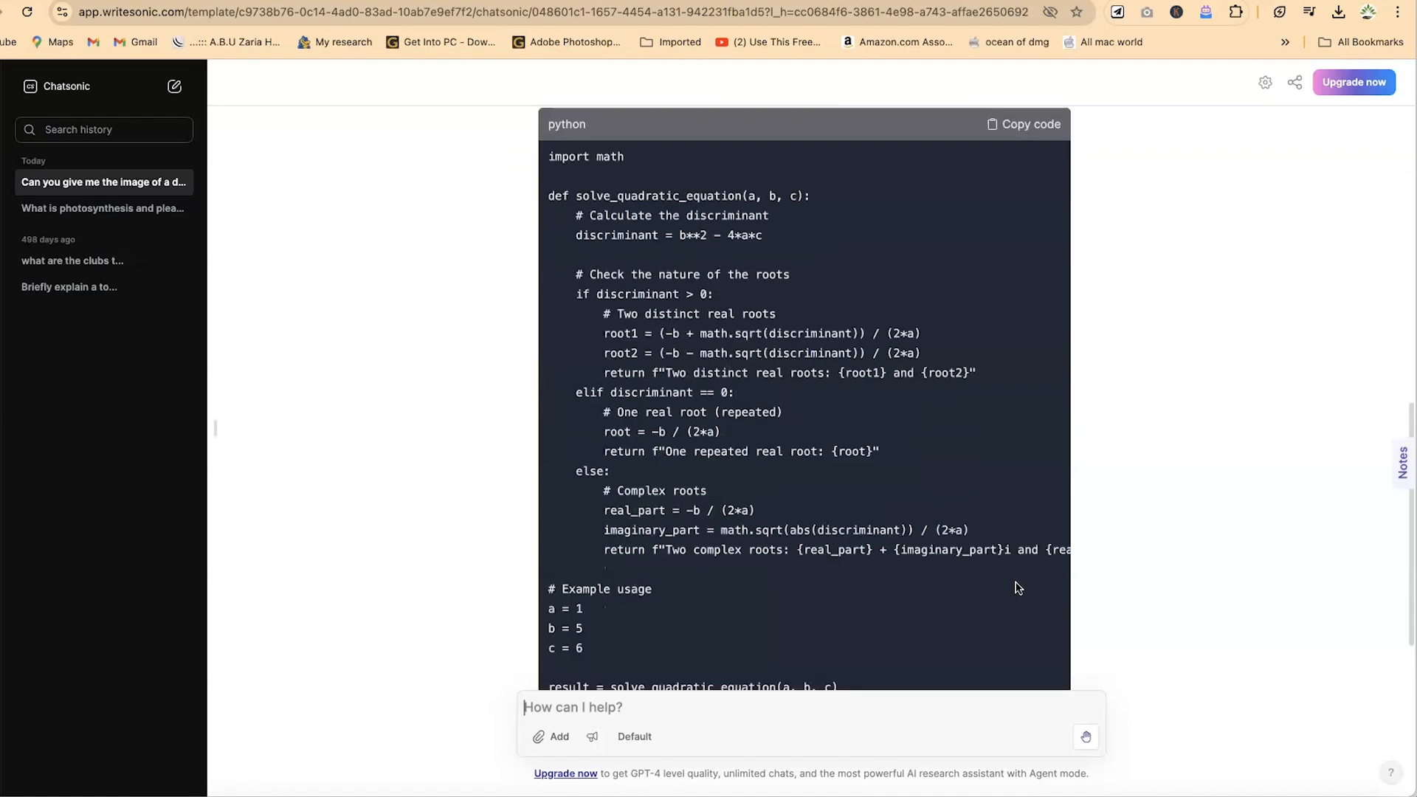
scroll("down", 3)
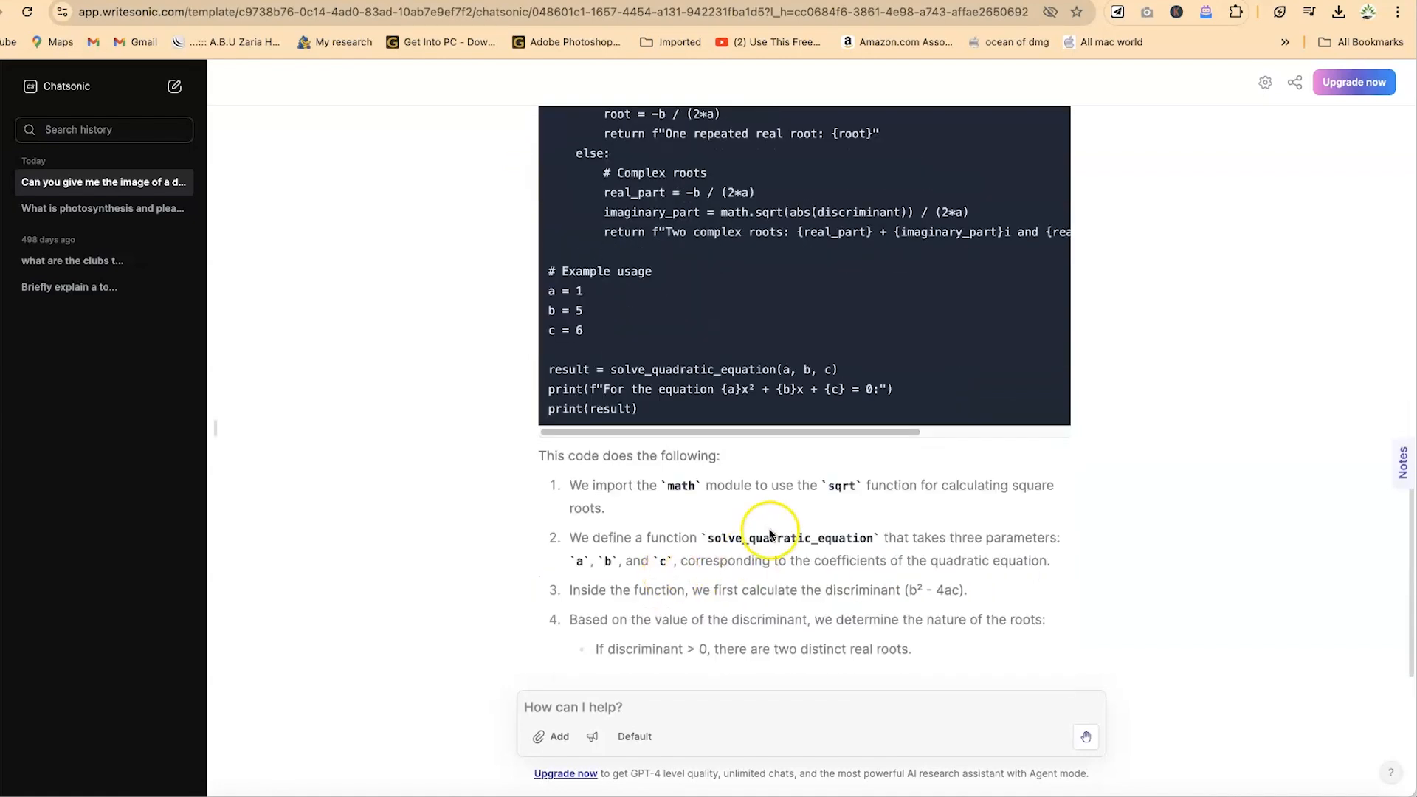
scroll("down", 3)
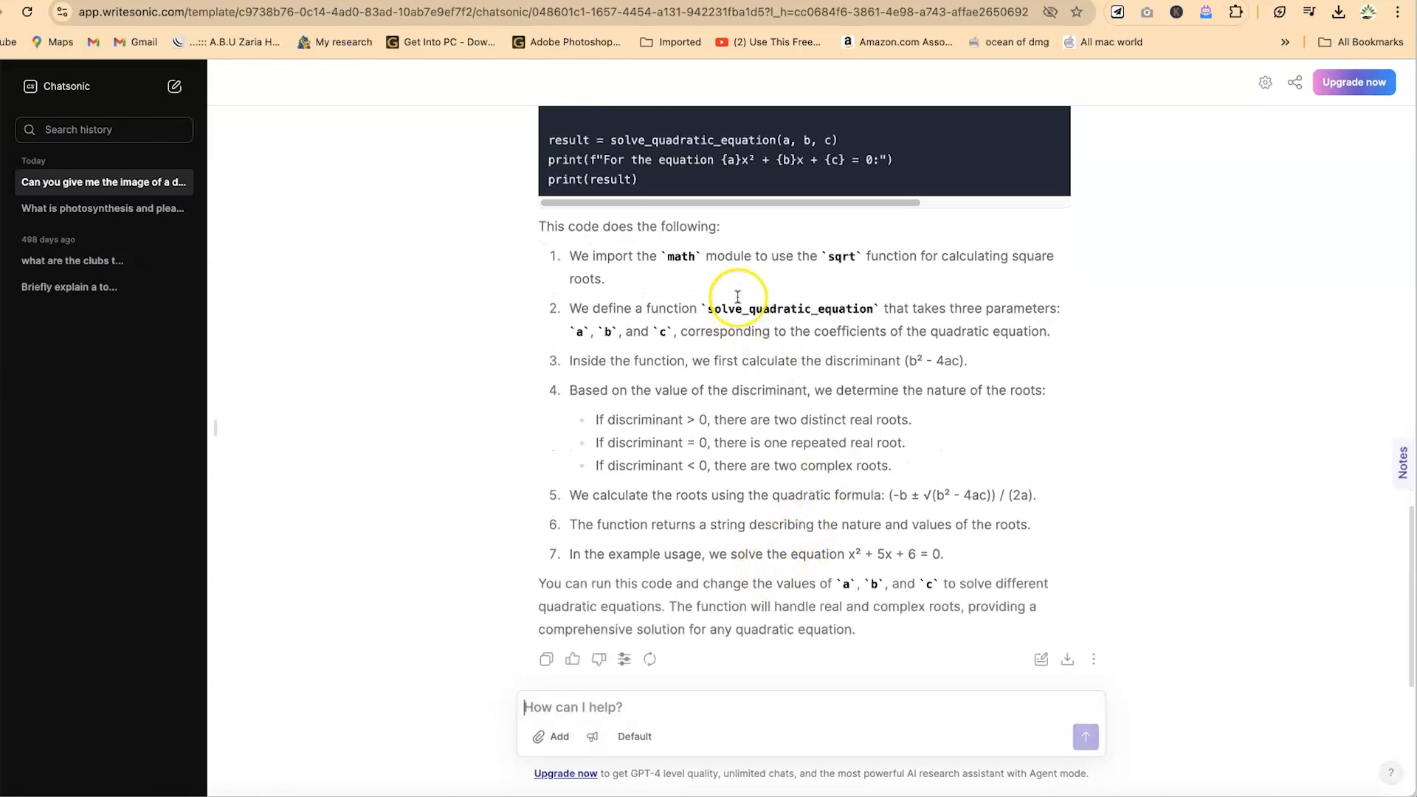
scroll("down", 3)
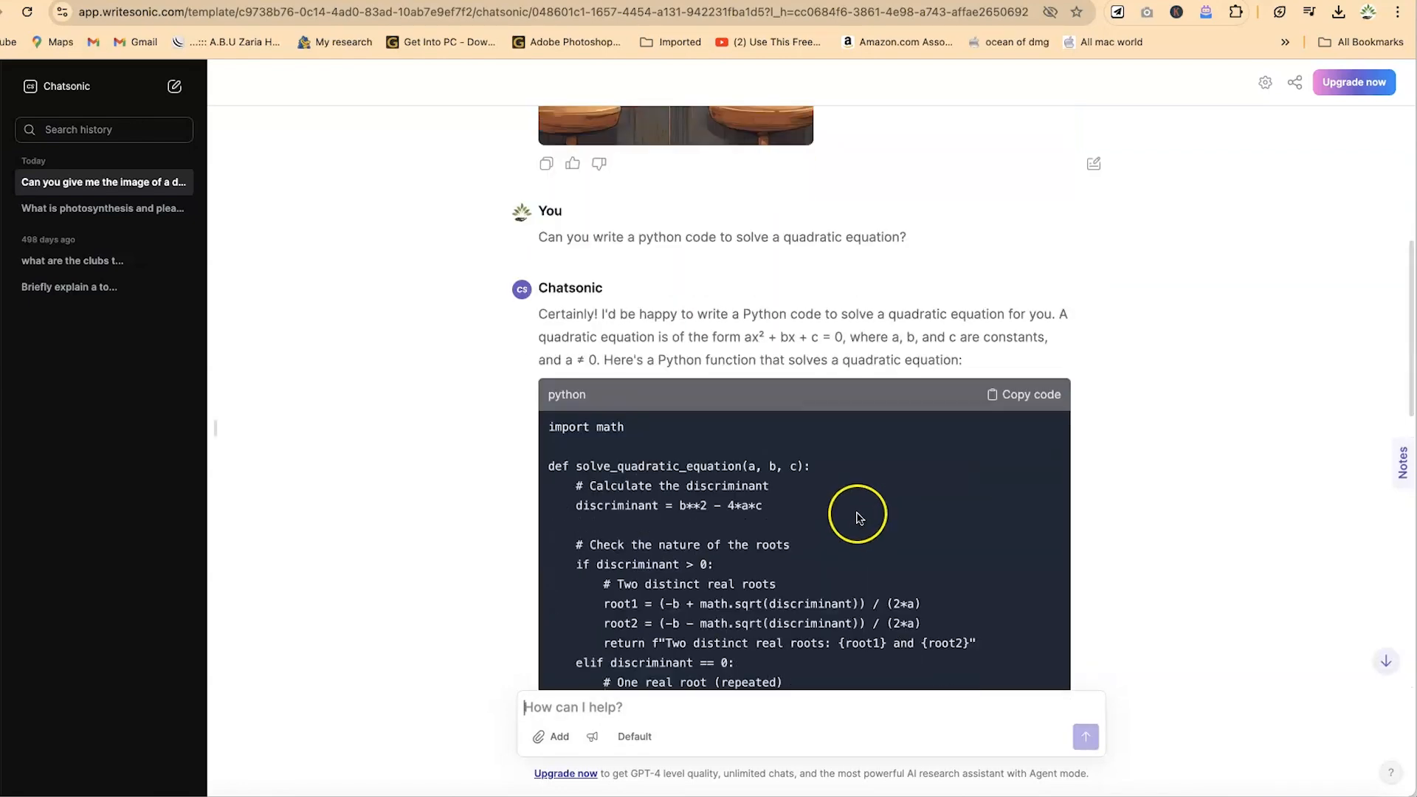
scroll("down", 3)
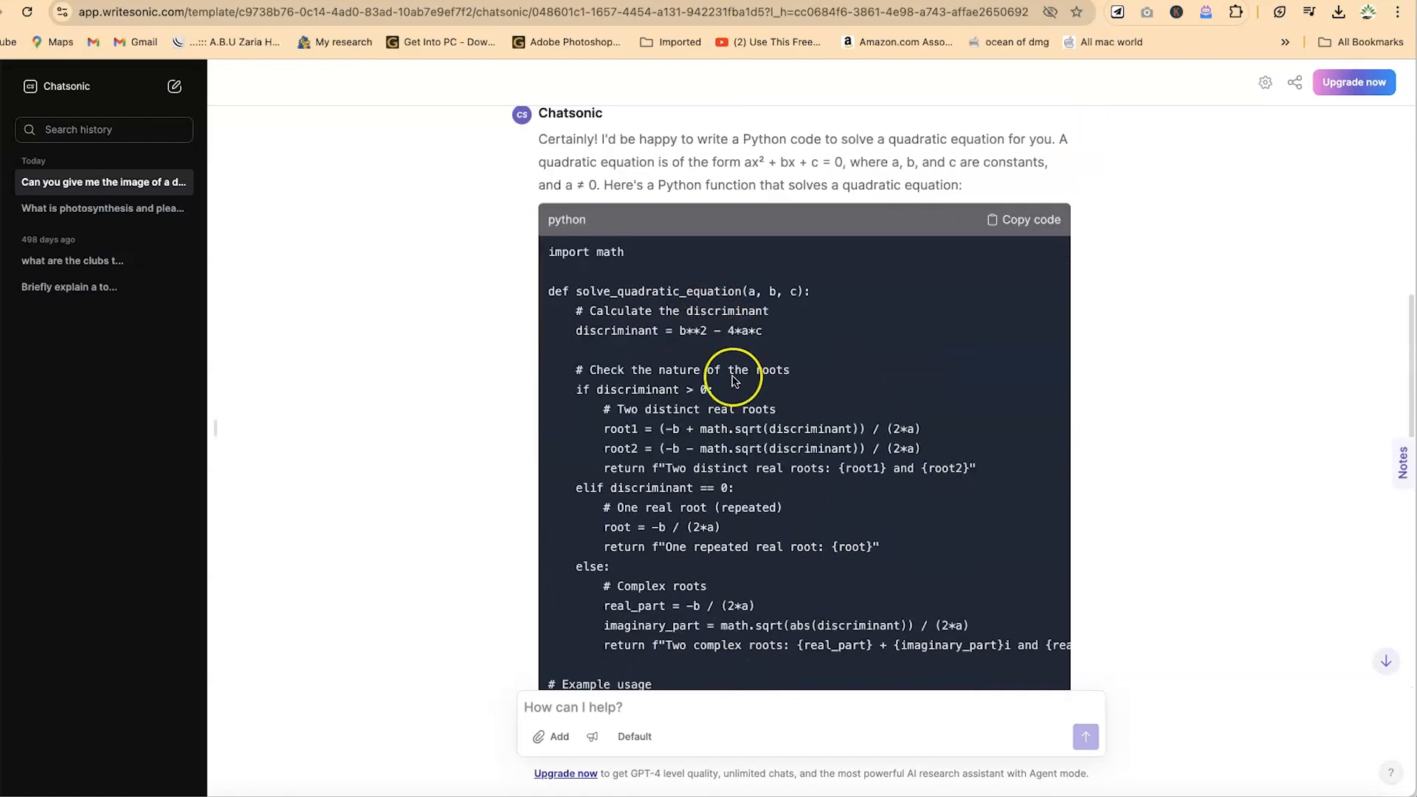
scroll("down", 3)
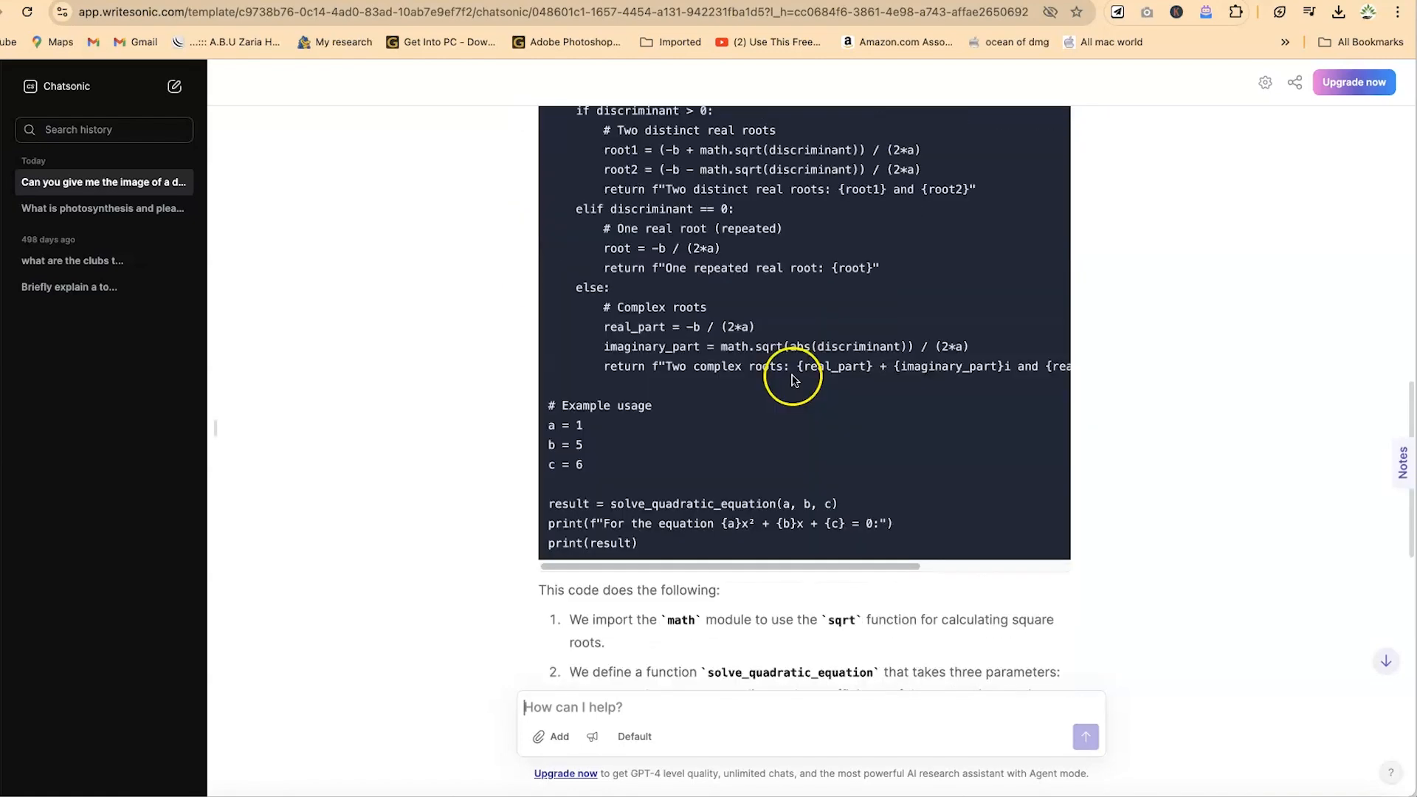
scroll("up", 3)
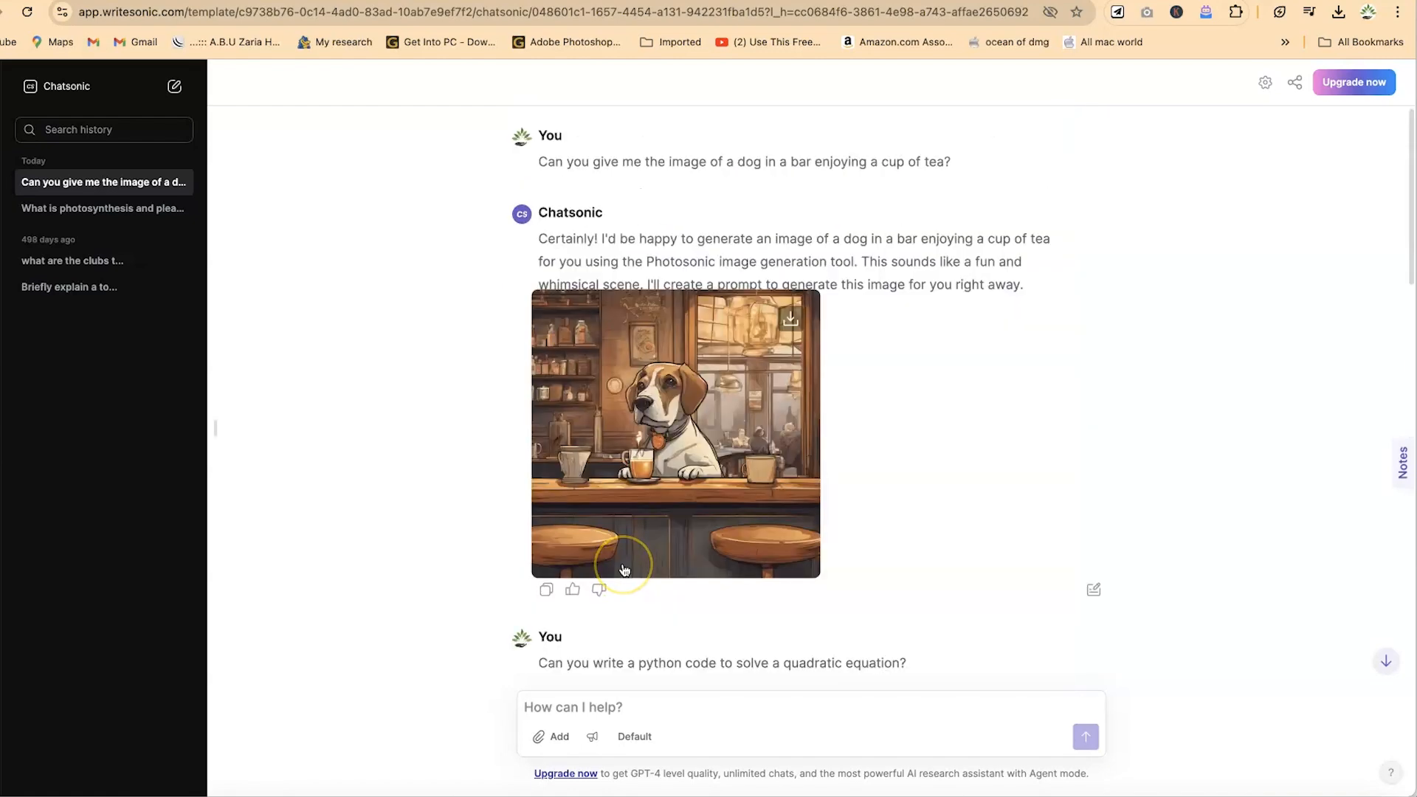